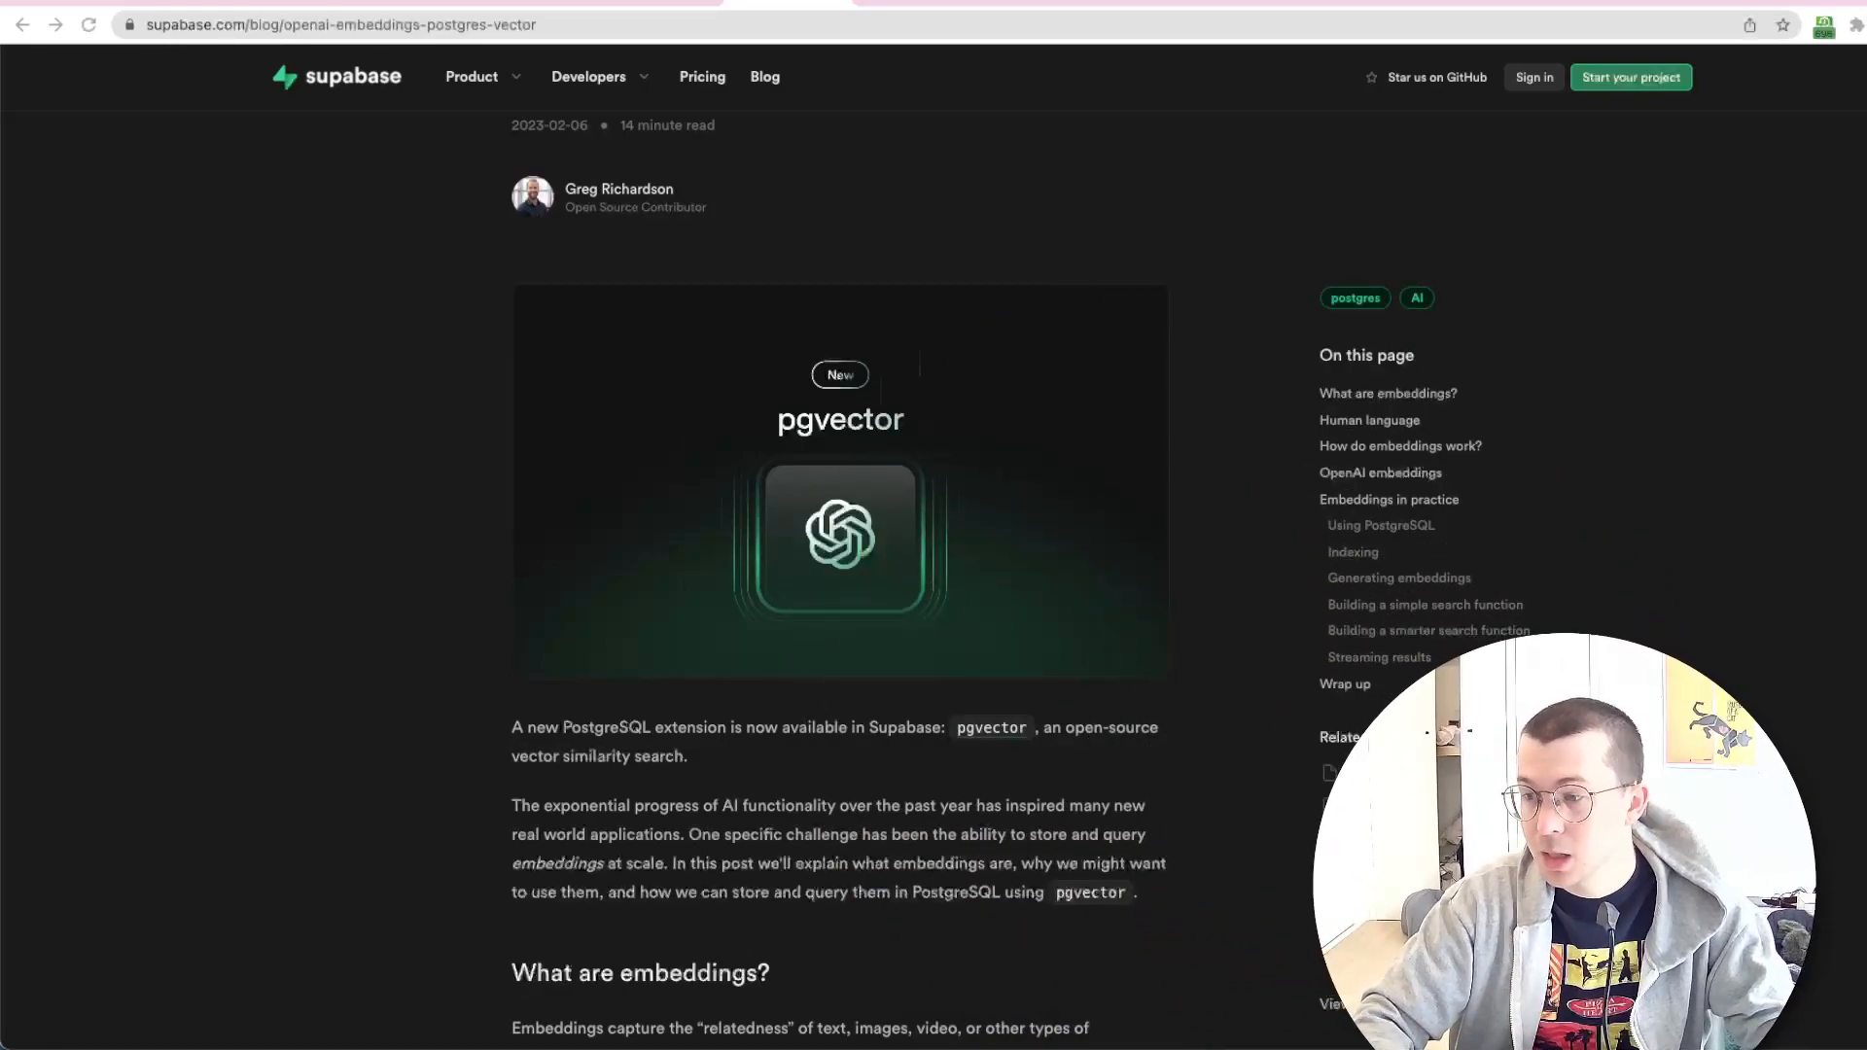
mouse_move(529, 529)
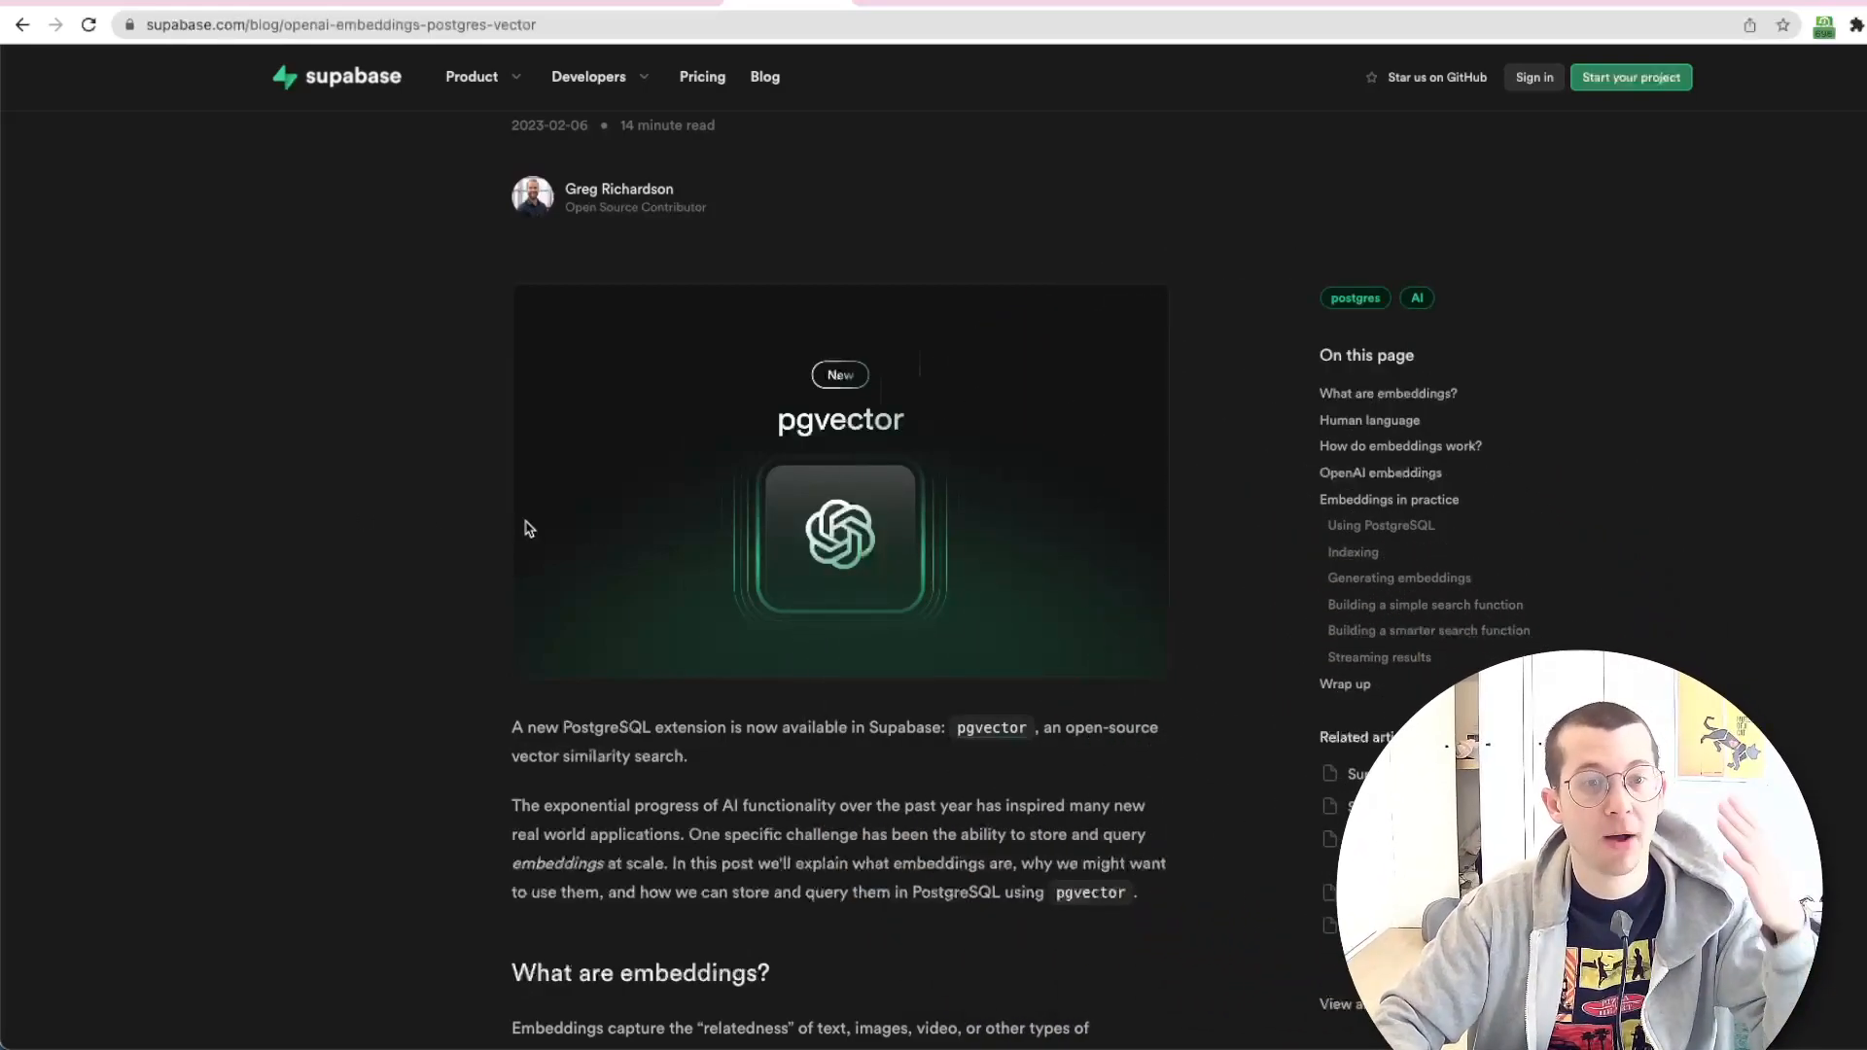
Scroll the Supabase vector store docs down to the SQL setup for the documents table
scroll("down", 3)
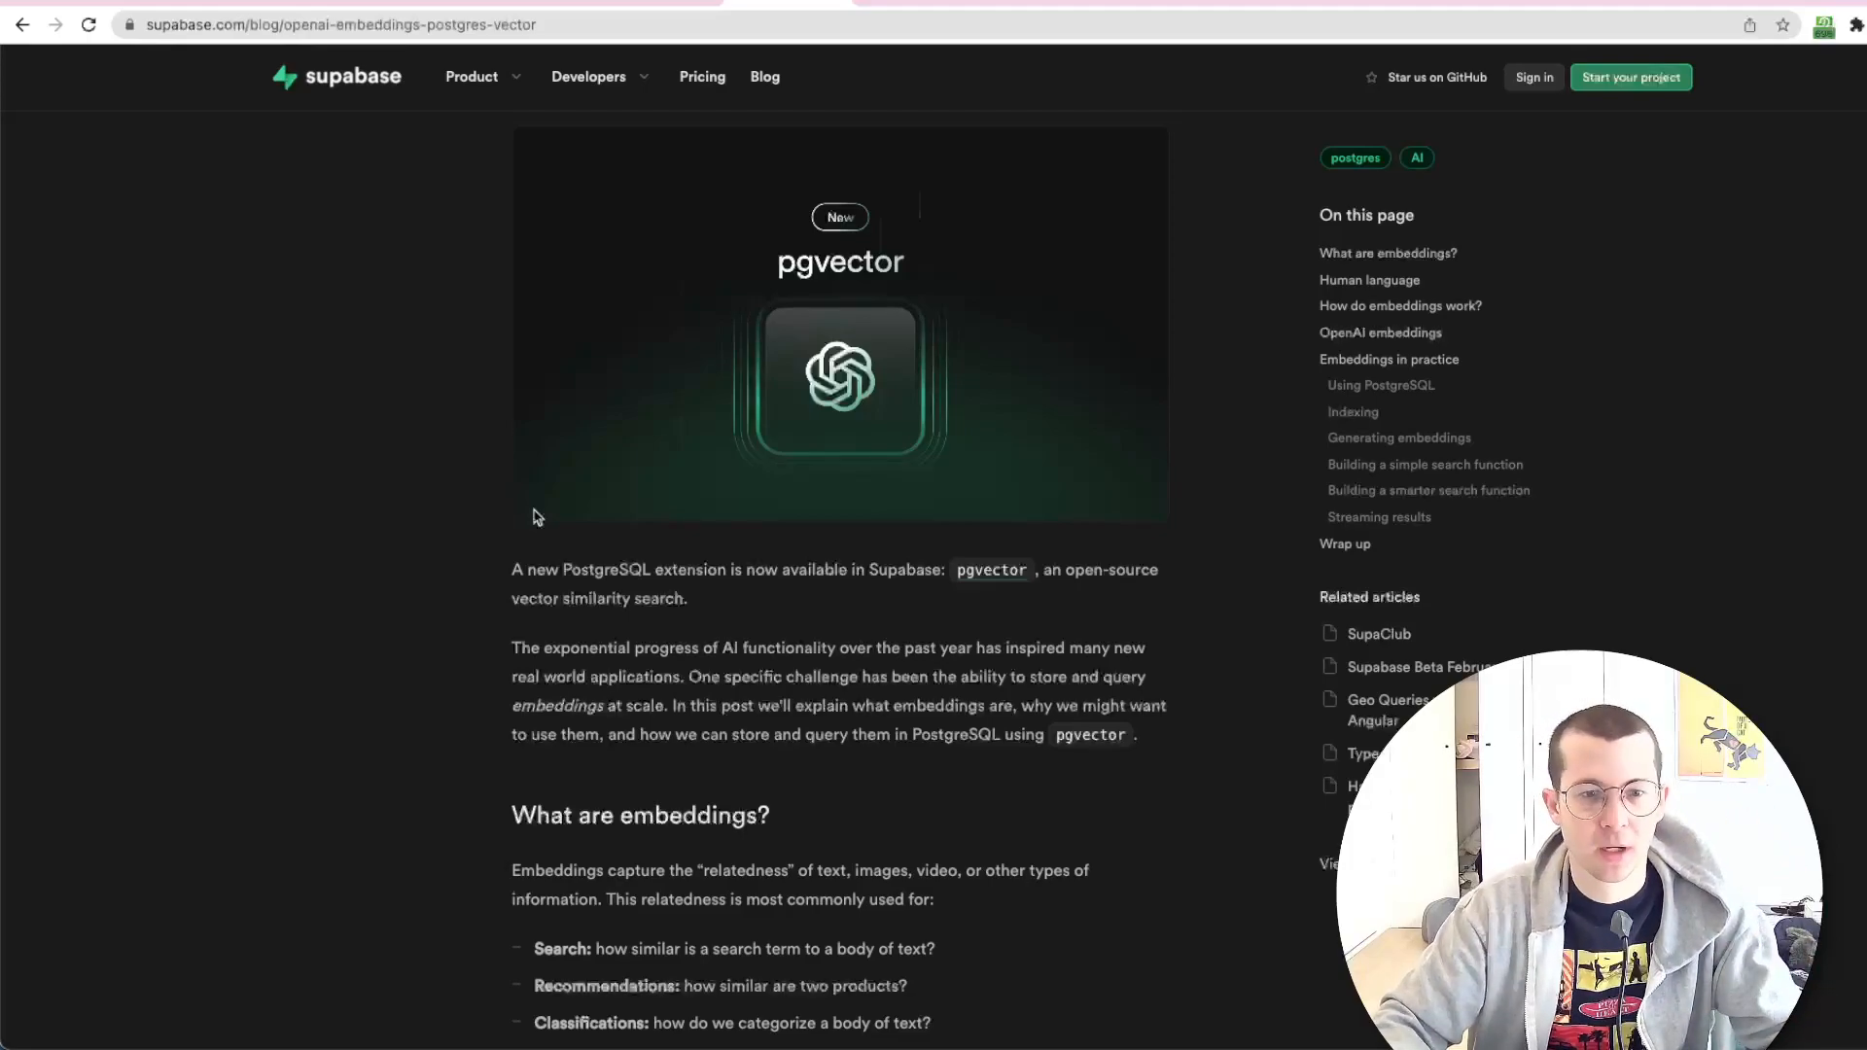
scroll("down", 3)
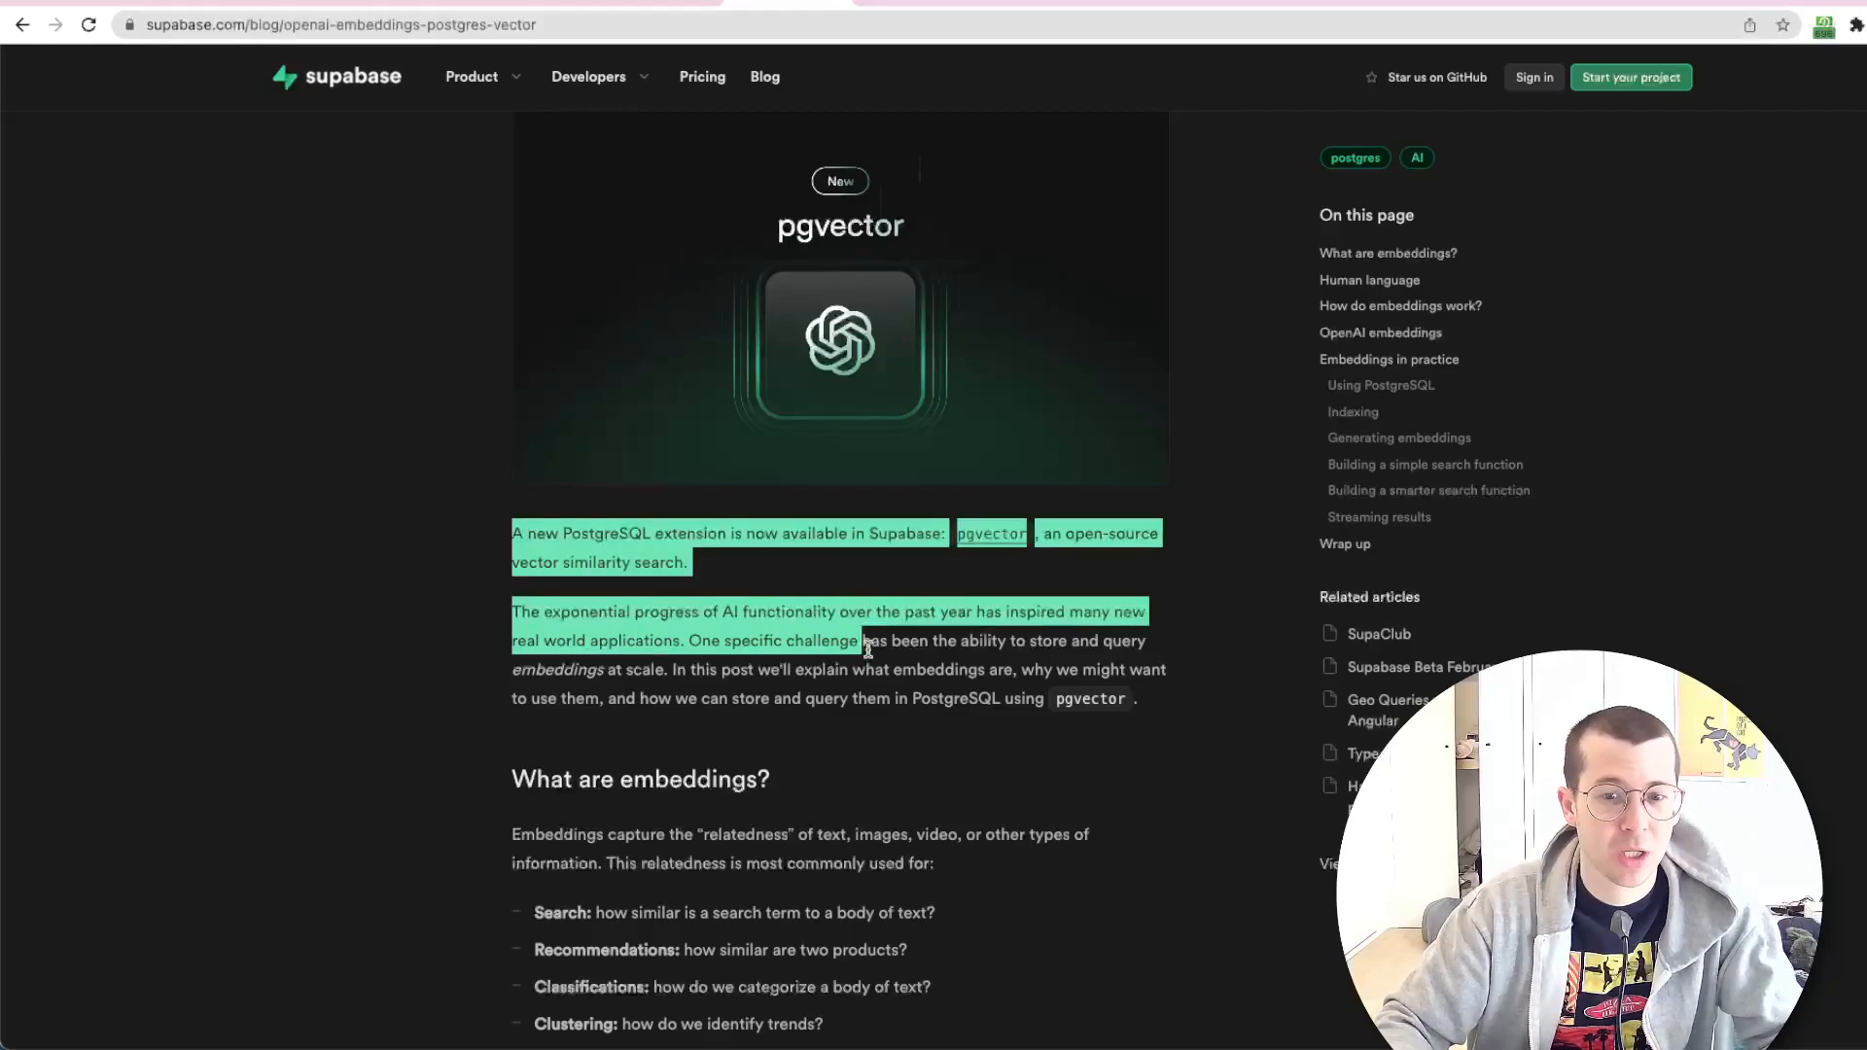
left_click(868, 640)
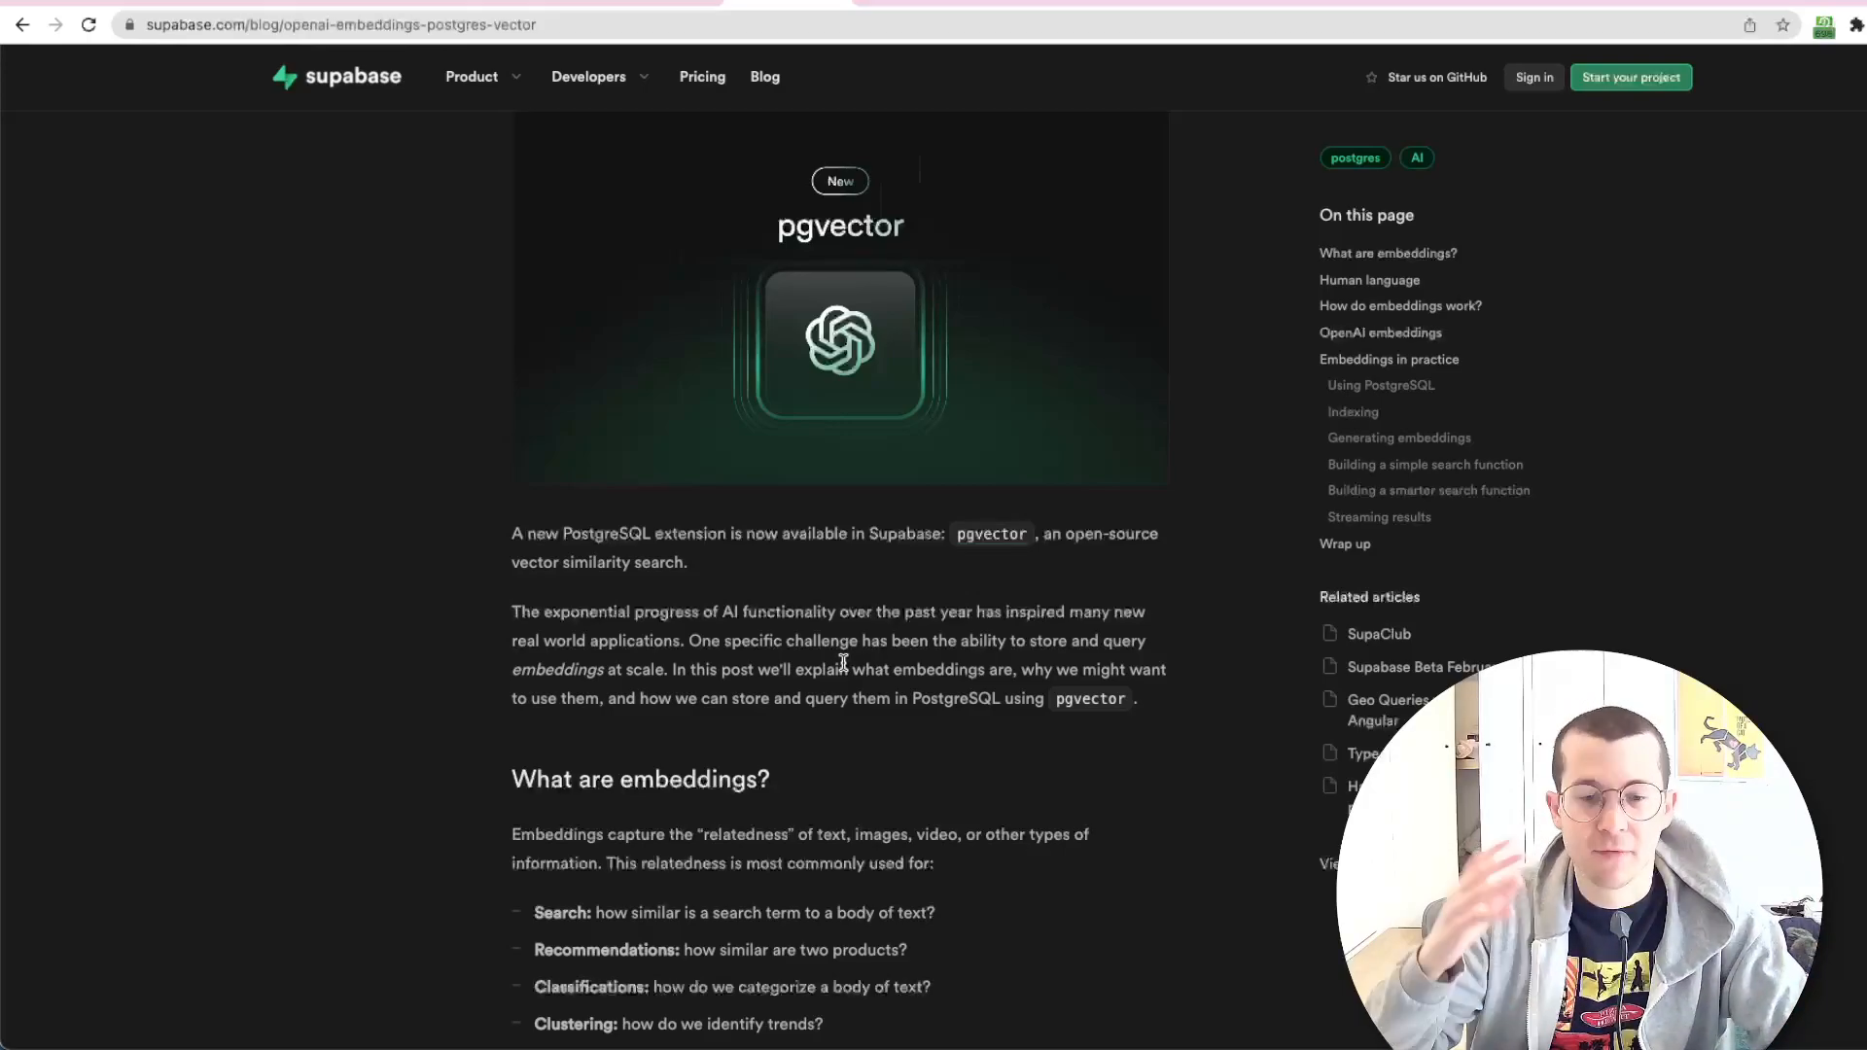
scroll("down", 3)
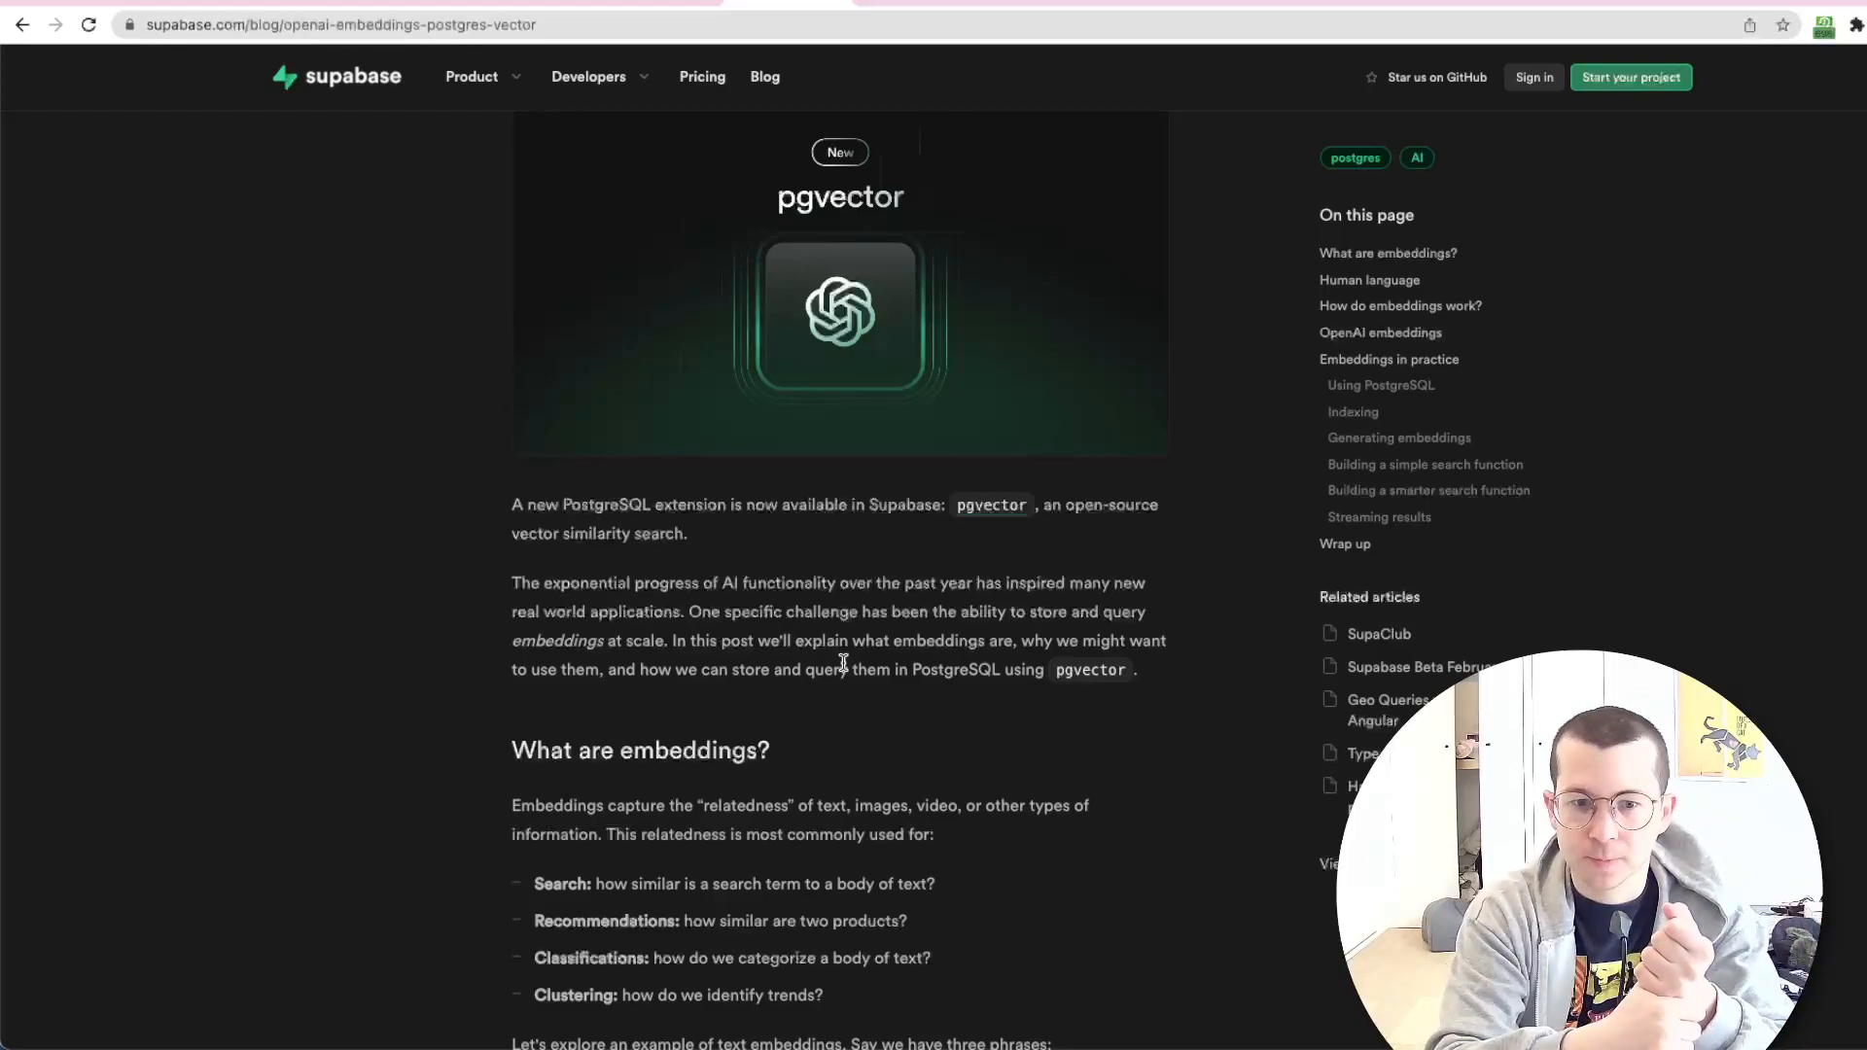
scroll("up", 3)
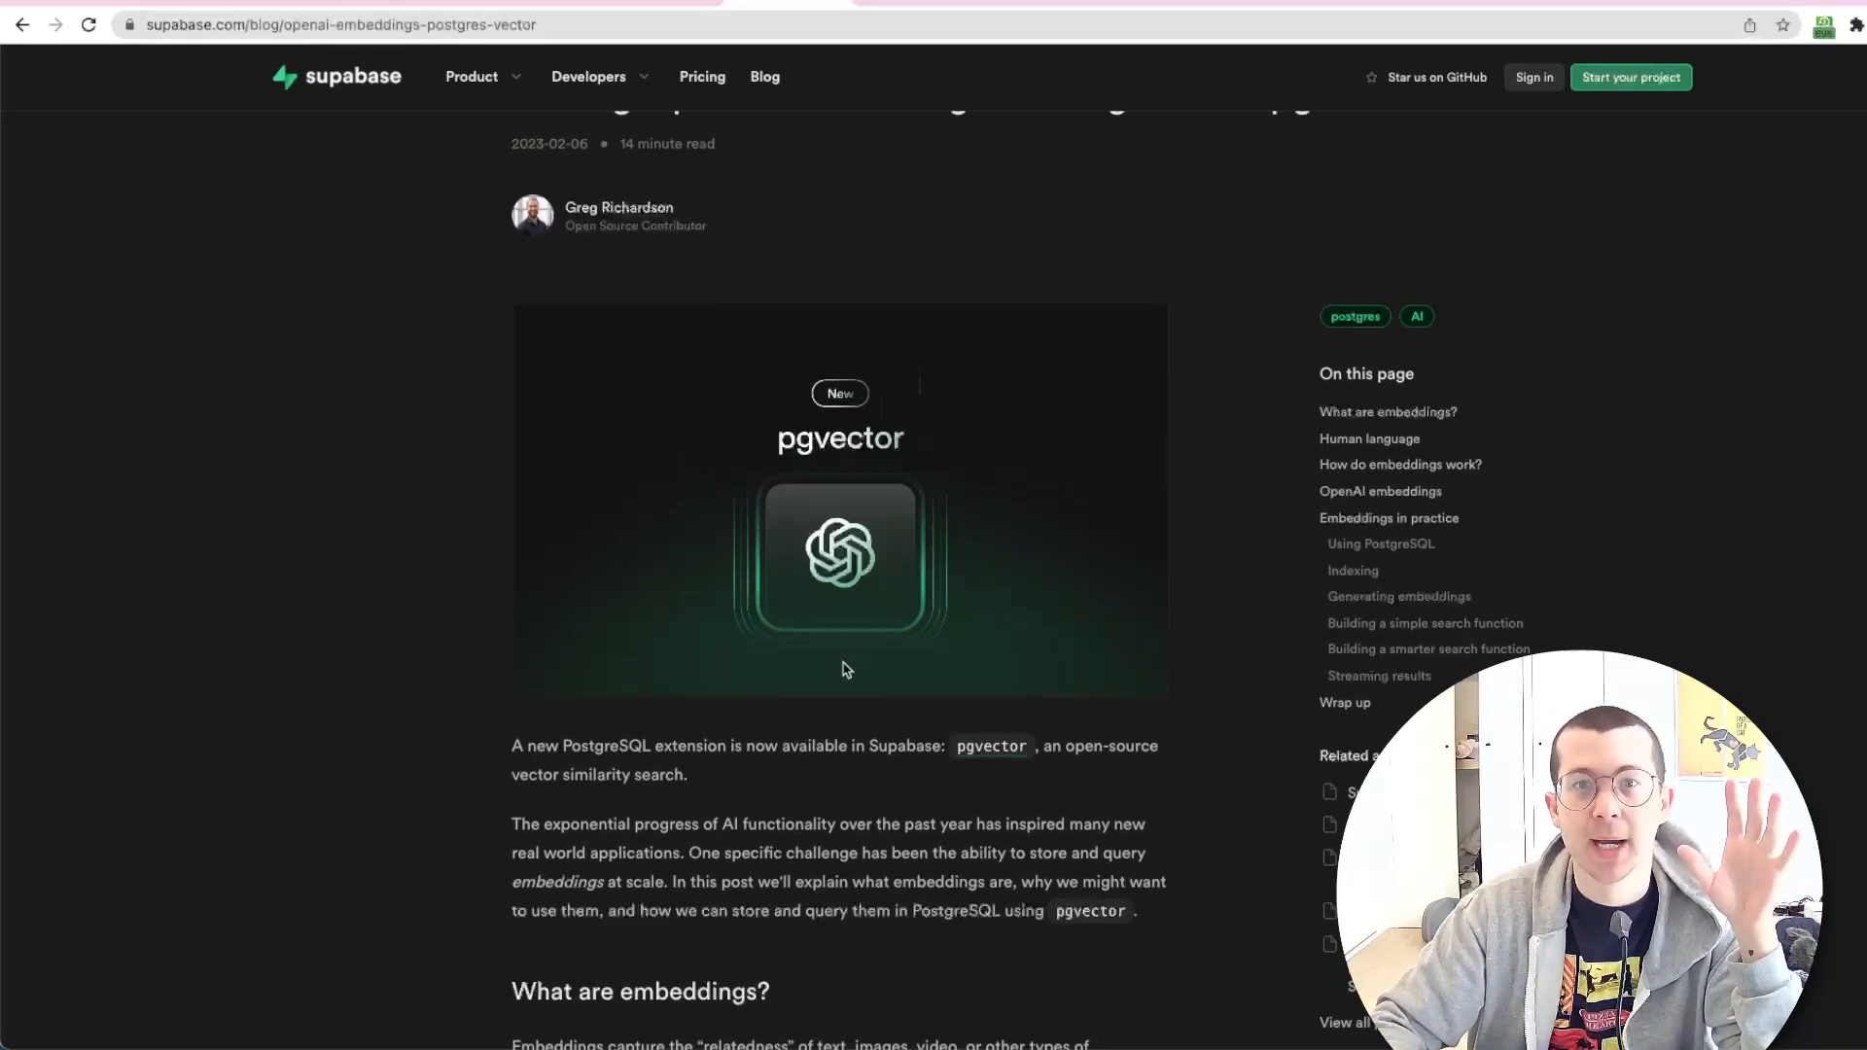
scroll("down", 3)
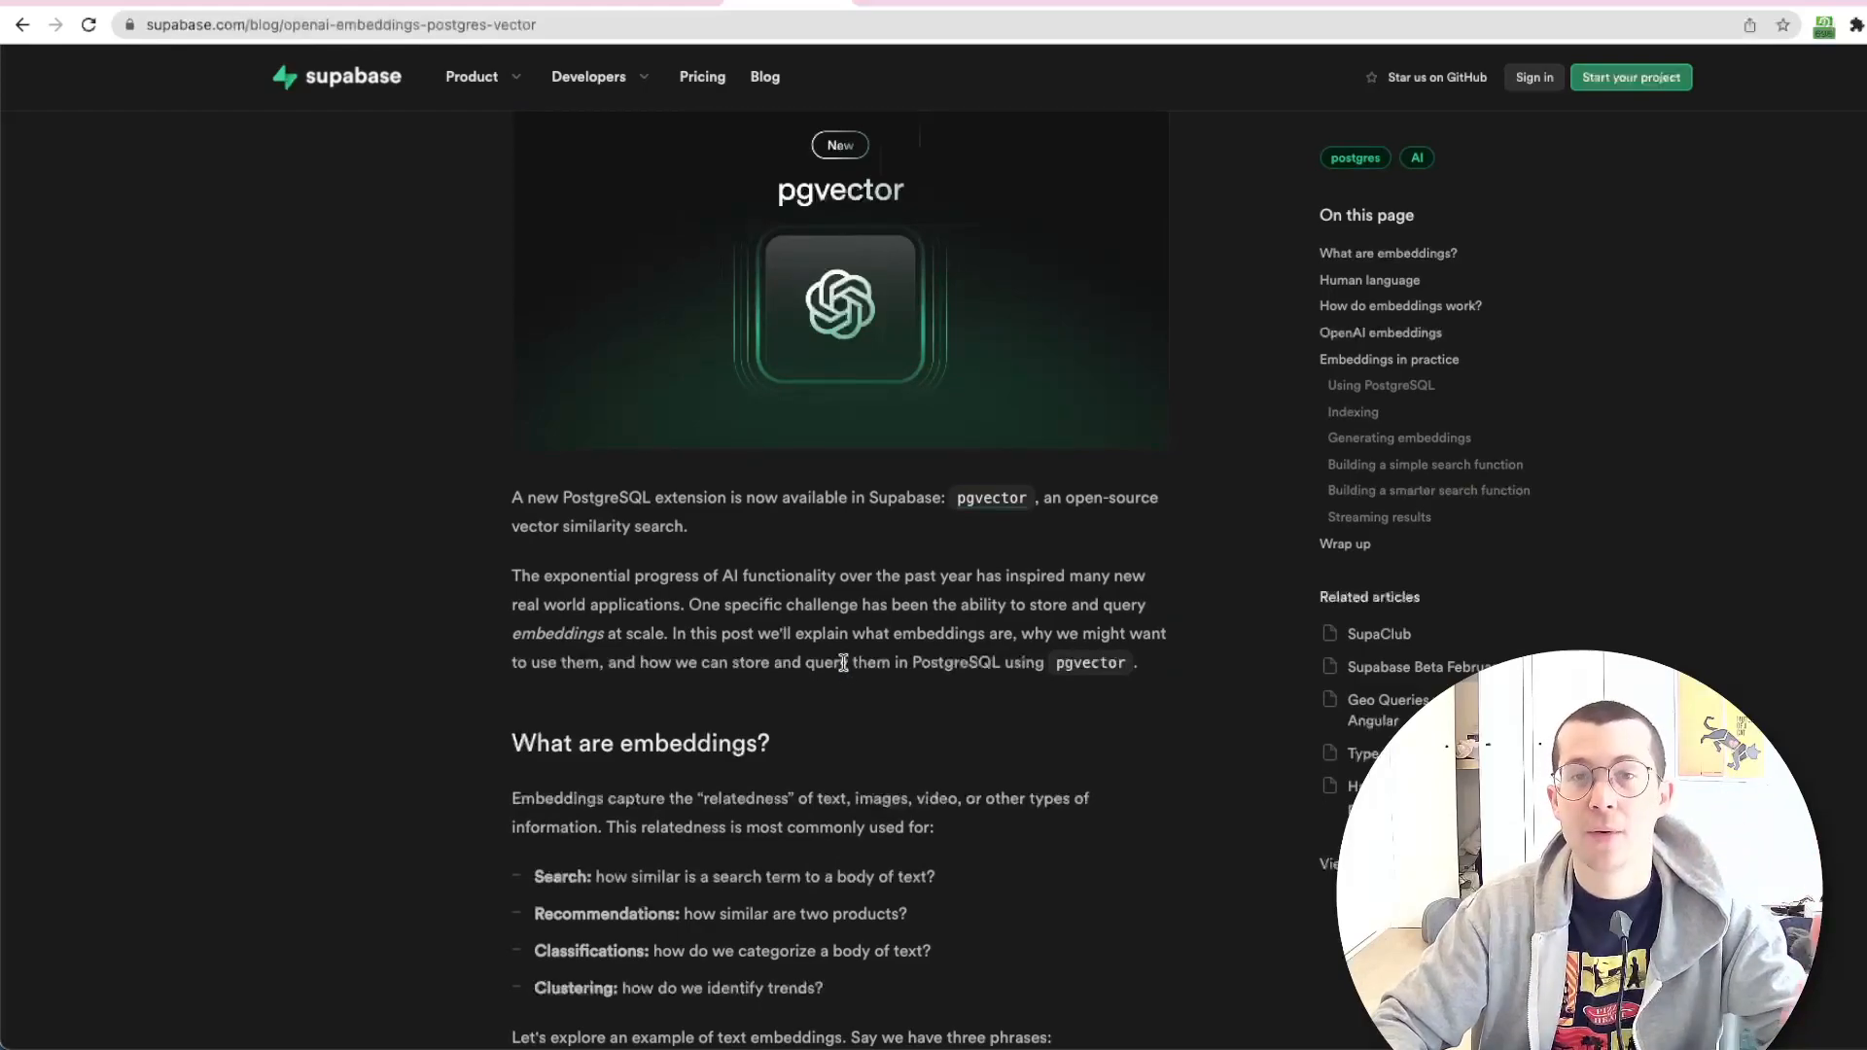
mouse_move(886, 545)
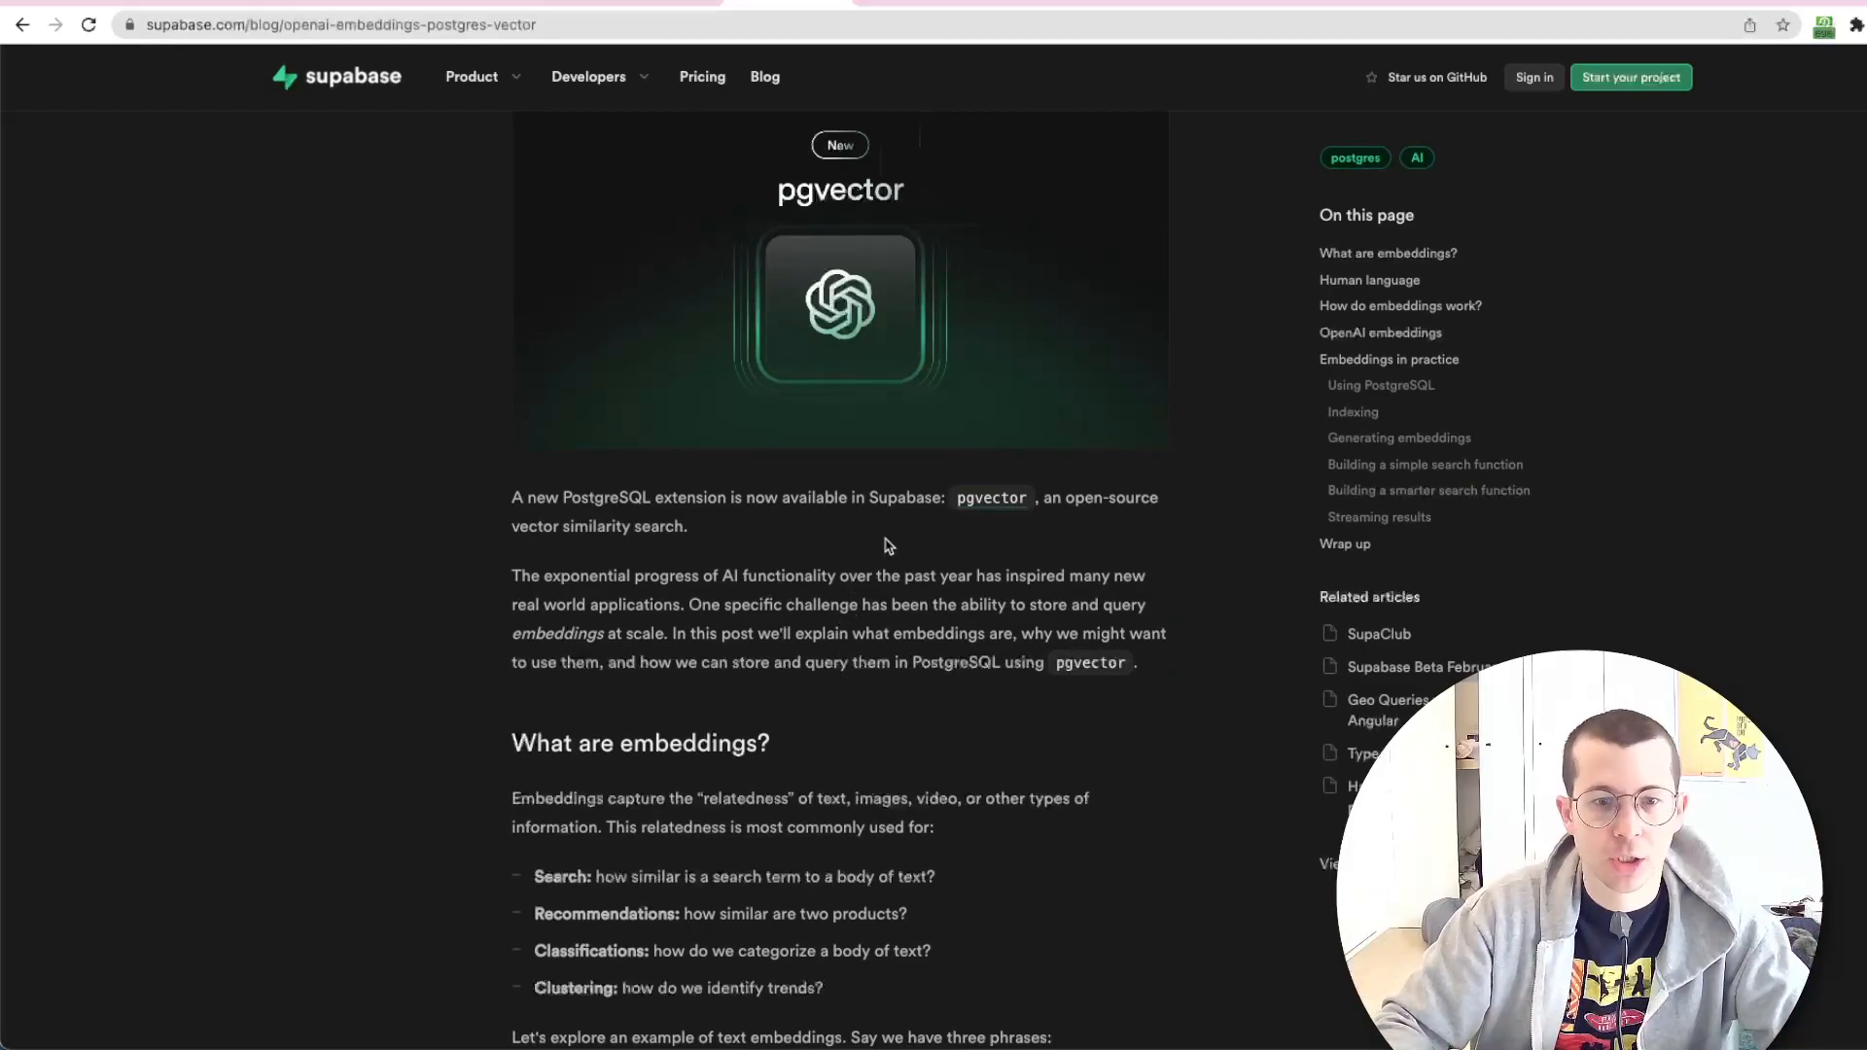
scroll("up", 3)
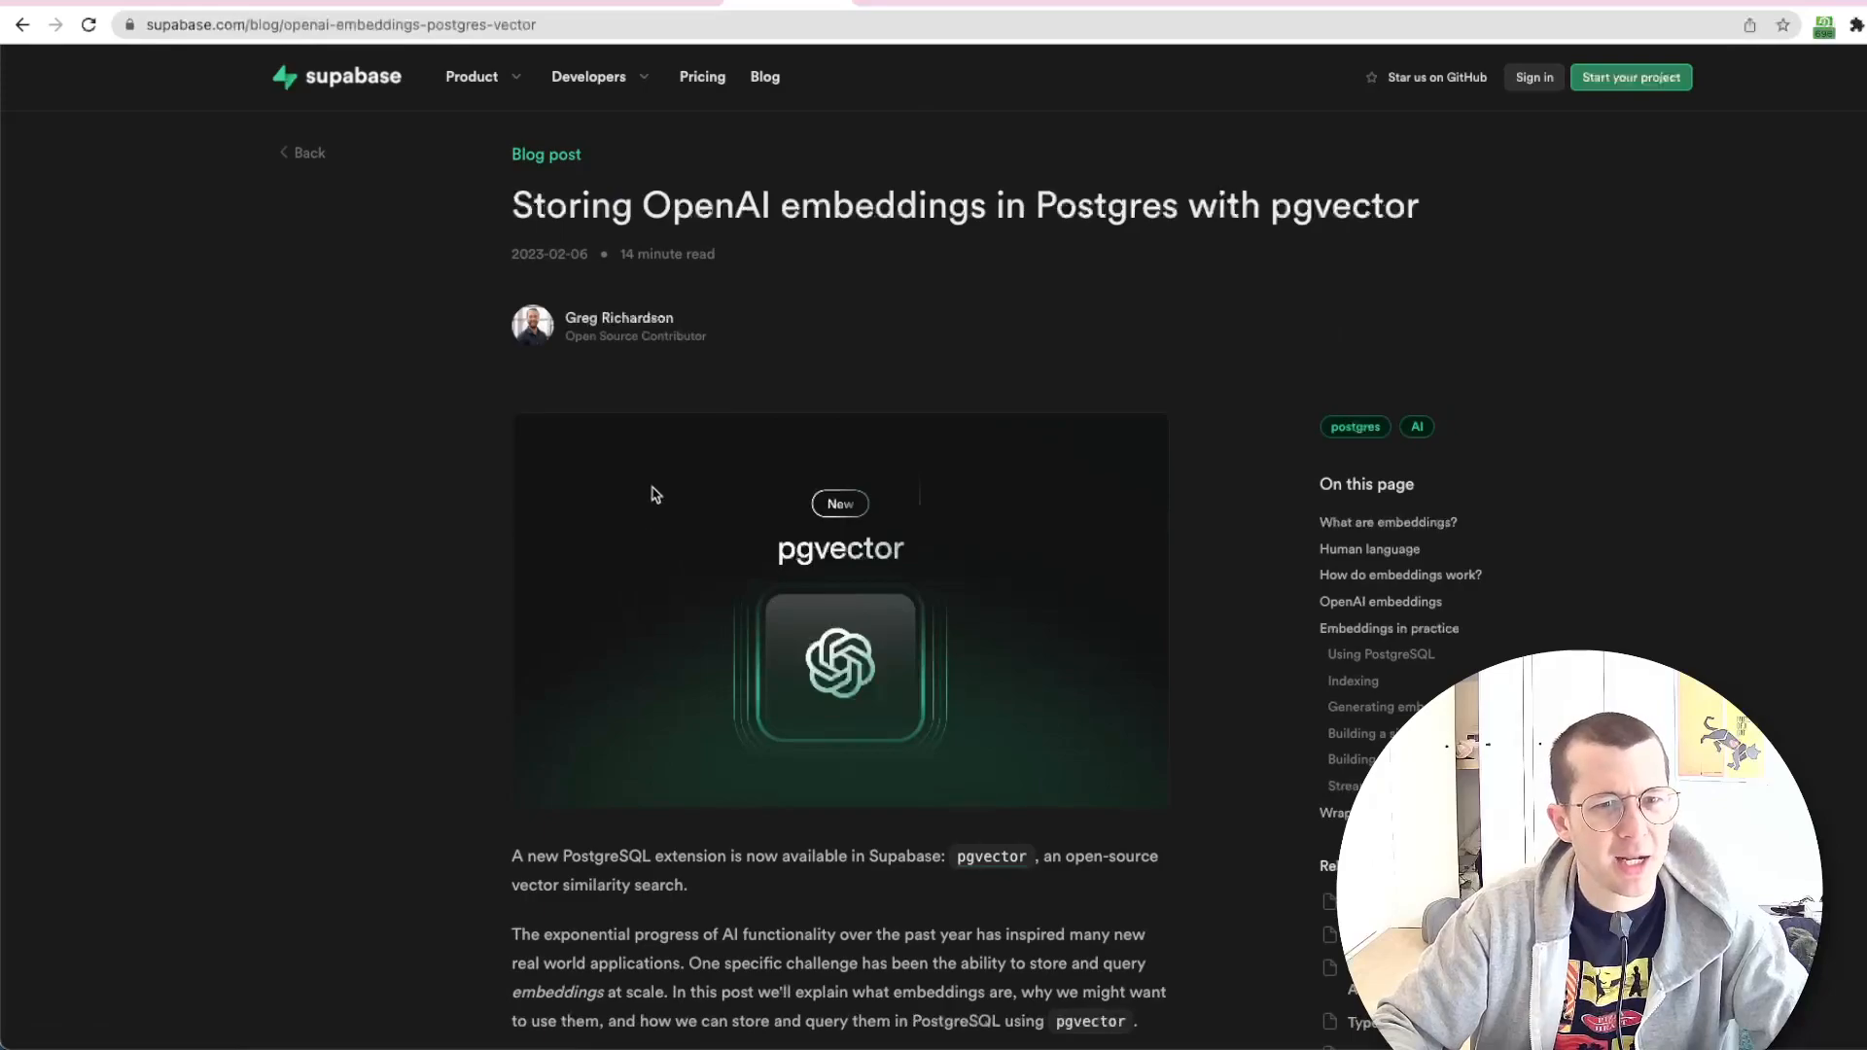
mouse_move(566, 263)
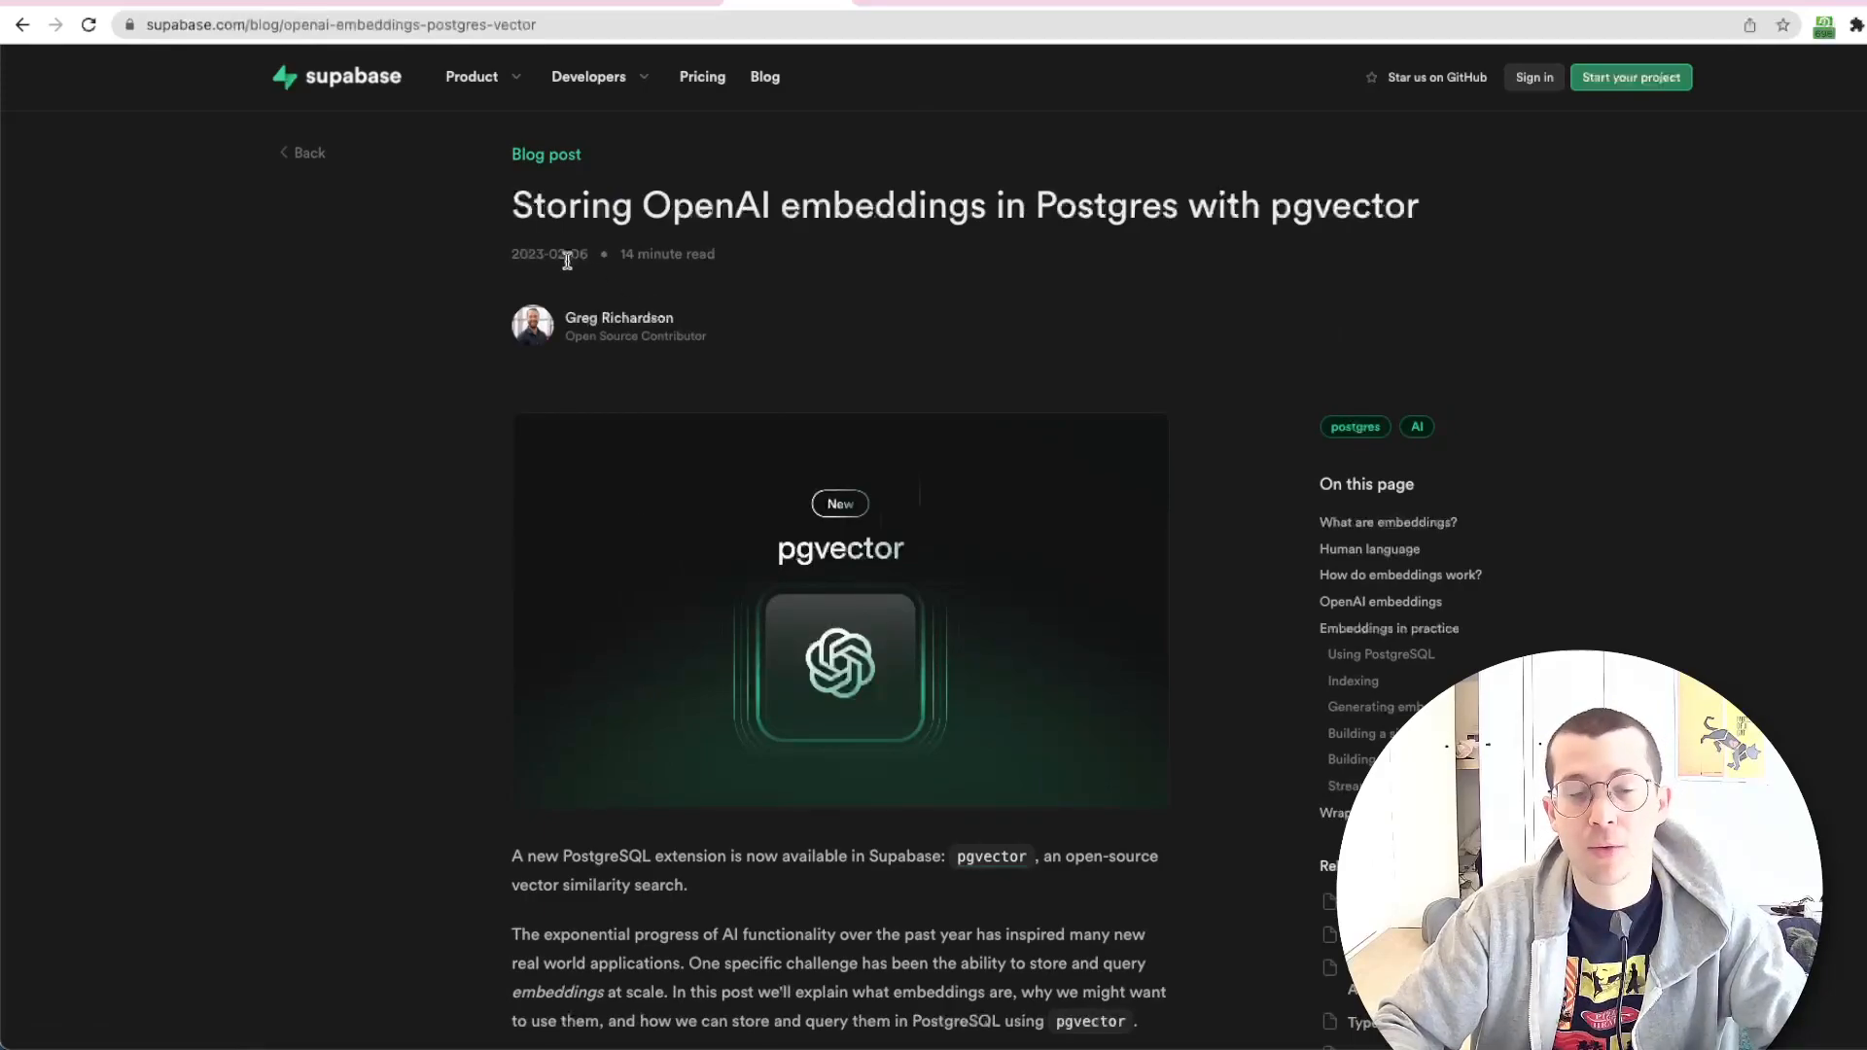
scroll("down", 3)
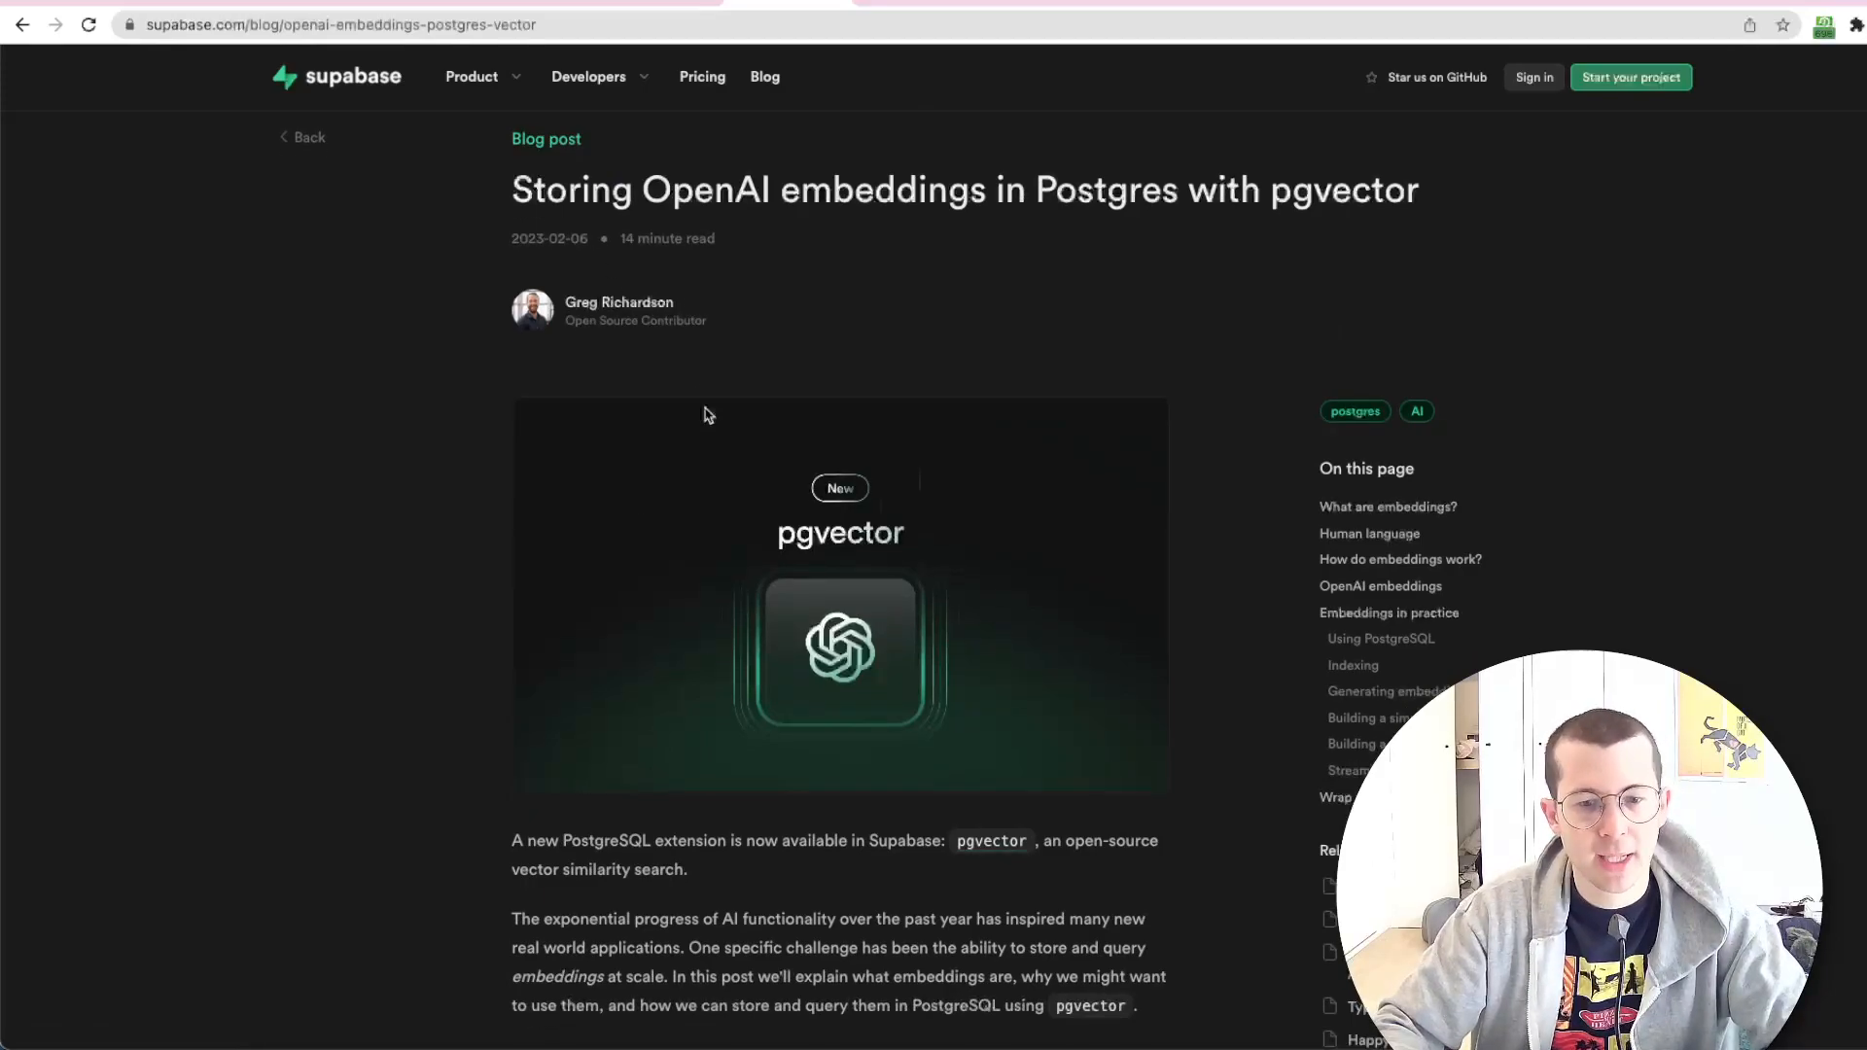
scroll("down", 3)
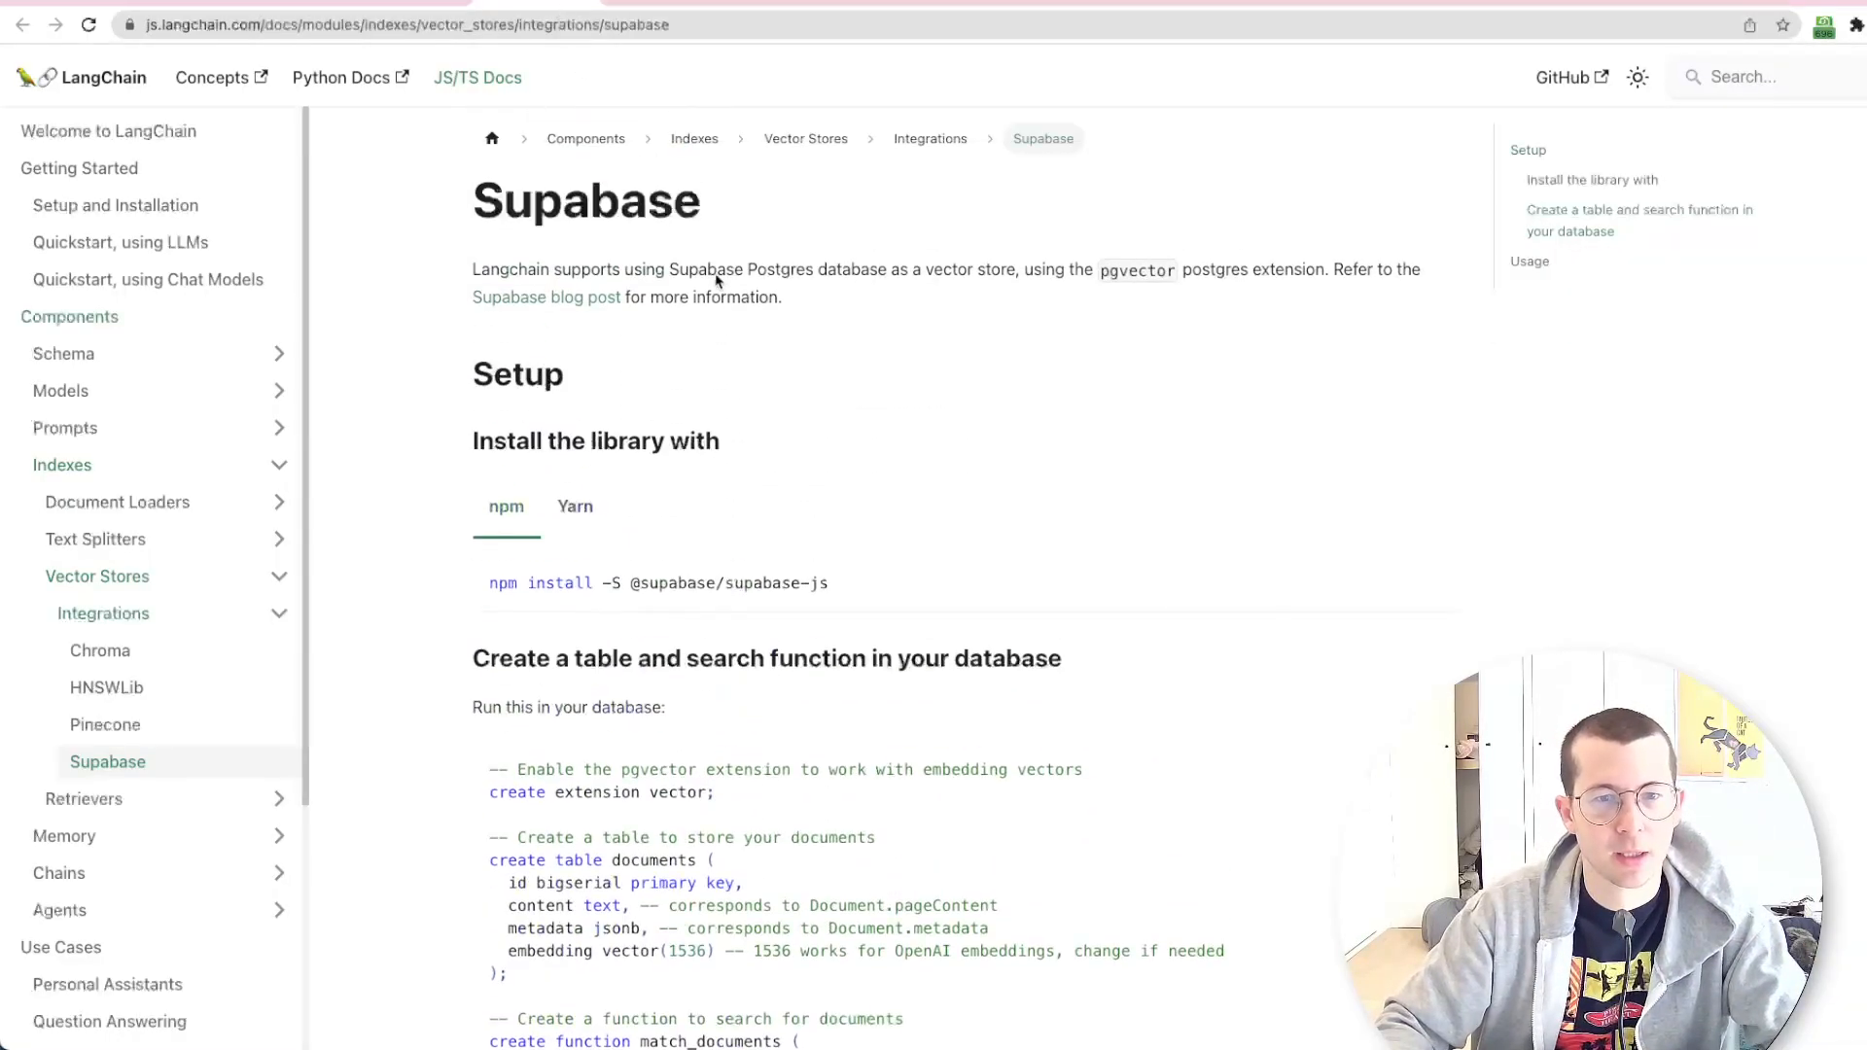
scroll("down", 3)
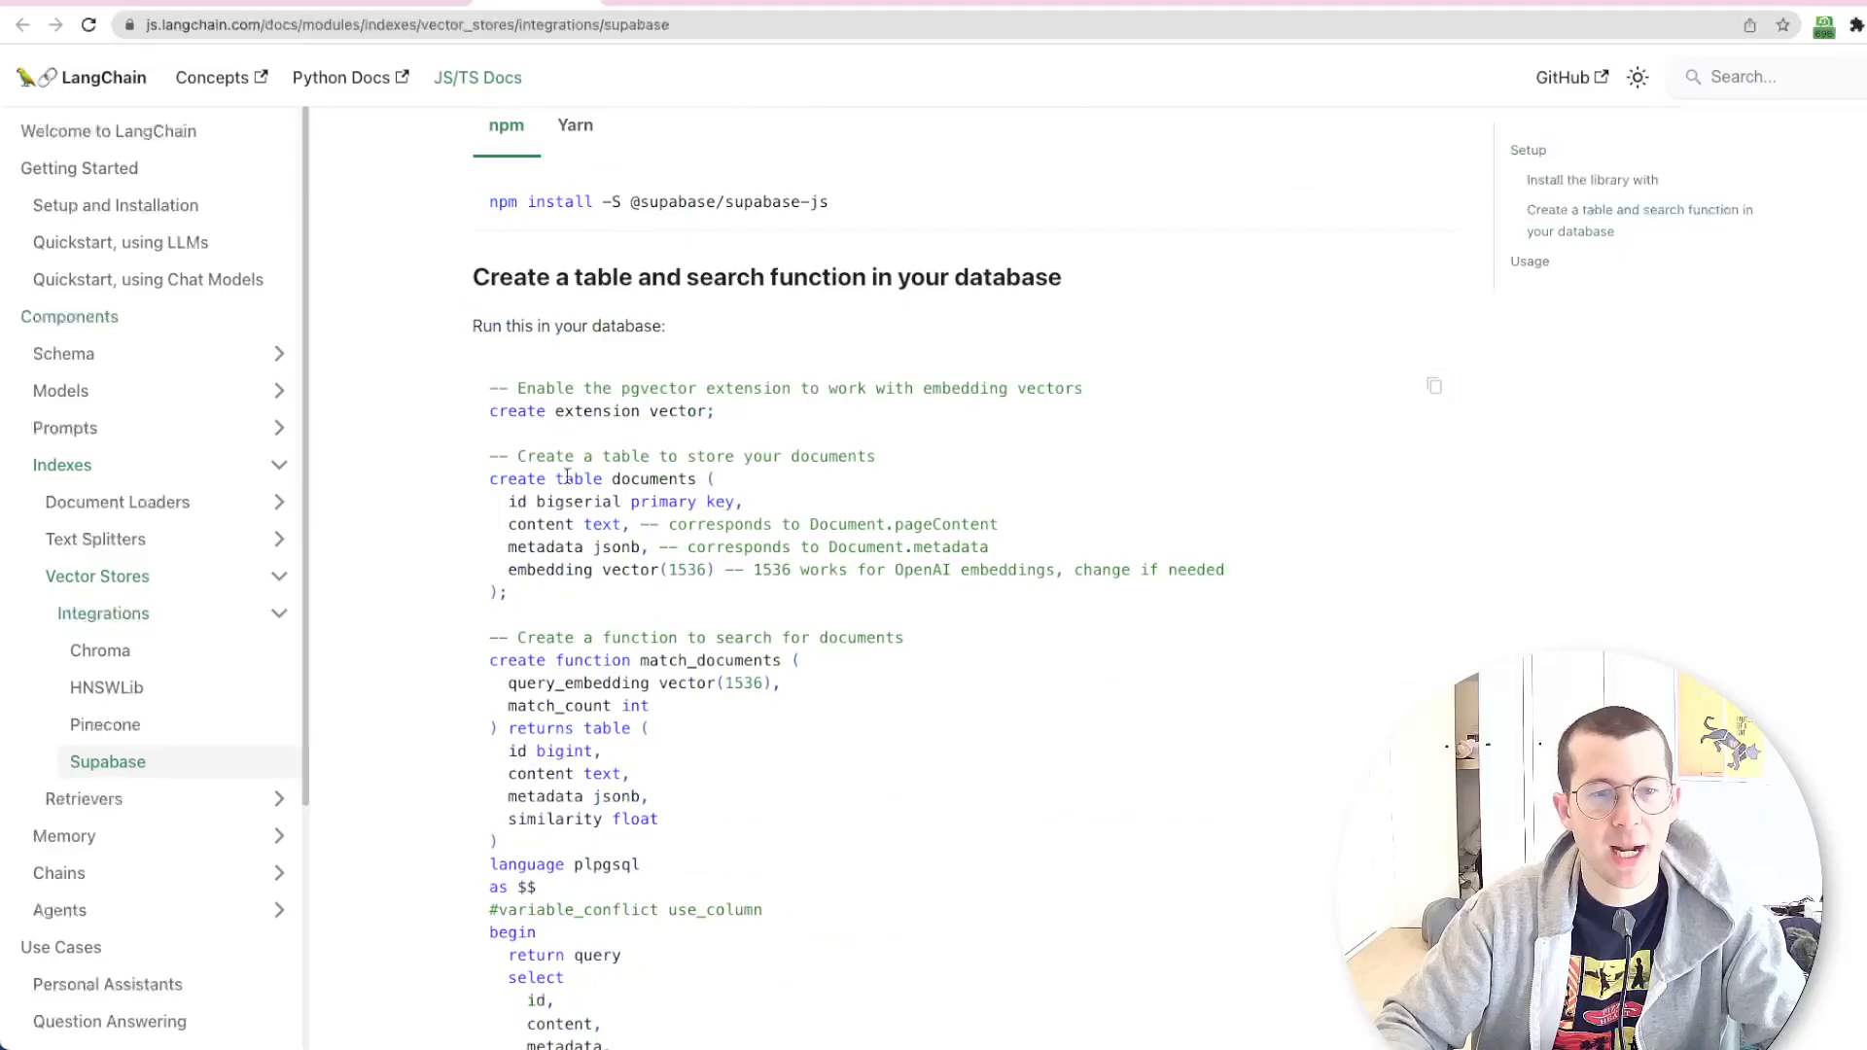
scroll("down", 3)
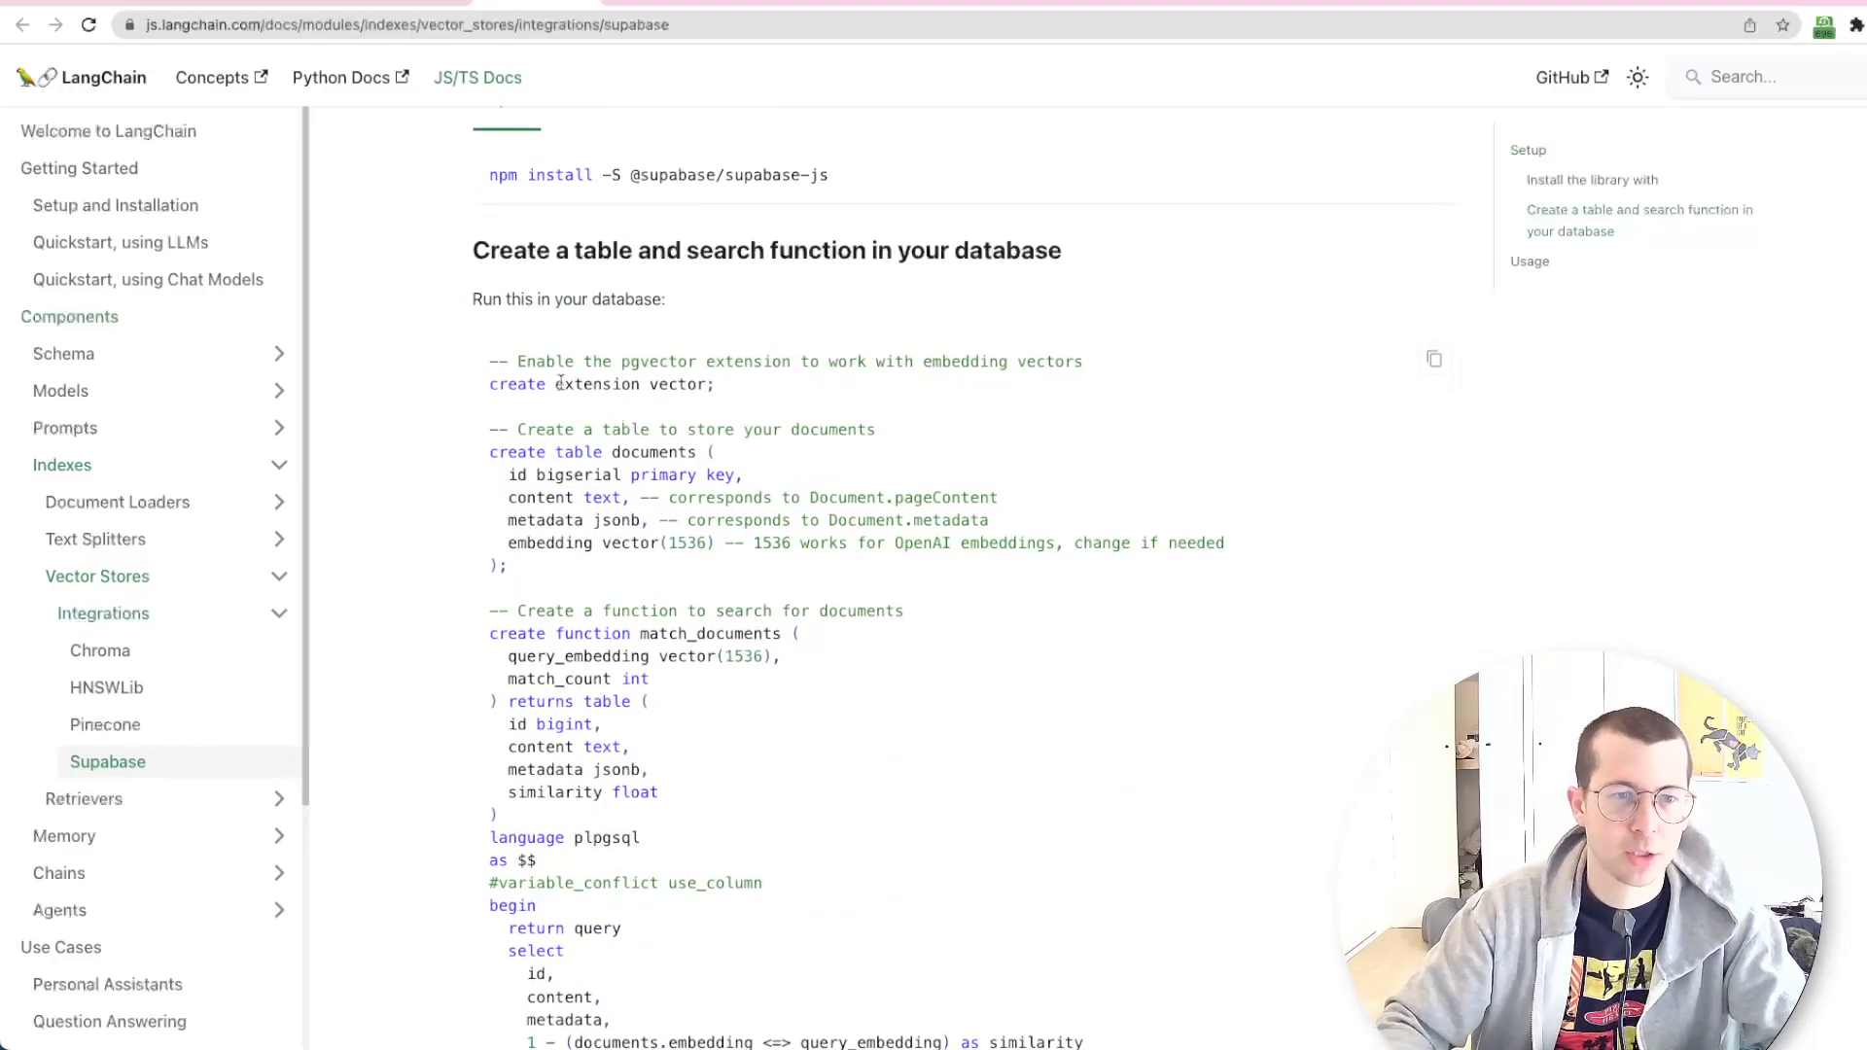
Select the opening setup SQL lines and compare them with the Supabase SQL Editor query
left_click_drag(490, 362, 652, 428)
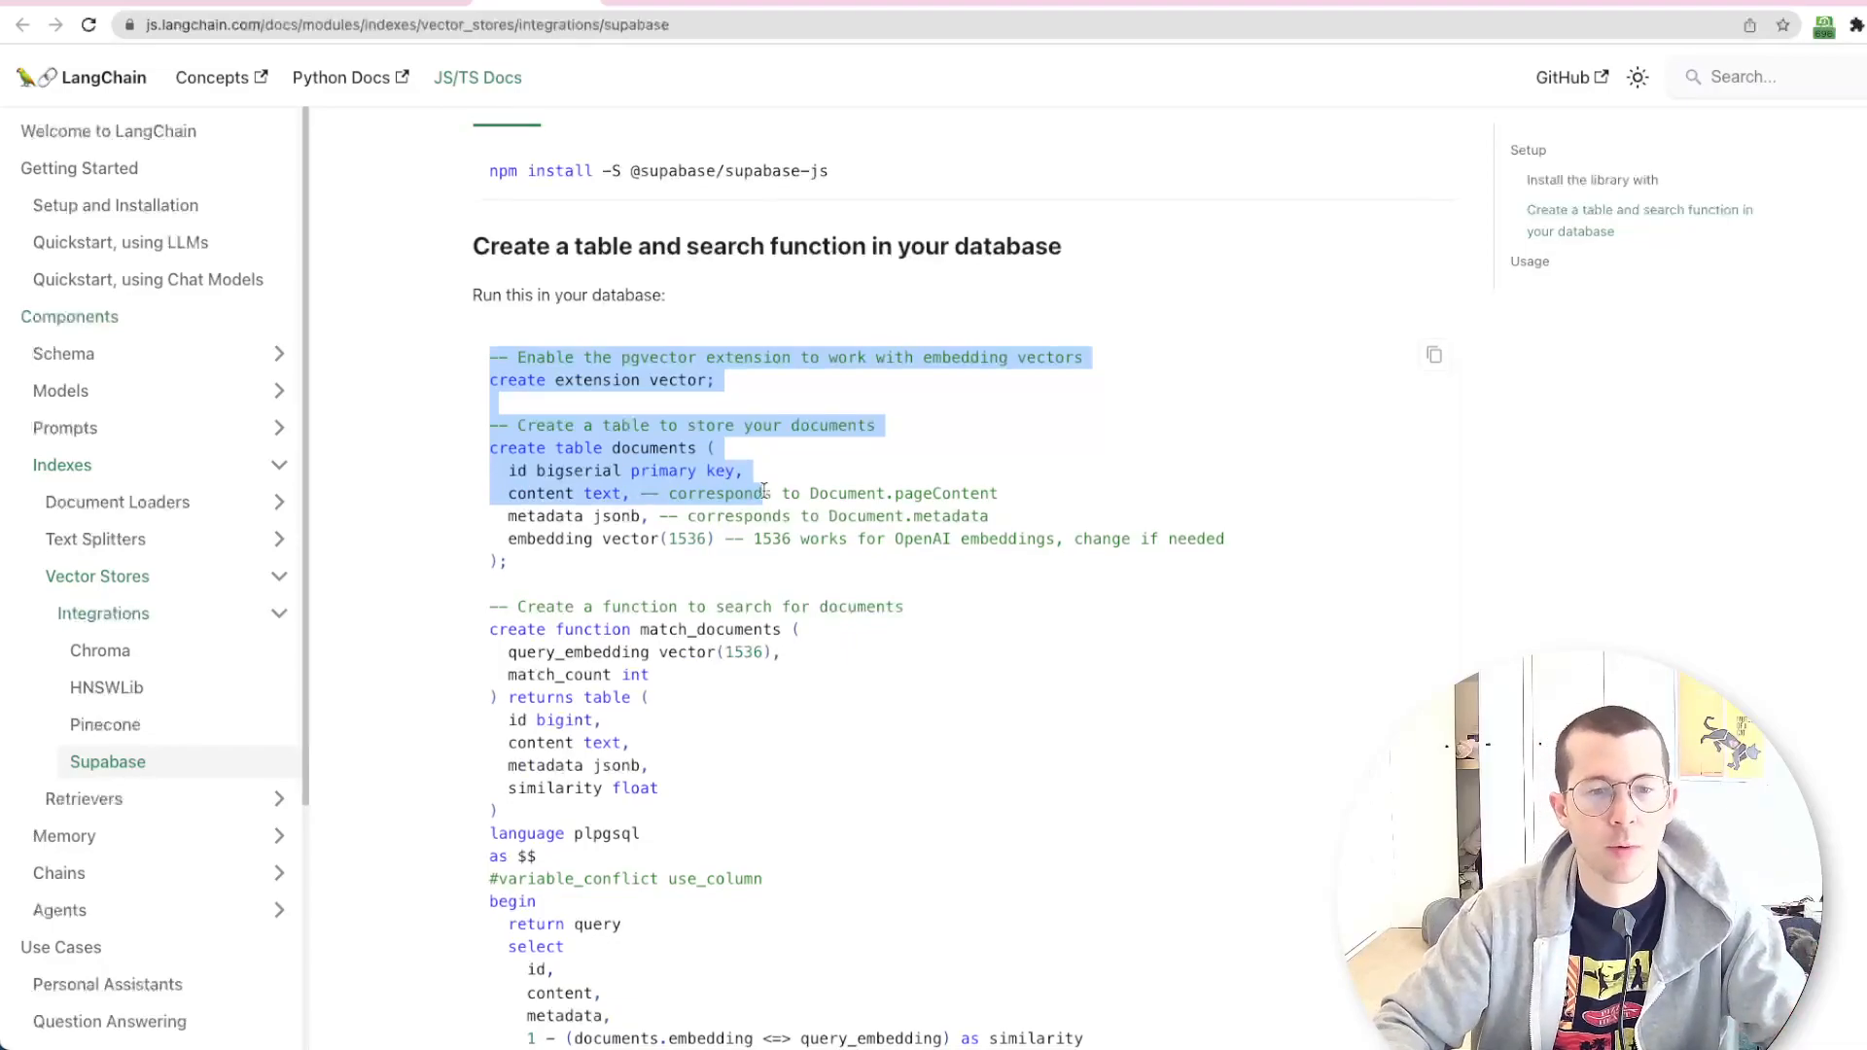
scroll("down", 3)
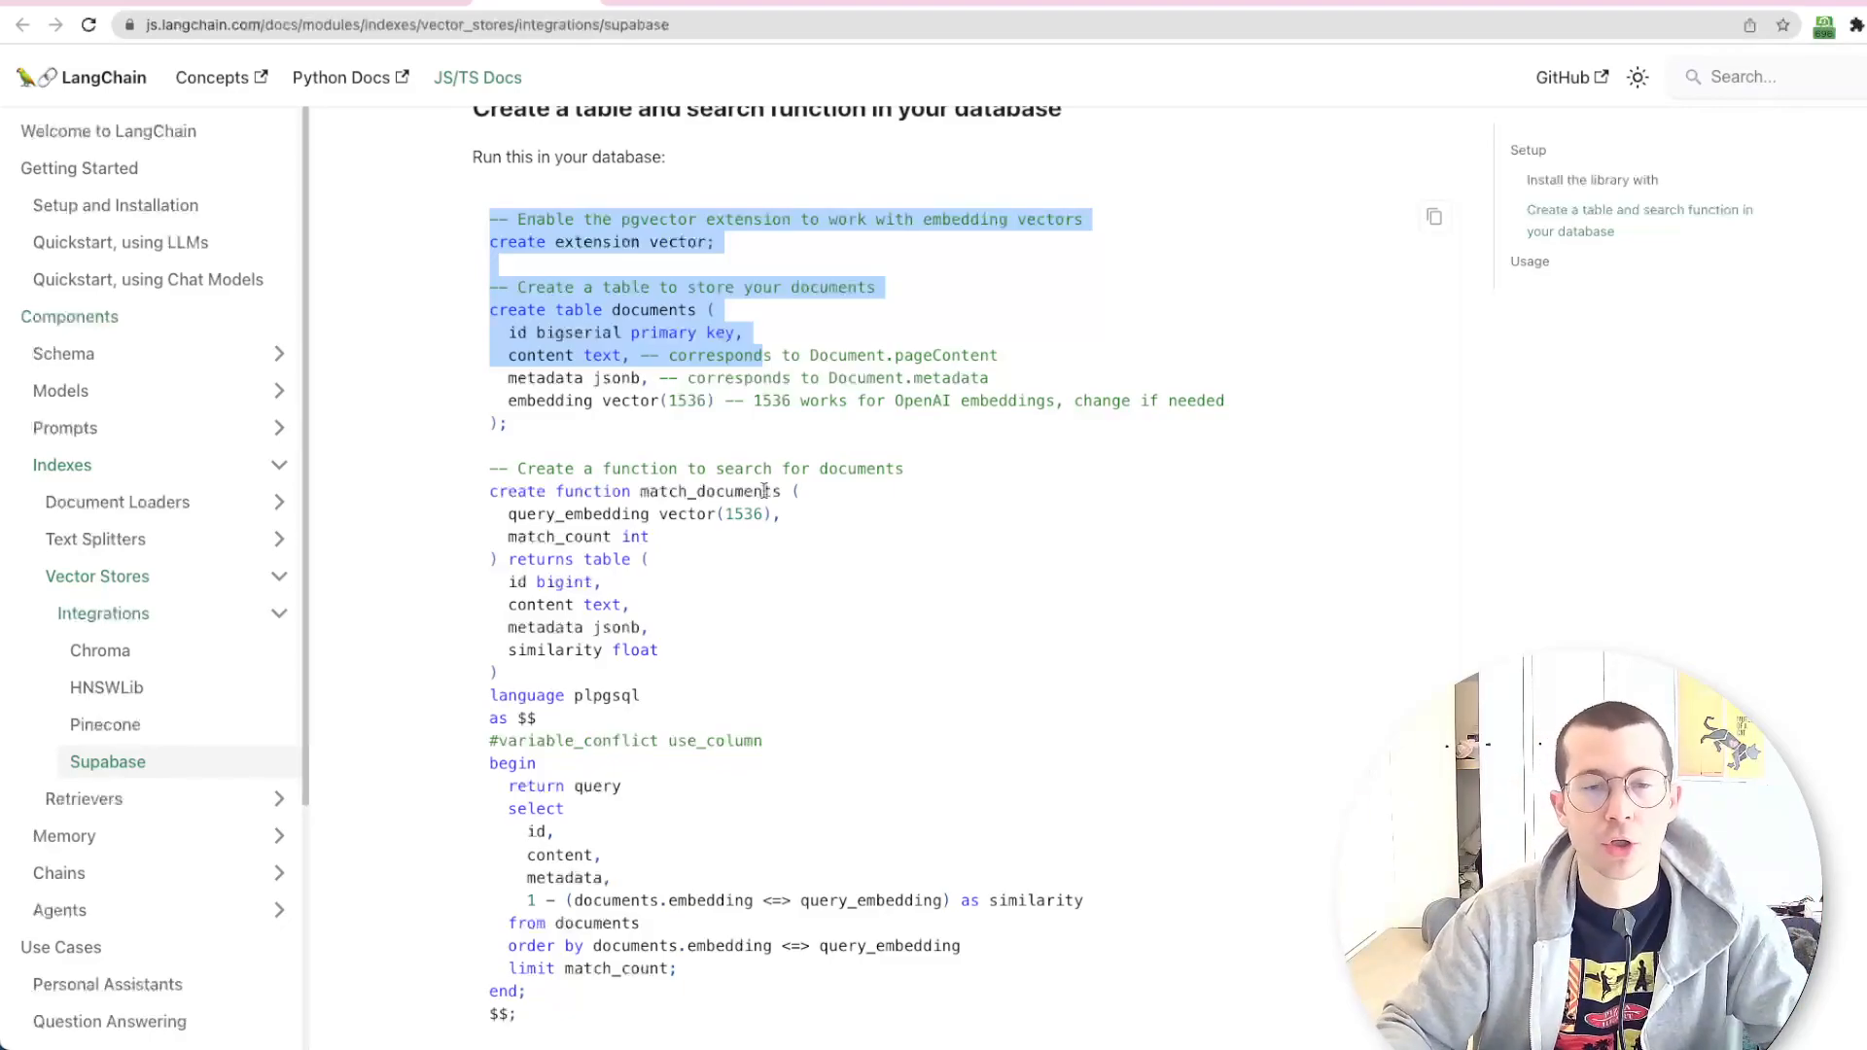
scroll("down", 3)
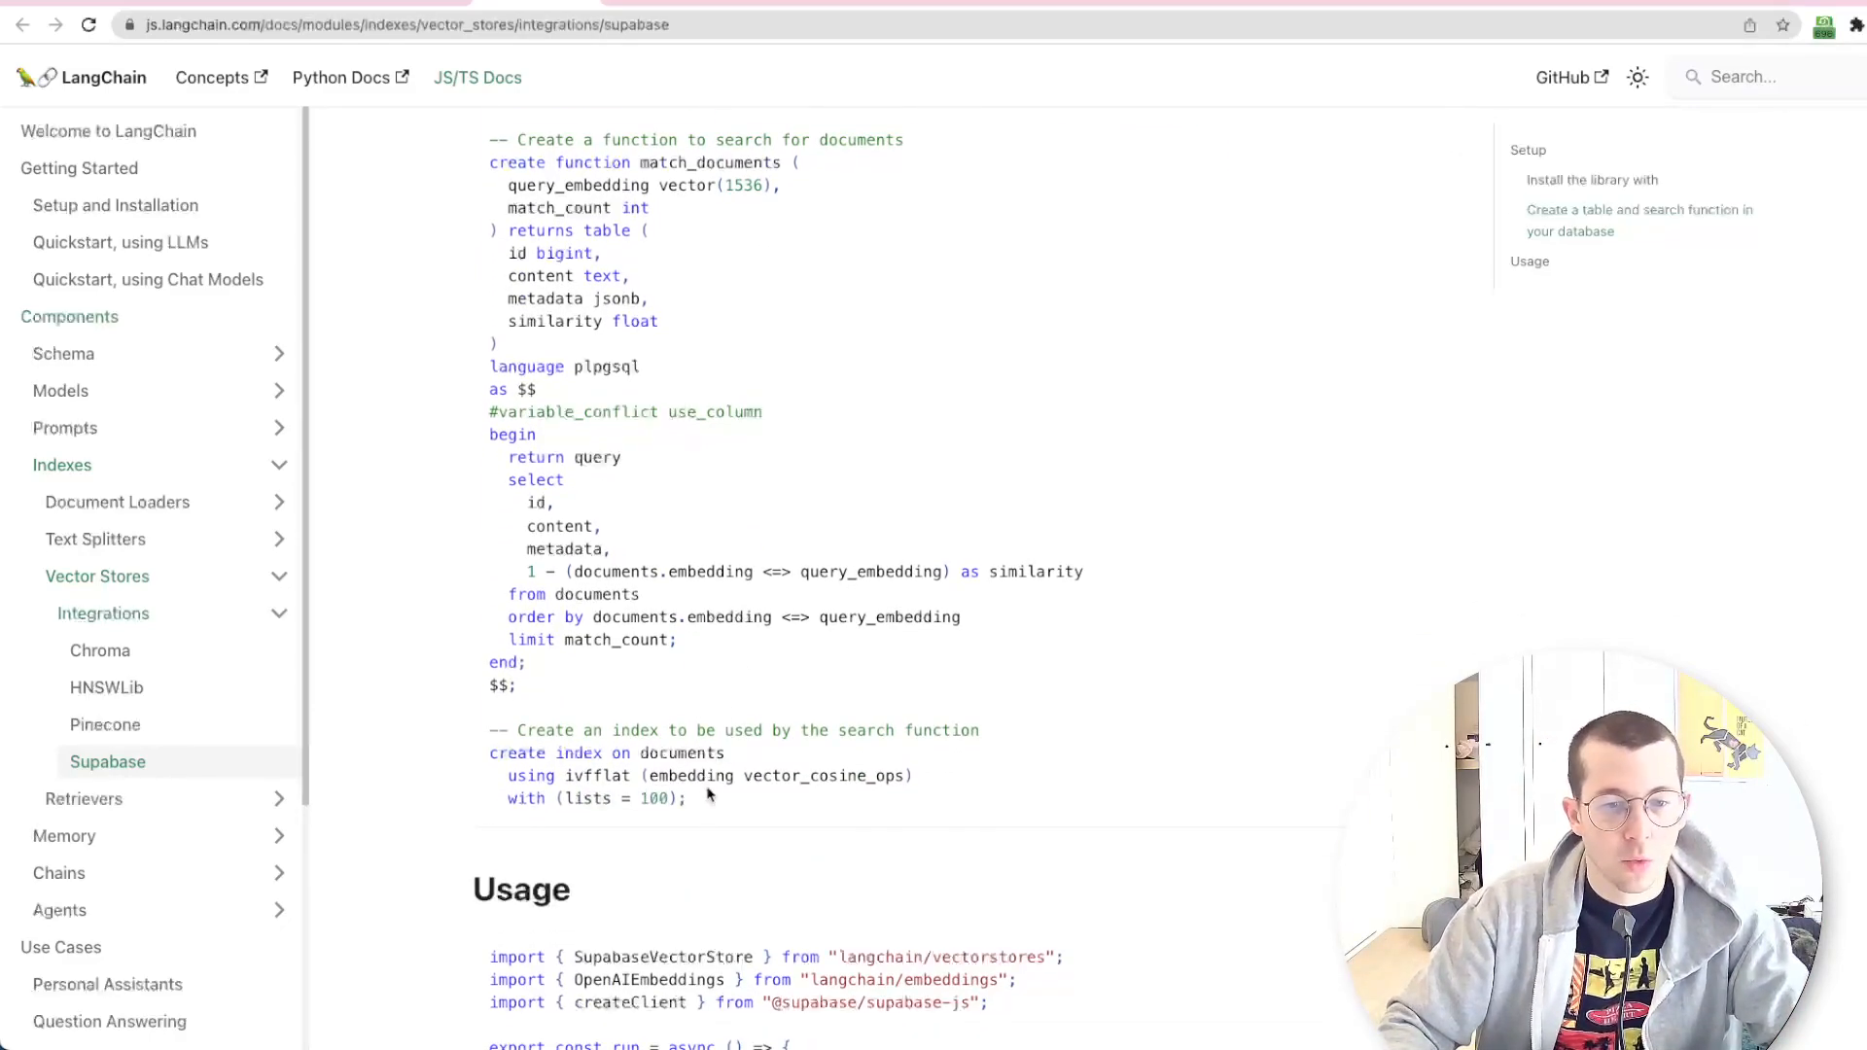
mouse_move(720, 374)
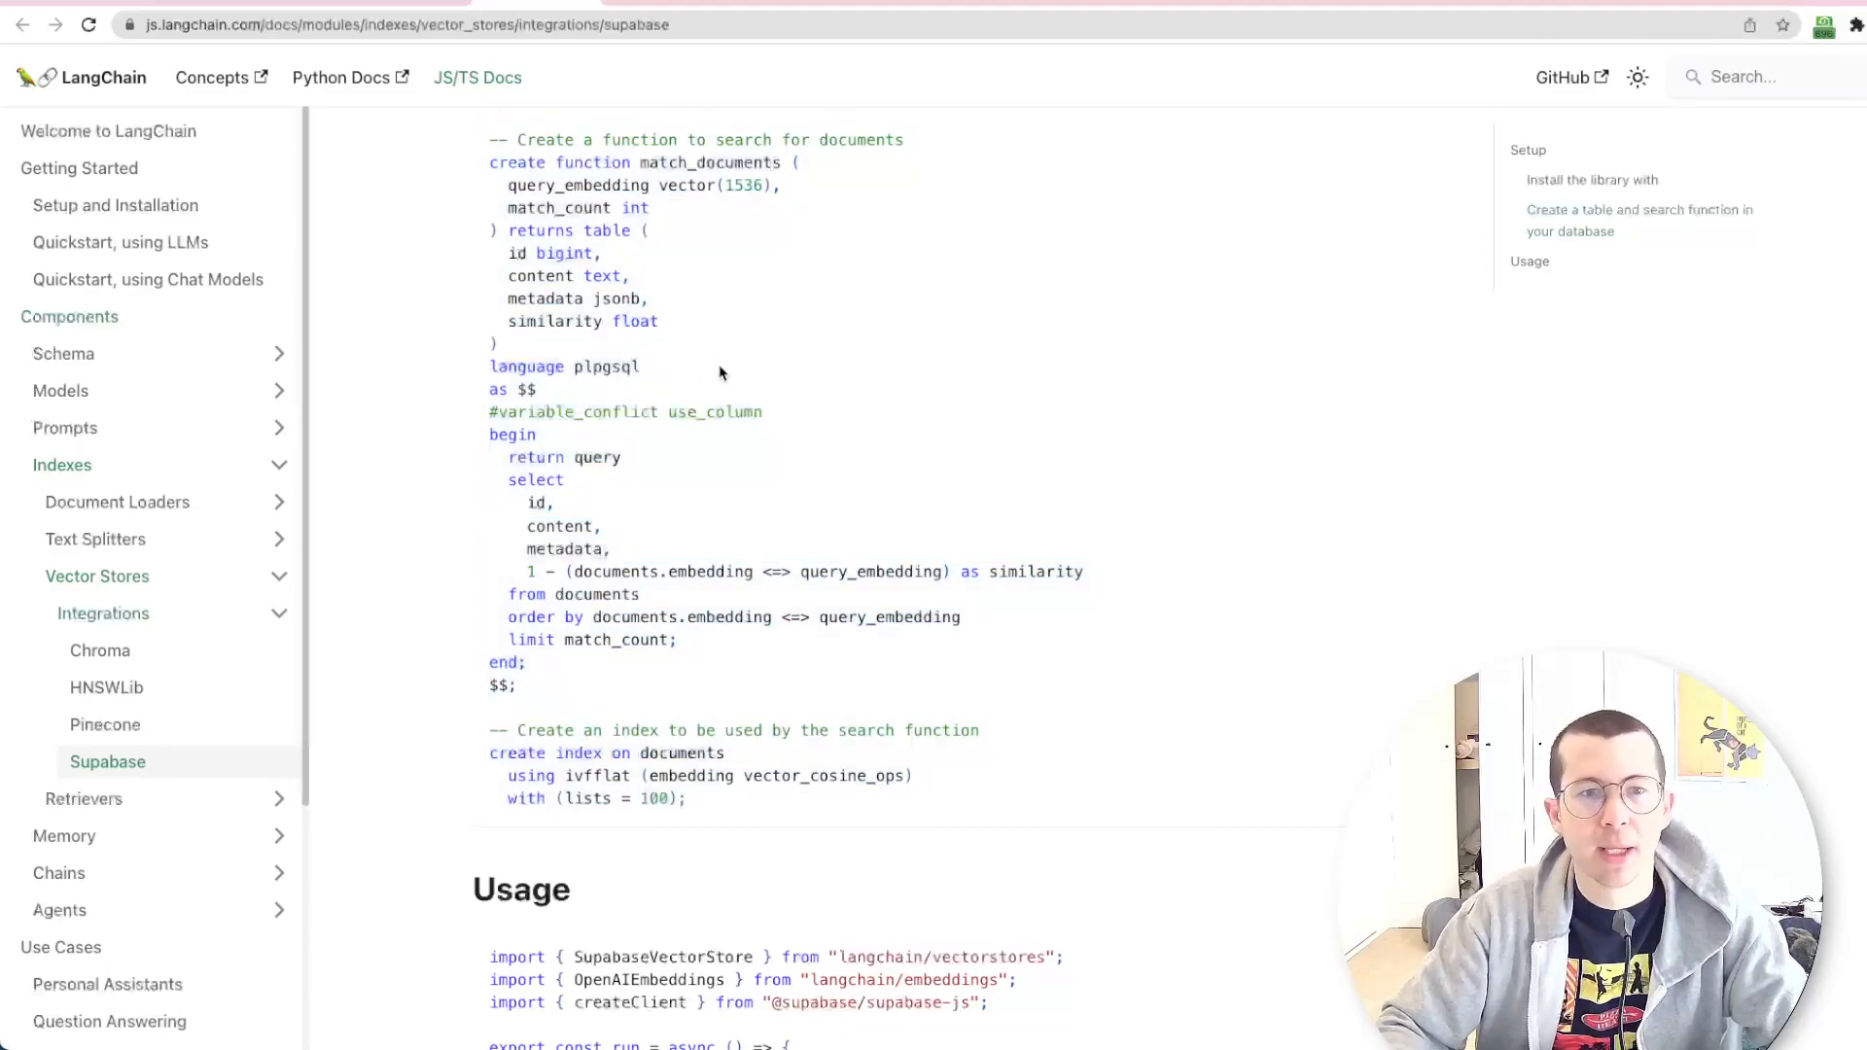
mouse_move(590, 152)
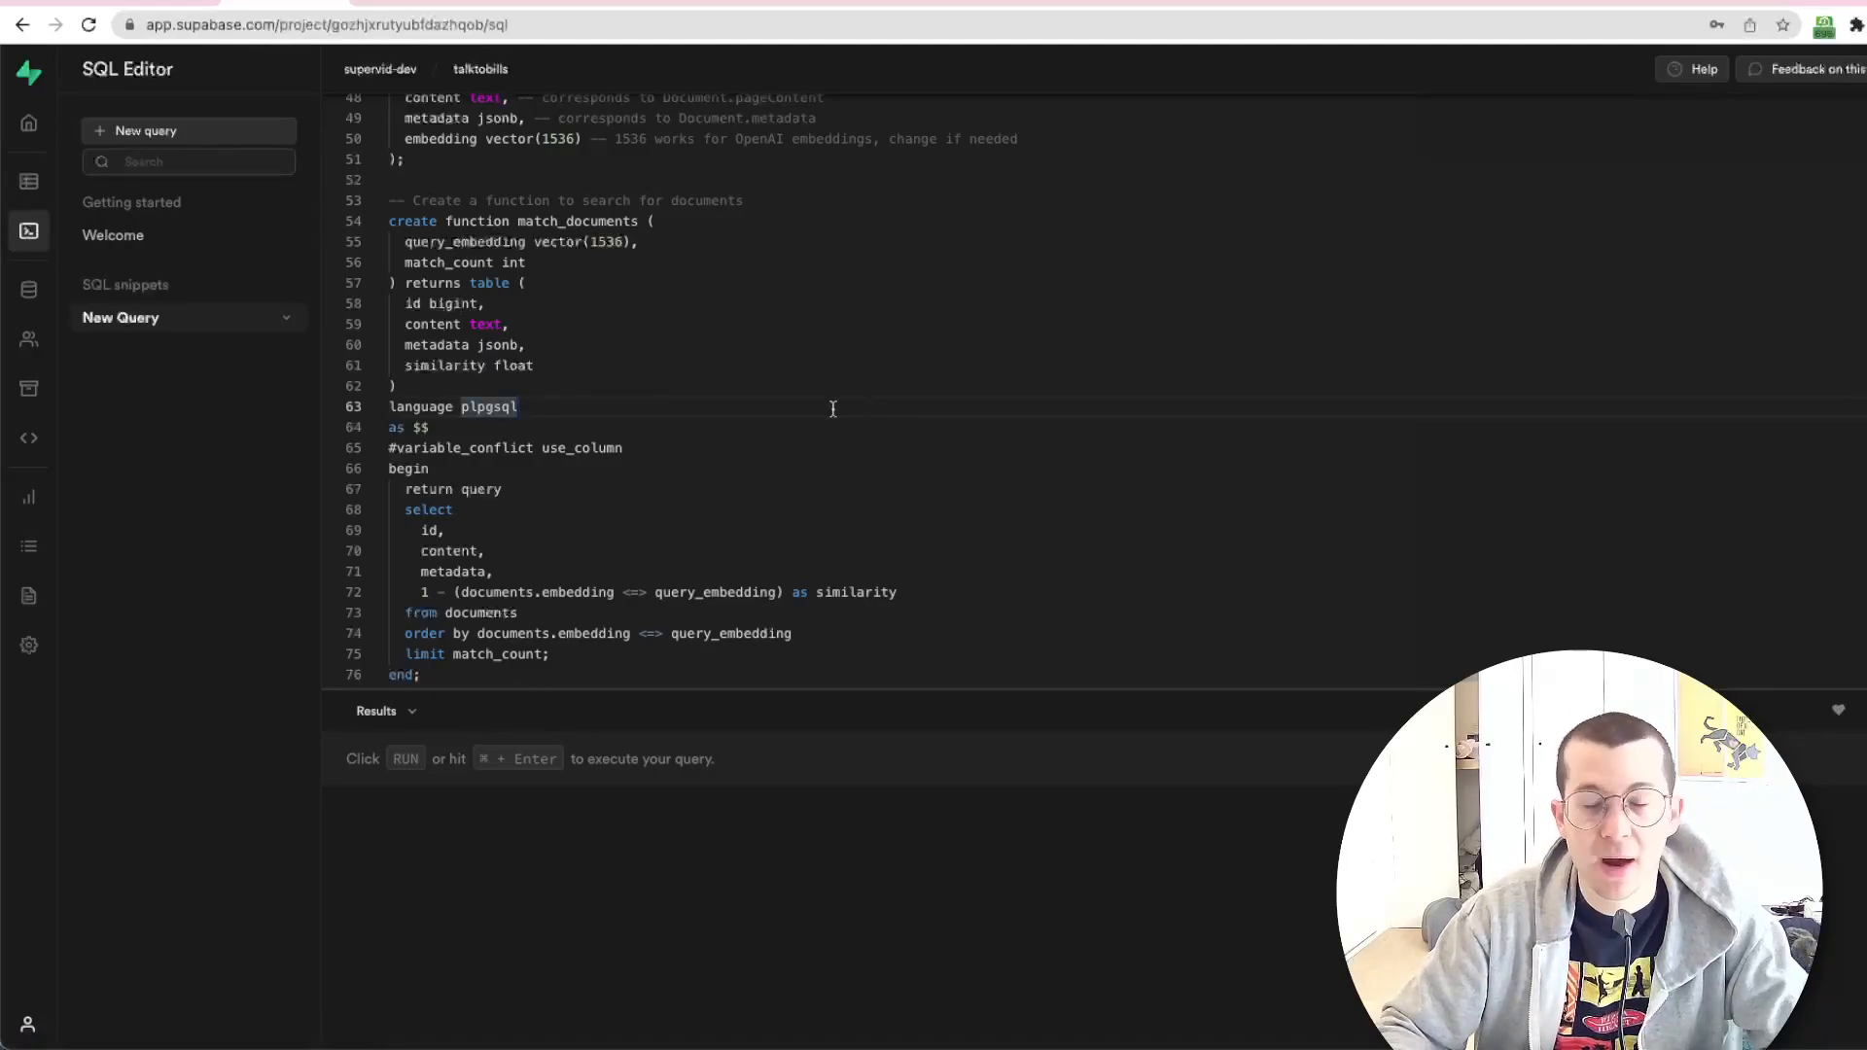
scroll("up", 3)
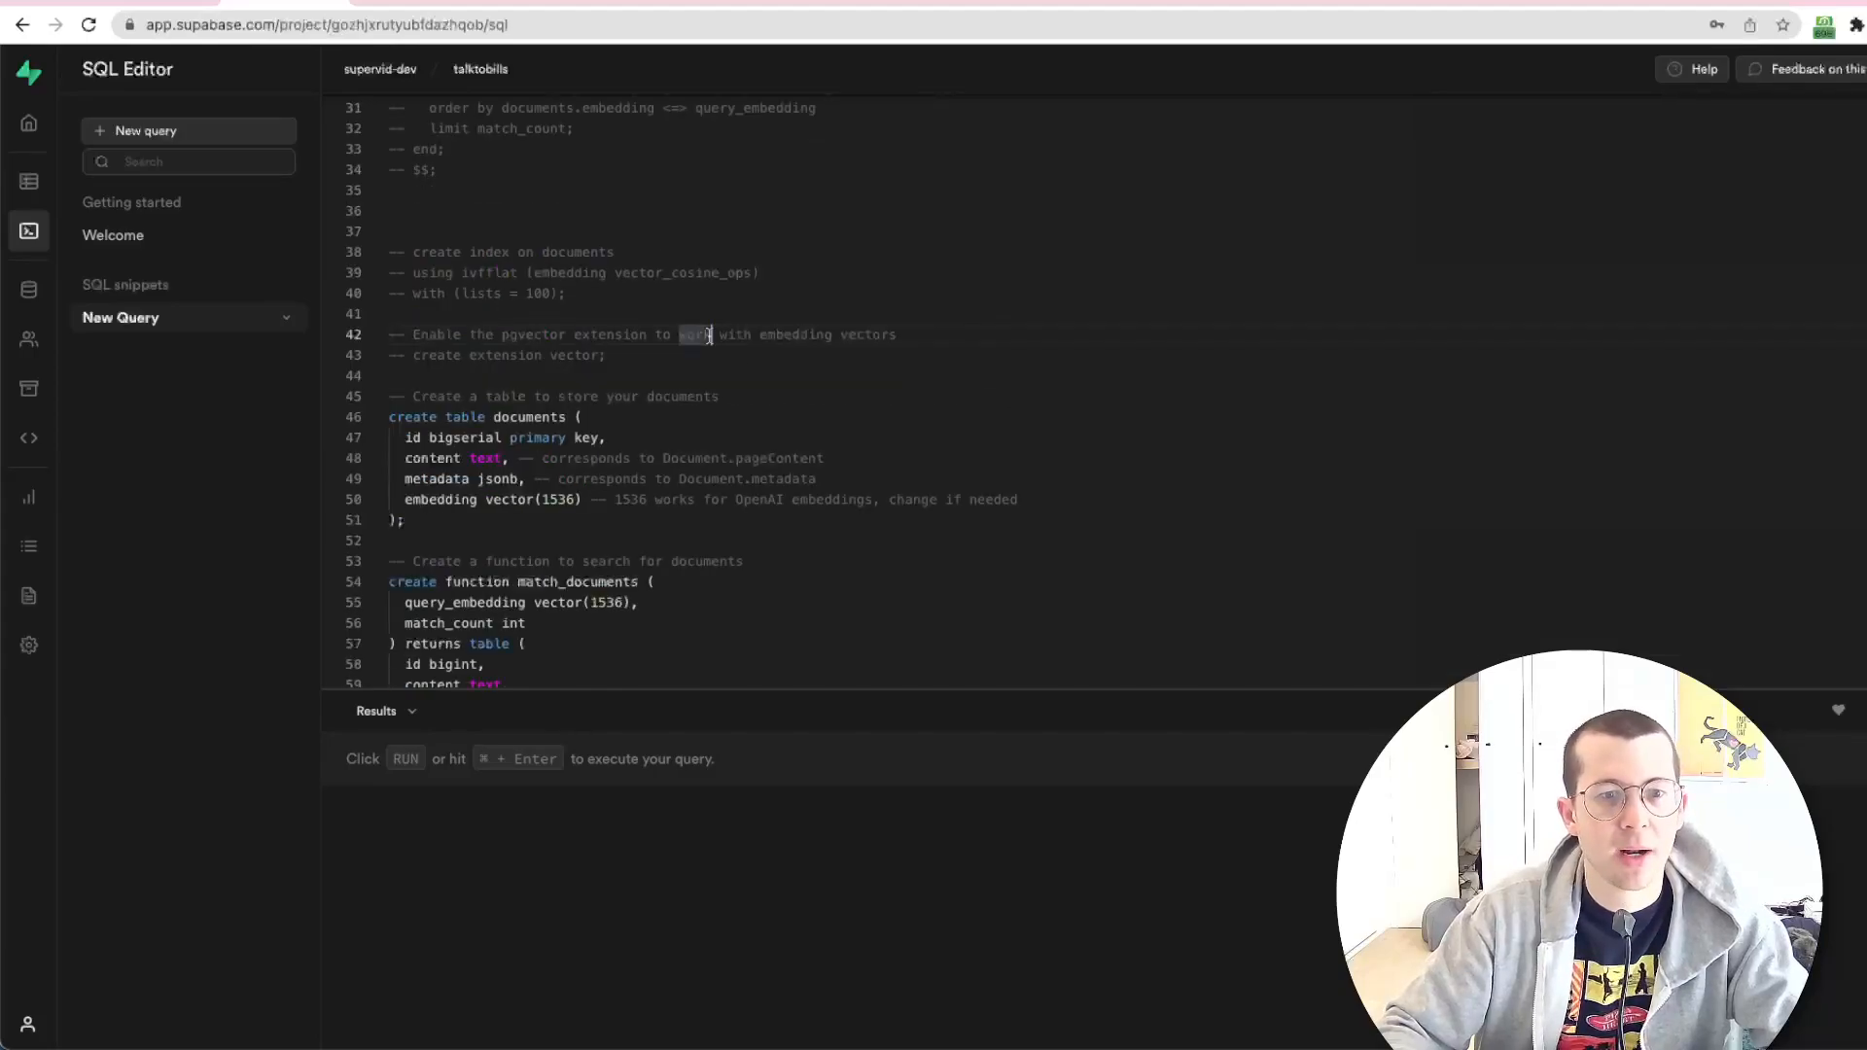
scroll("down", 3)
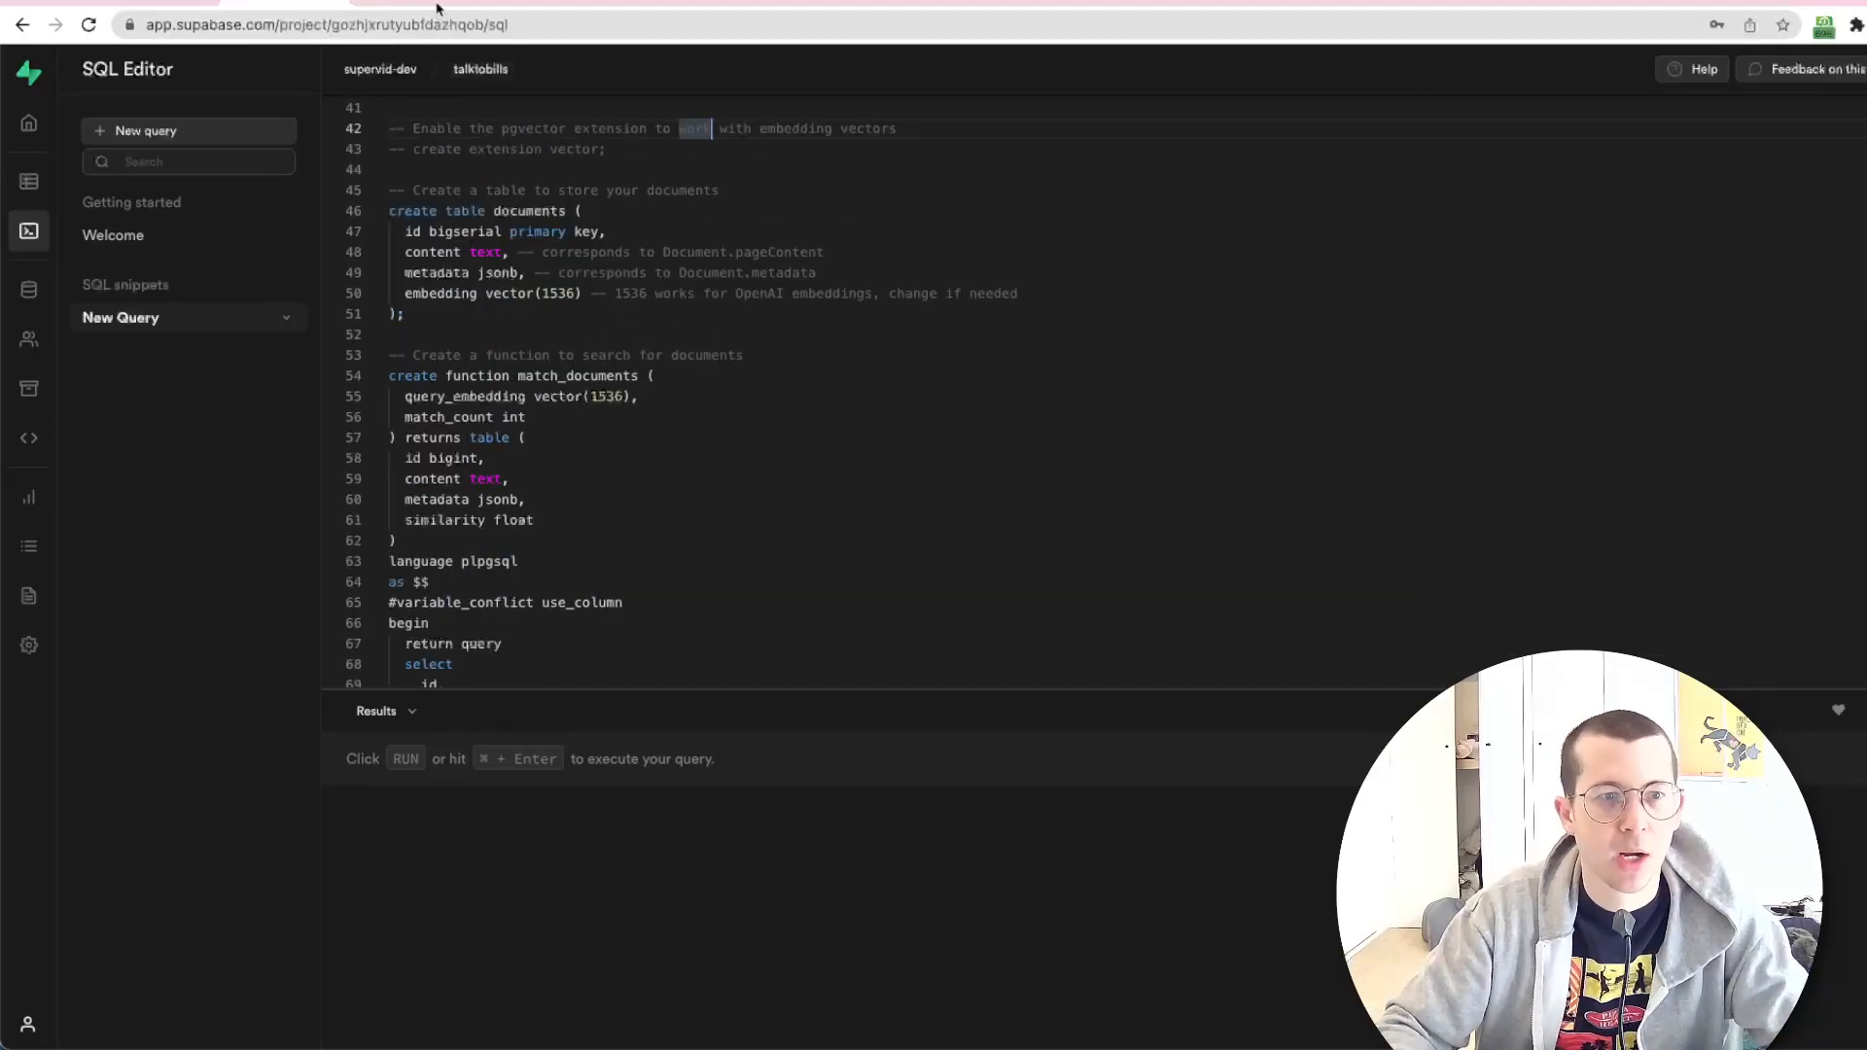
left_click(325, 24)
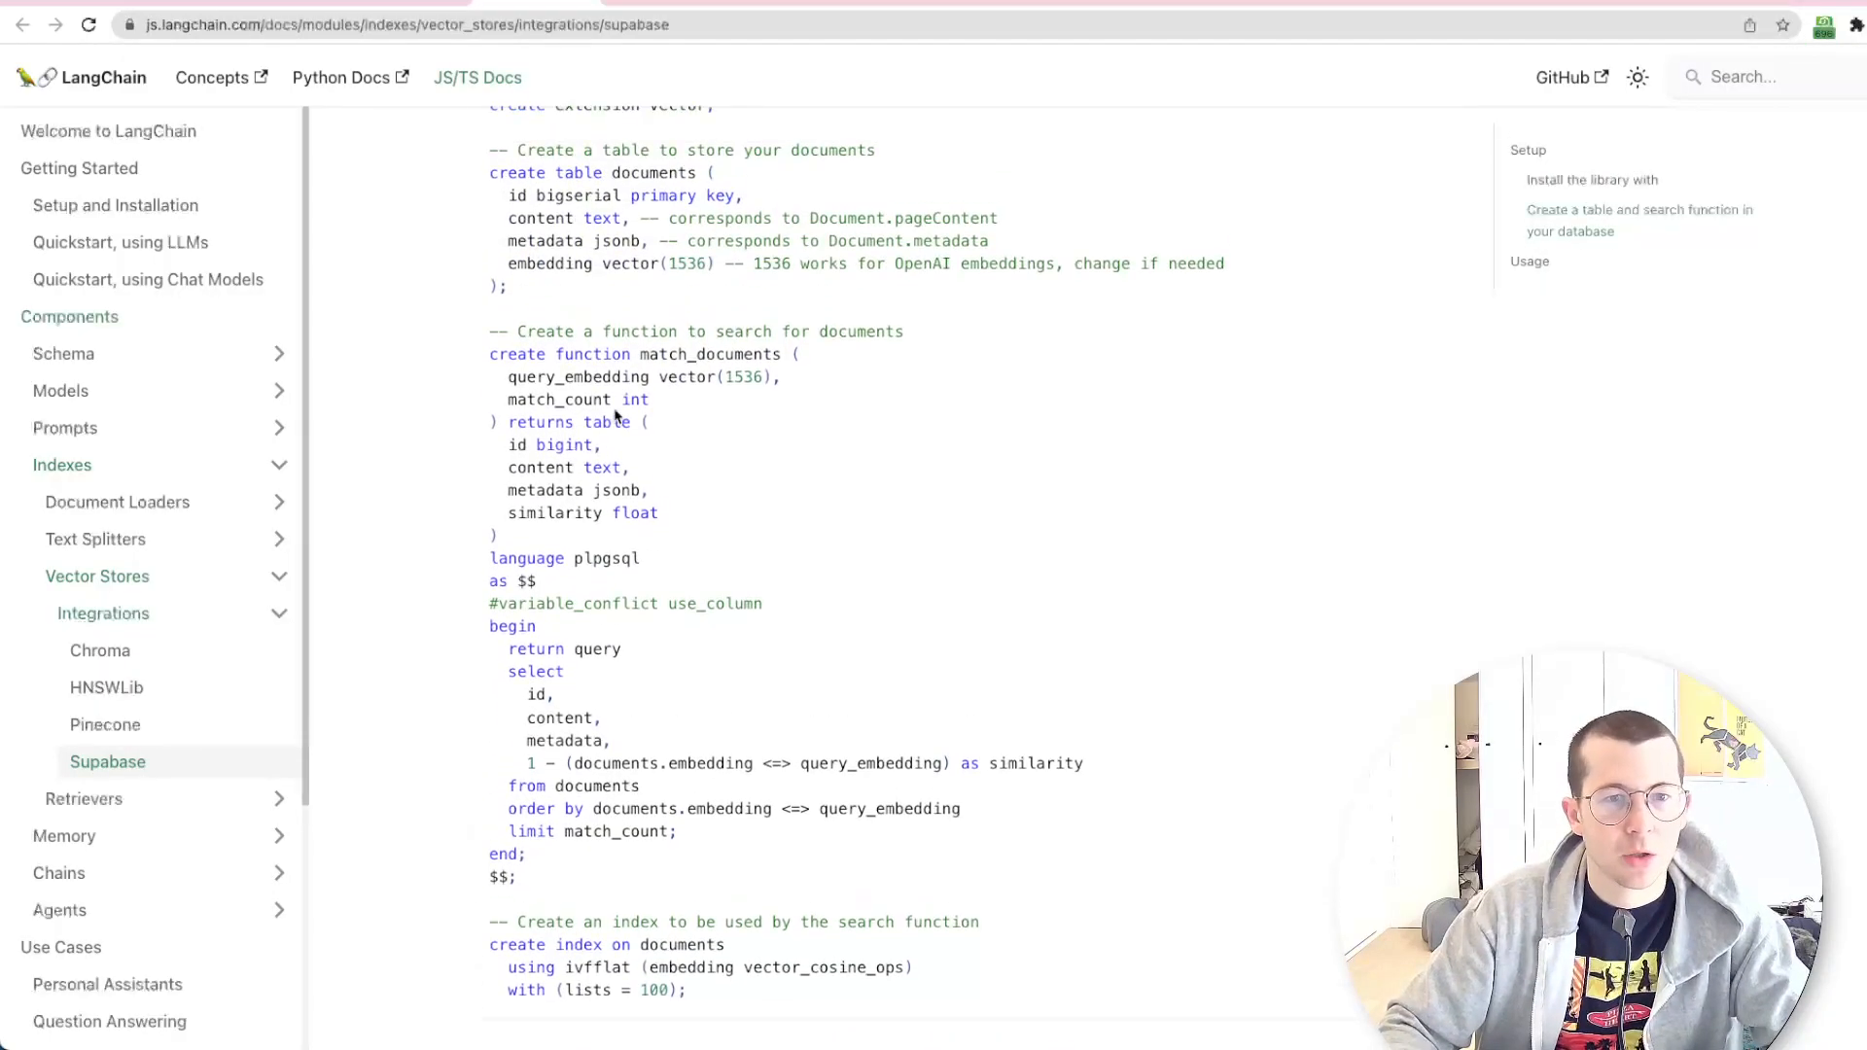
Select and copy the documents table, match_documents function and ivfflat index SQL block
scroll("up", 3)
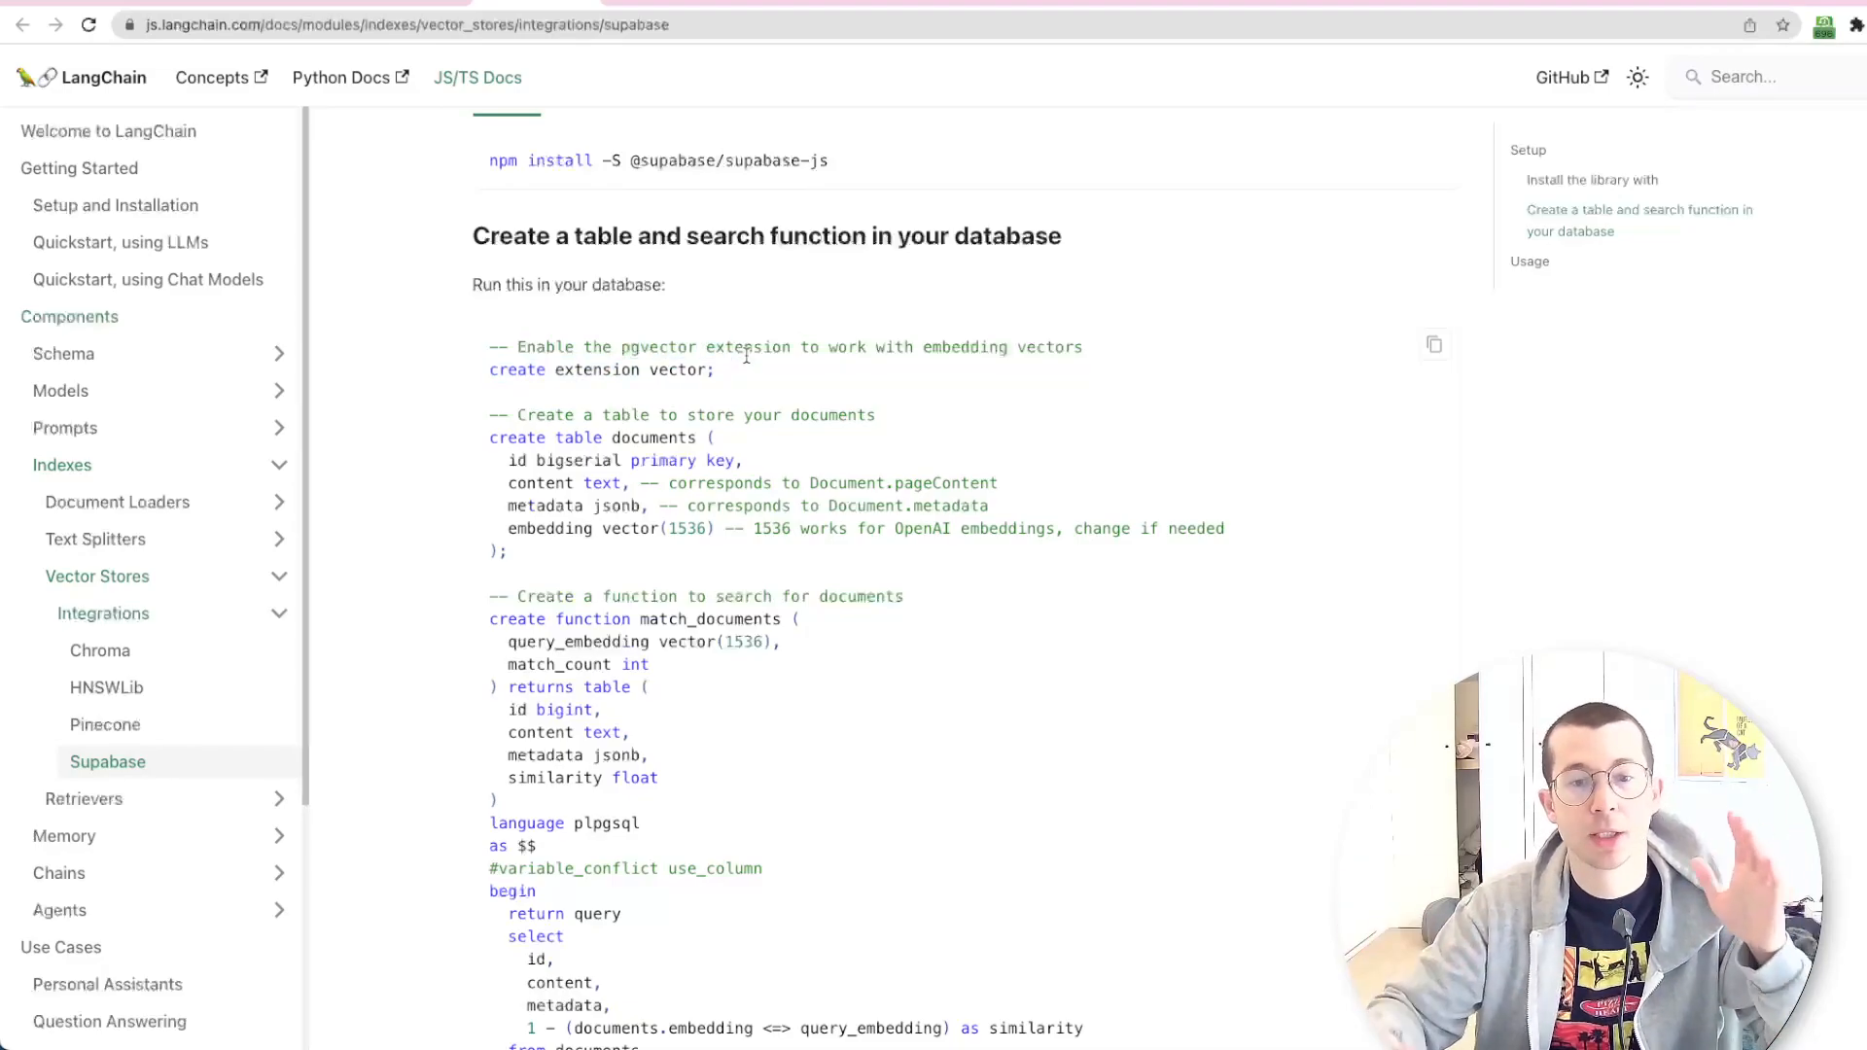
scroll("down", 3)
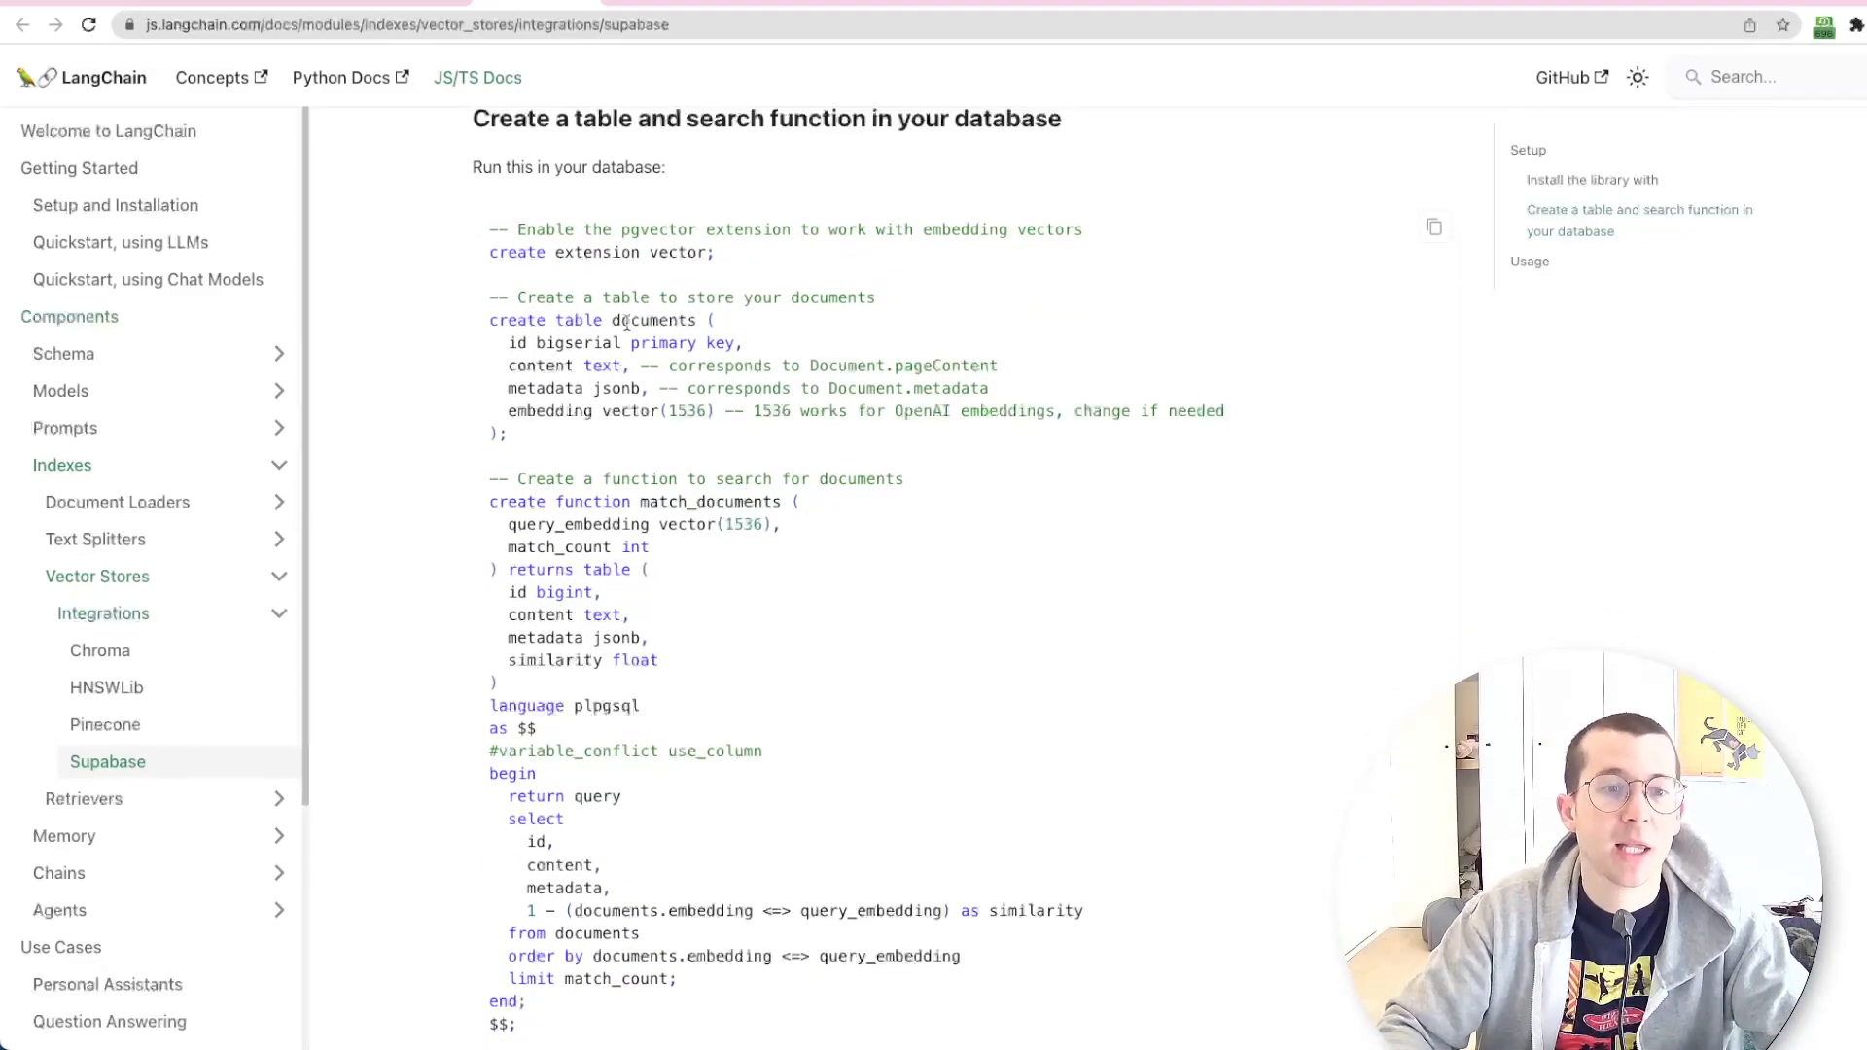
left_click_drag(490, 319, 661, 411)
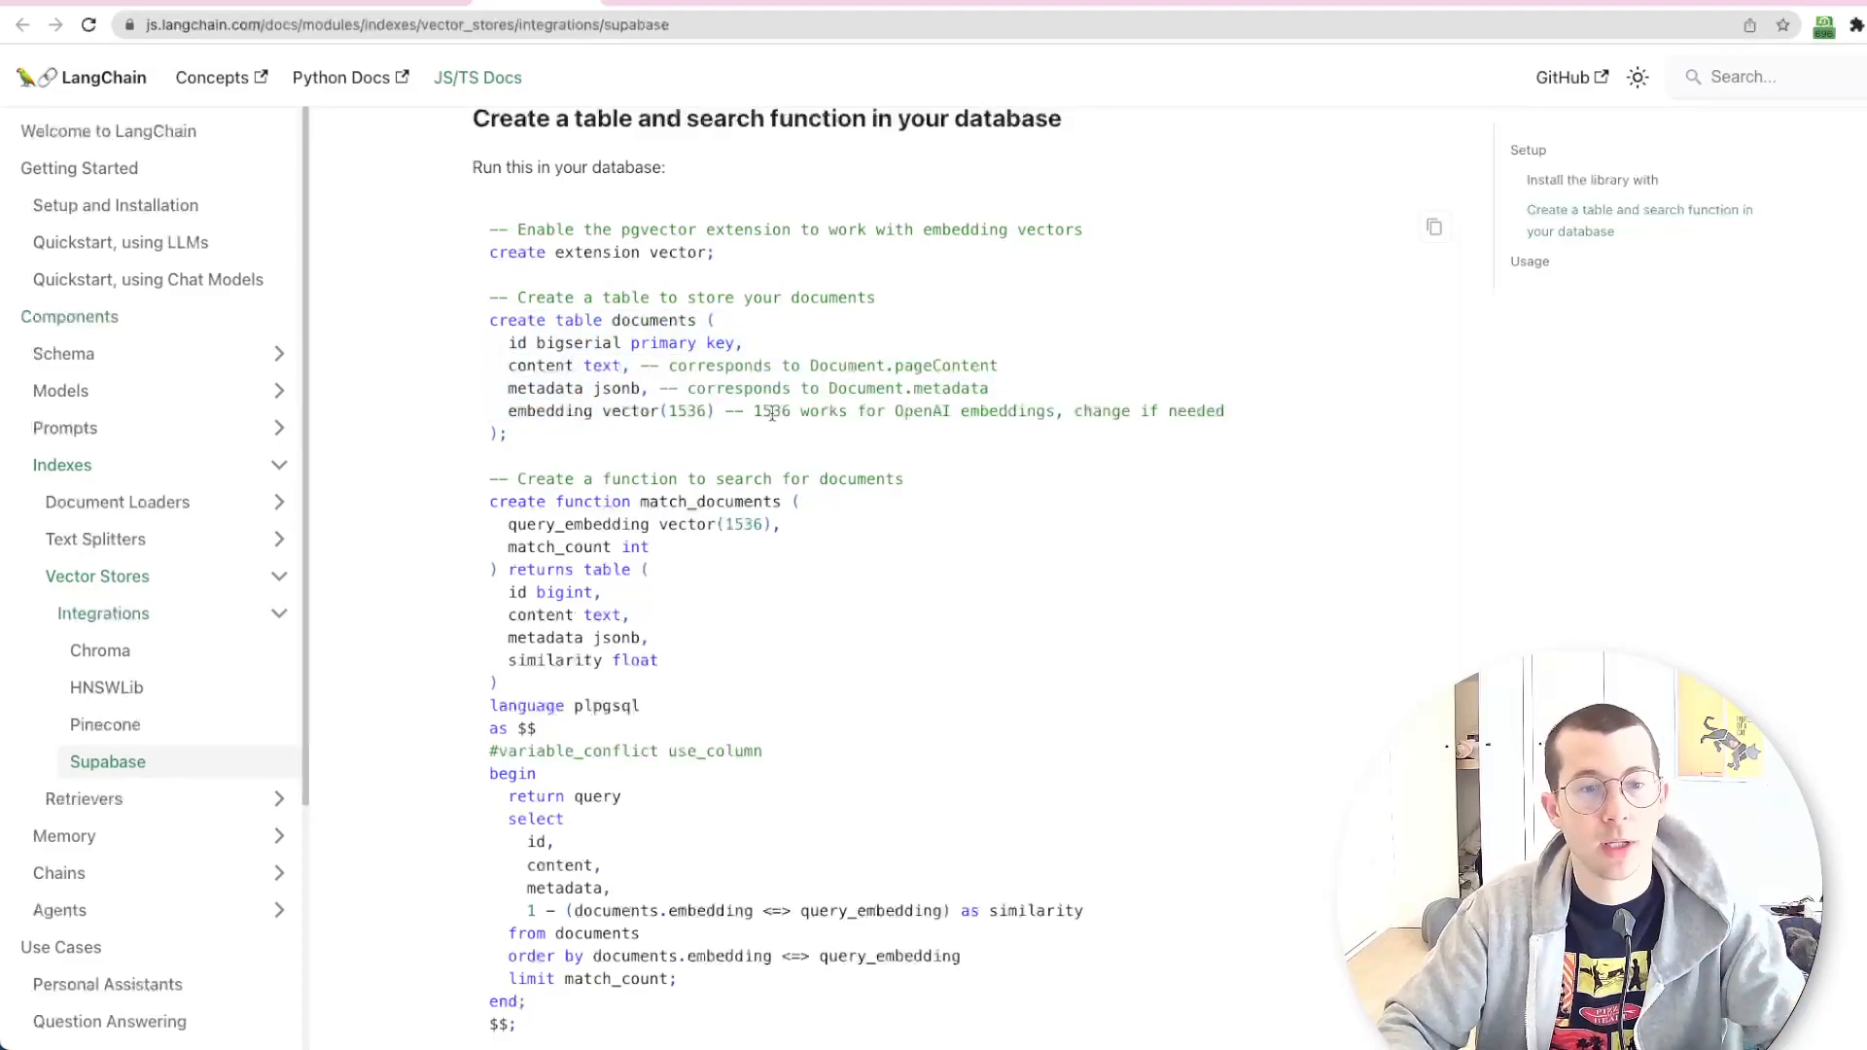
scroll("down", 3)
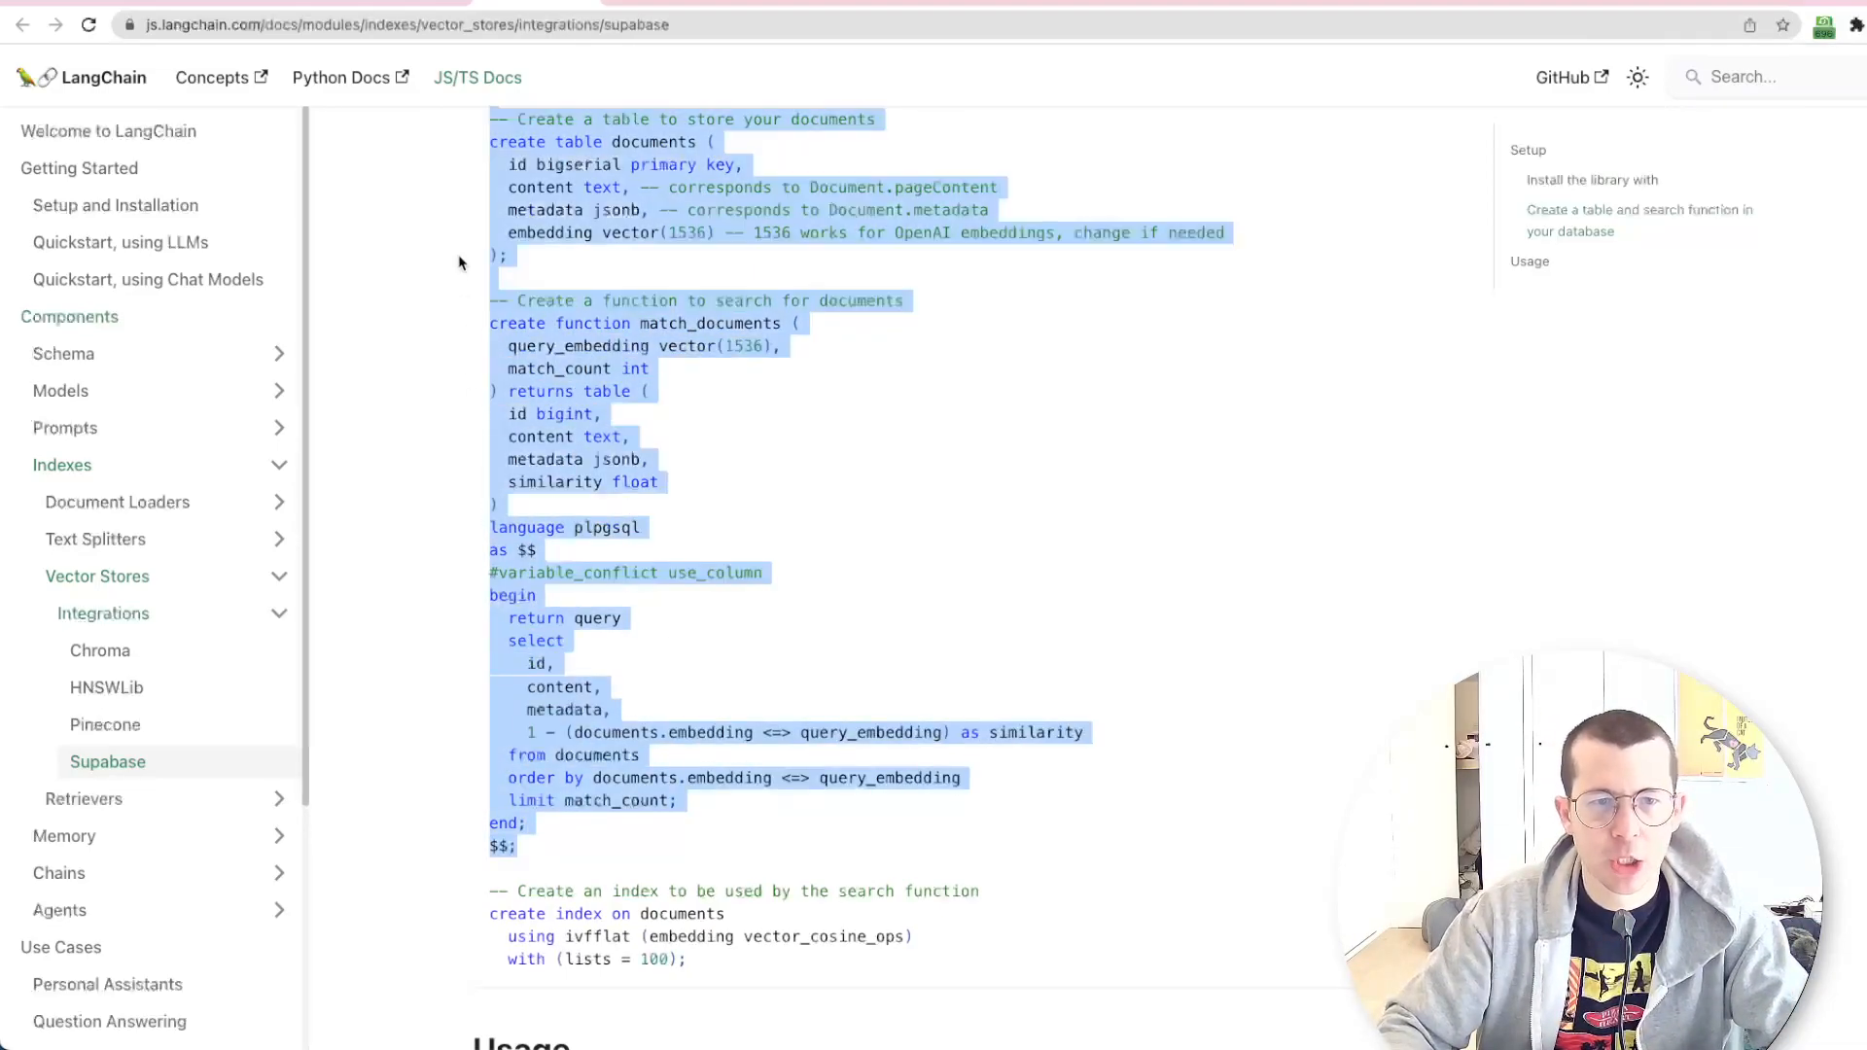
left_click(560, 330)
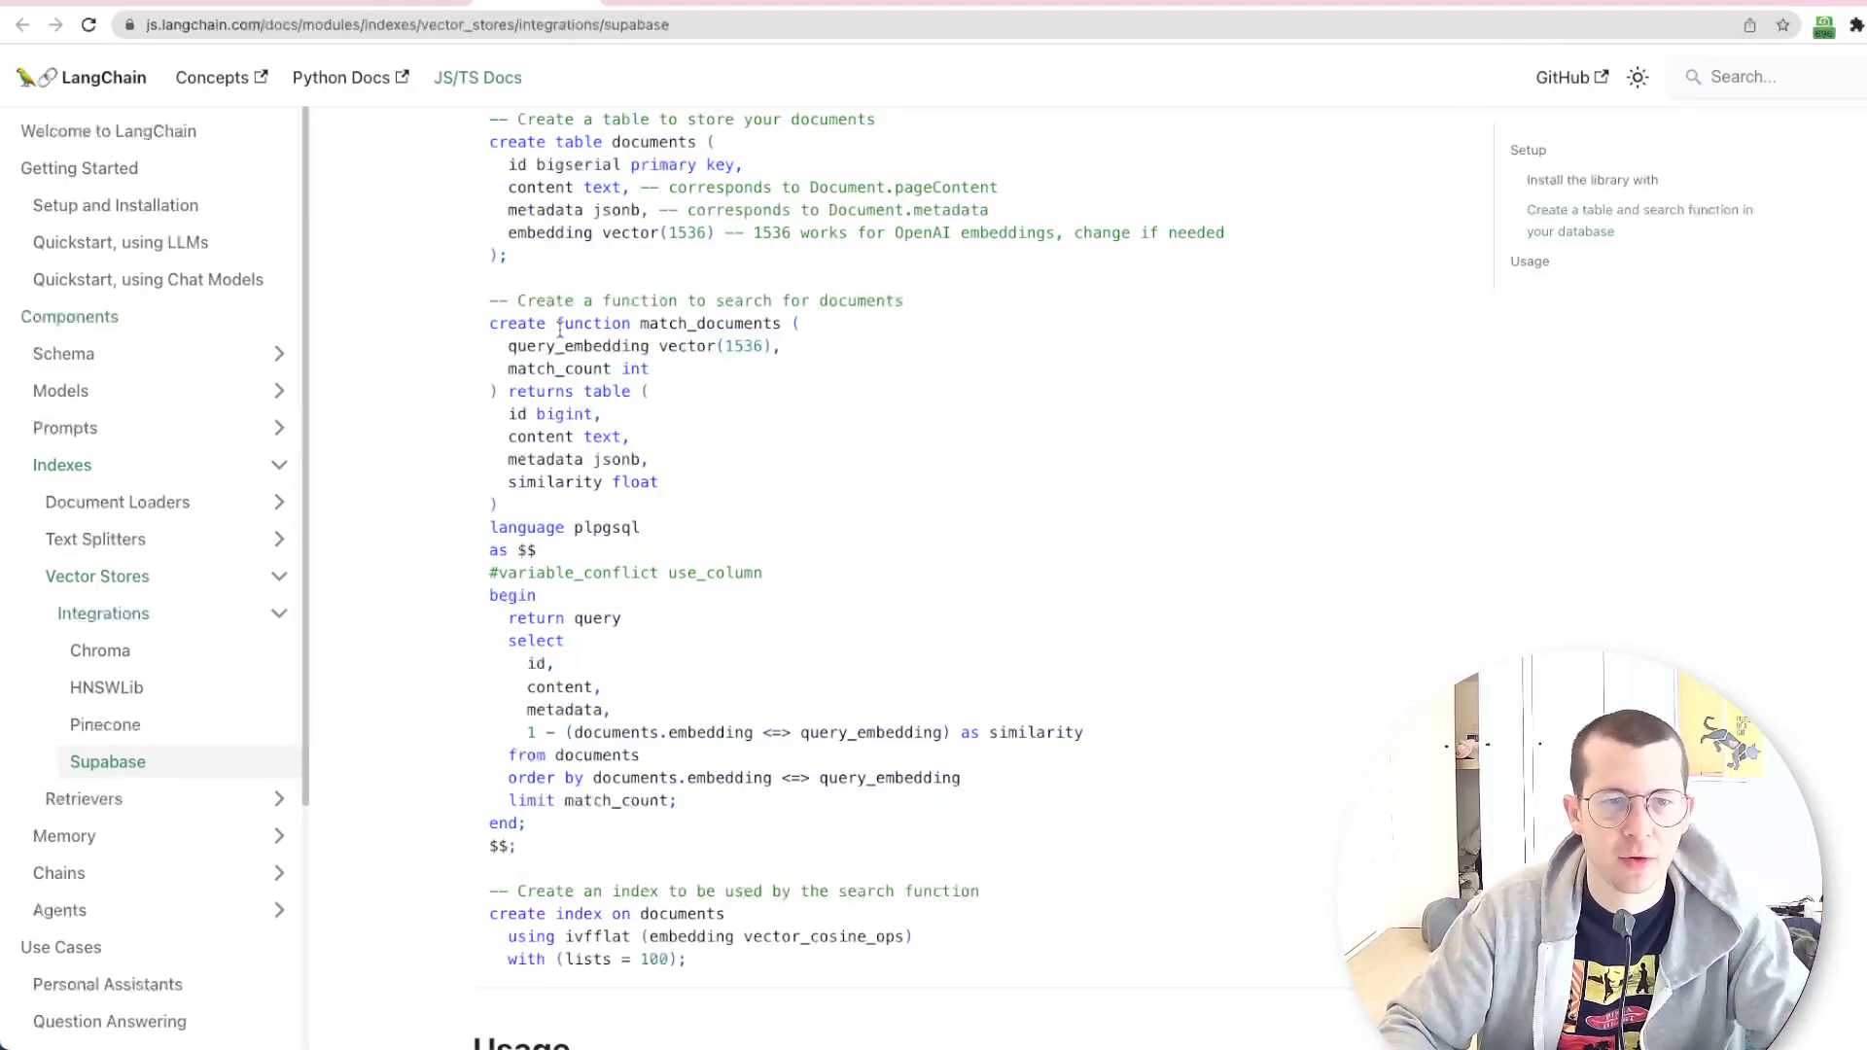
scroll("down", 3)
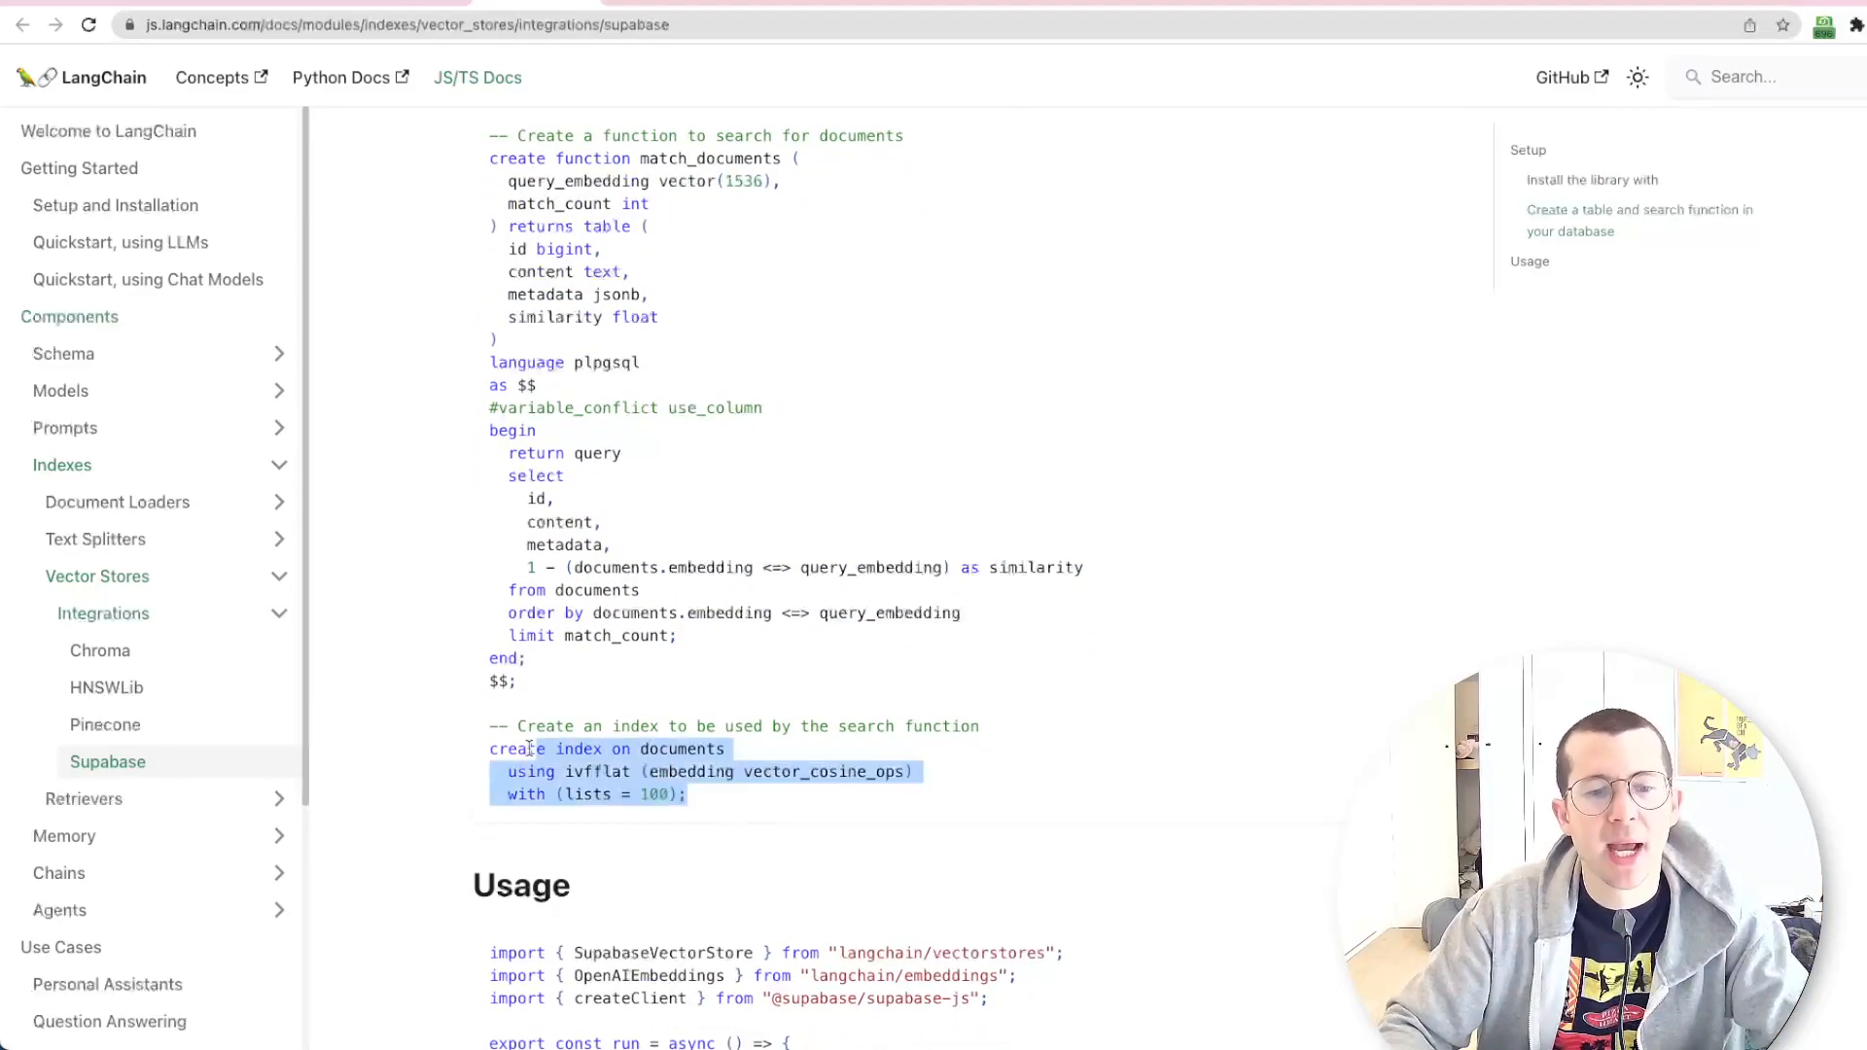
left_click(765, 675)
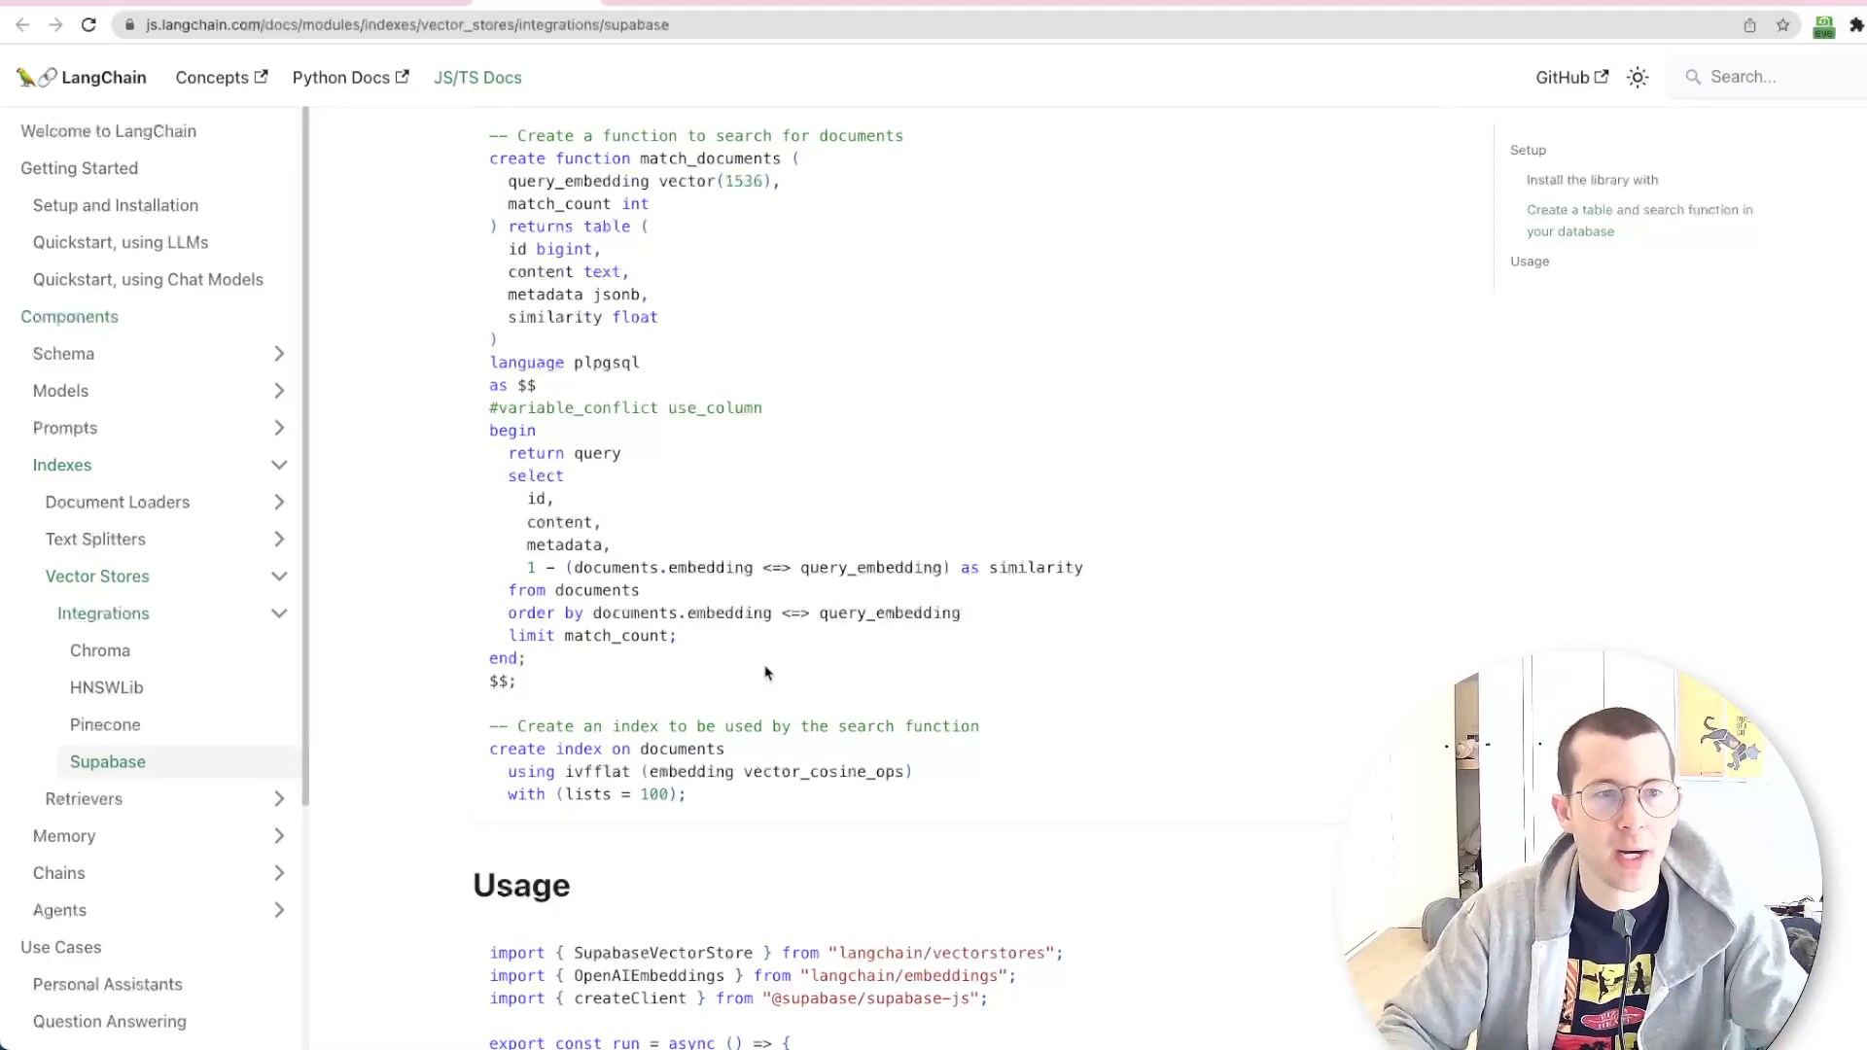
scroll("up", 3)
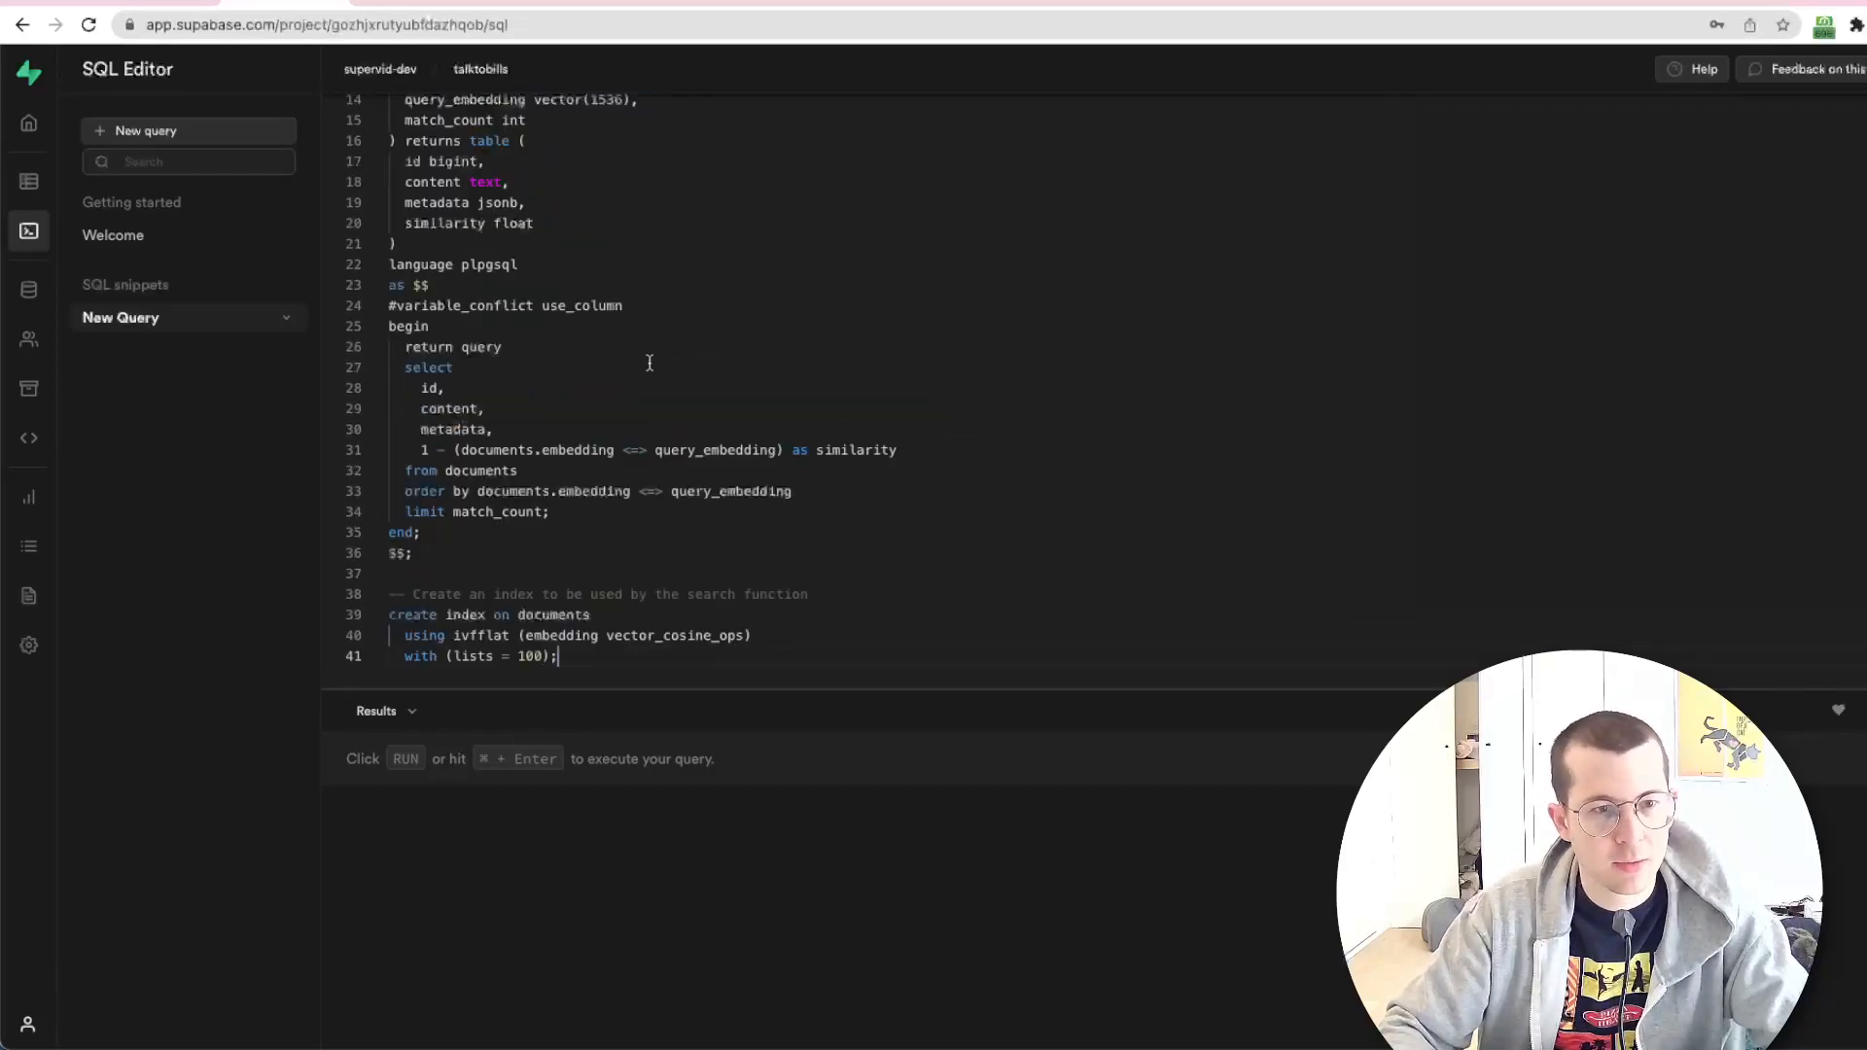
Read the pasted script from the pgvector extension line through the match_documents function
scroll("up", 3)
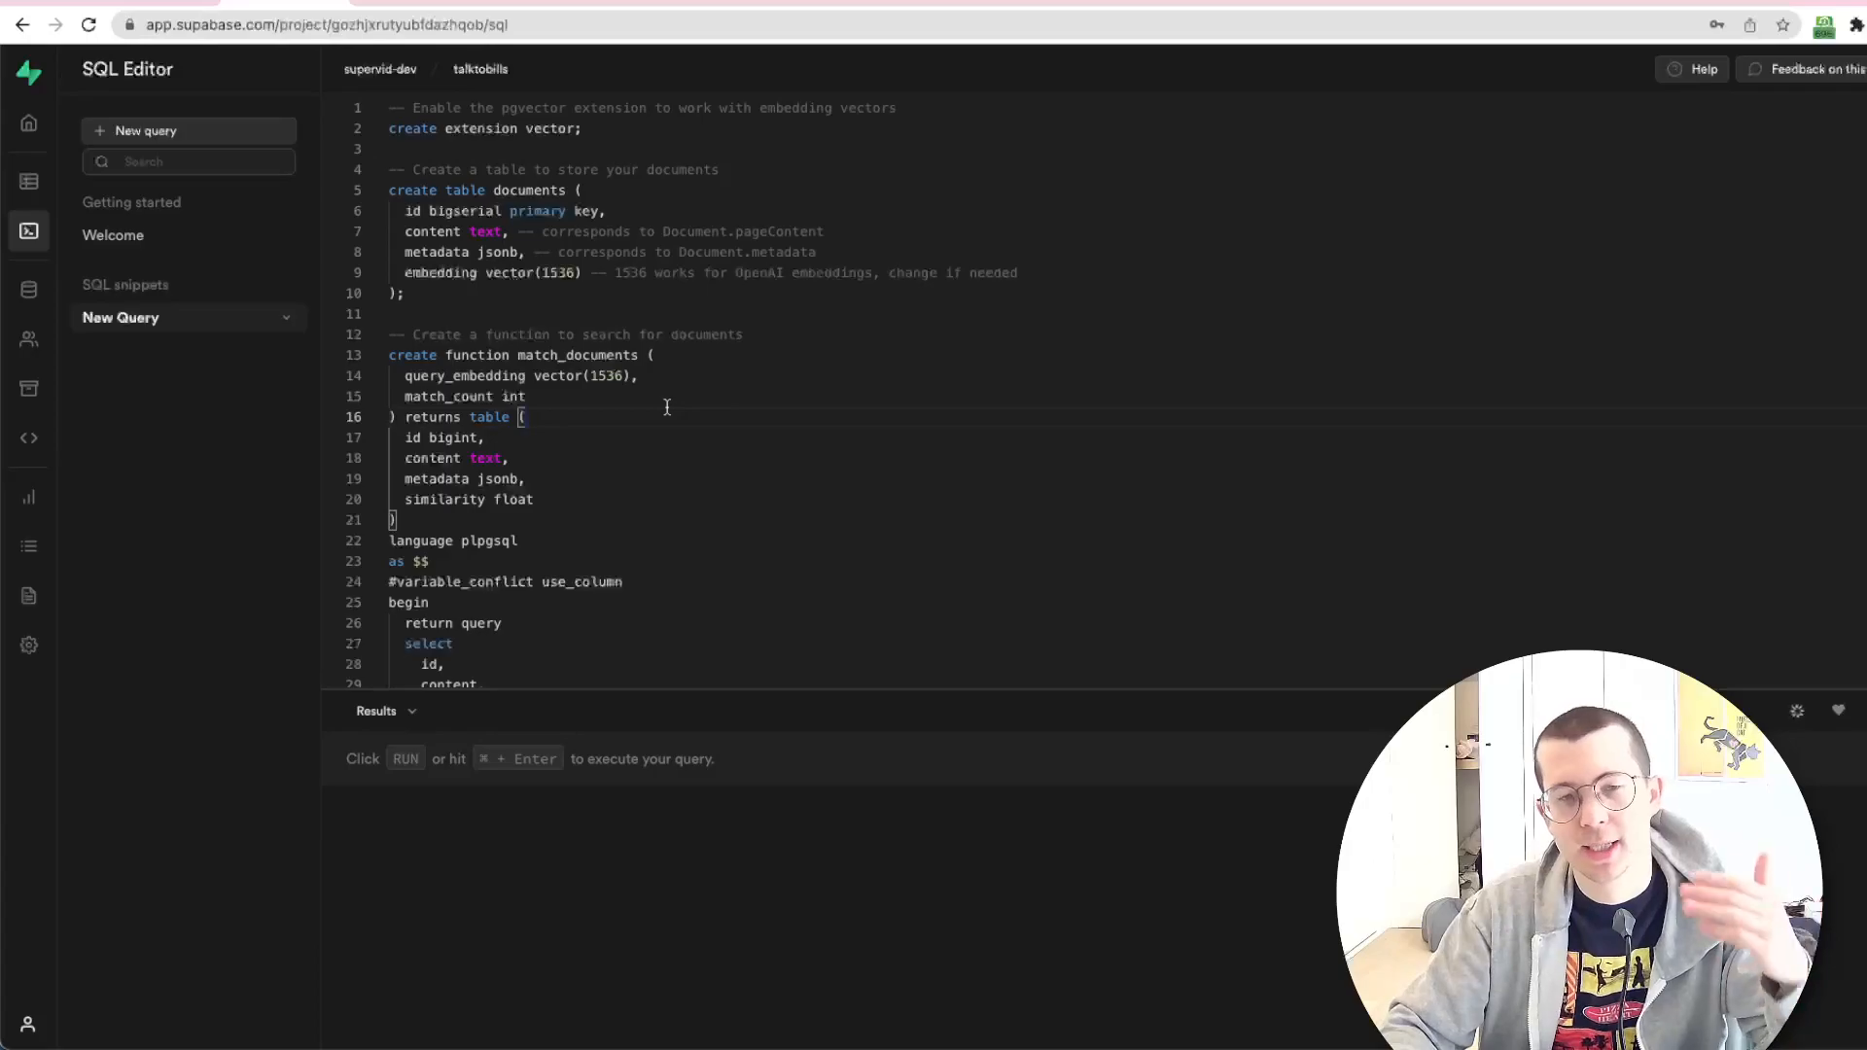
scroll("down", 3)
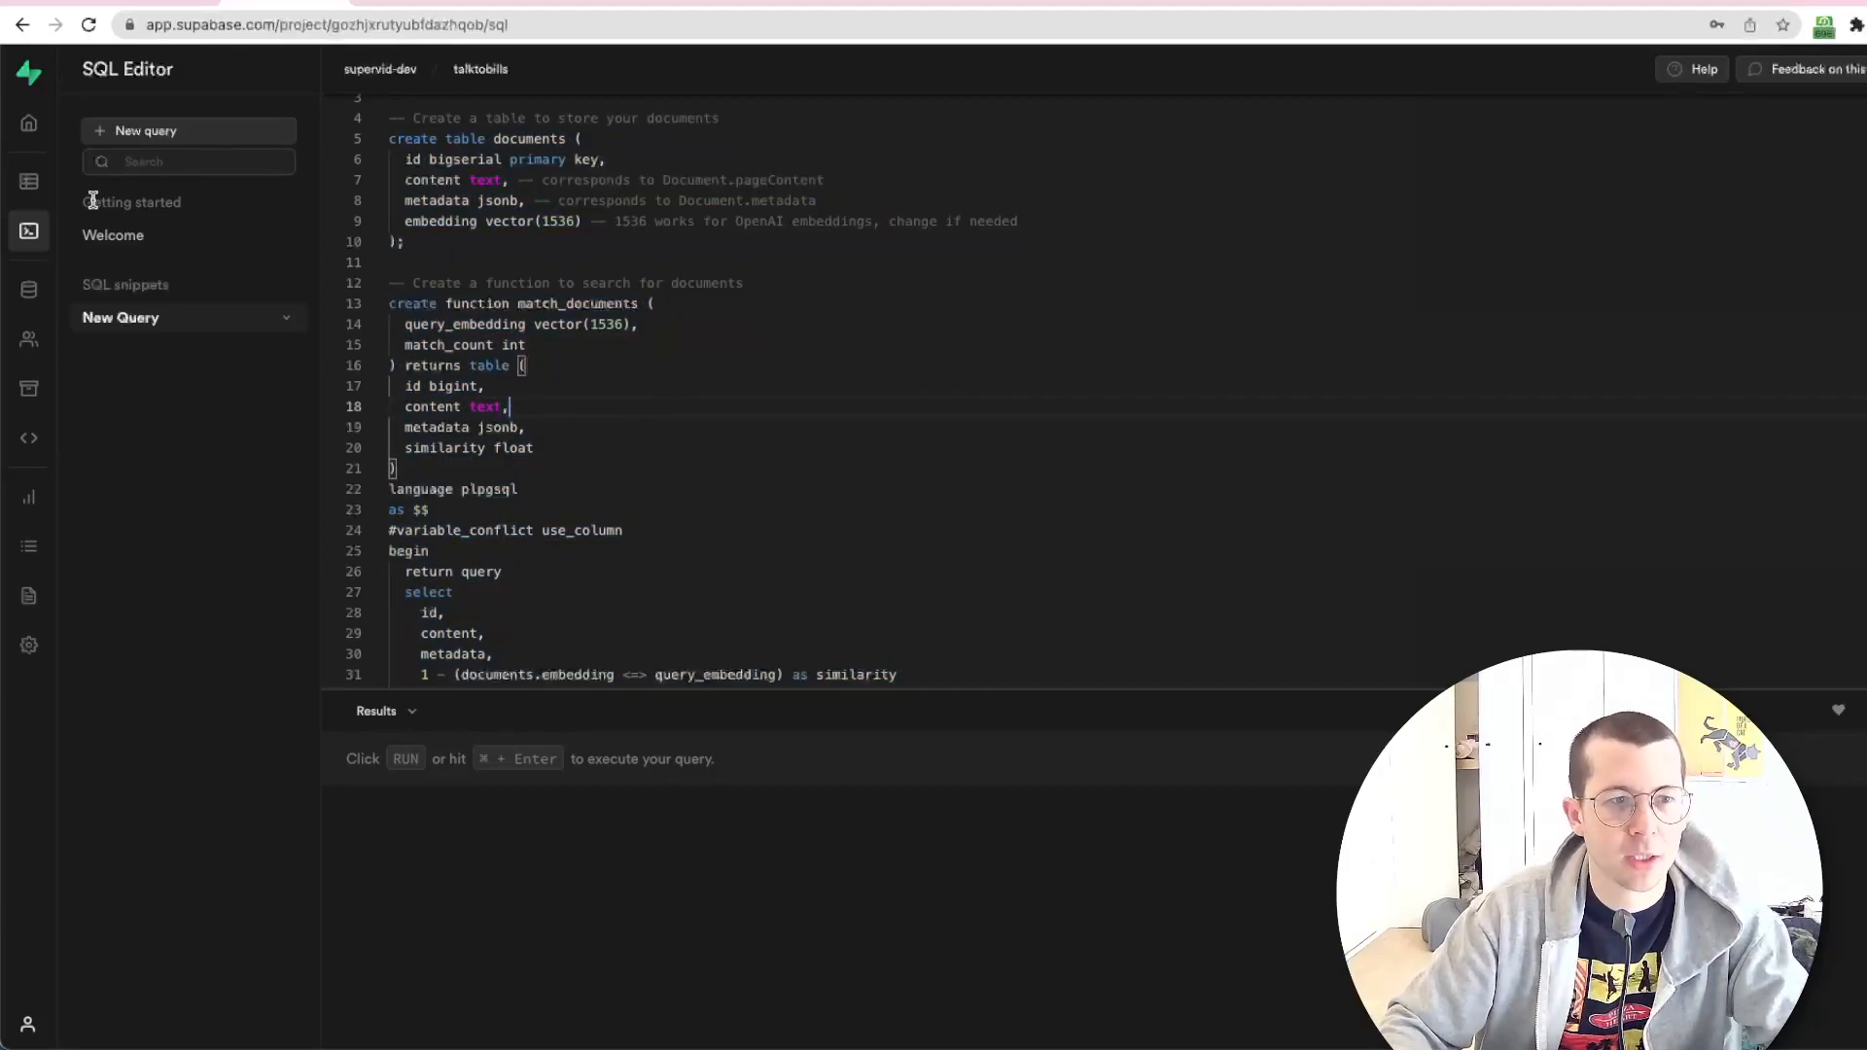
View the new documents table in the public schema via the Table editor
left_click(30, 181)
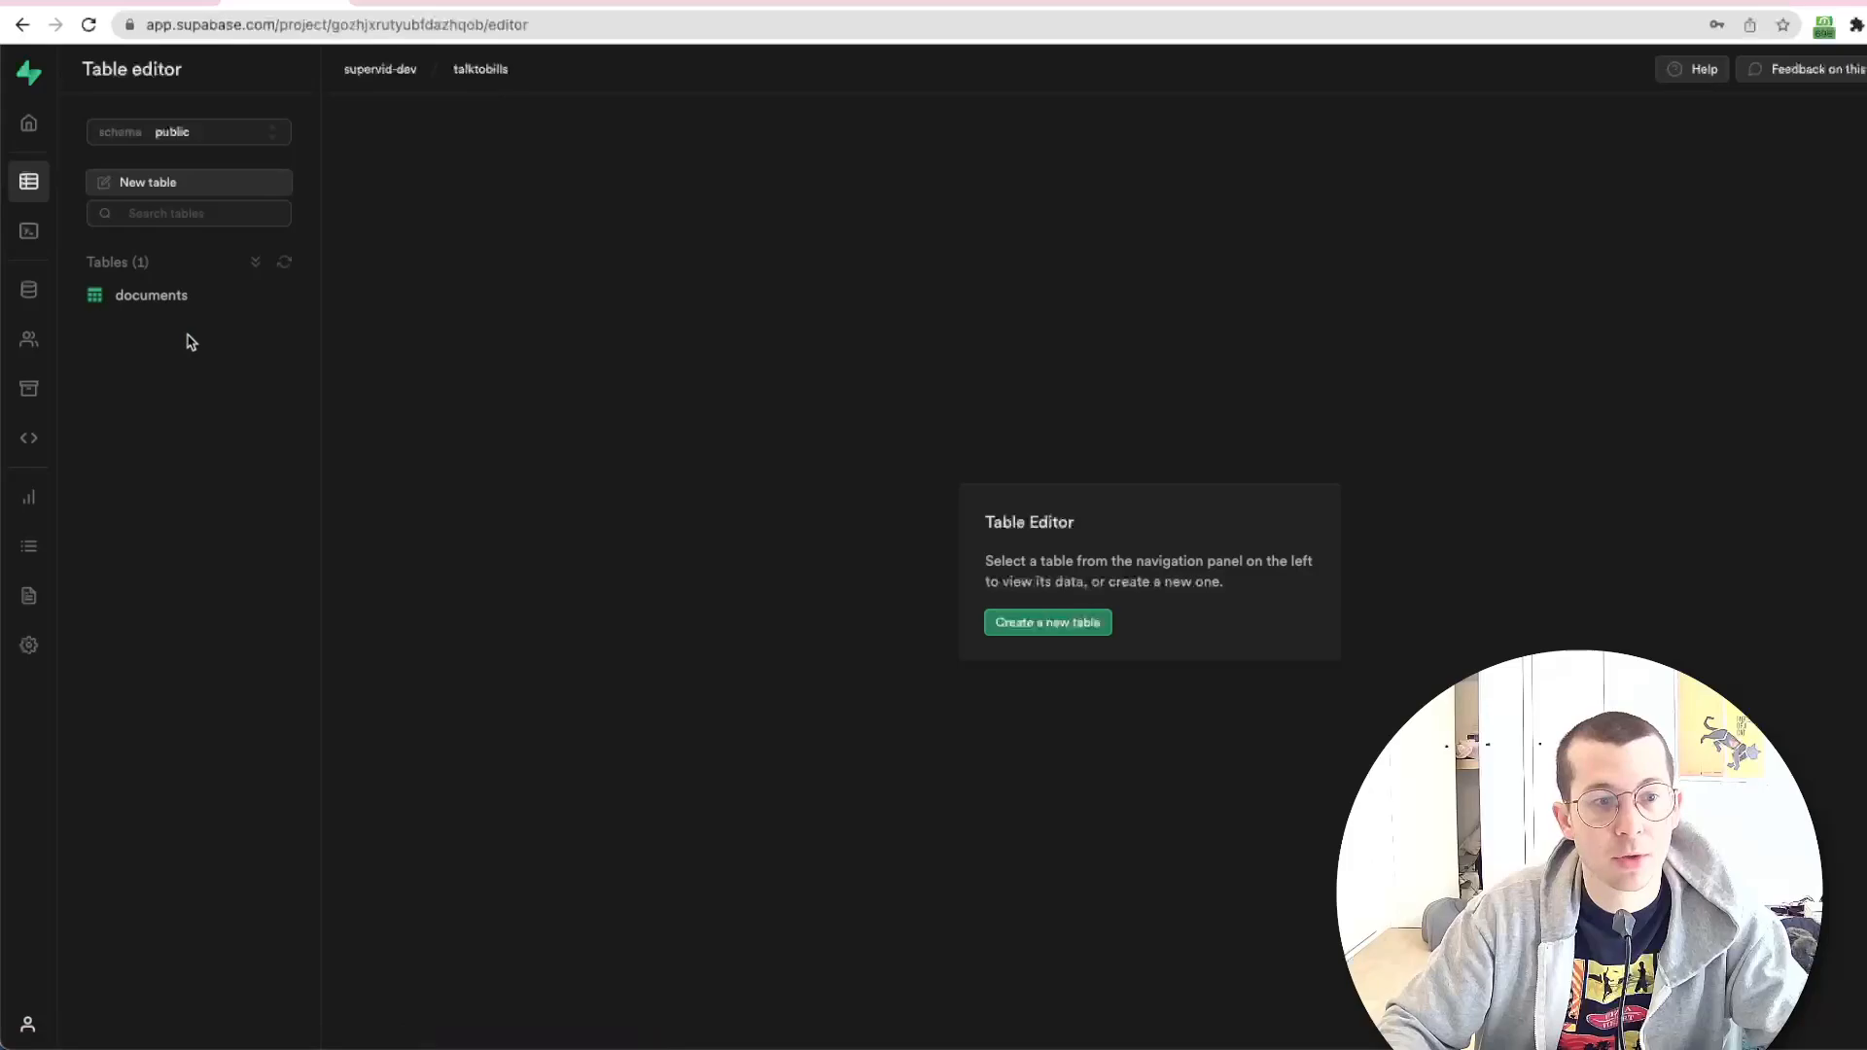
left_click(151, 294)
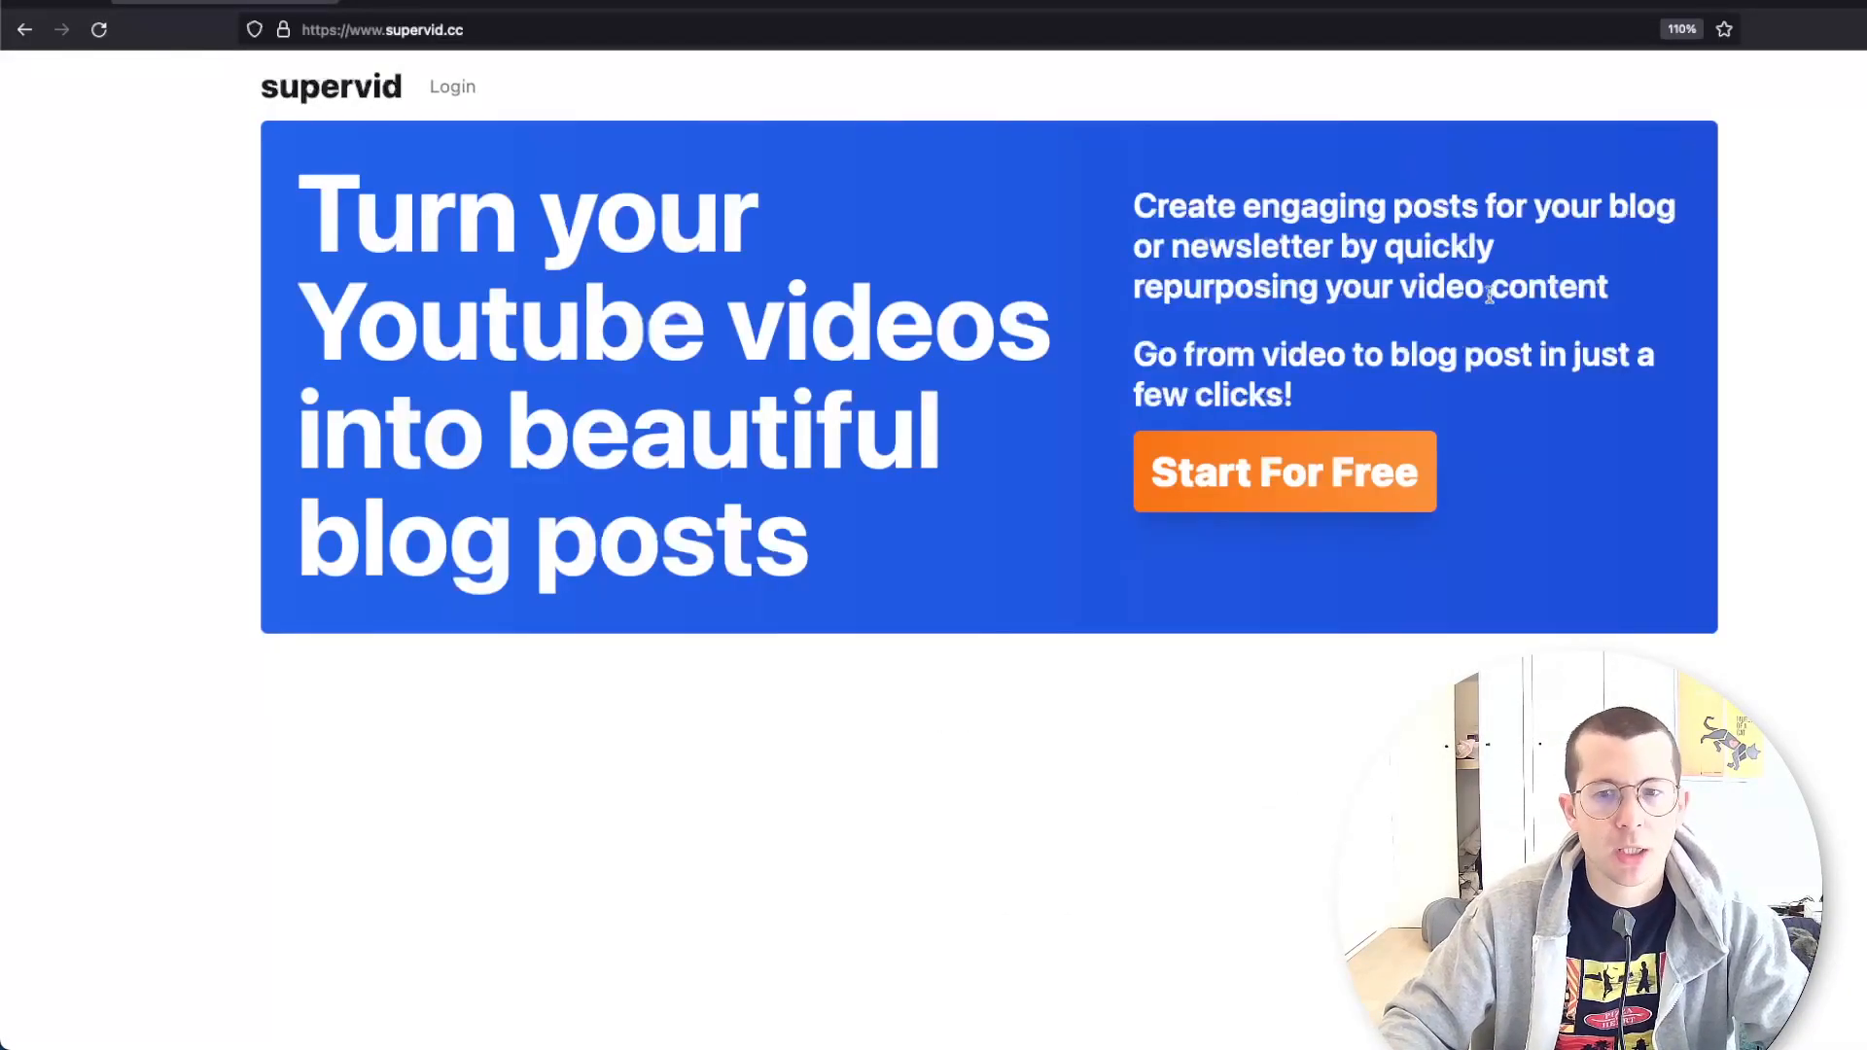
Sign in, start a new post from the pizza review YouTube URL and begin generation
left_click(1284, 470)
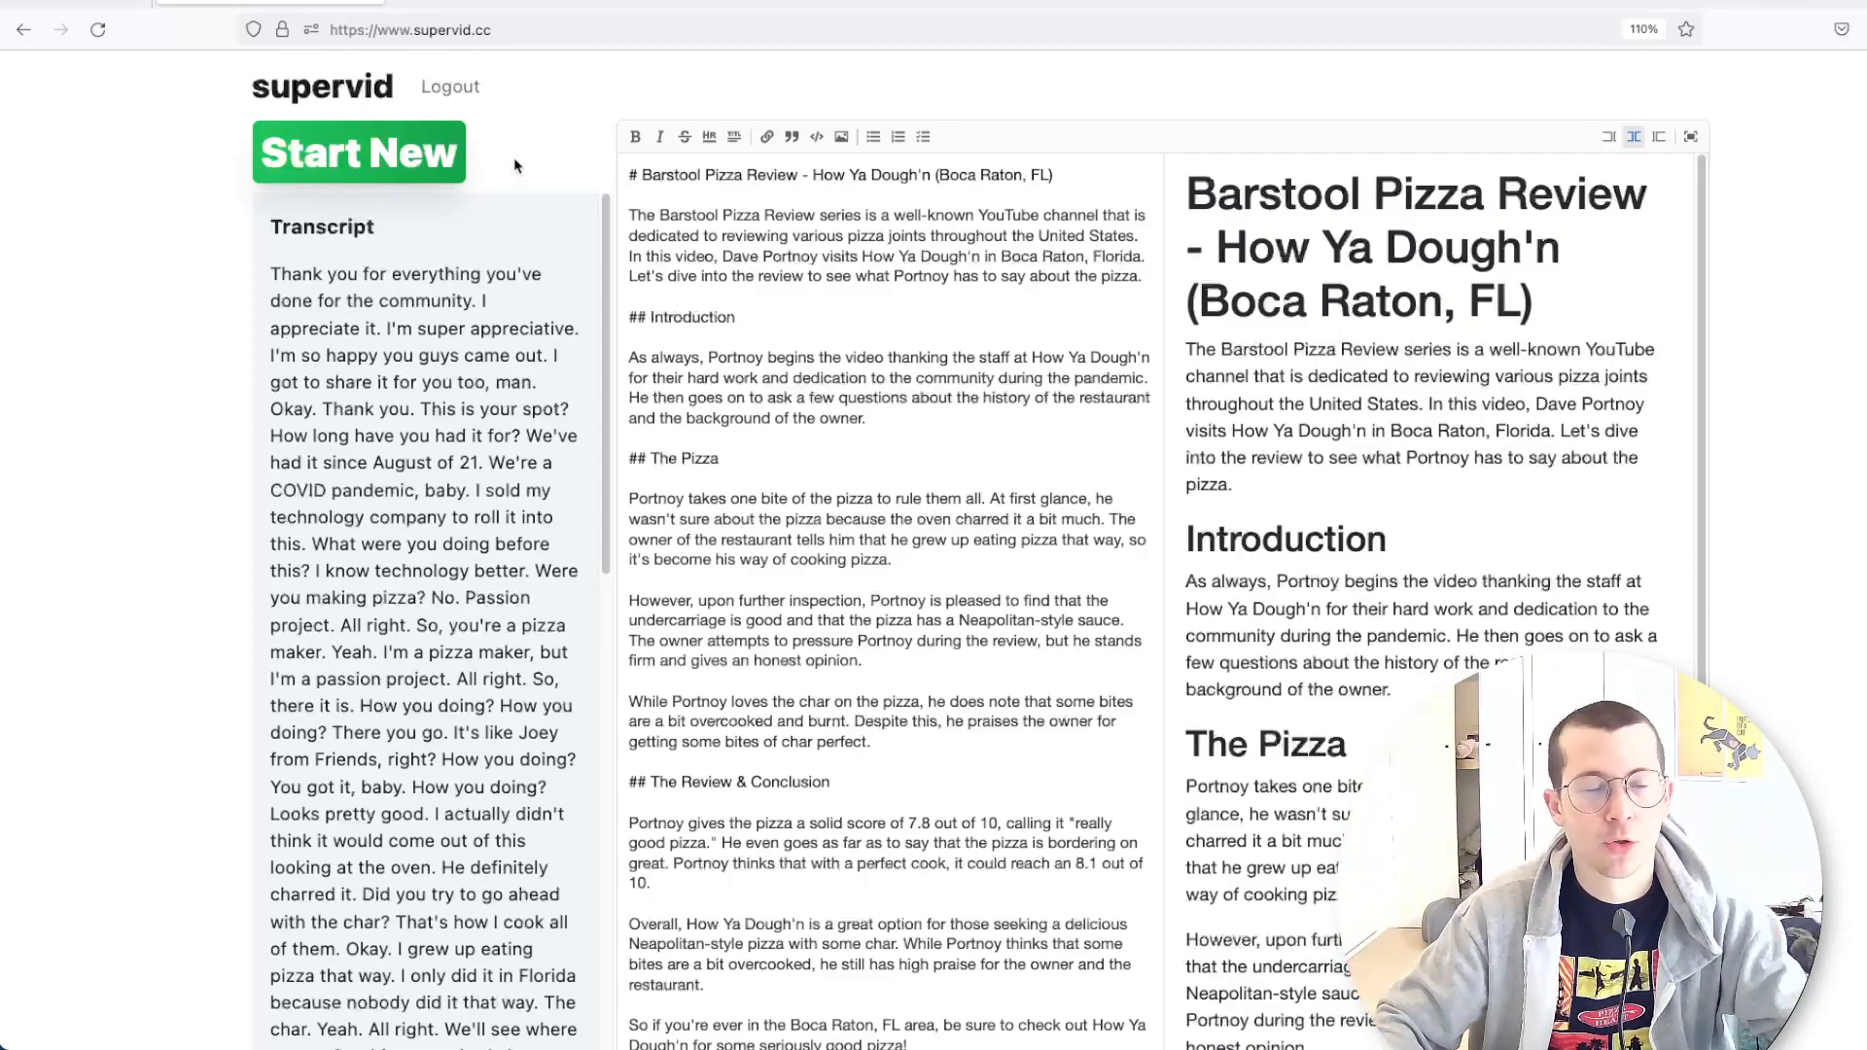
left_click(358, 151)
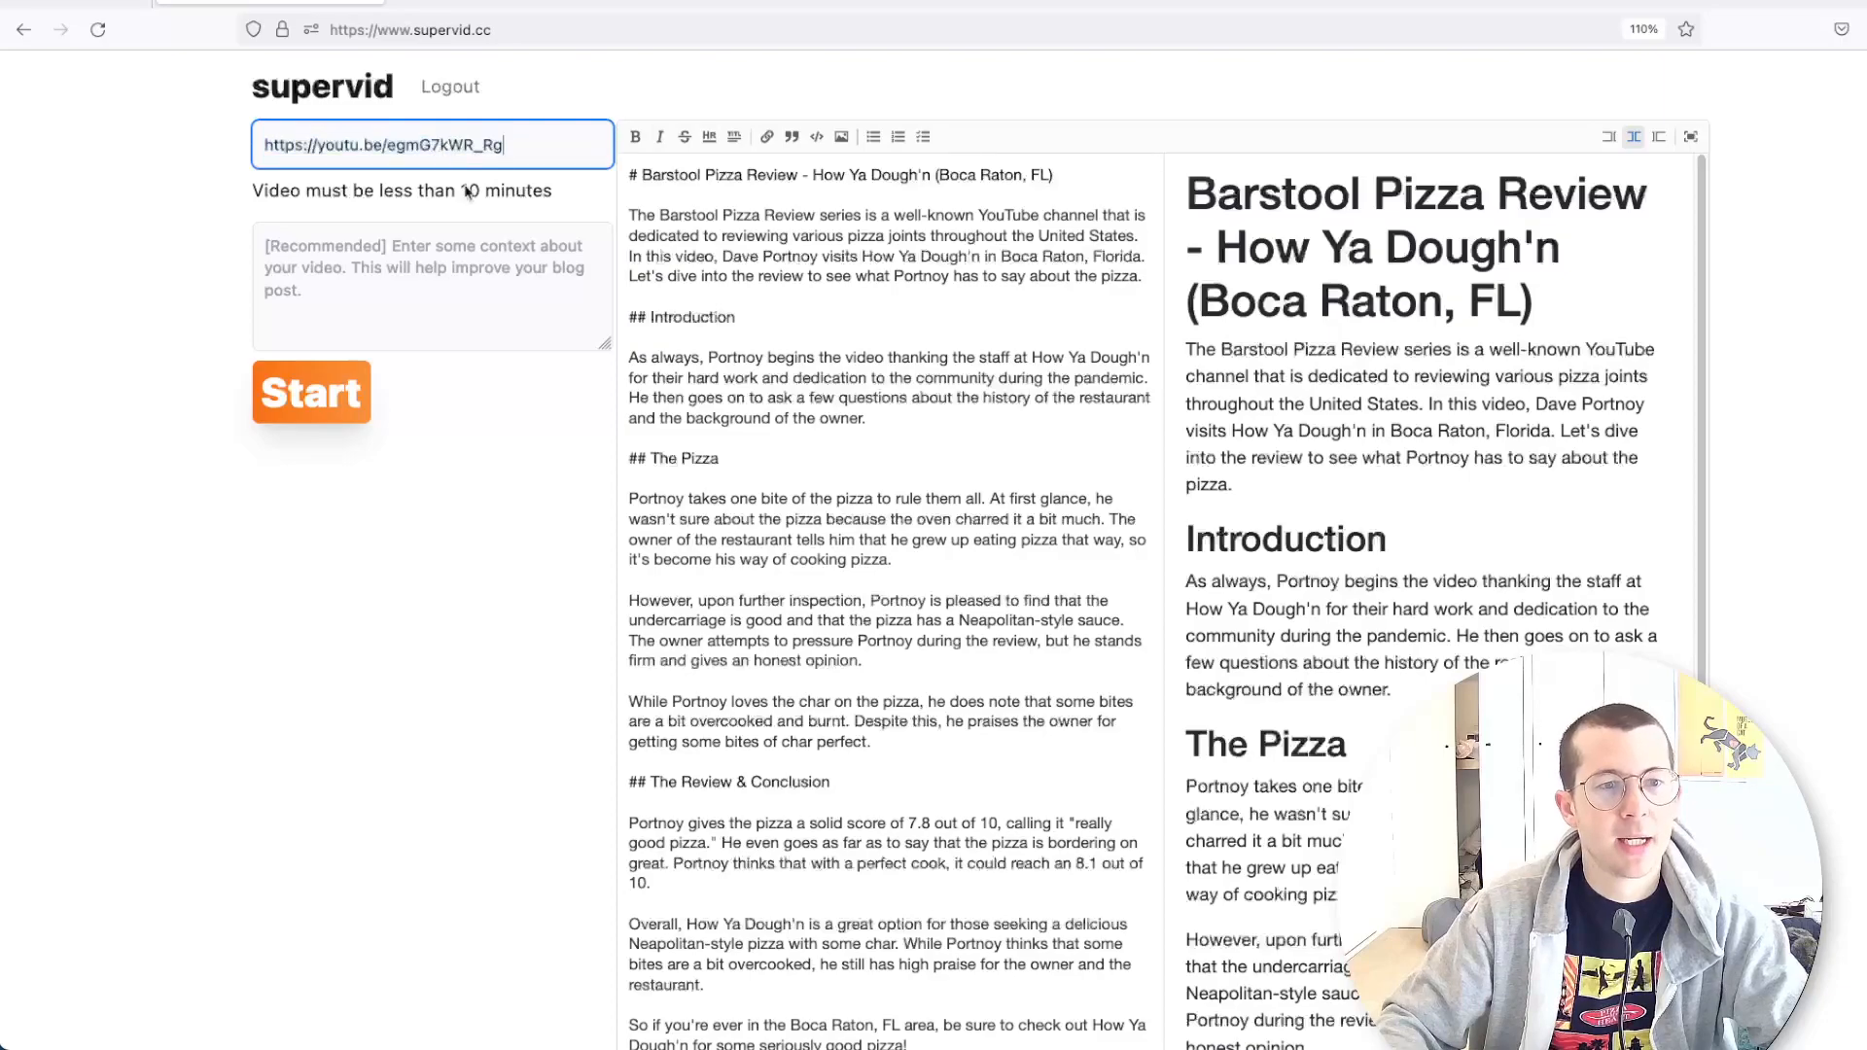
left_click(311, 391)
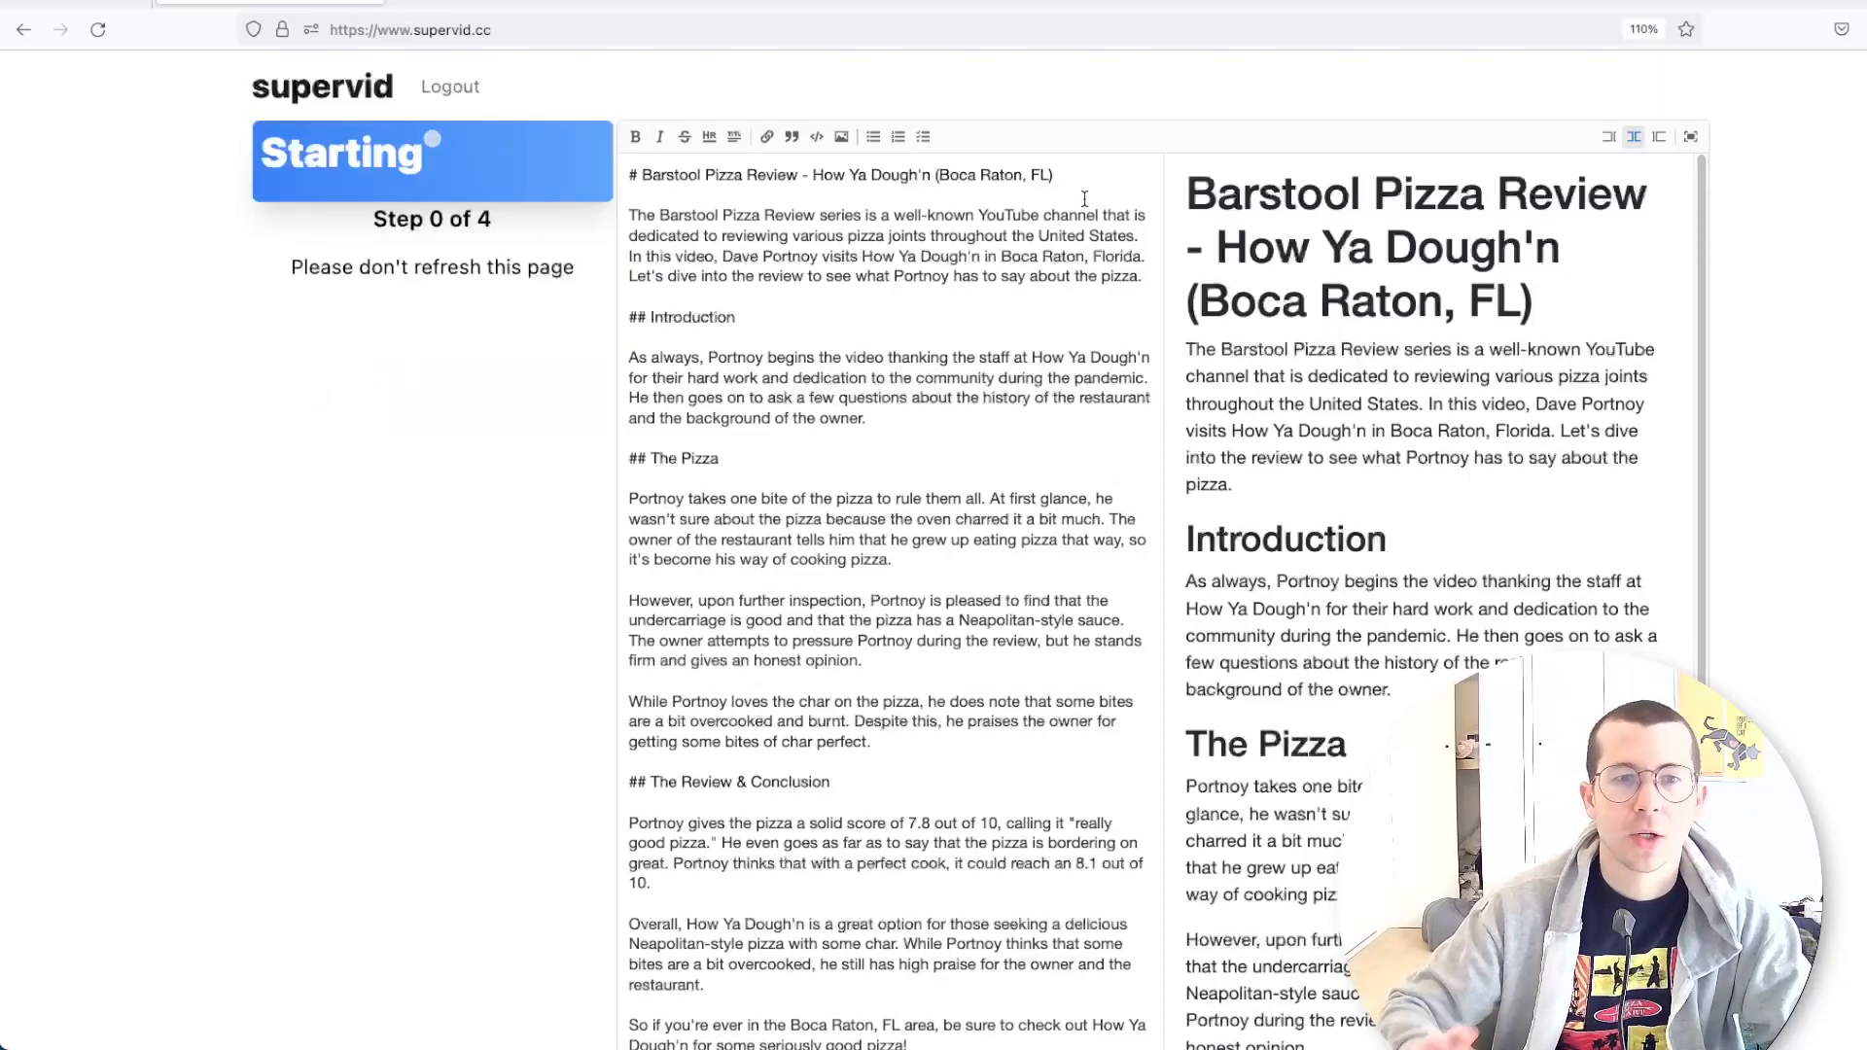
mouse_move(484, 62)
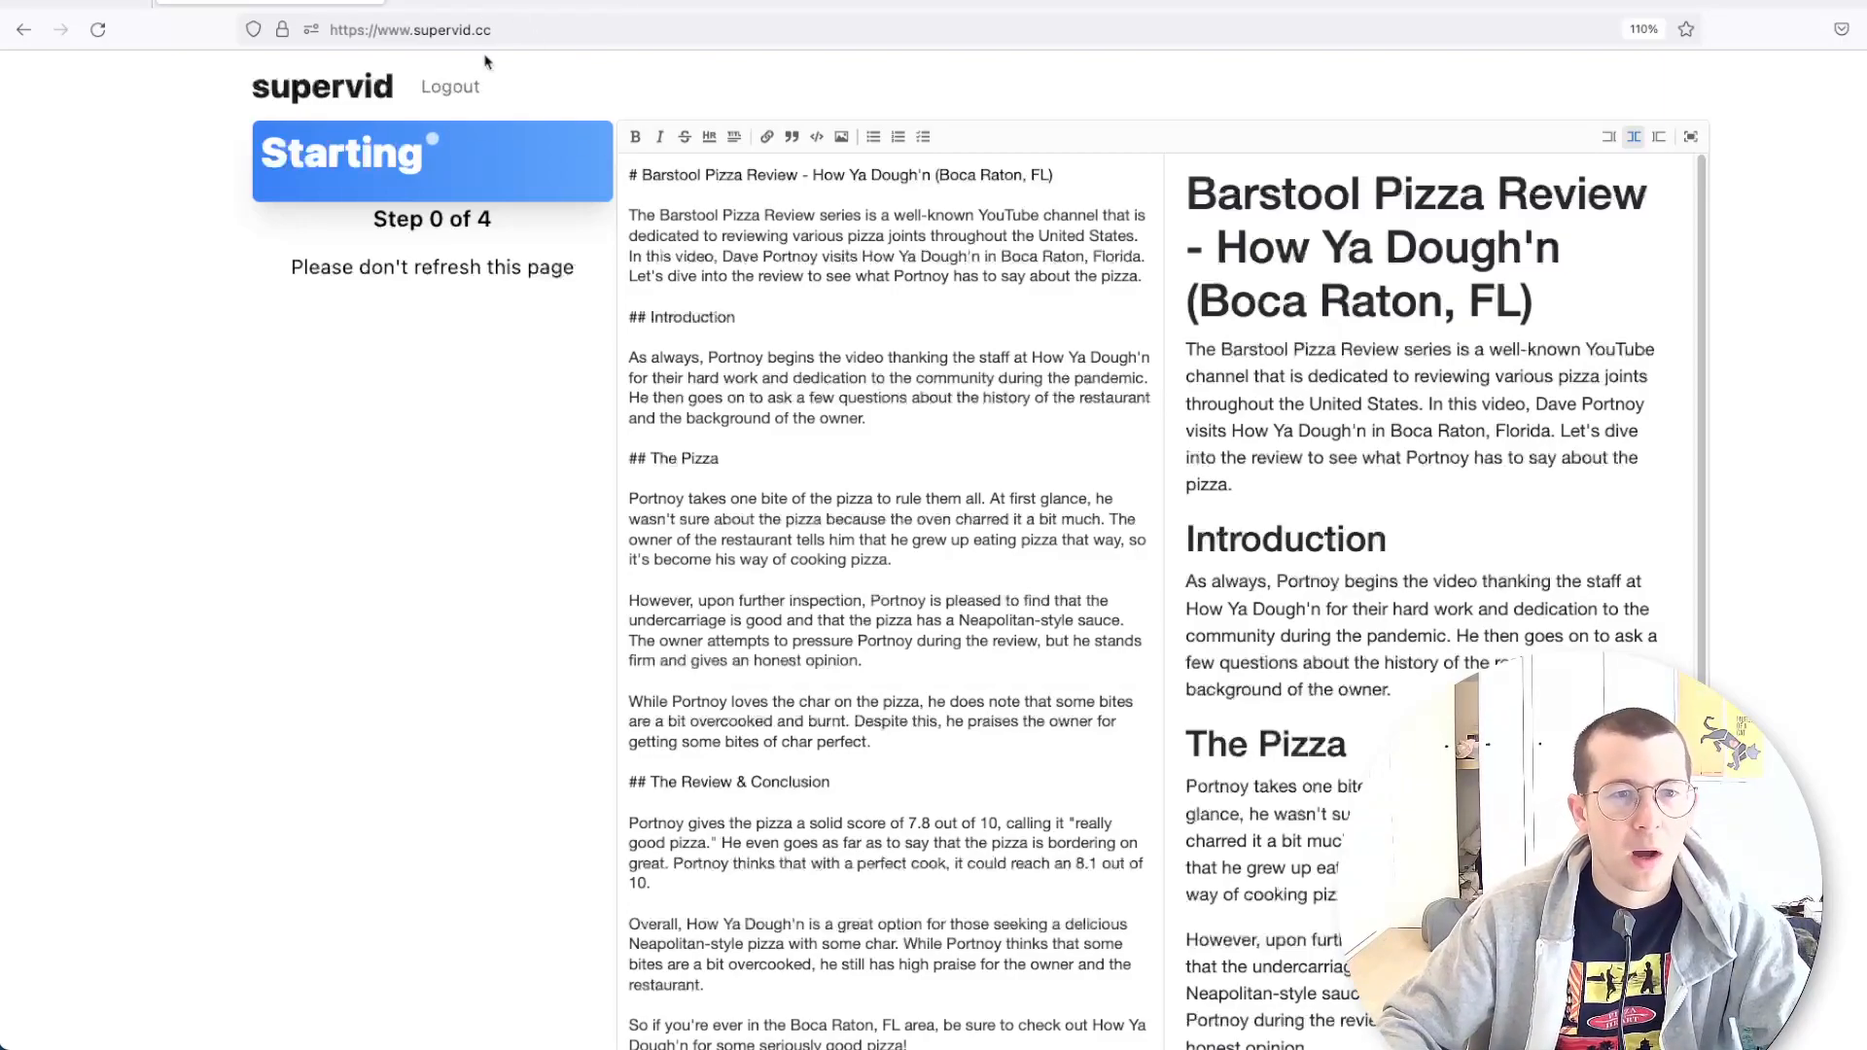
mouse_move(617, 333)
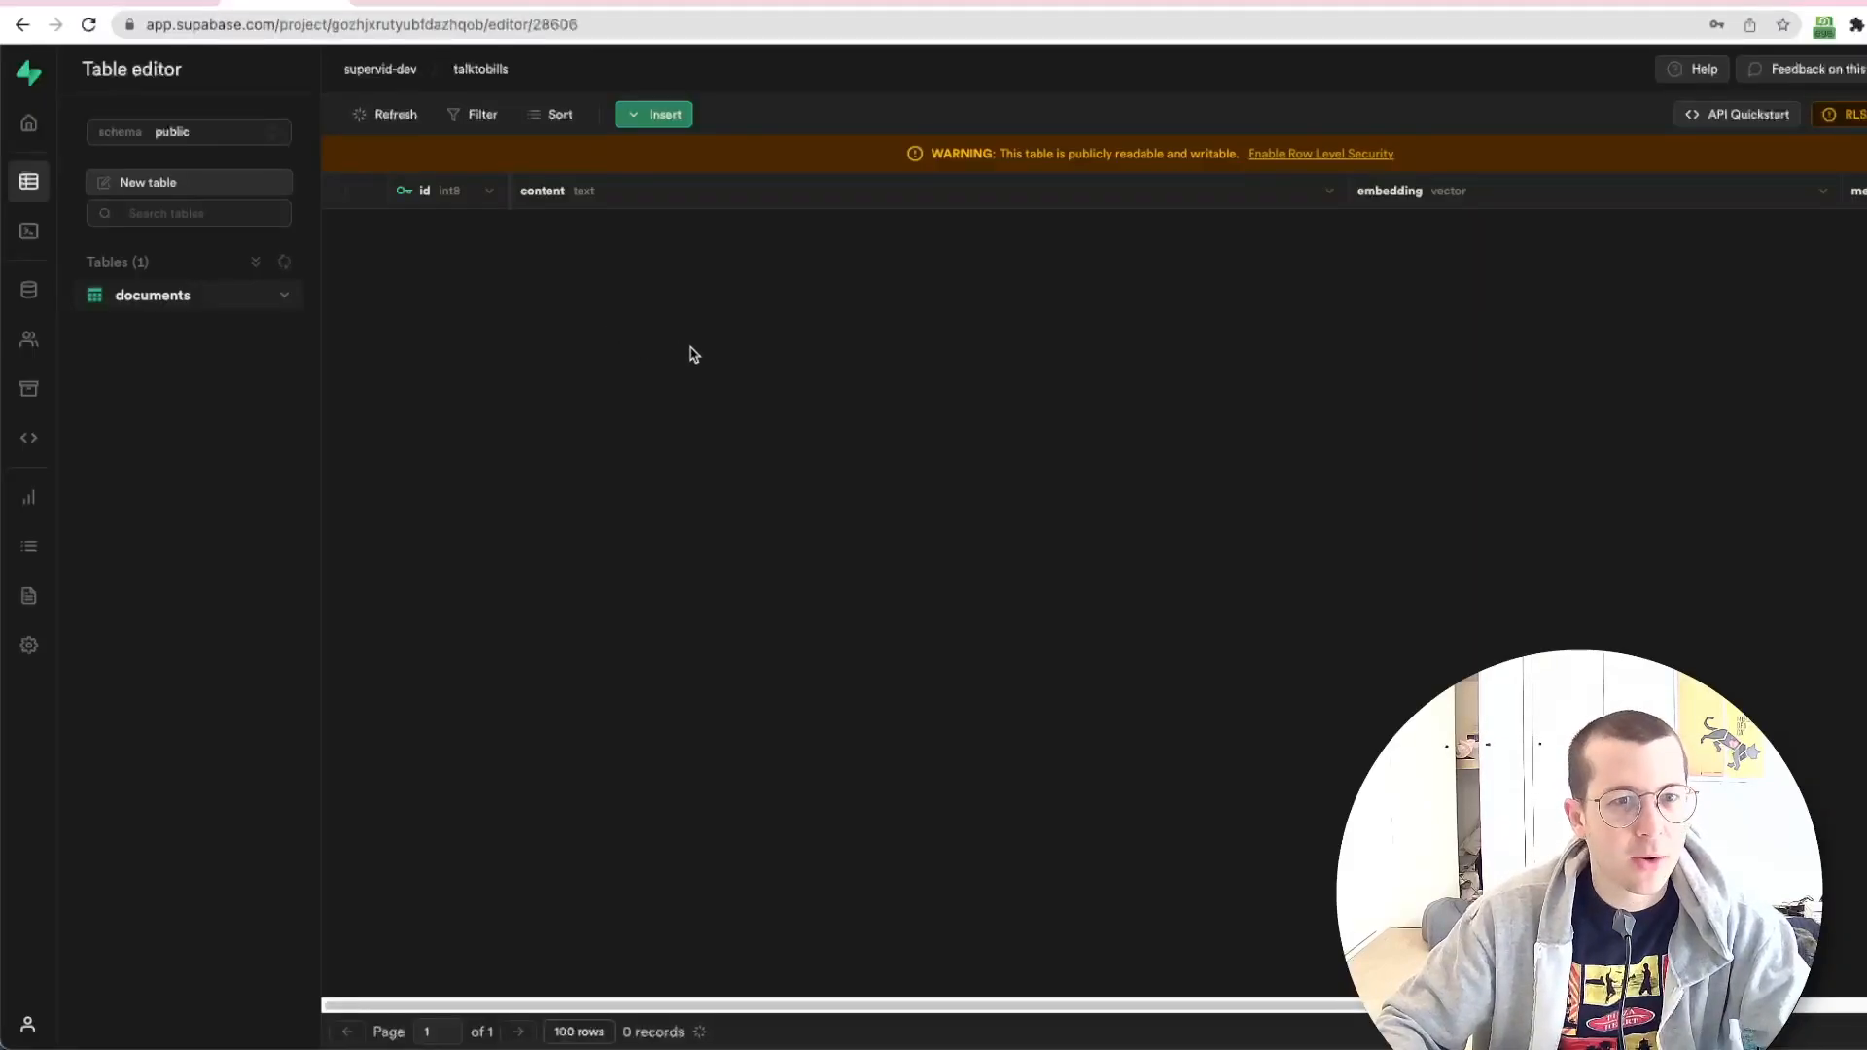
mouse_move(1054, 484)
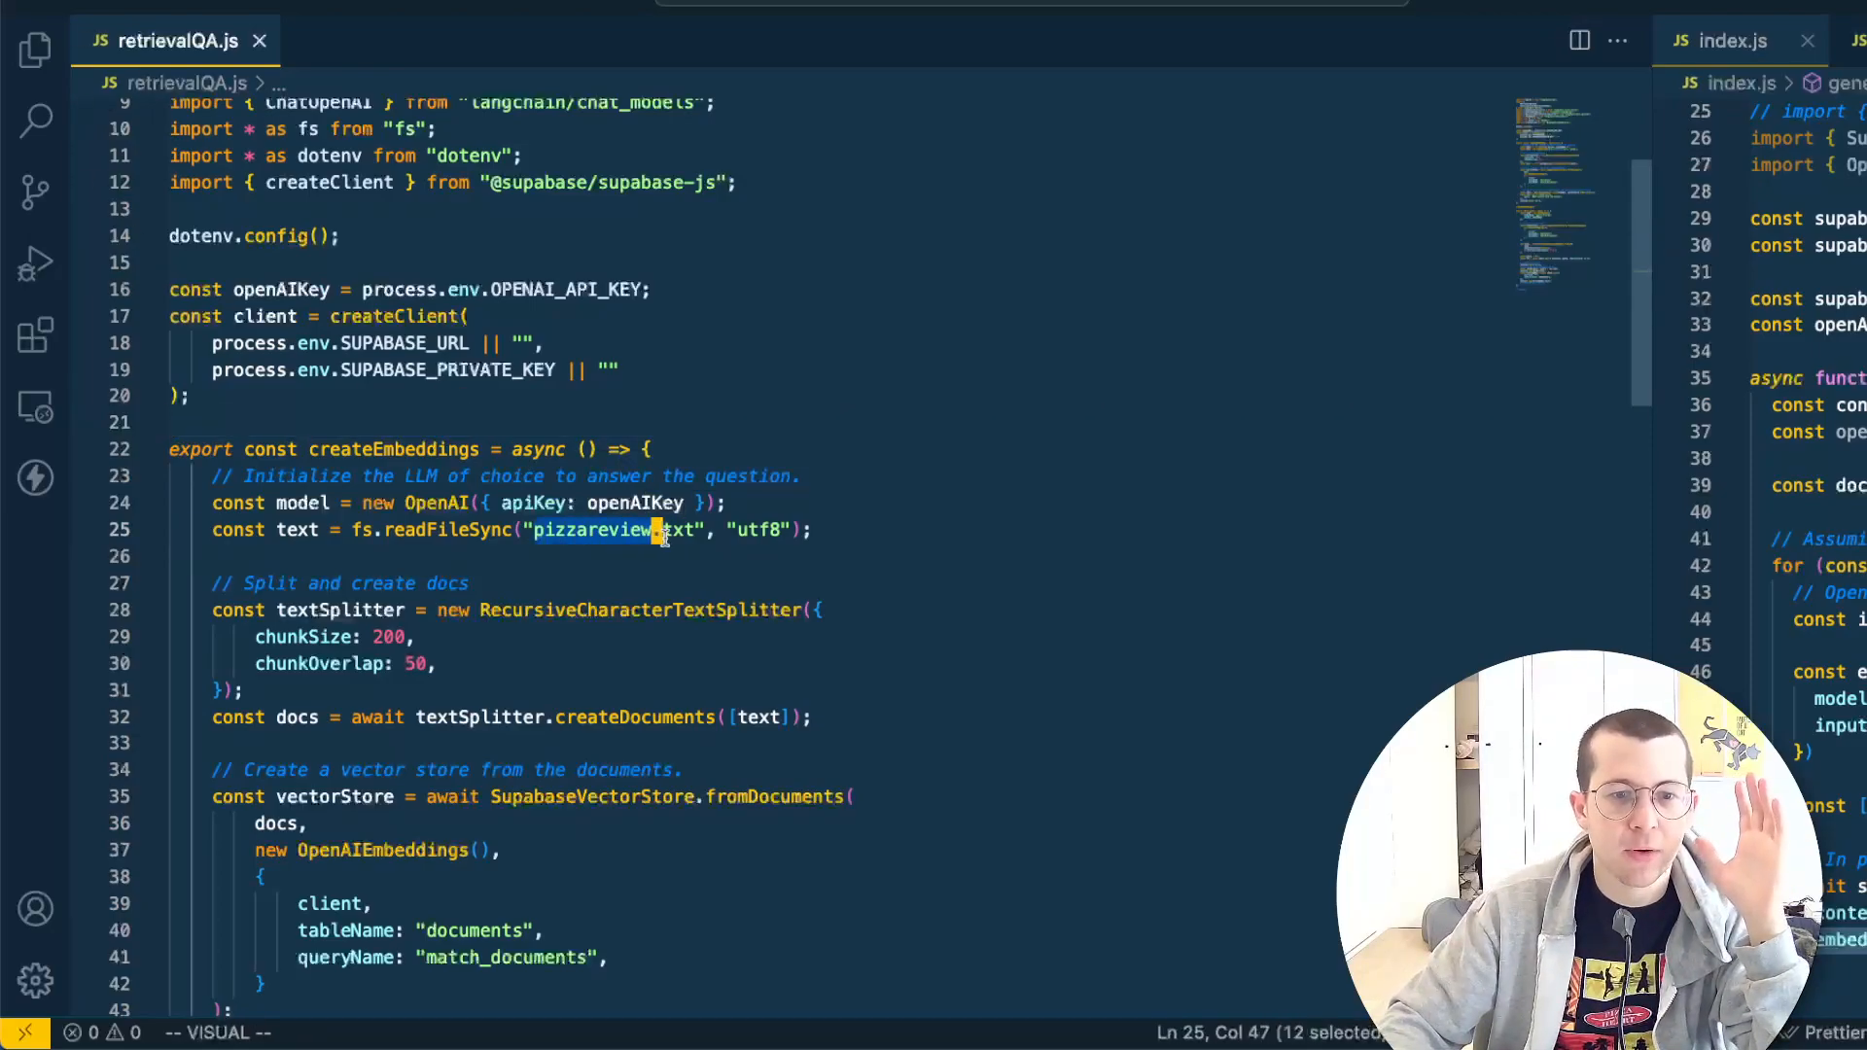
key("Escape")
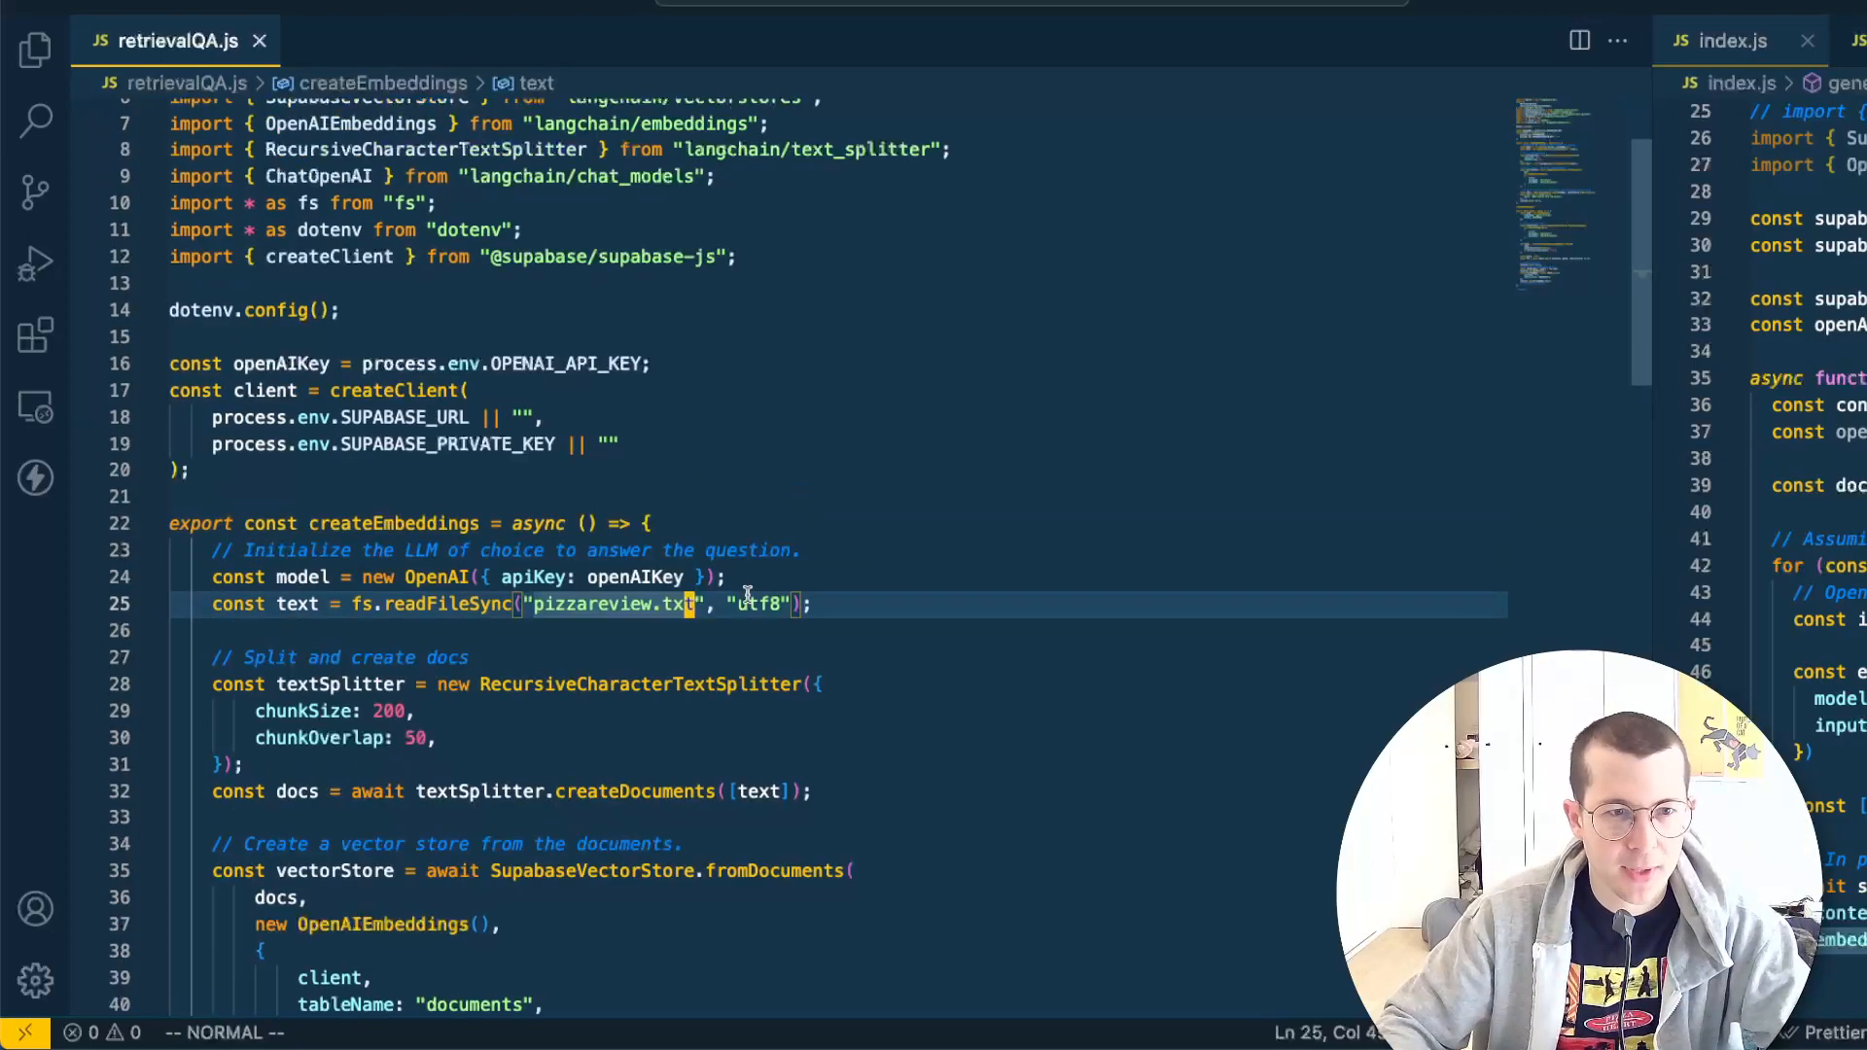
scroll("up", 3)
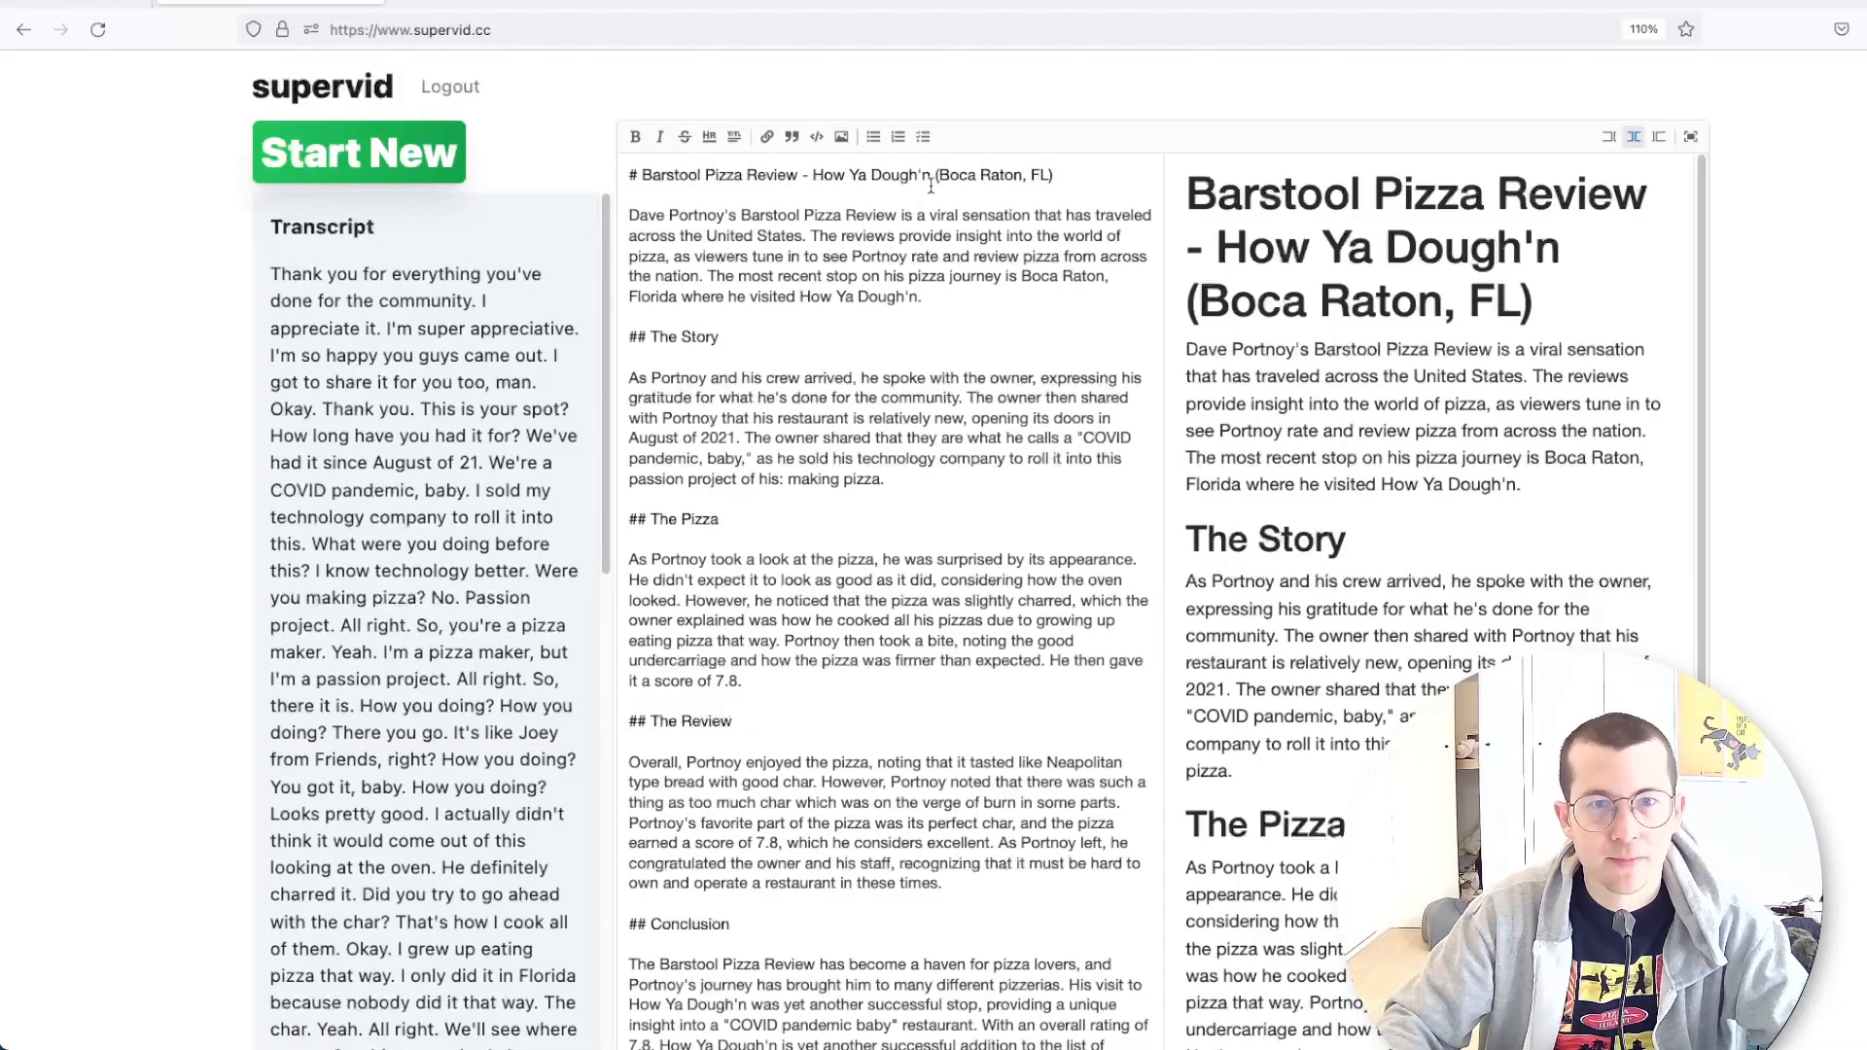
Read the ConversationalRetrievalQAChain example including the follow-up question passing chat history
left_click(411, 30)
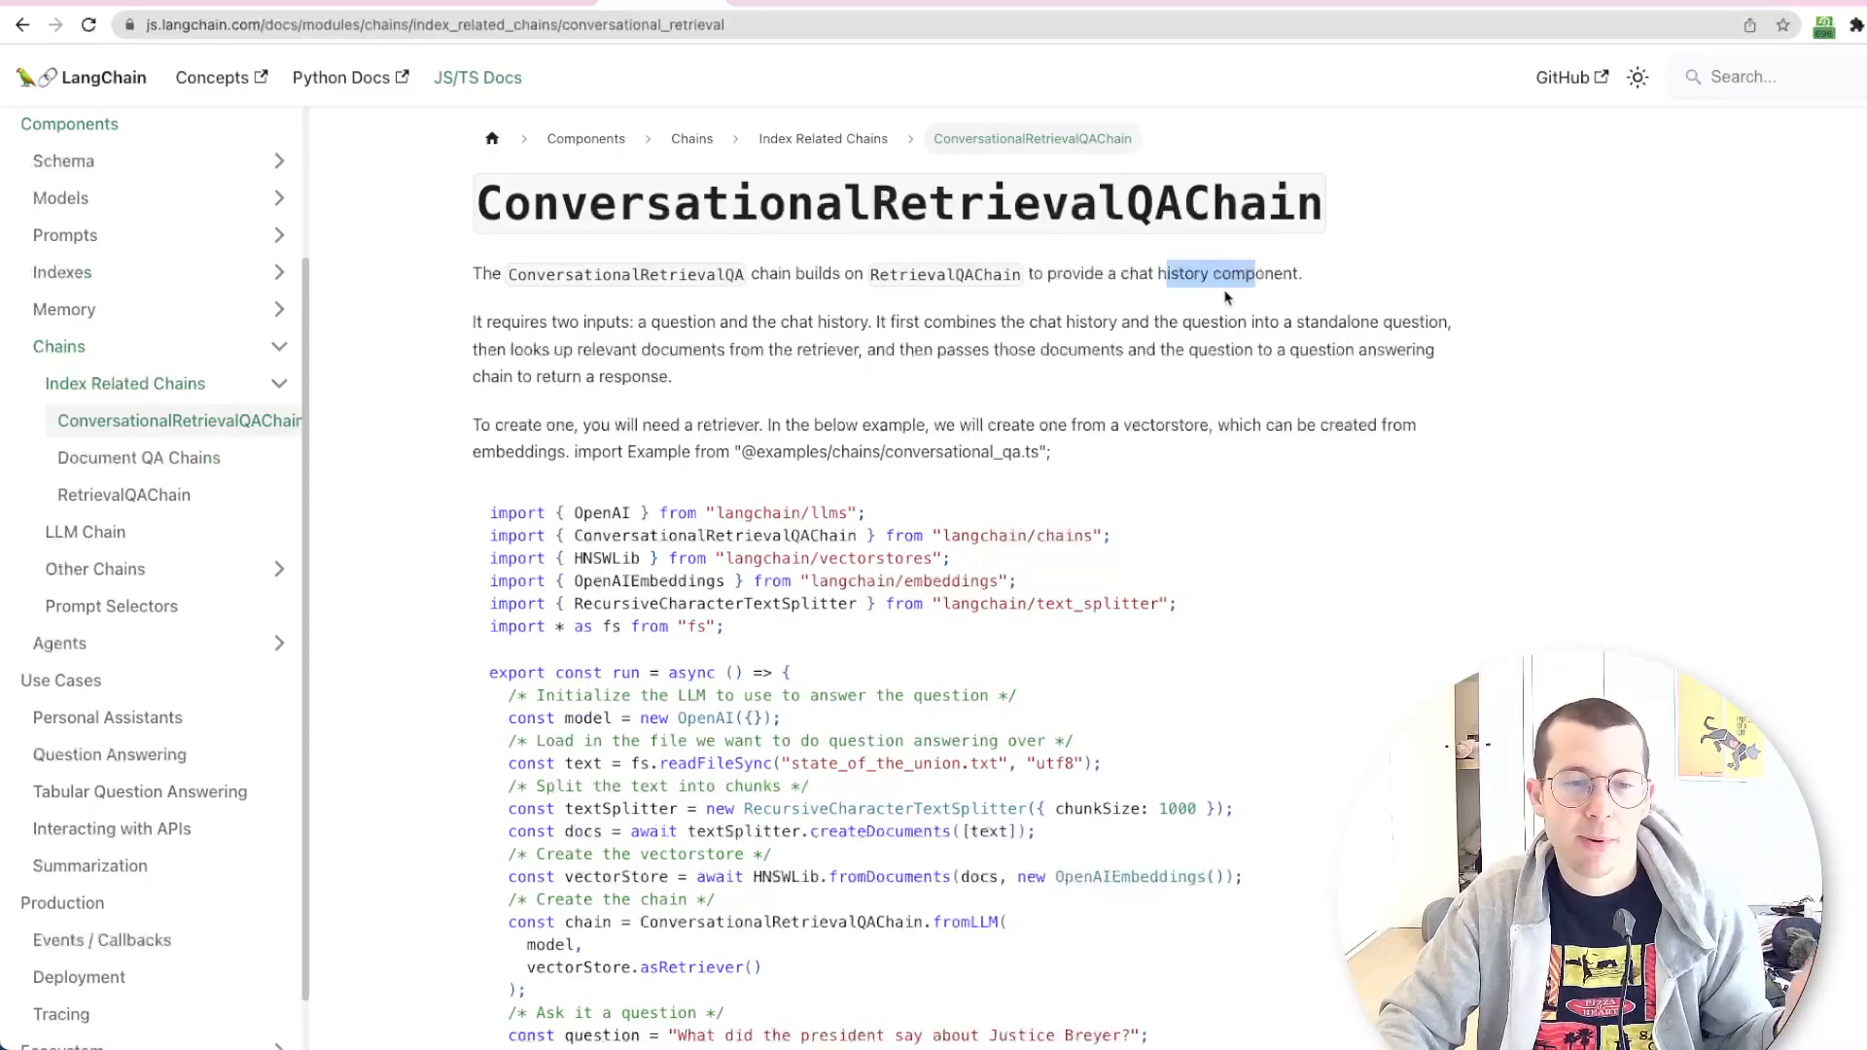
mouse_move(946, 309)
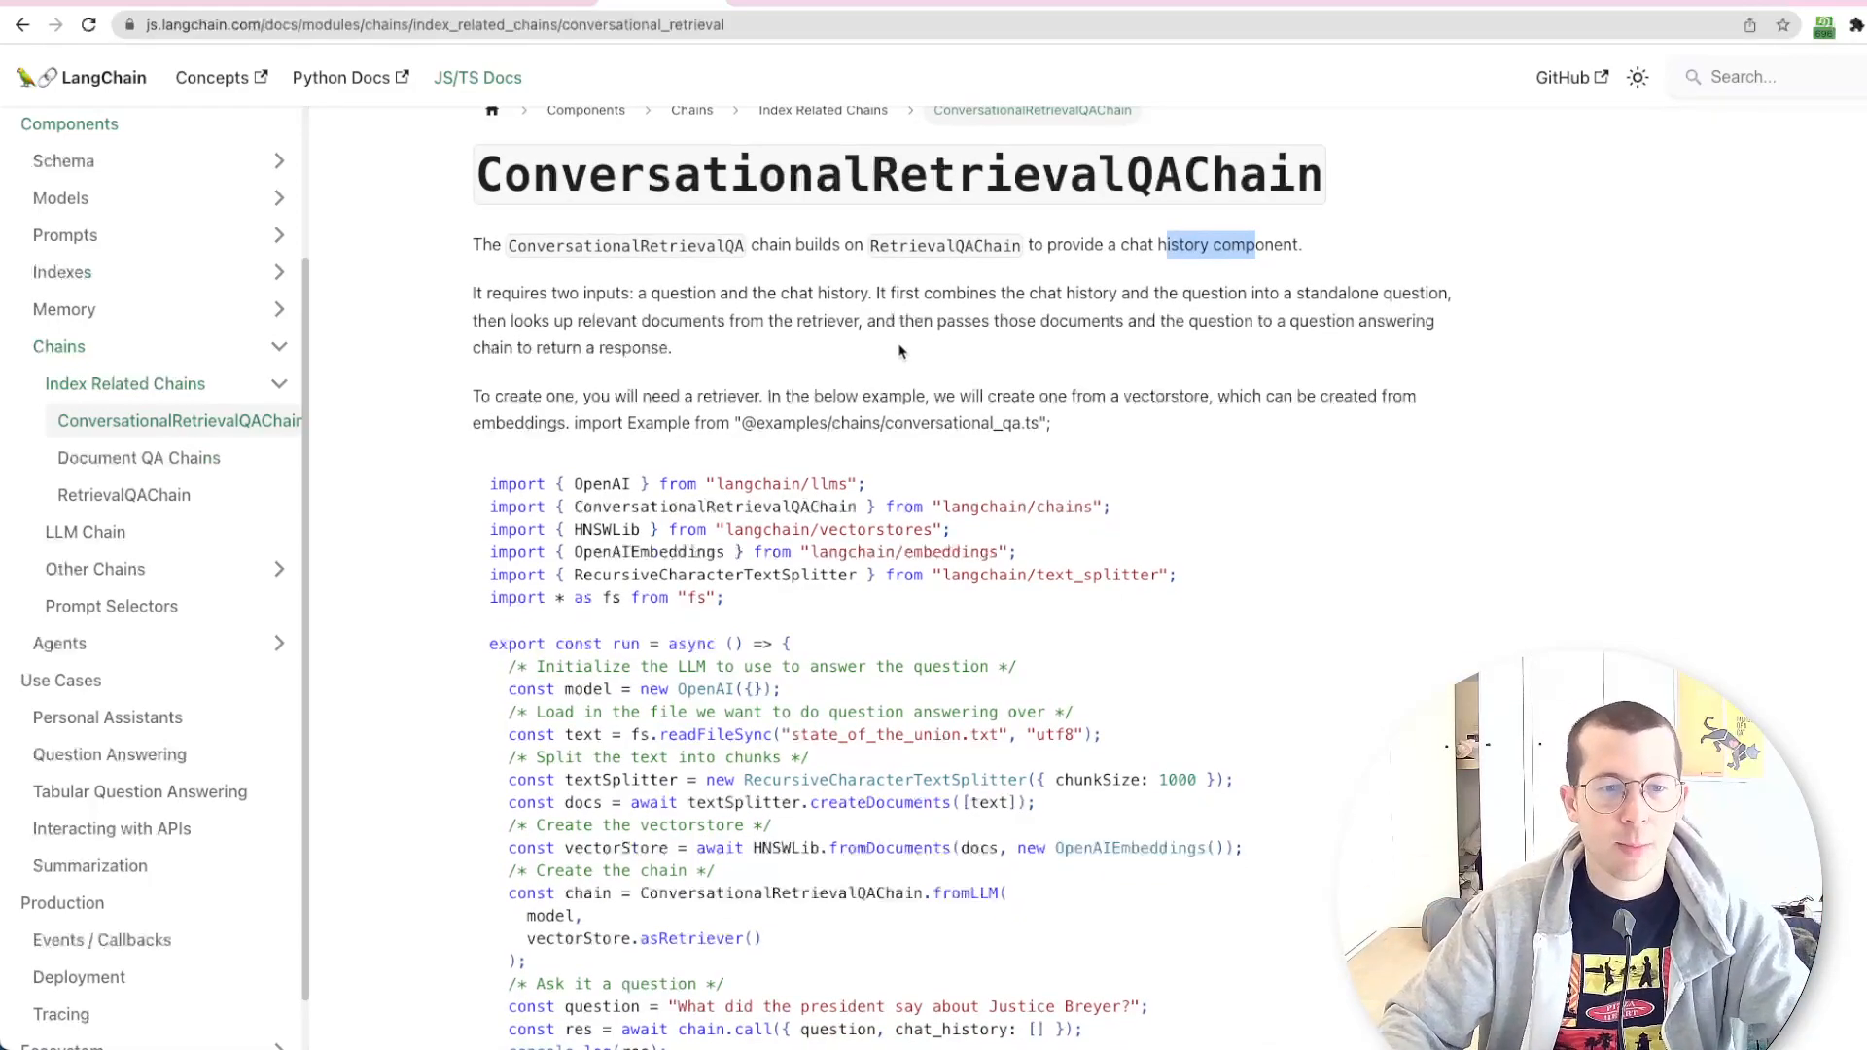
scroll("down", 3)
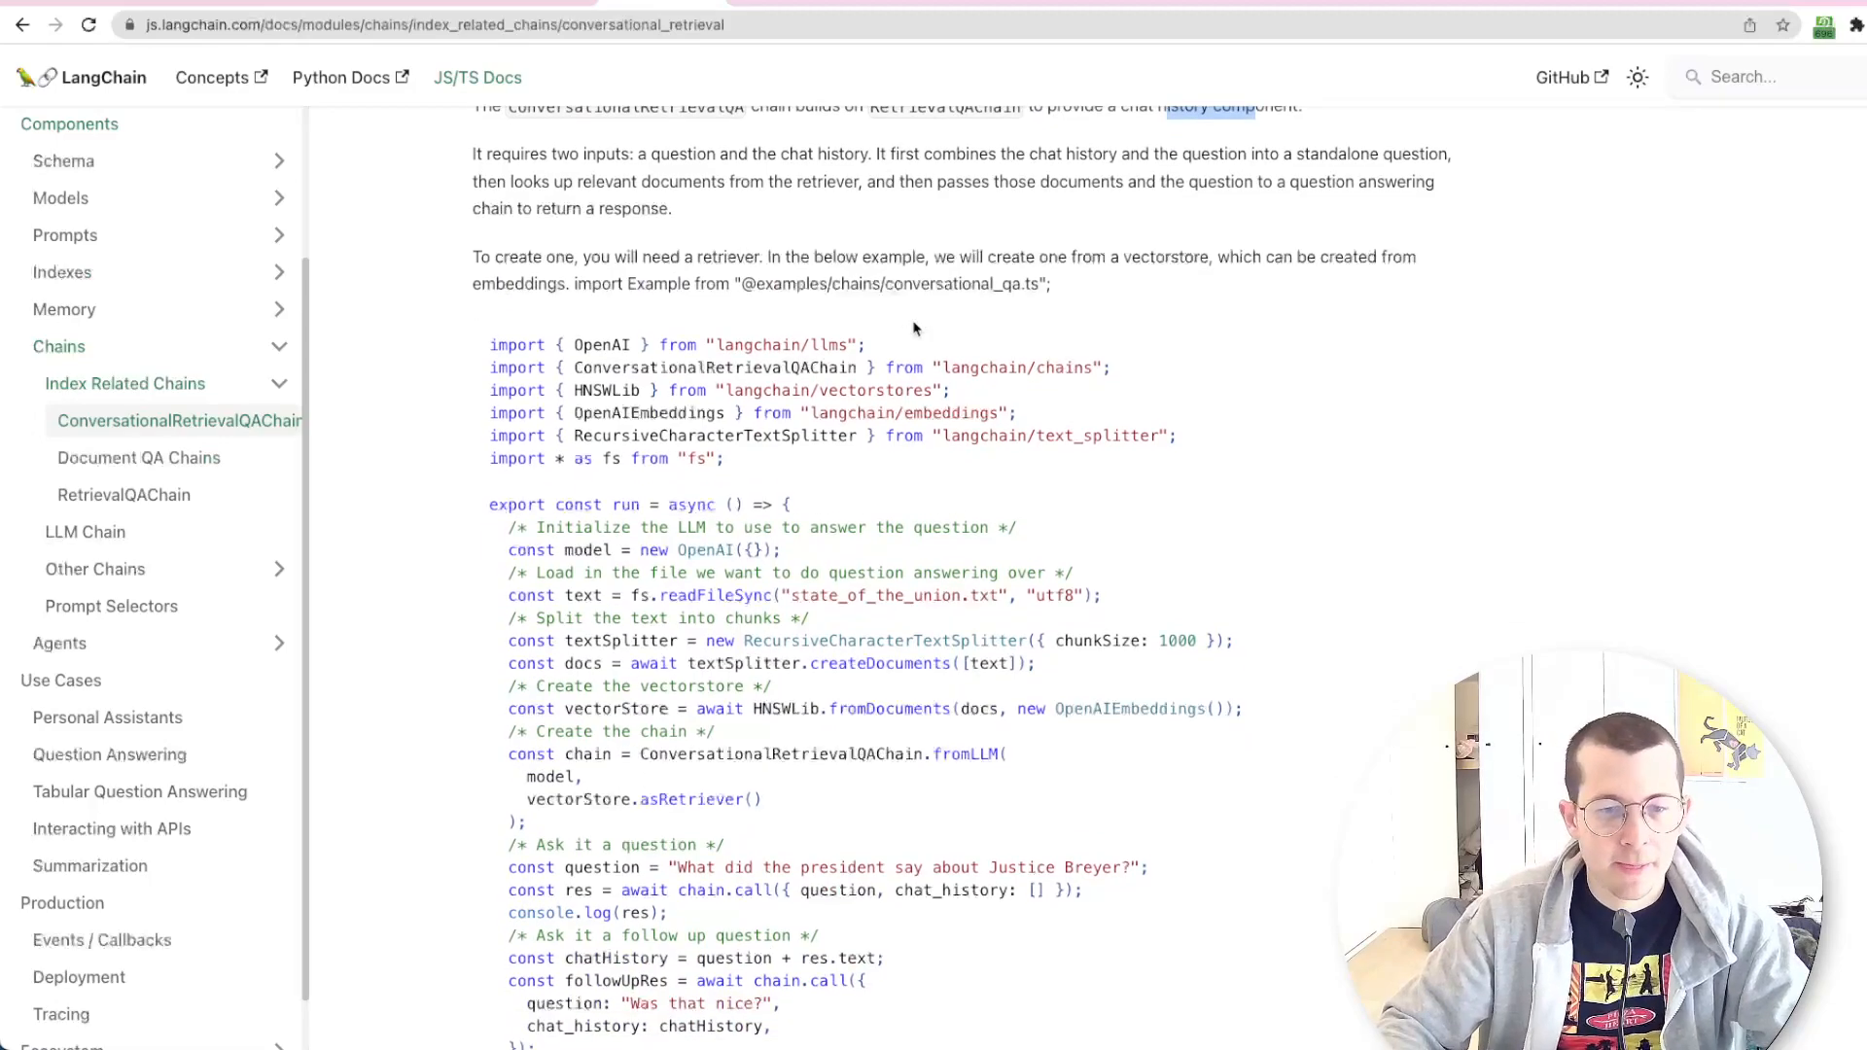
scroll("down", 3)
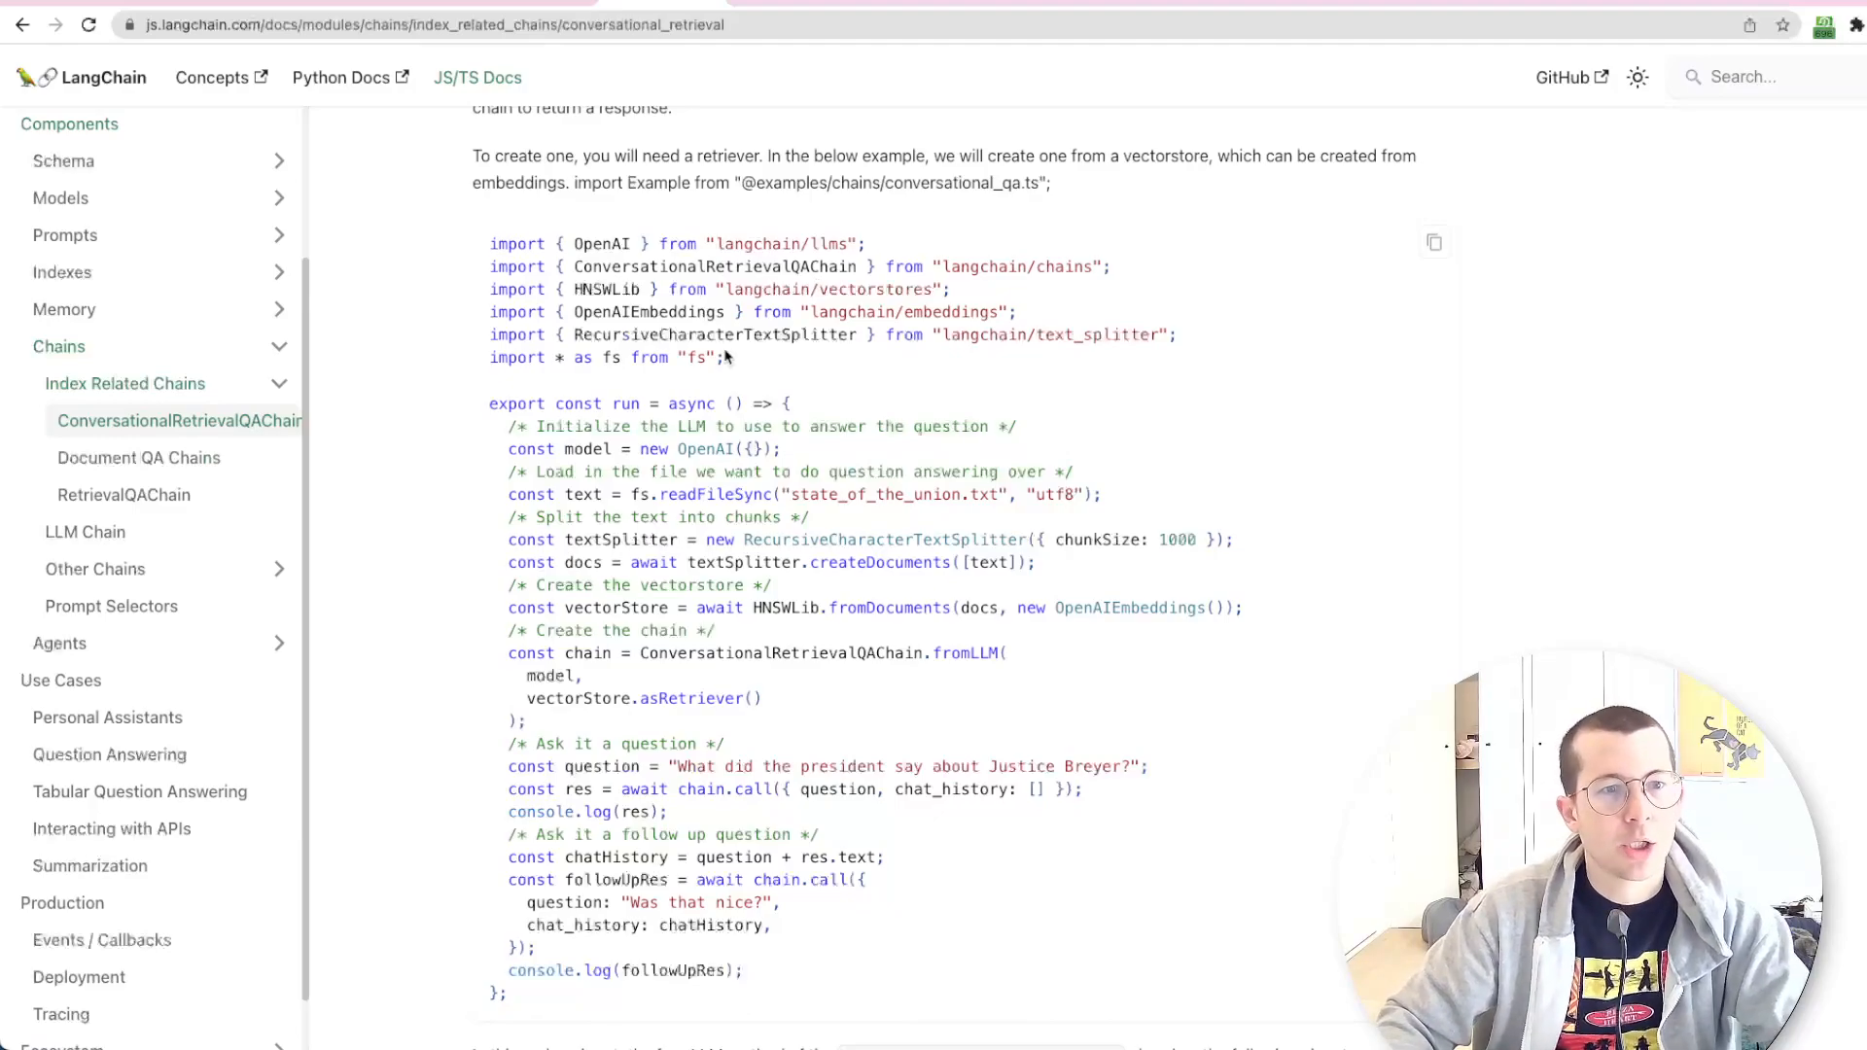
scroll("down", 3)
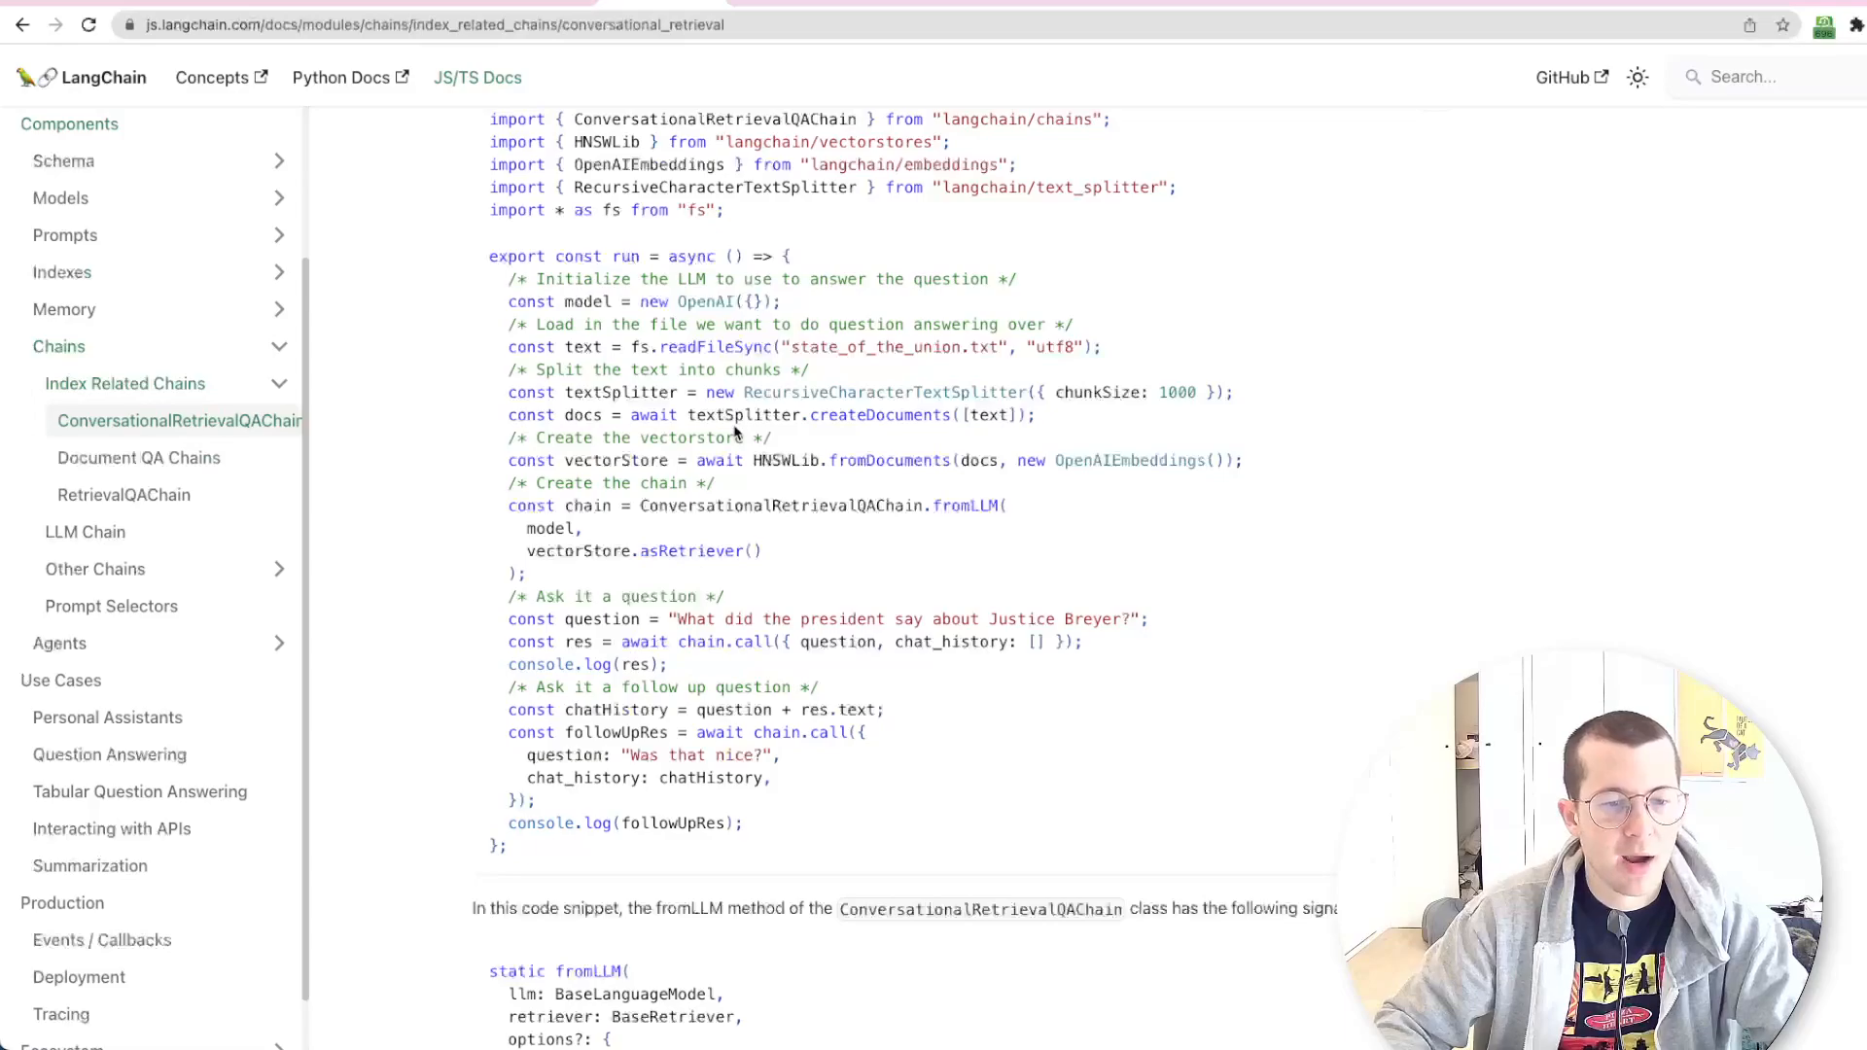
scroll("up", 3)
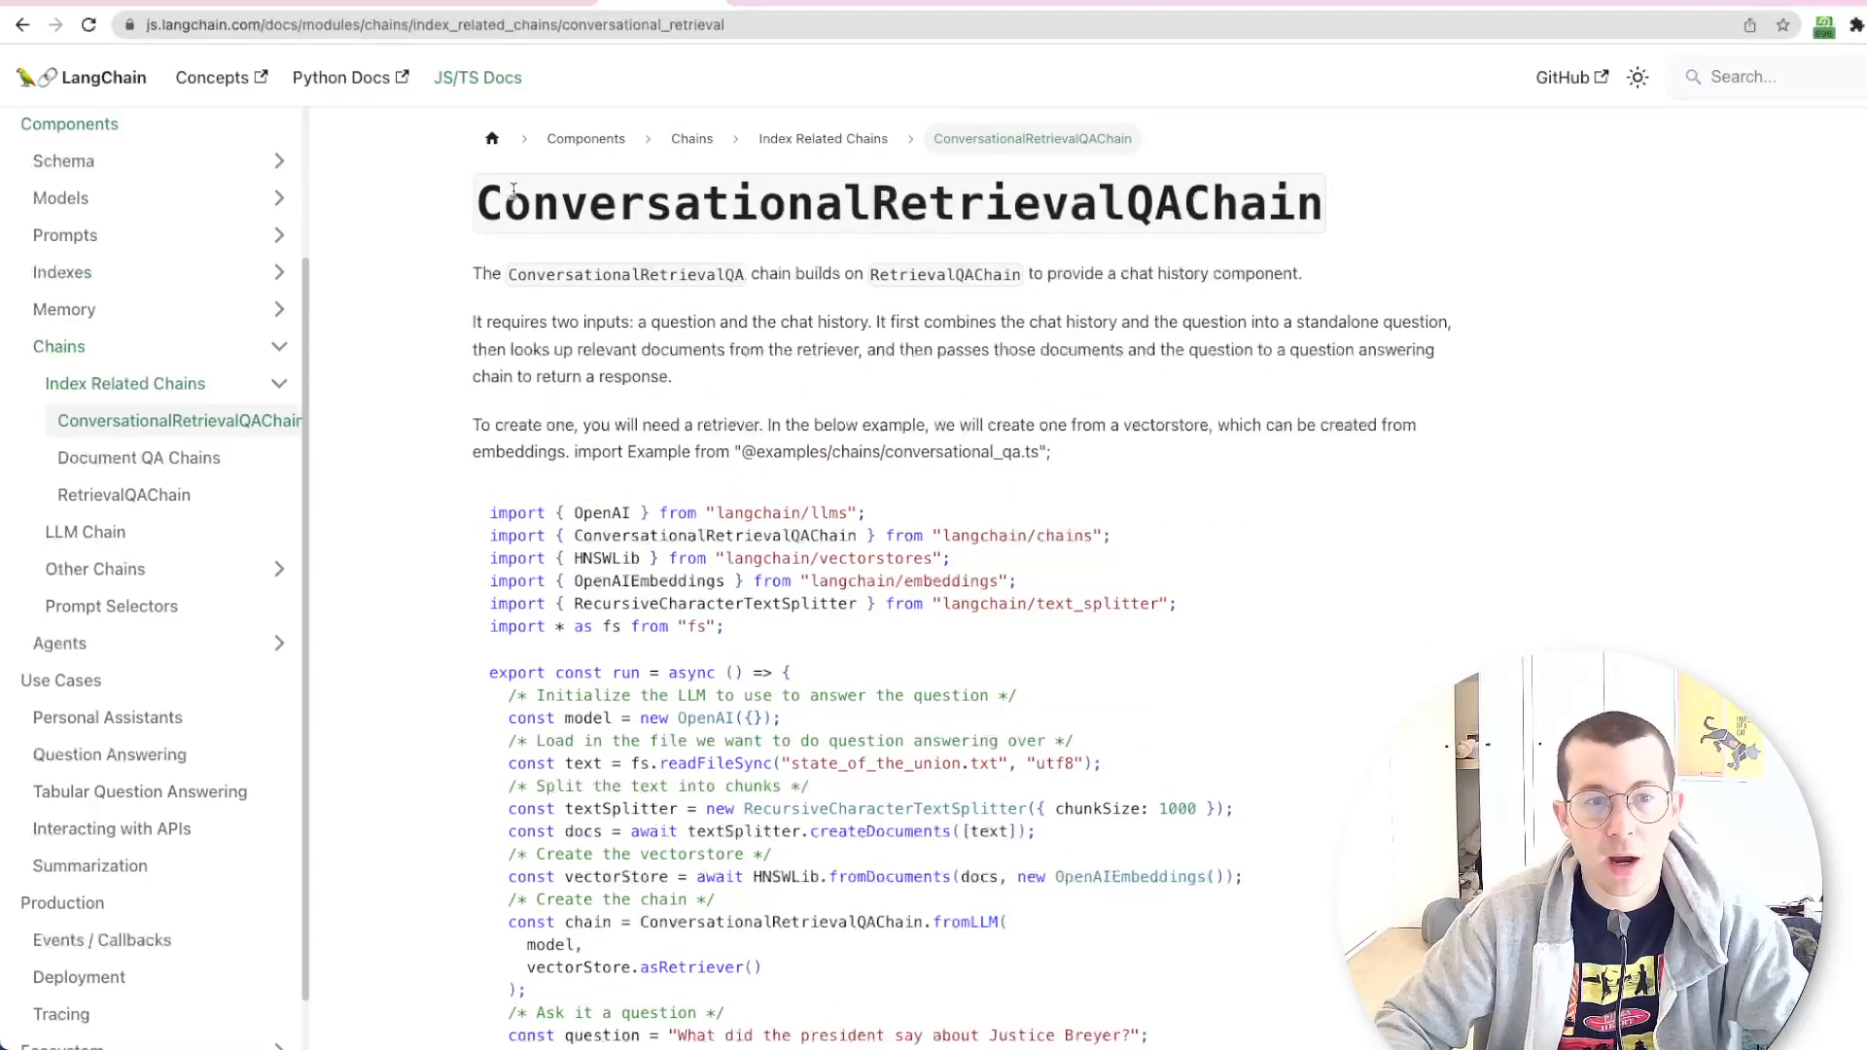
mouse_move(1391, 239)
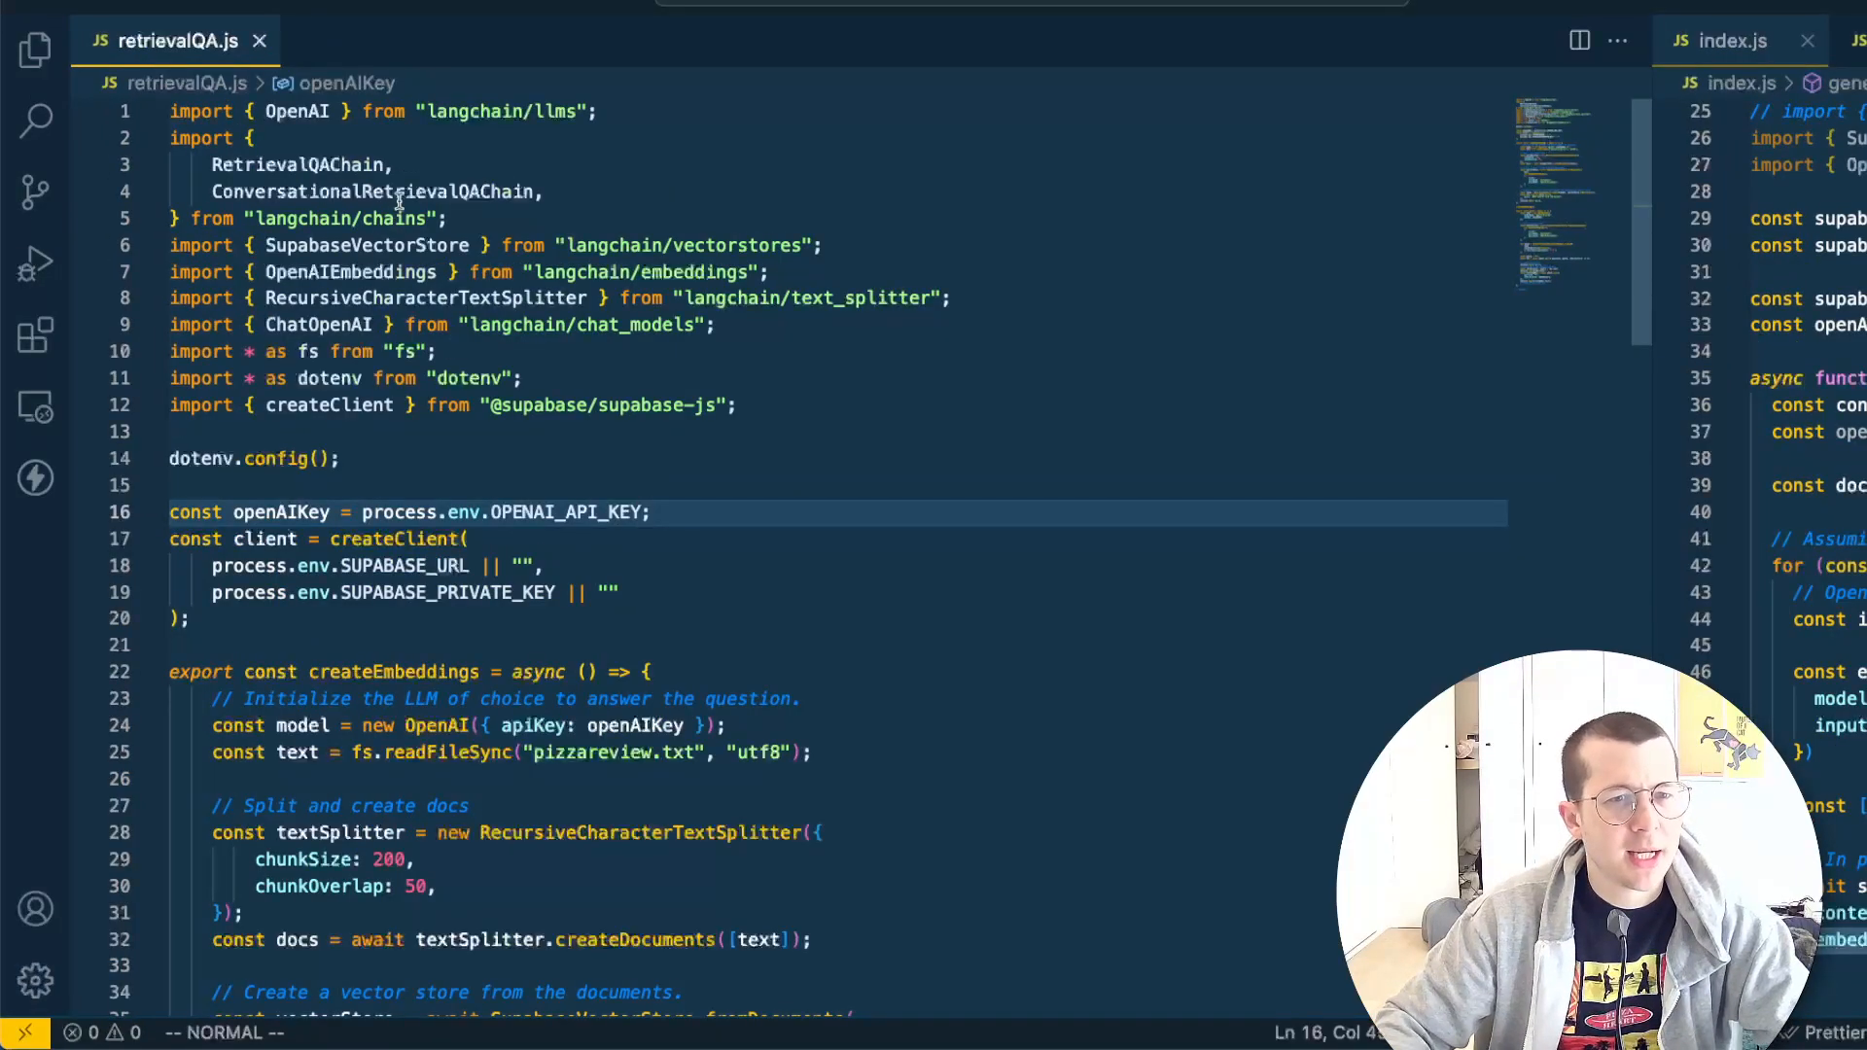
double_click(364, 245)
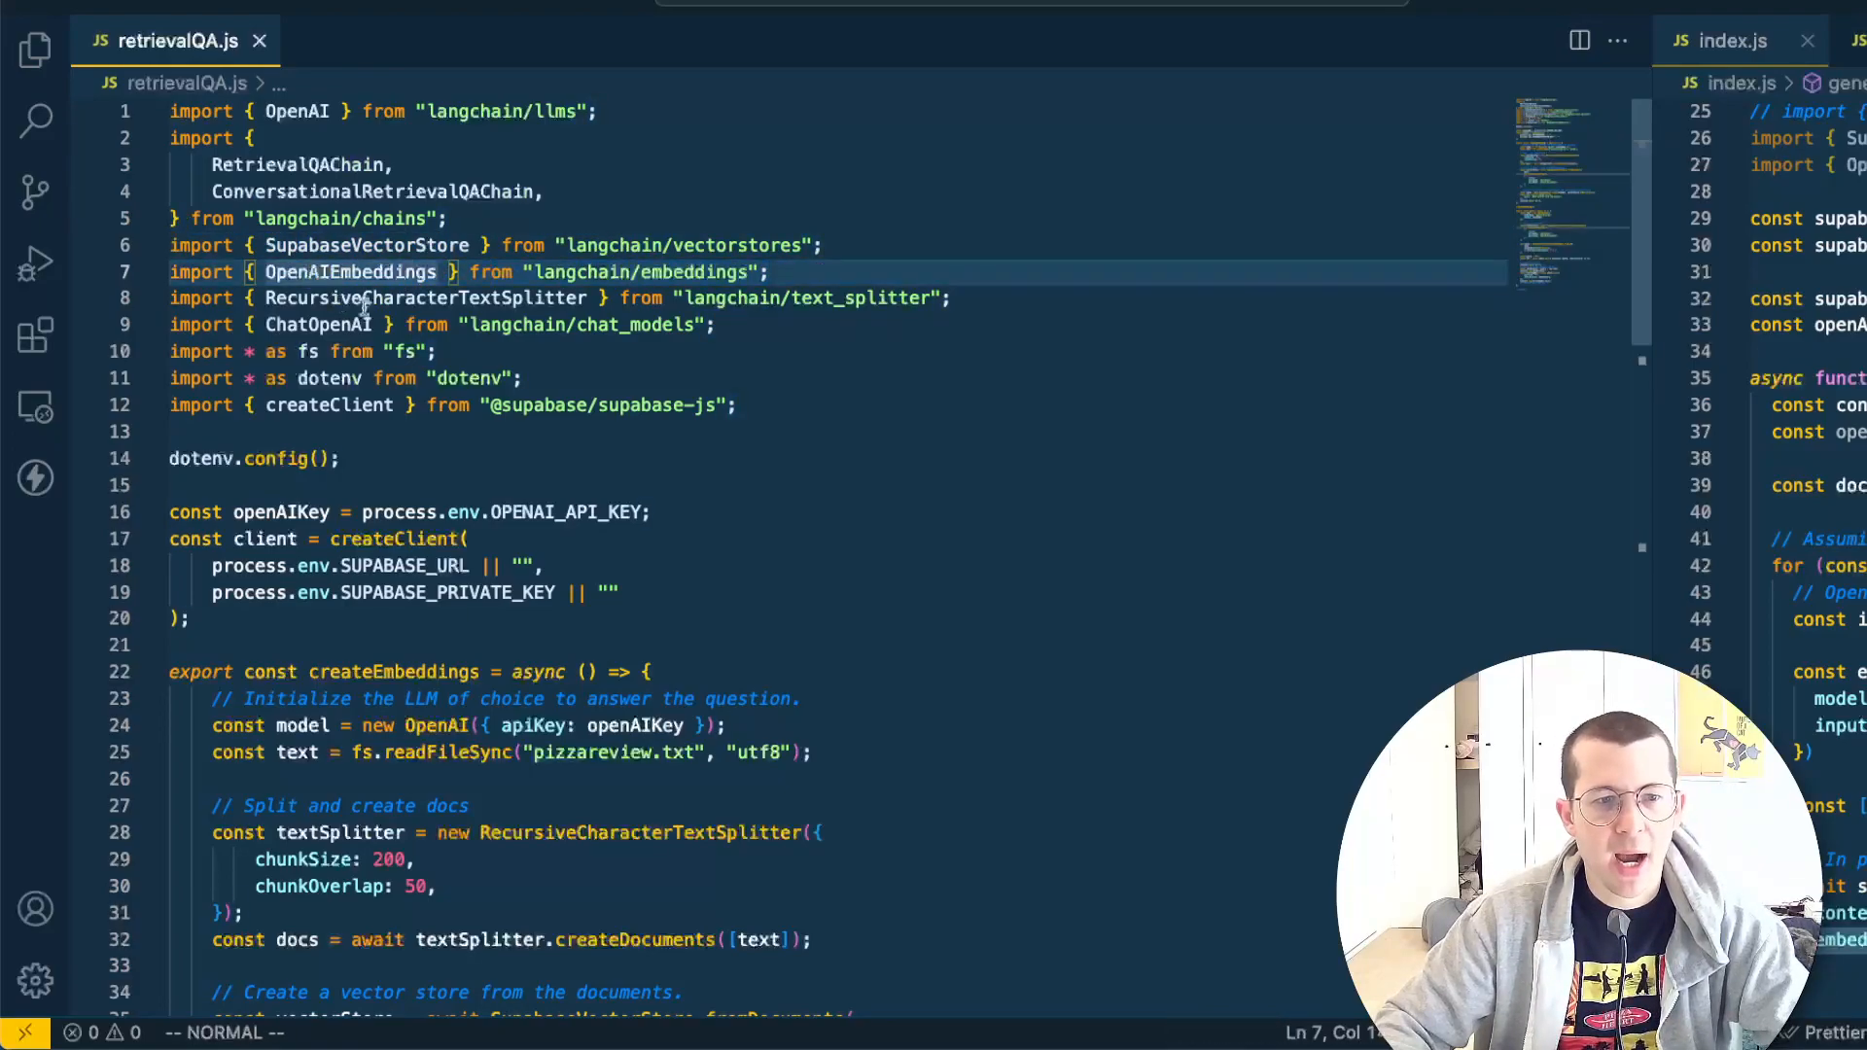
double_click(422, 297)
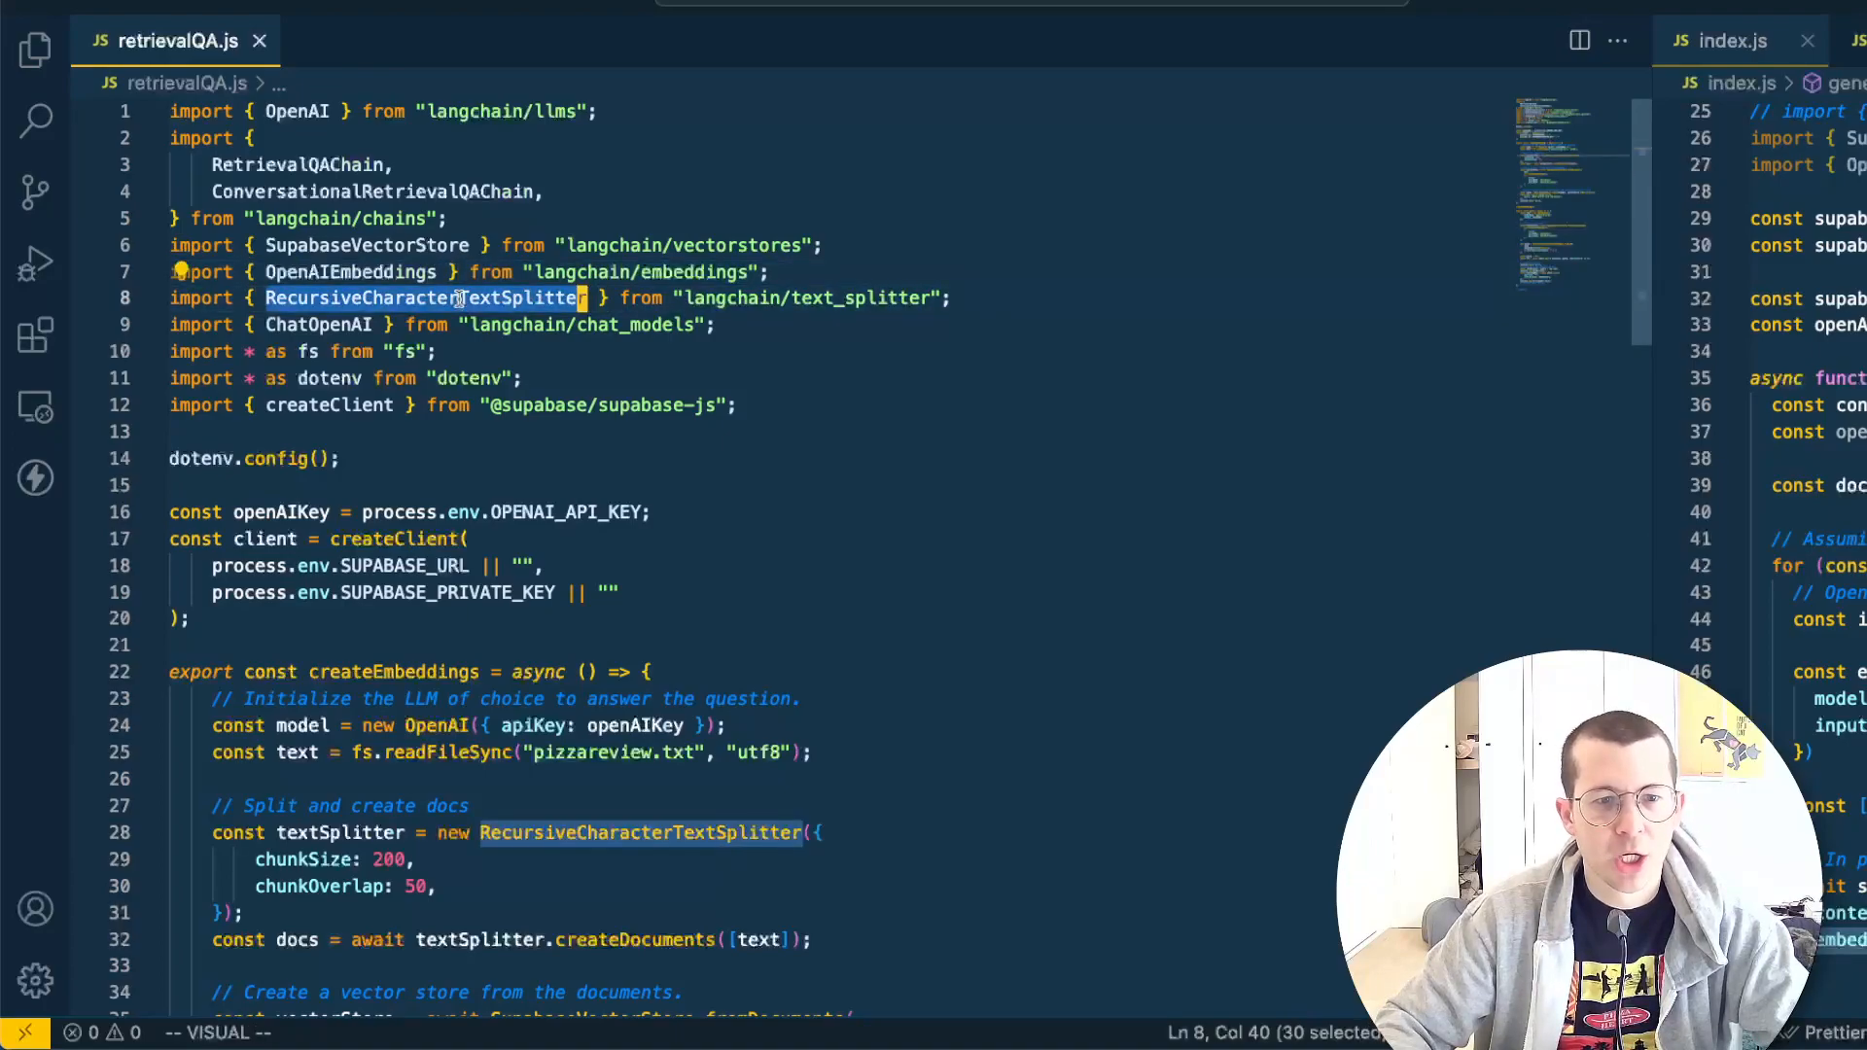
double_click(317, 325)
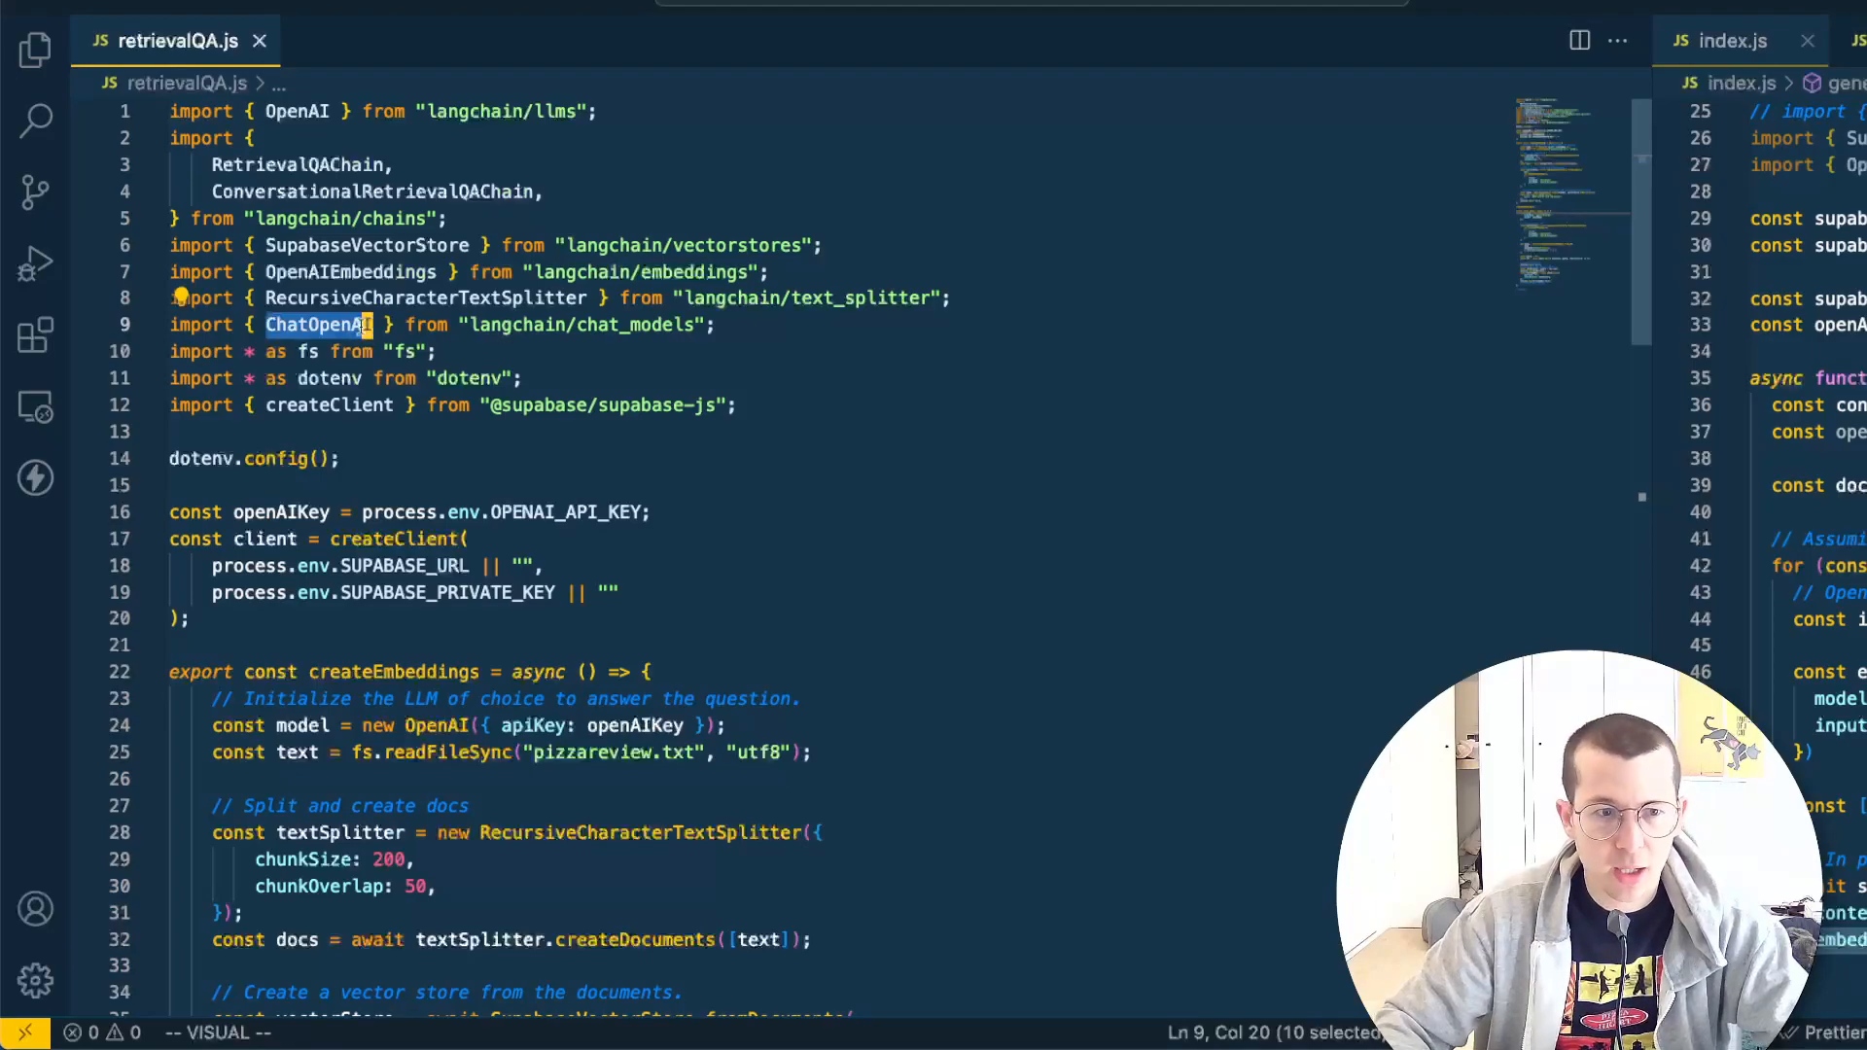
key("Escape")
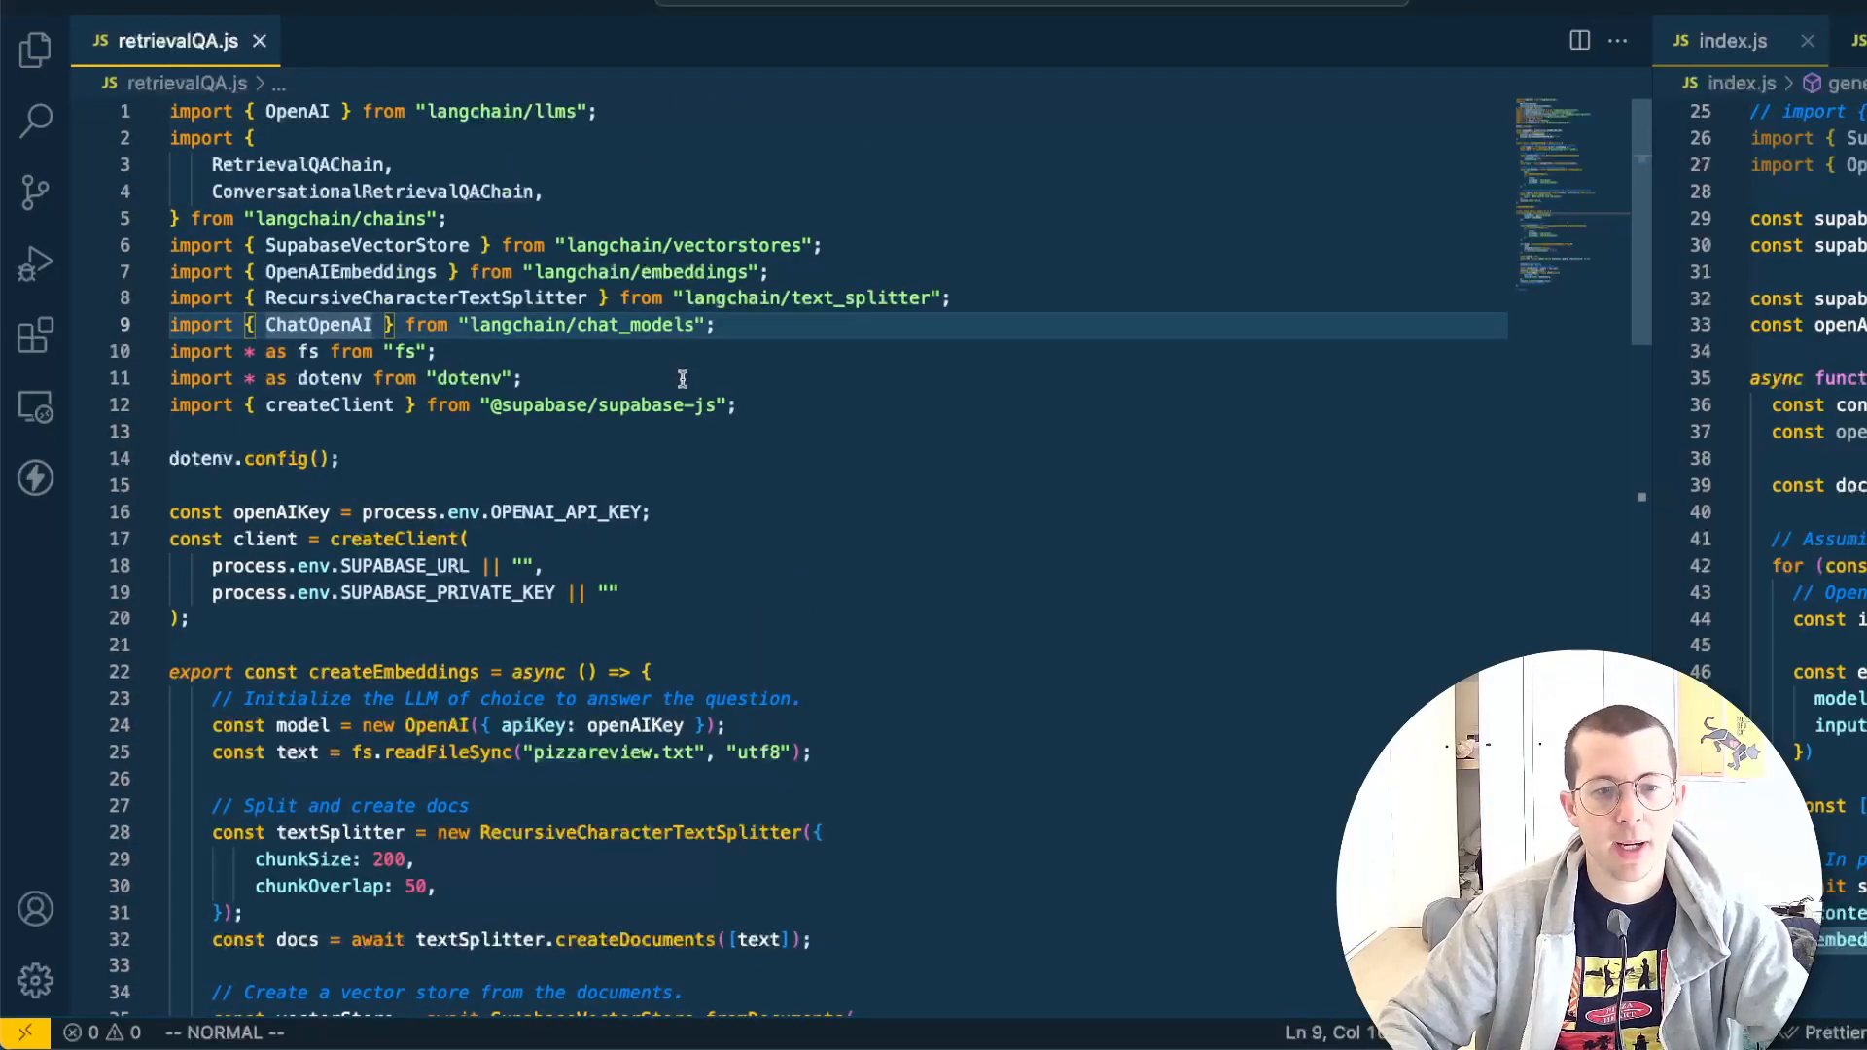
left_click(762, 404)
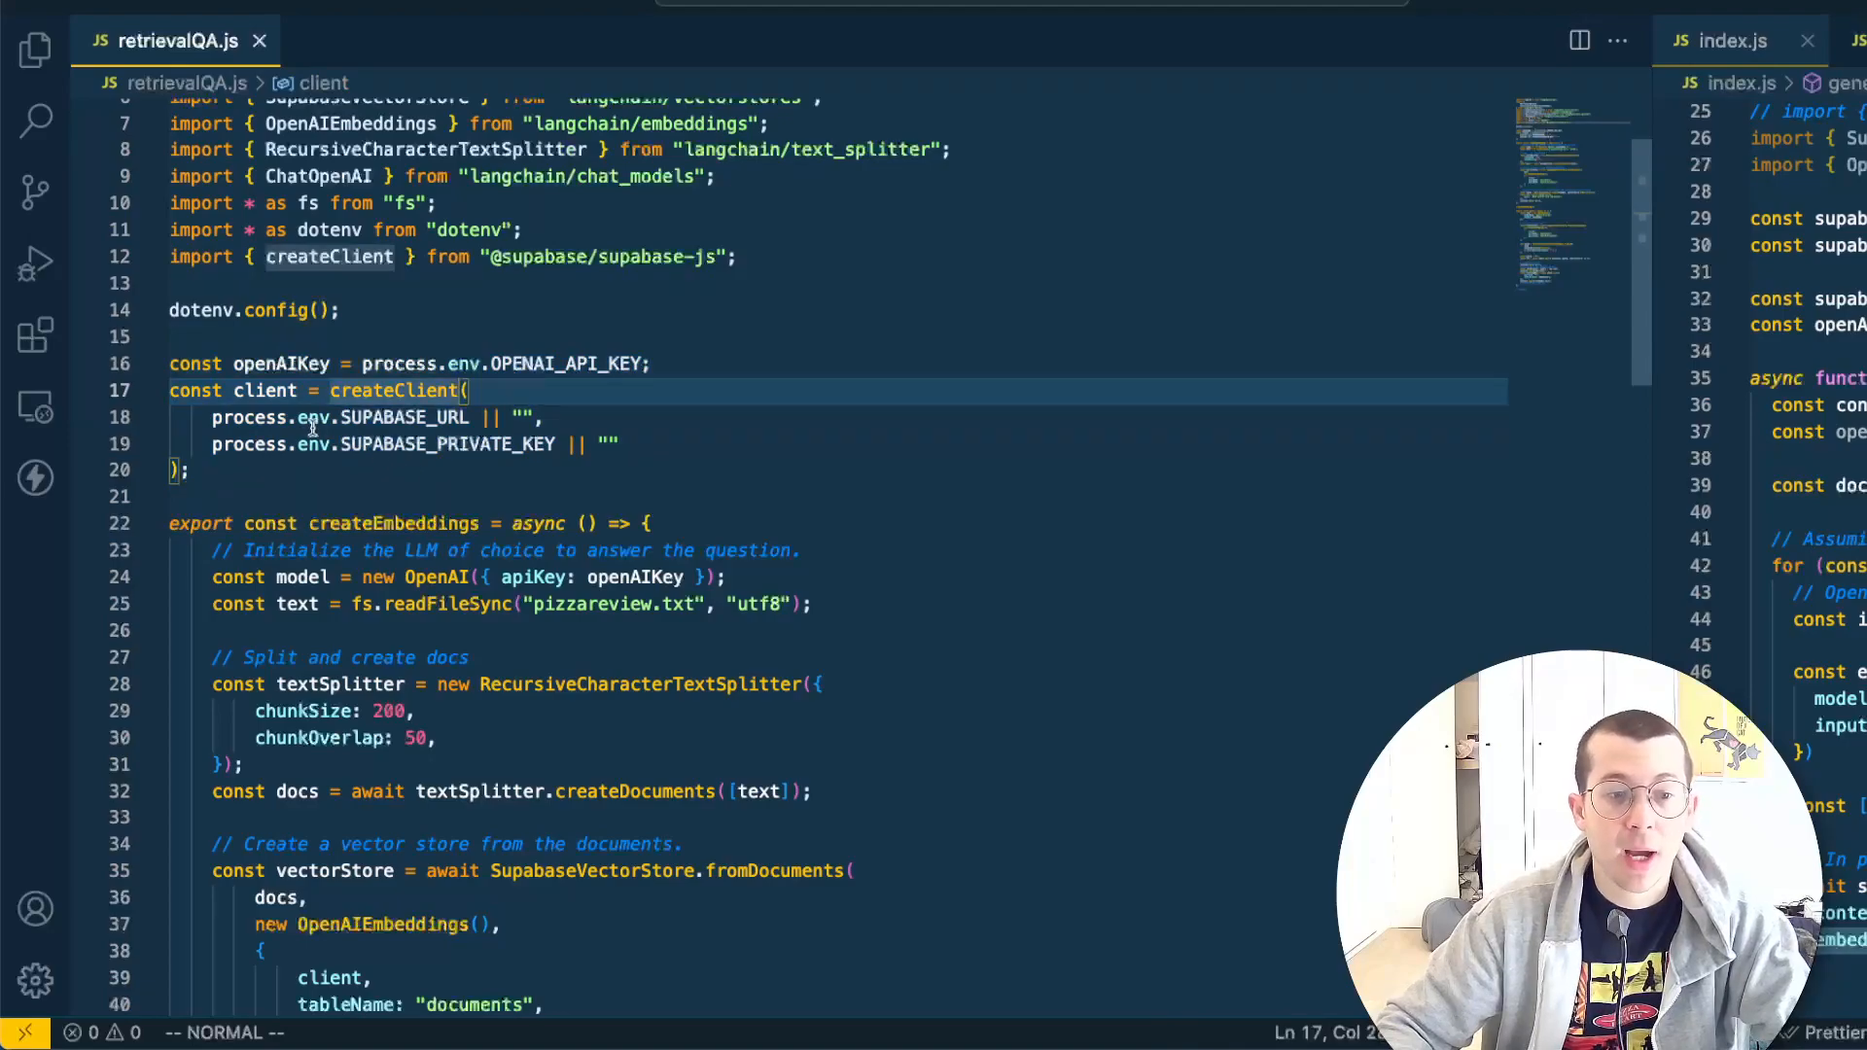
scroll("down", 3)
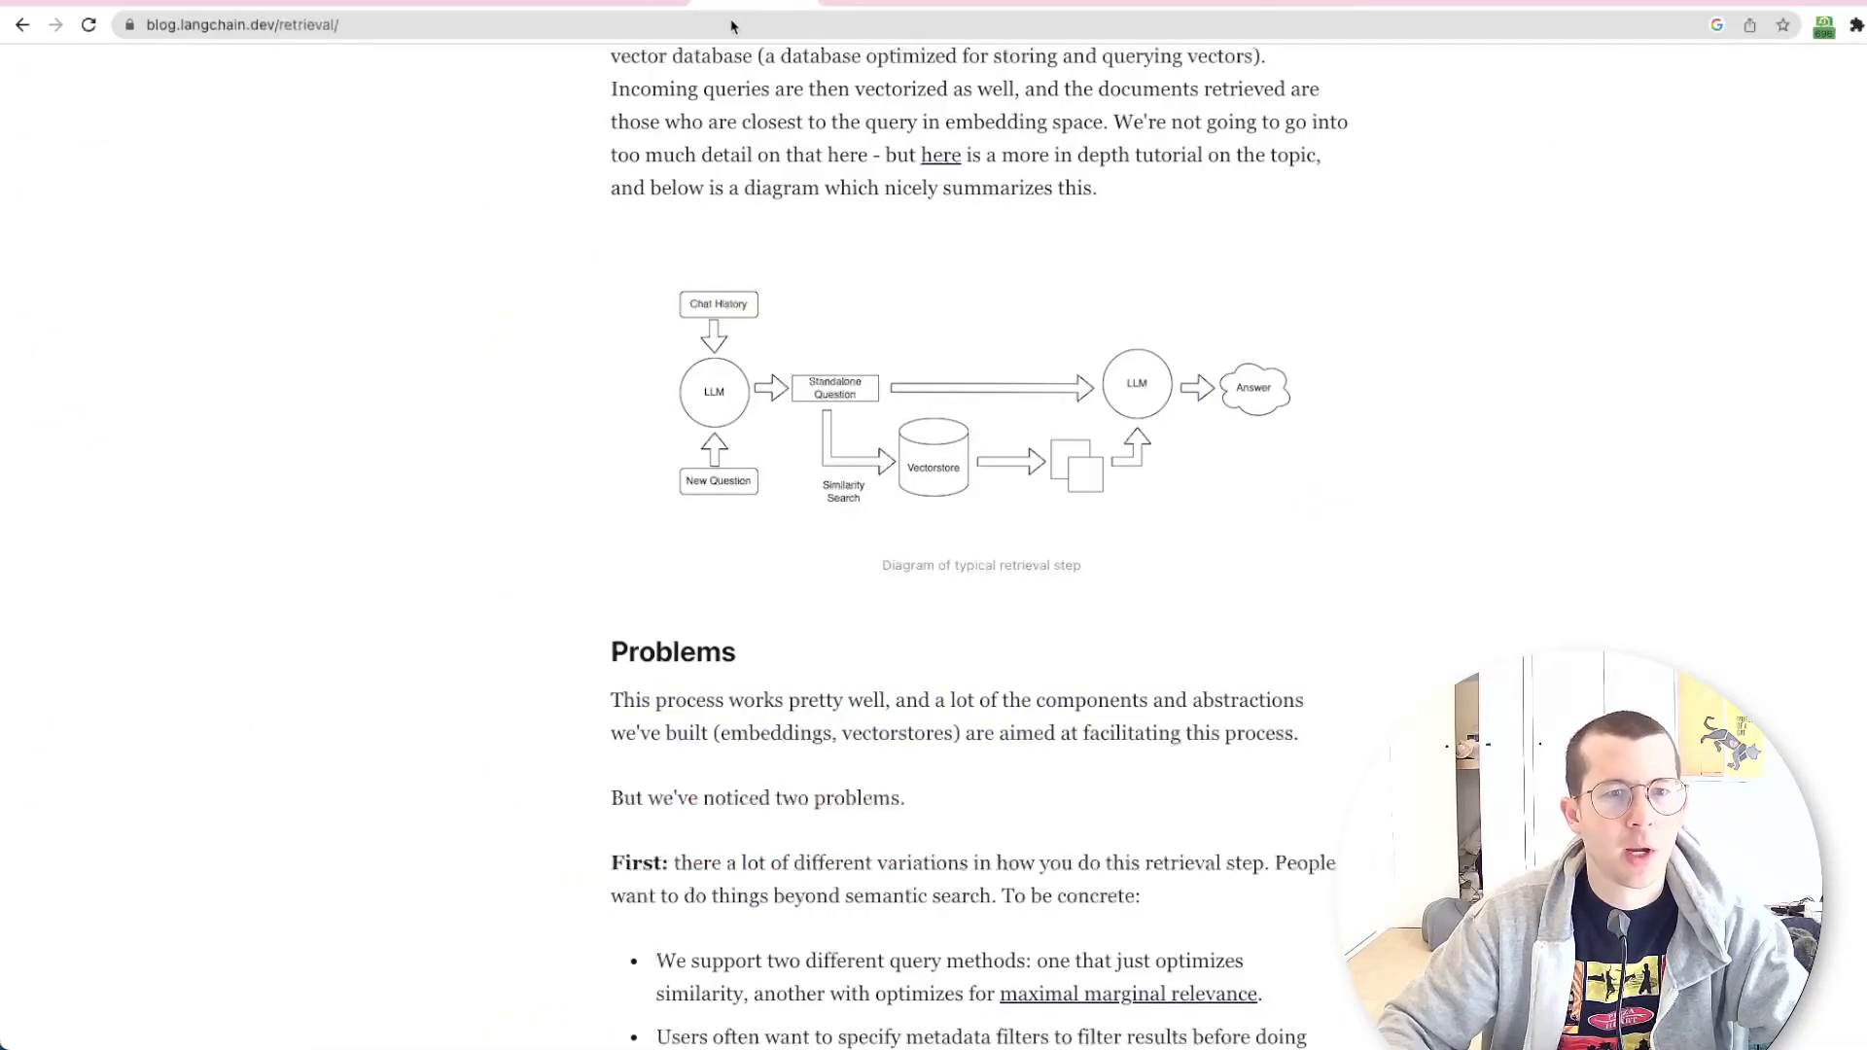
Scroll the retrieval blog post noting VectorDBQA is now RetrievalQA
scroll("up", 3)
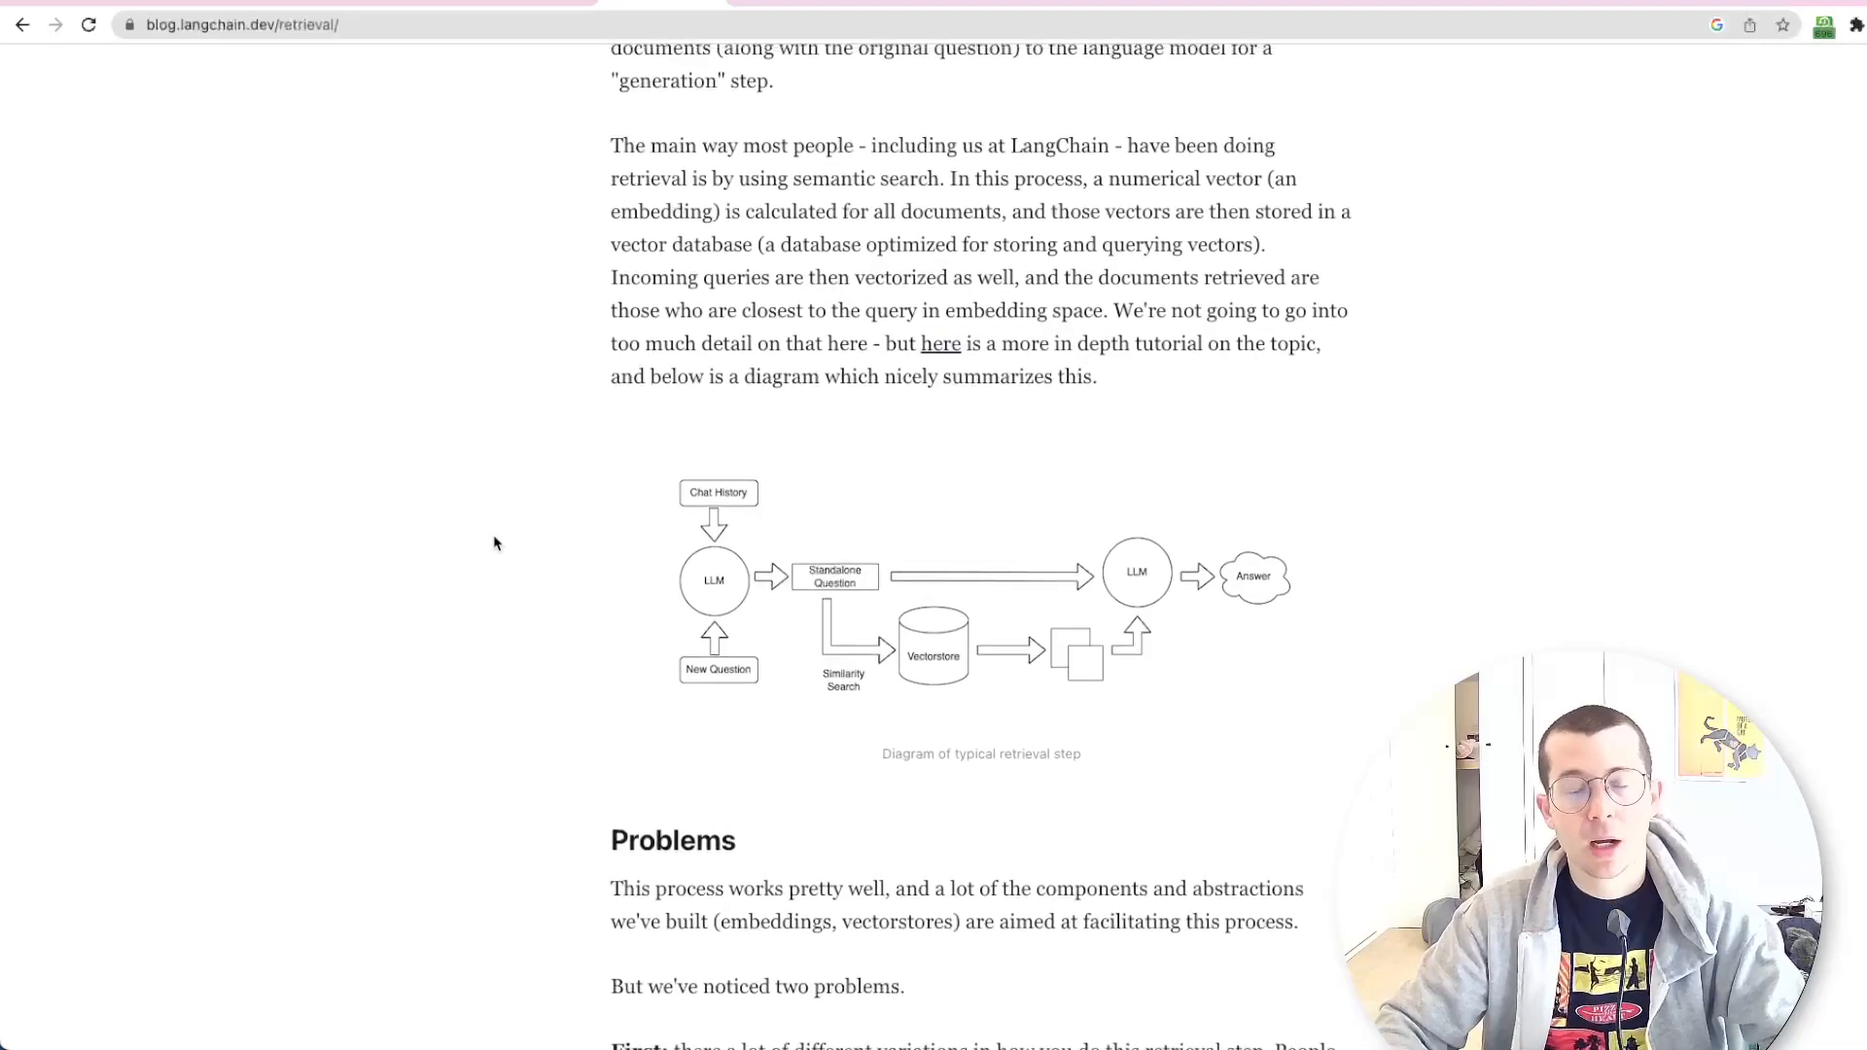
scroll("up", 3)
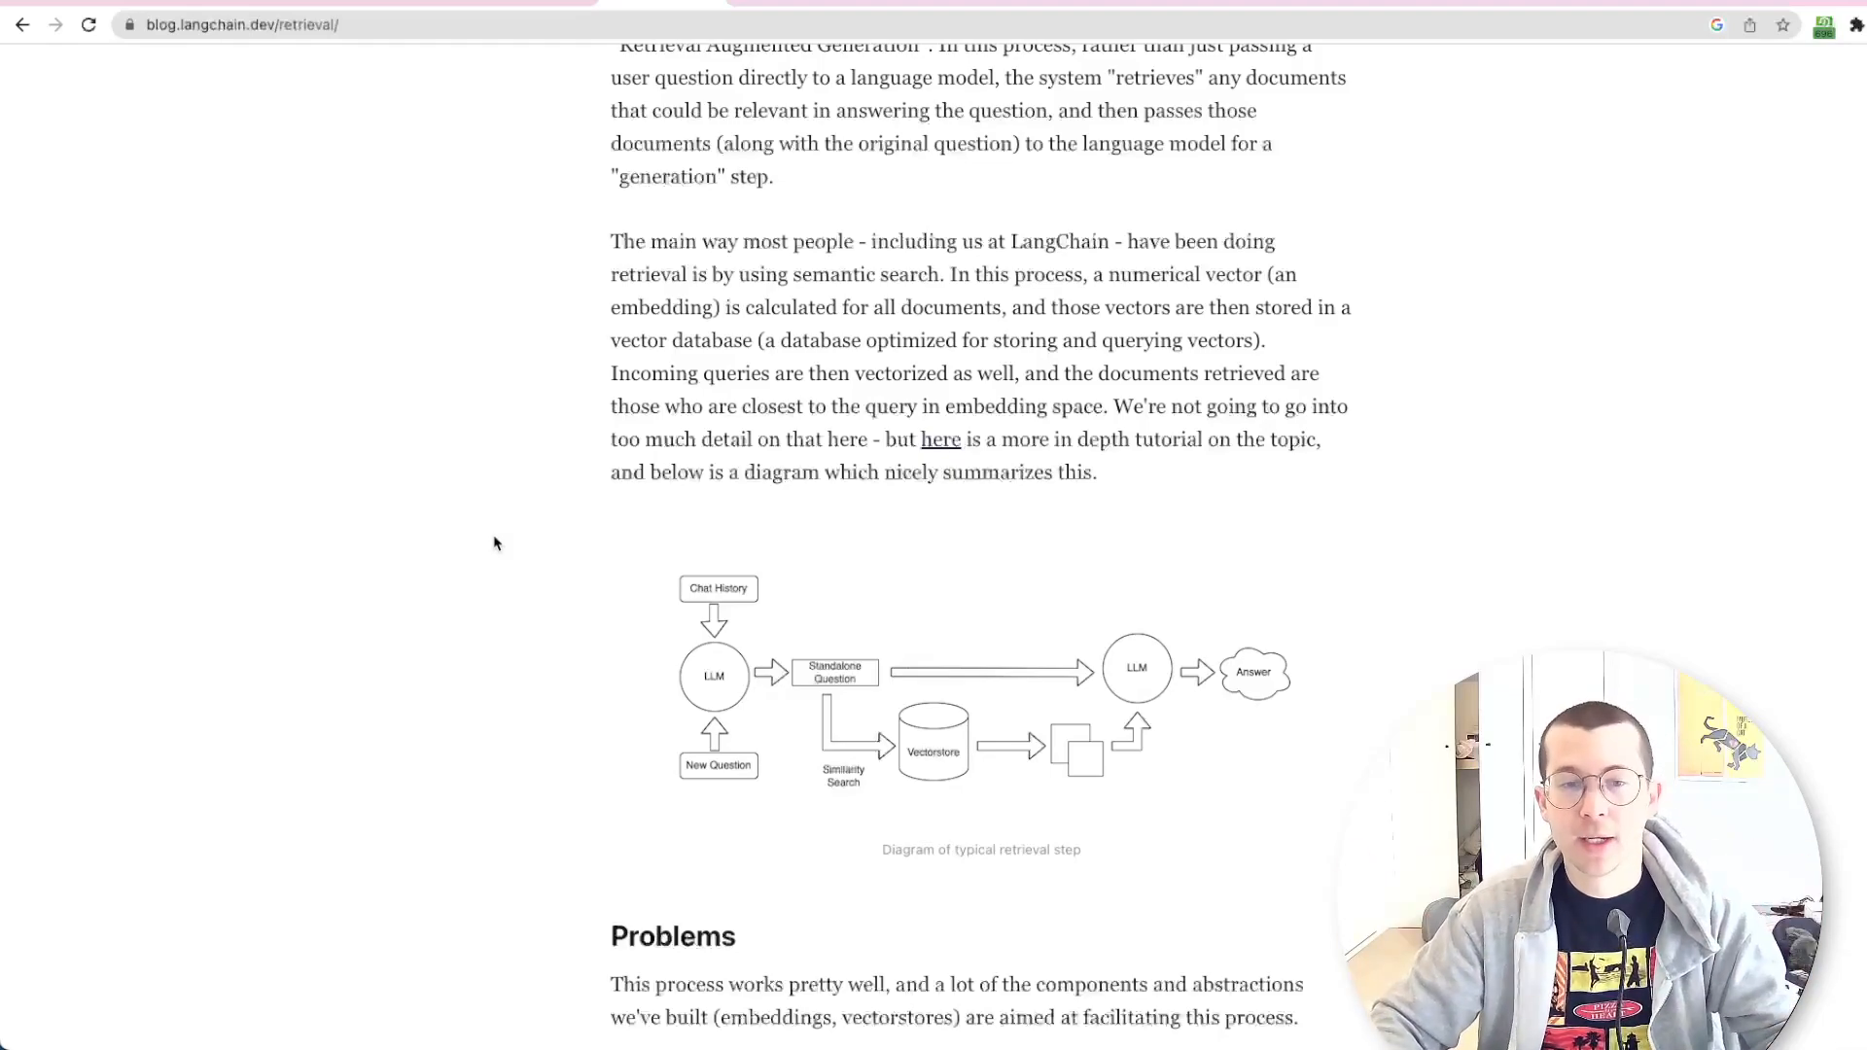
scroll("up", 3)
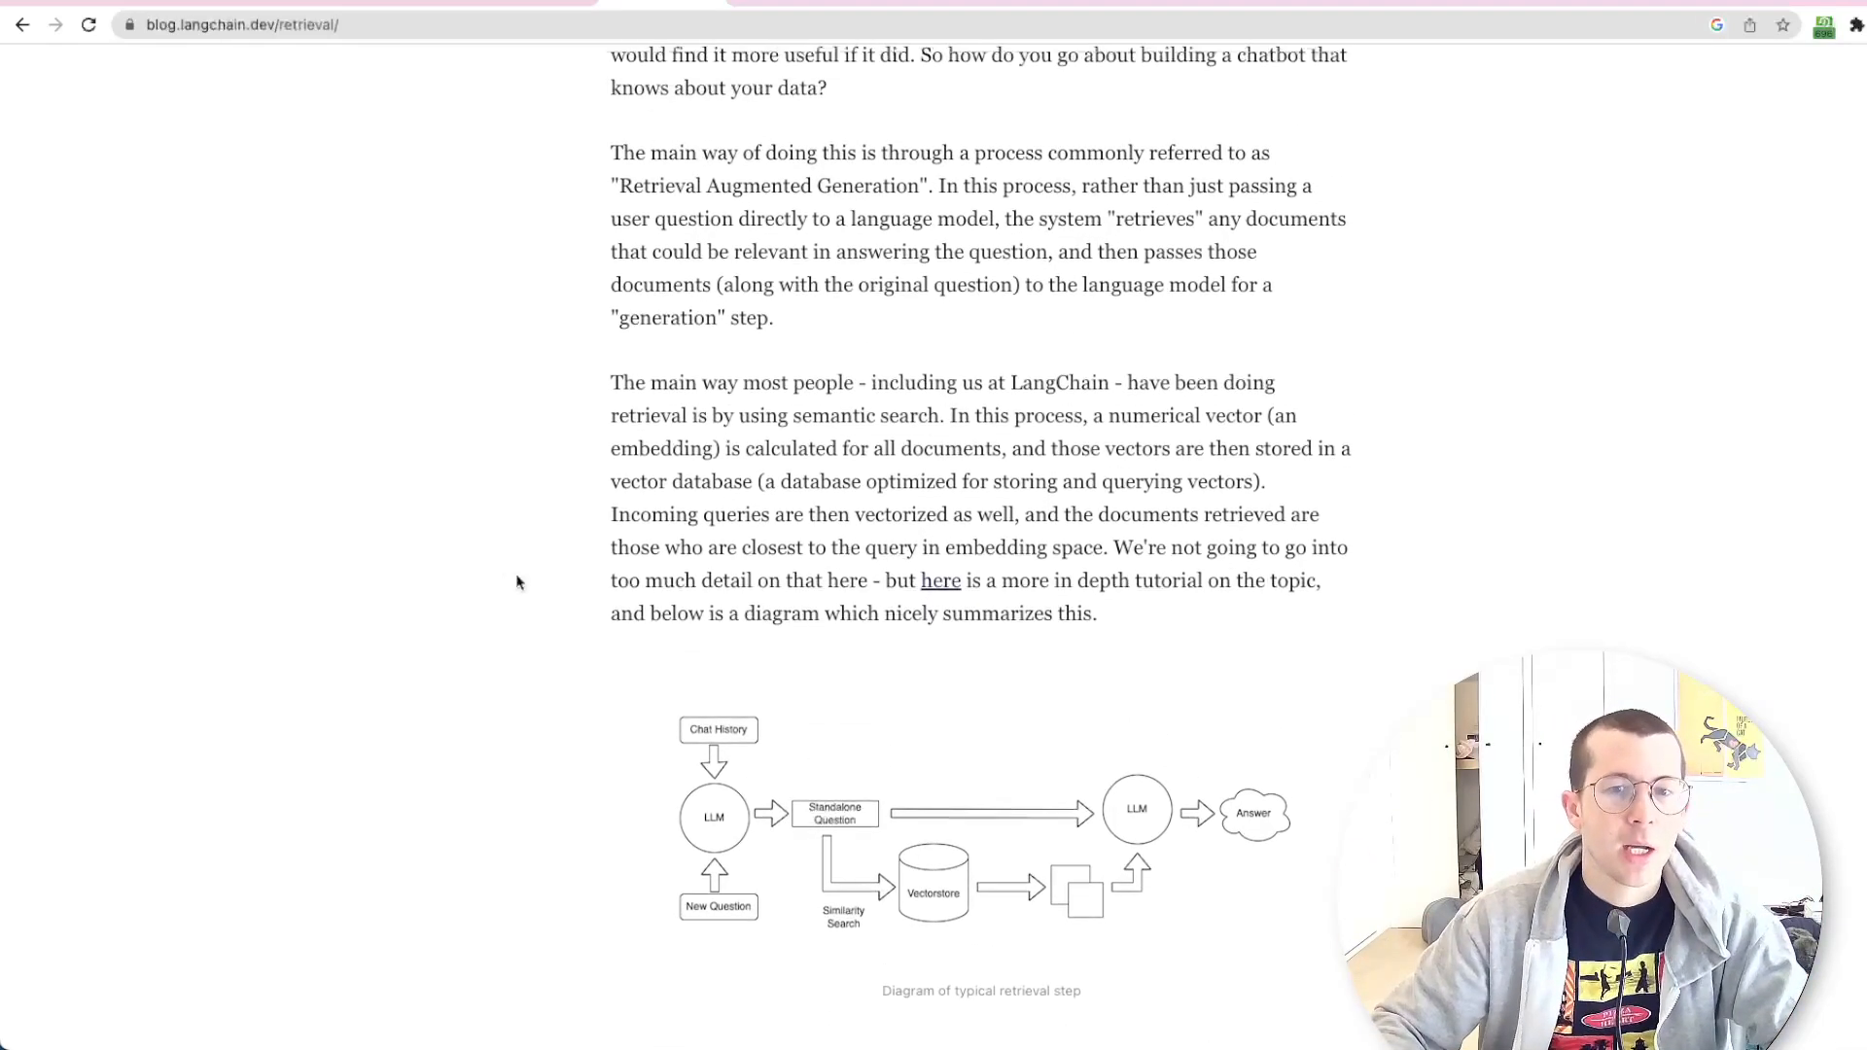
scroll("down", 3)
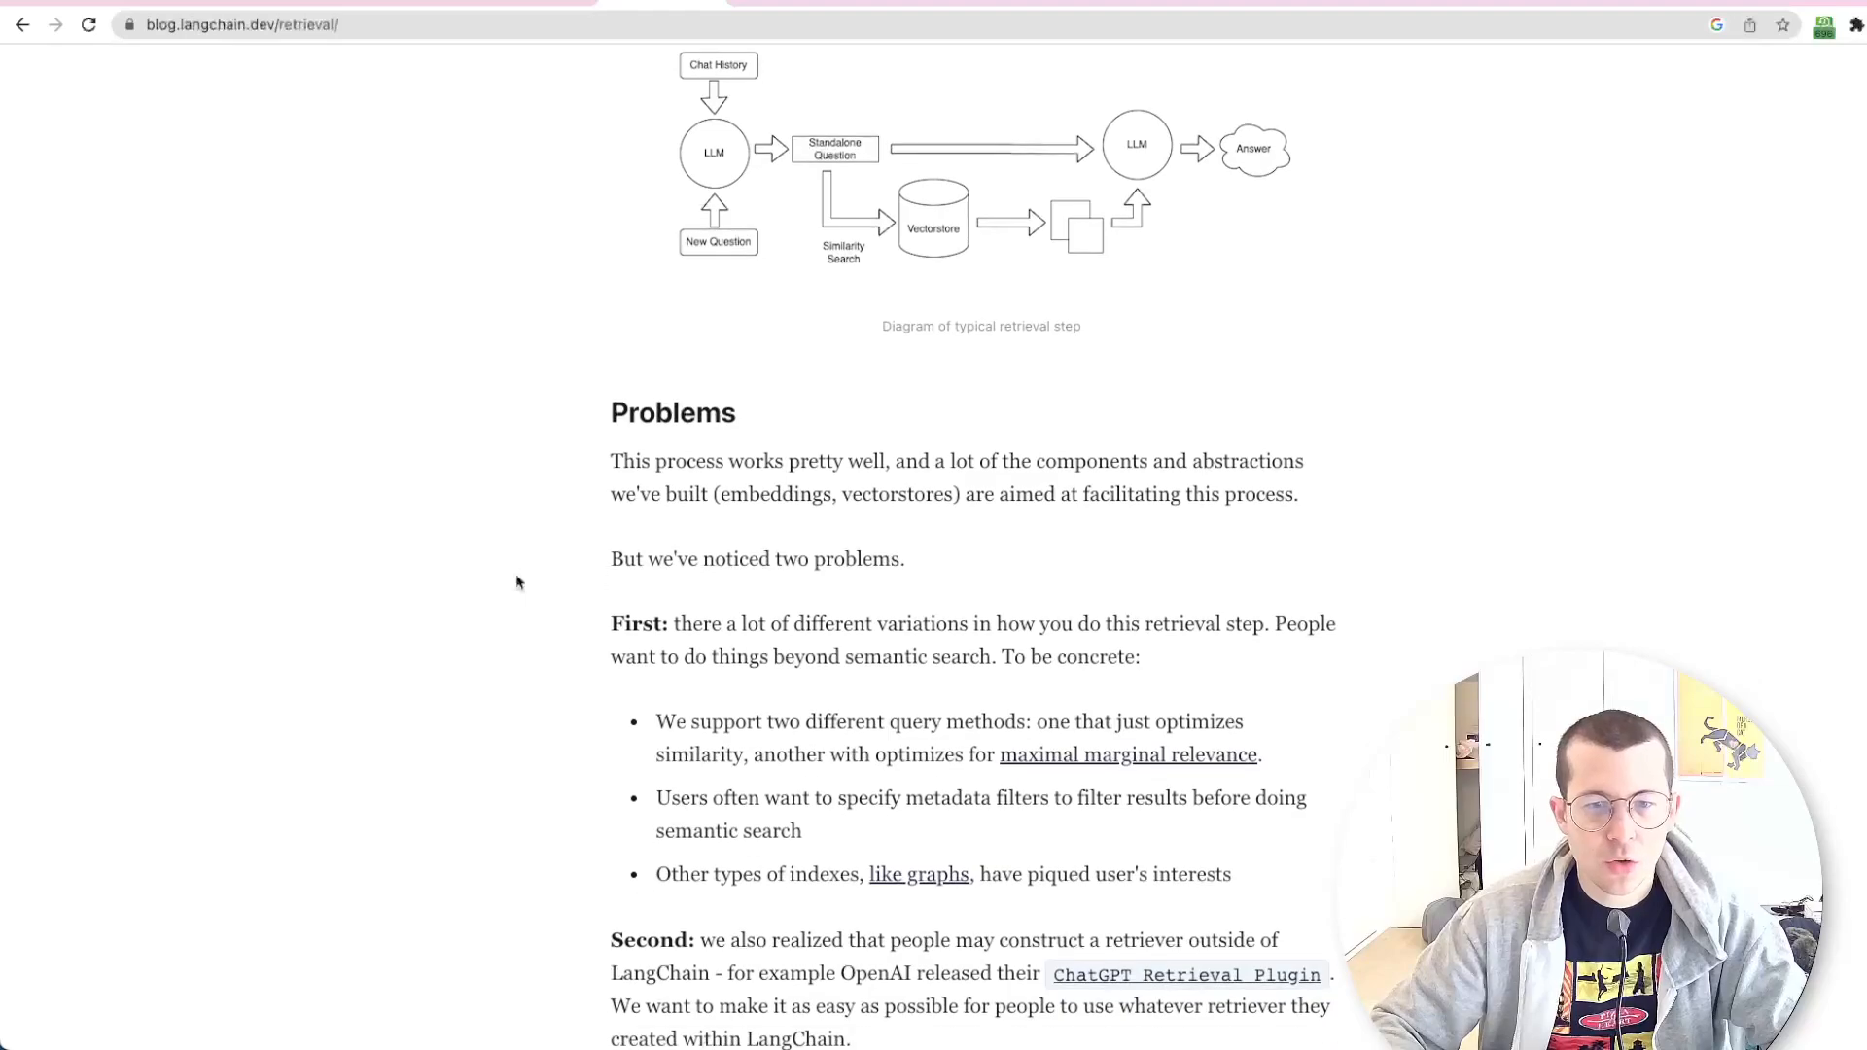
scroll("down", 3)
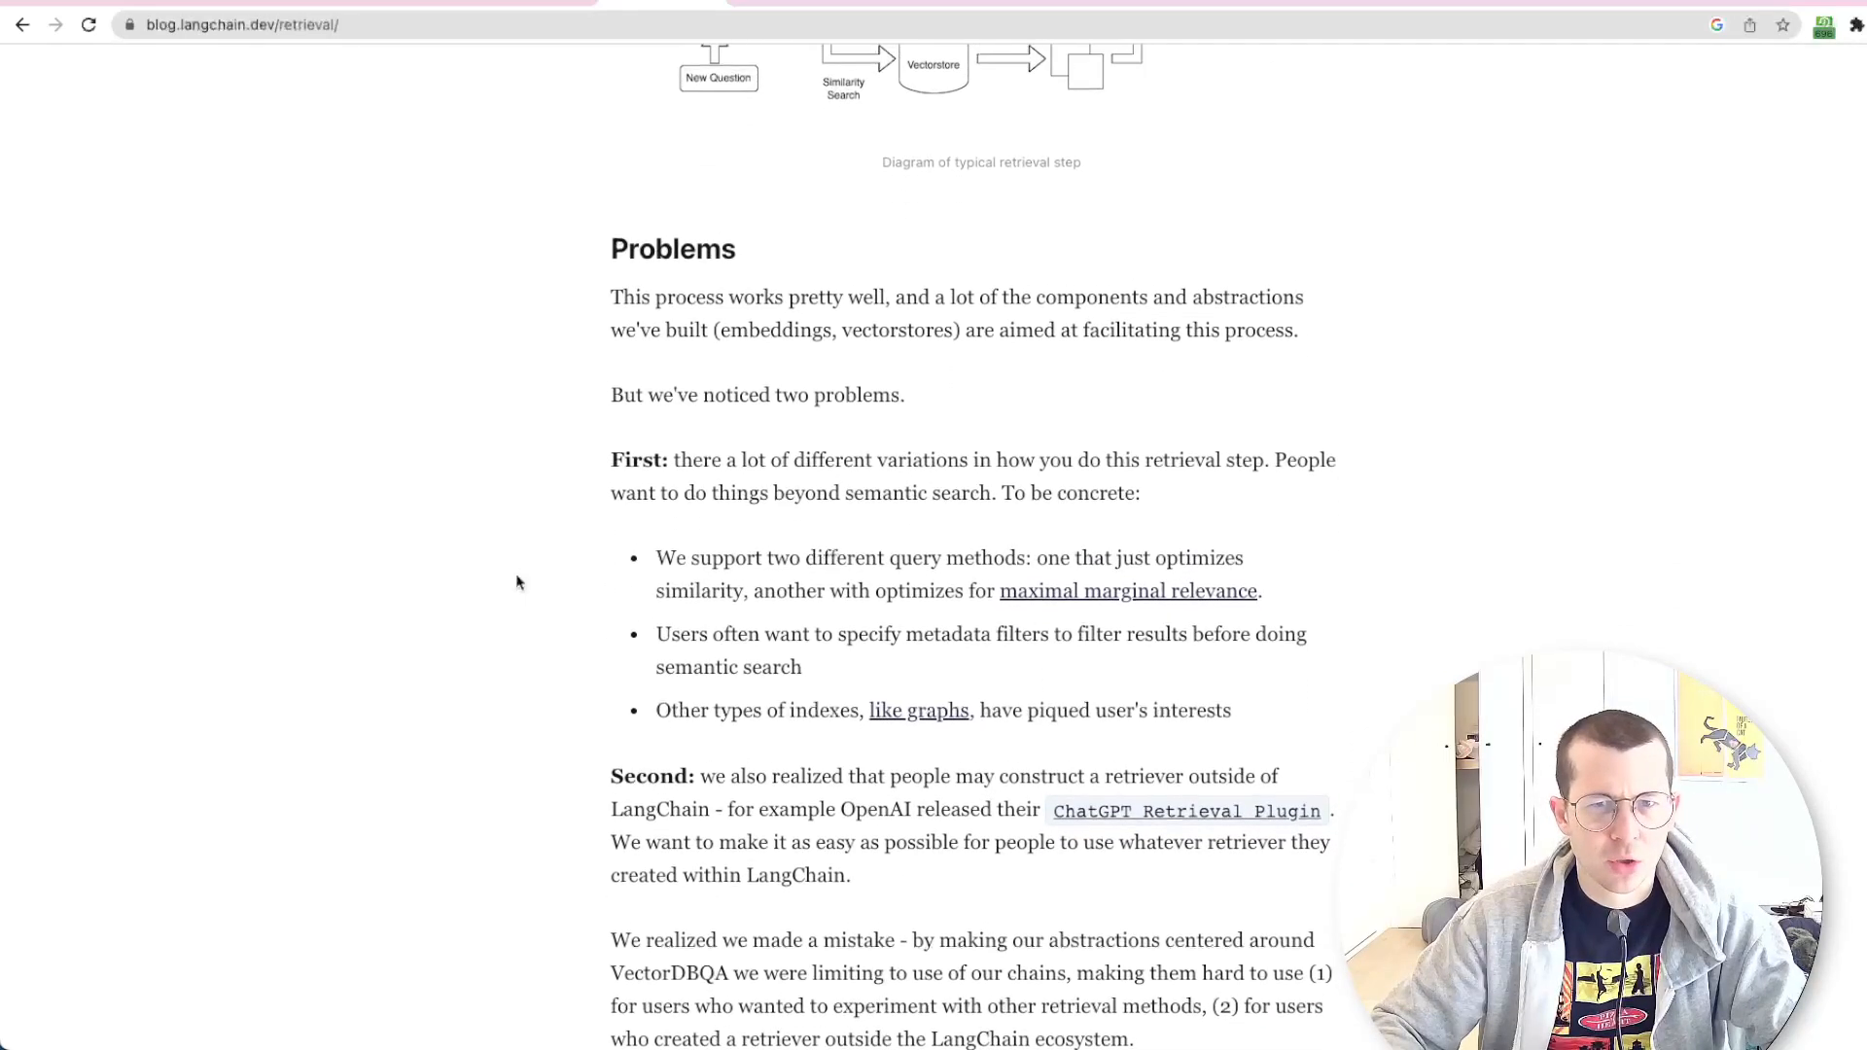
scroll("up", 3)
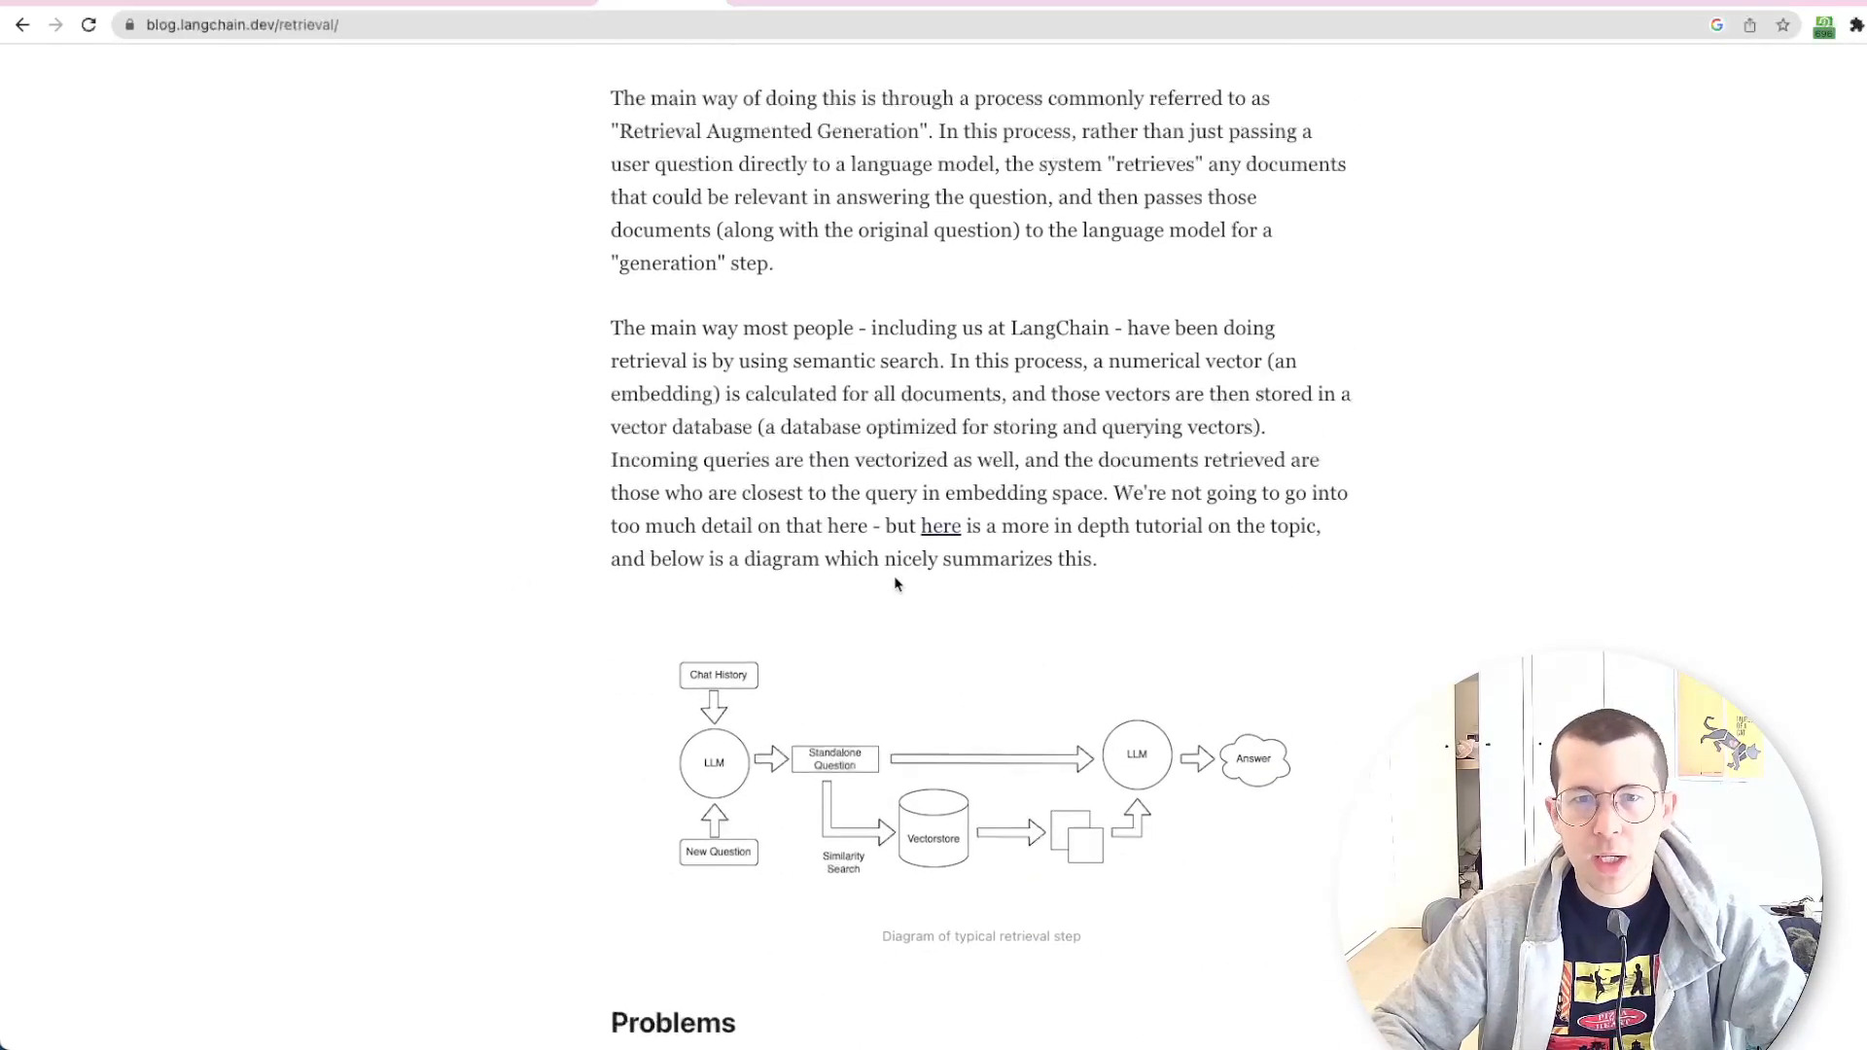
scroll("up", 3)
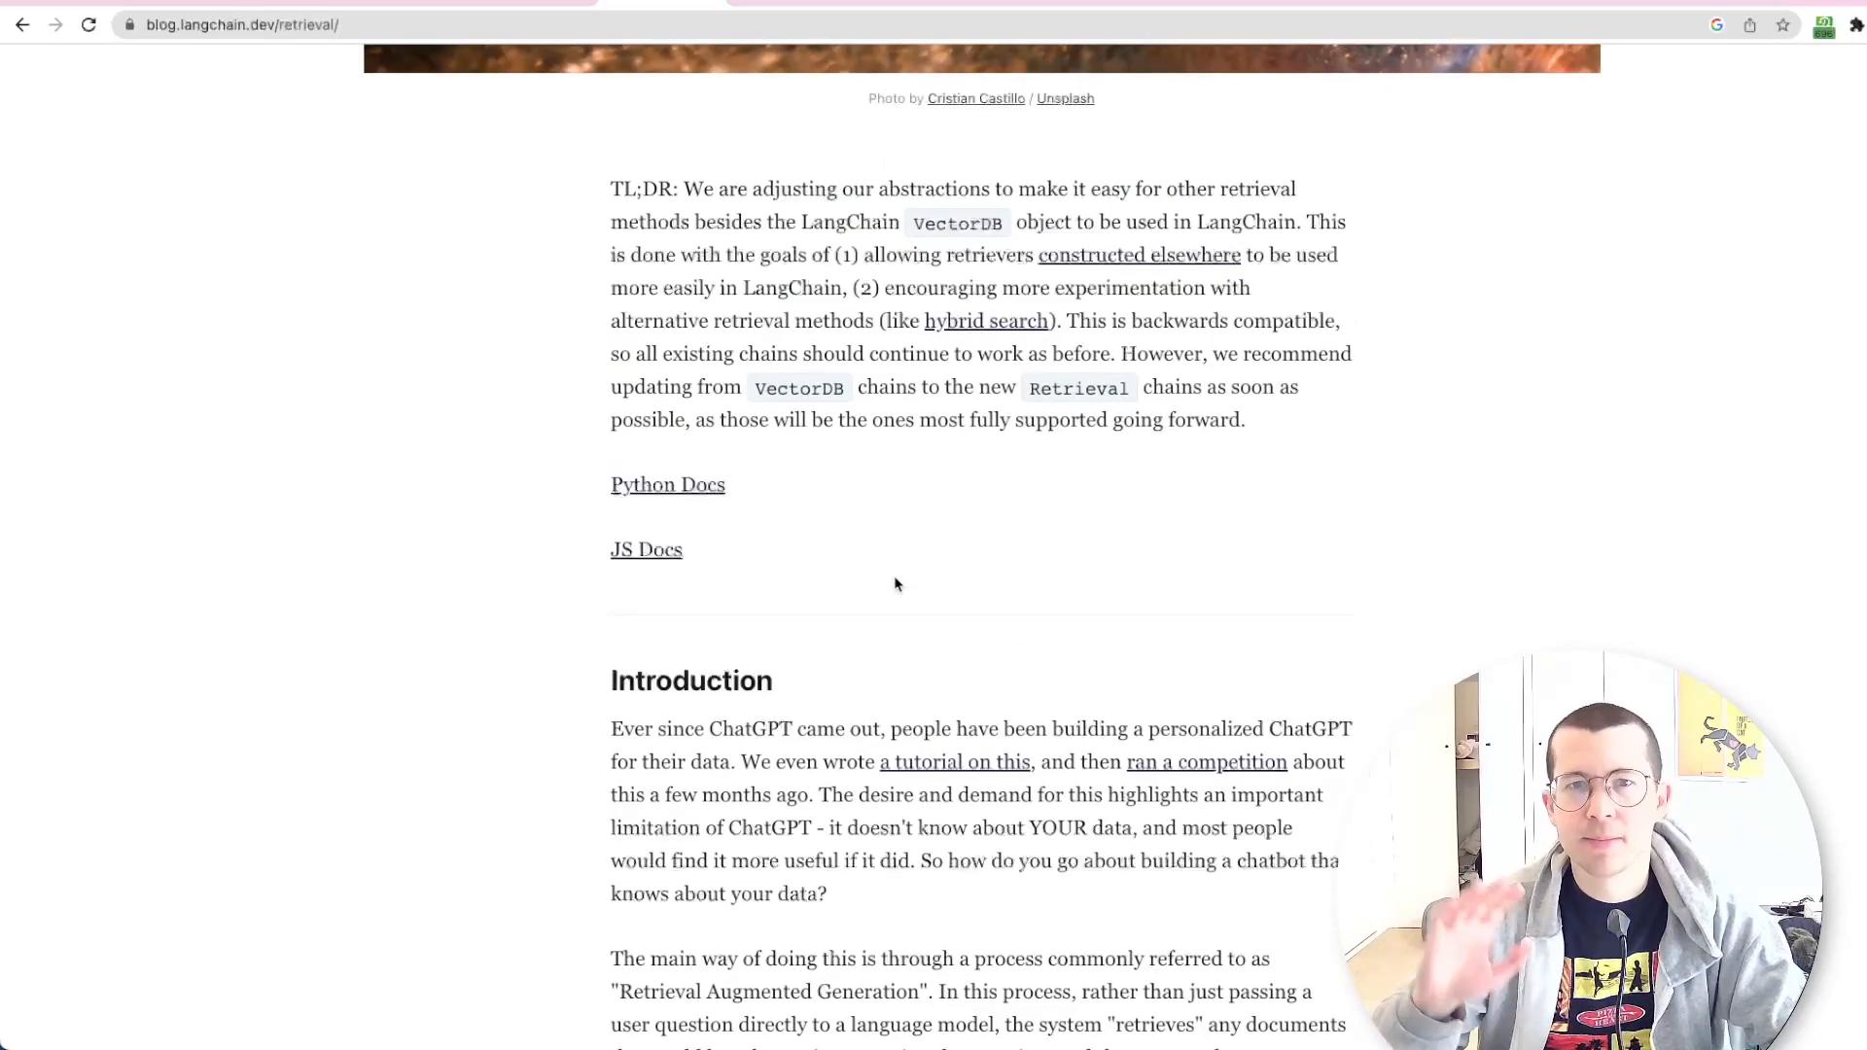
scroll("down", 3)
type("VectorDB")
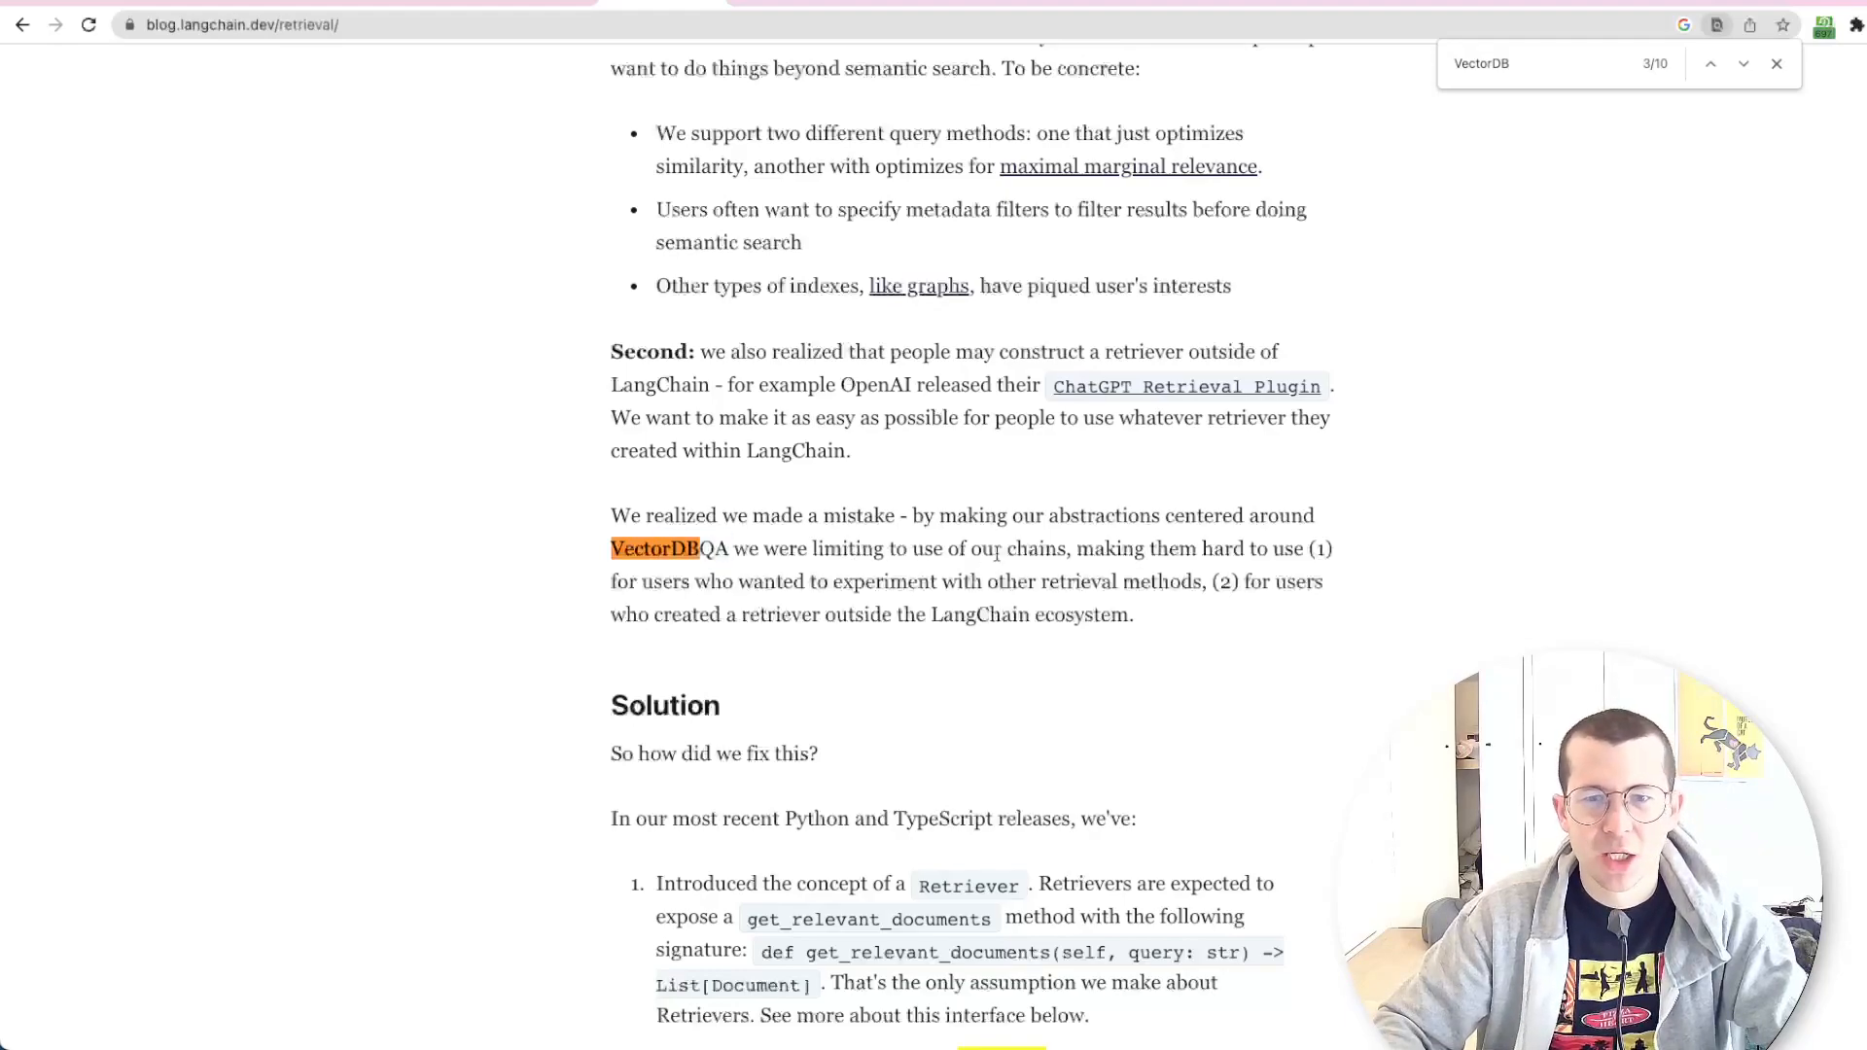
Search the post for VectorDB and vectorstore mentions, then return to retrievalQA.js
type("asre")
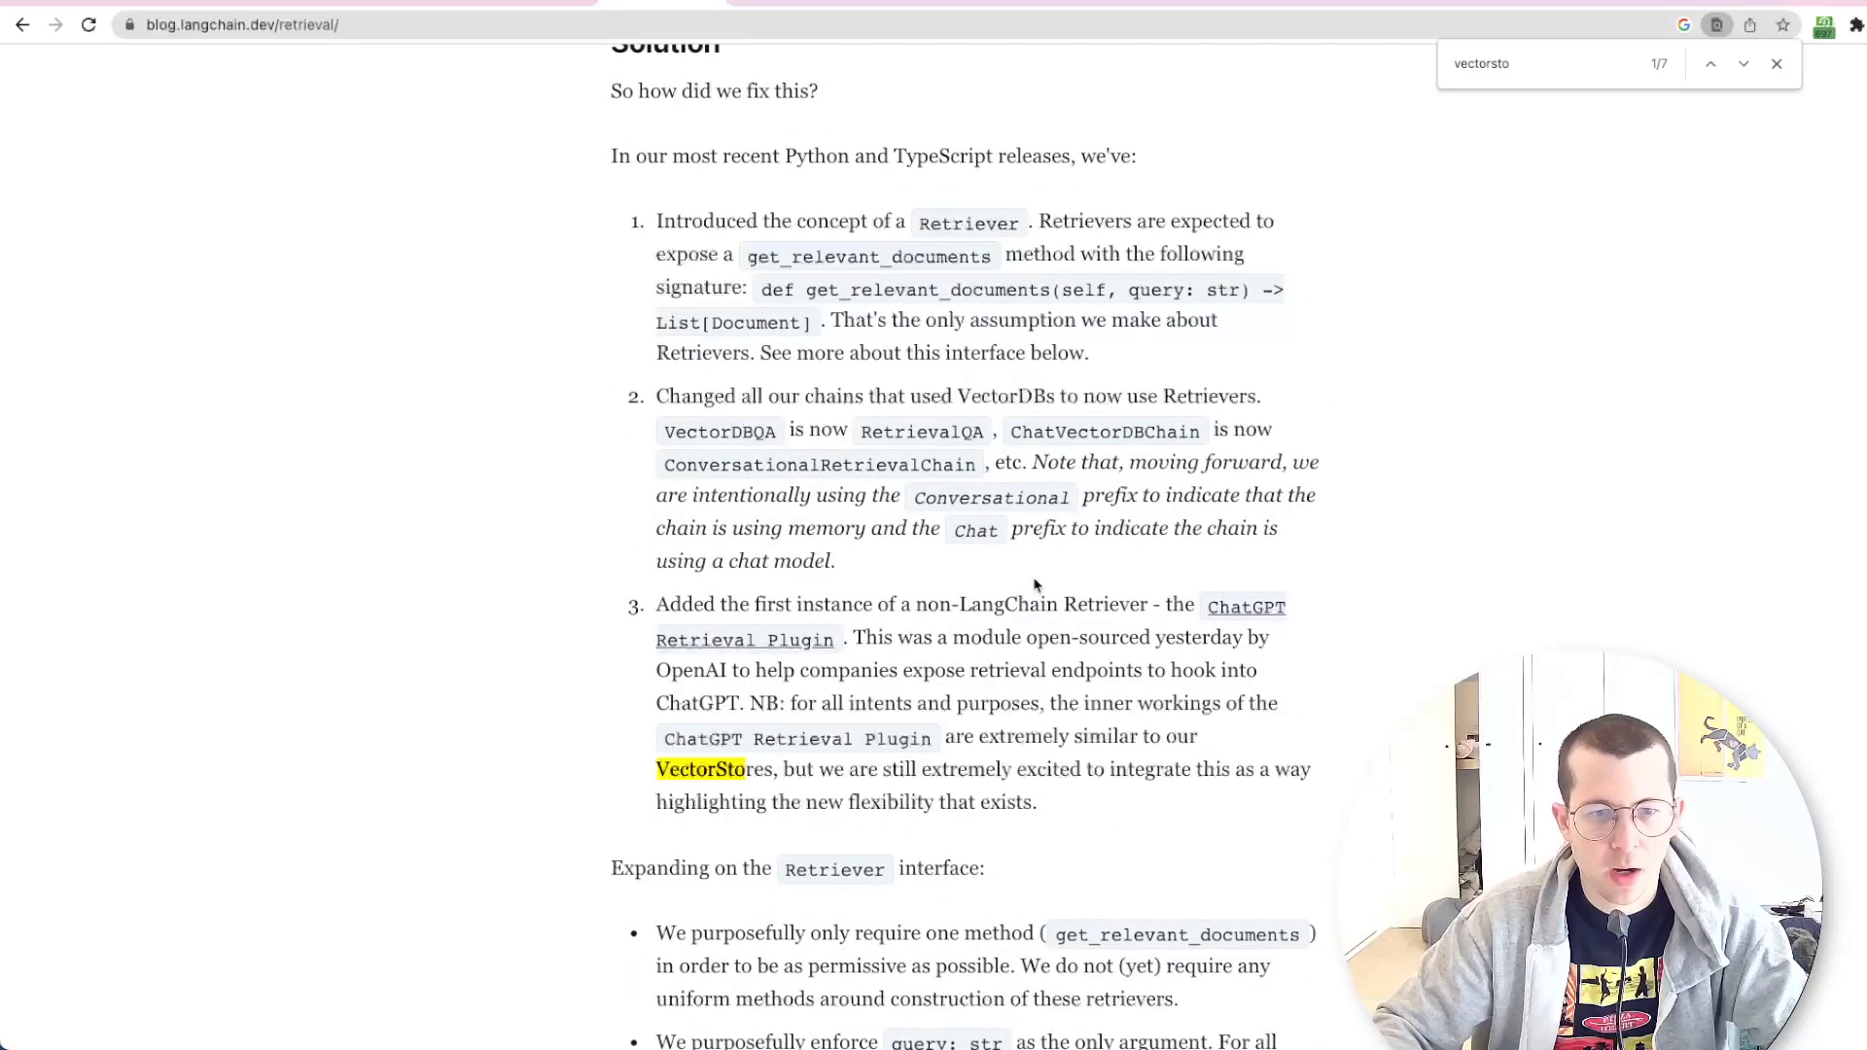
scroll("up", 3)
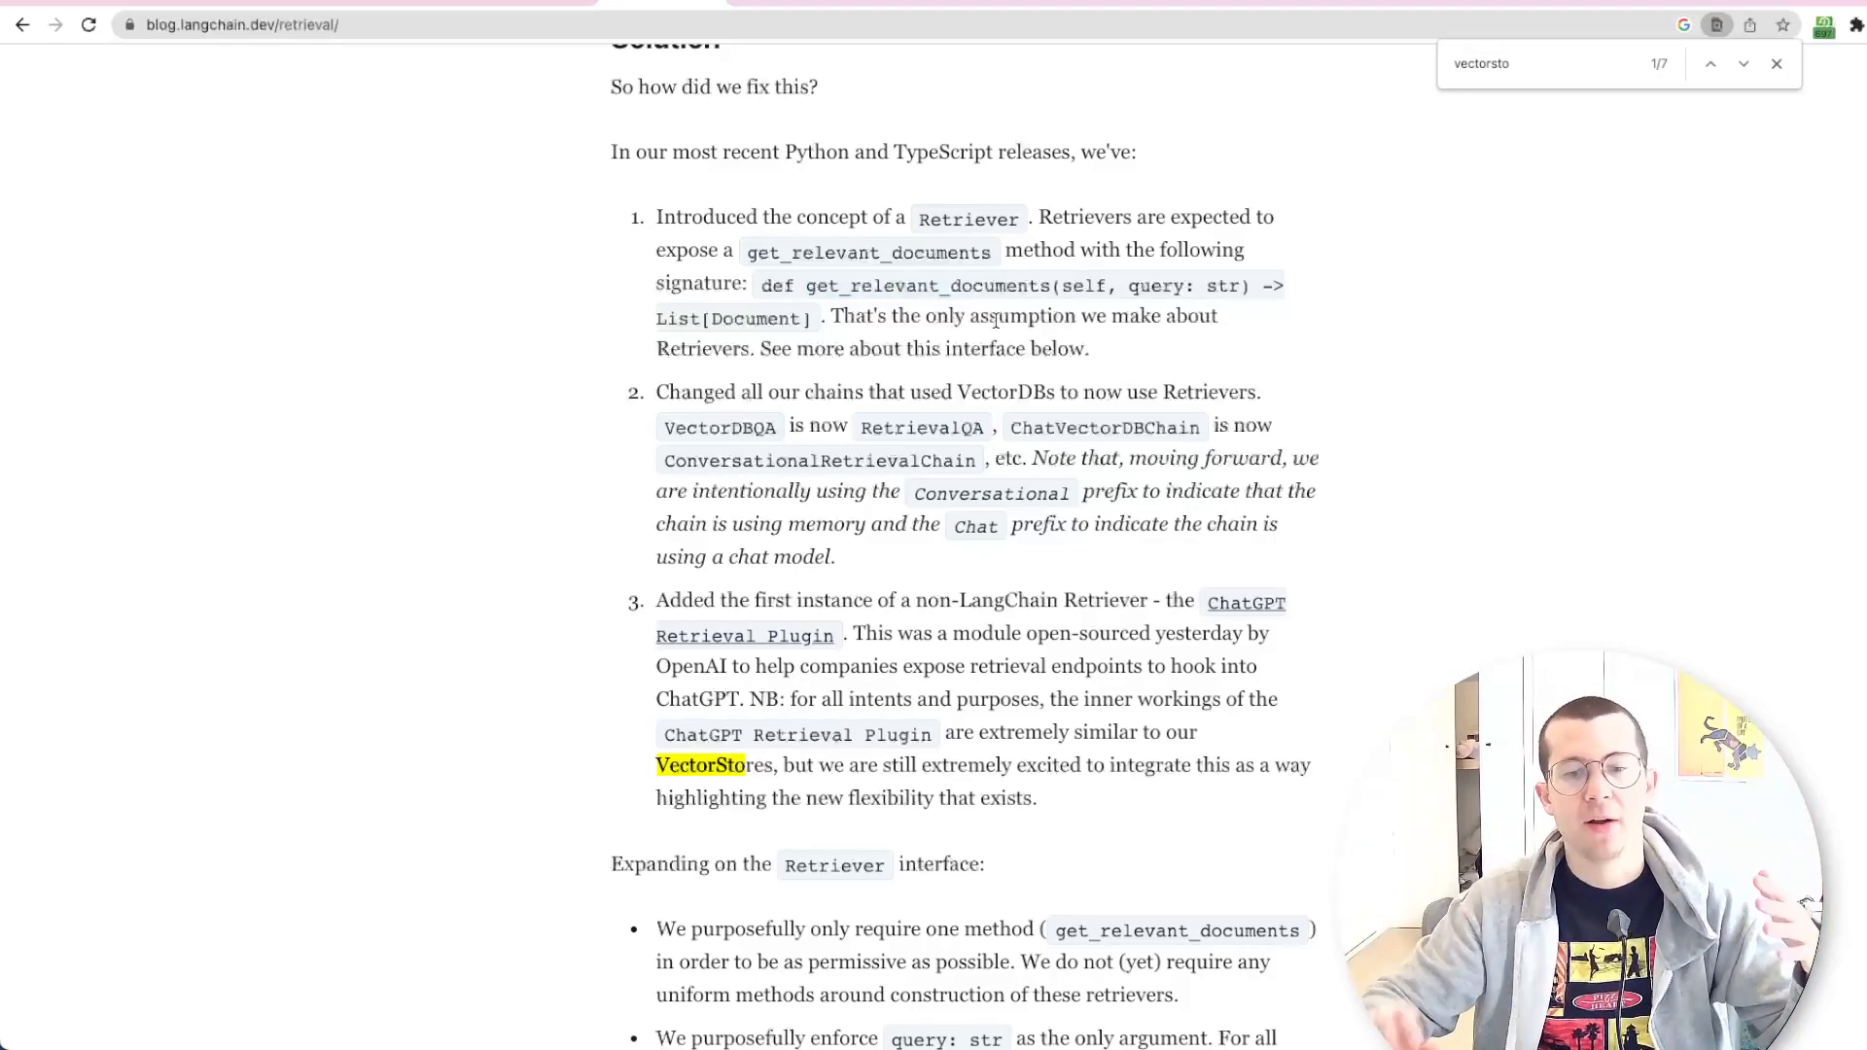
scroll("down", 3)
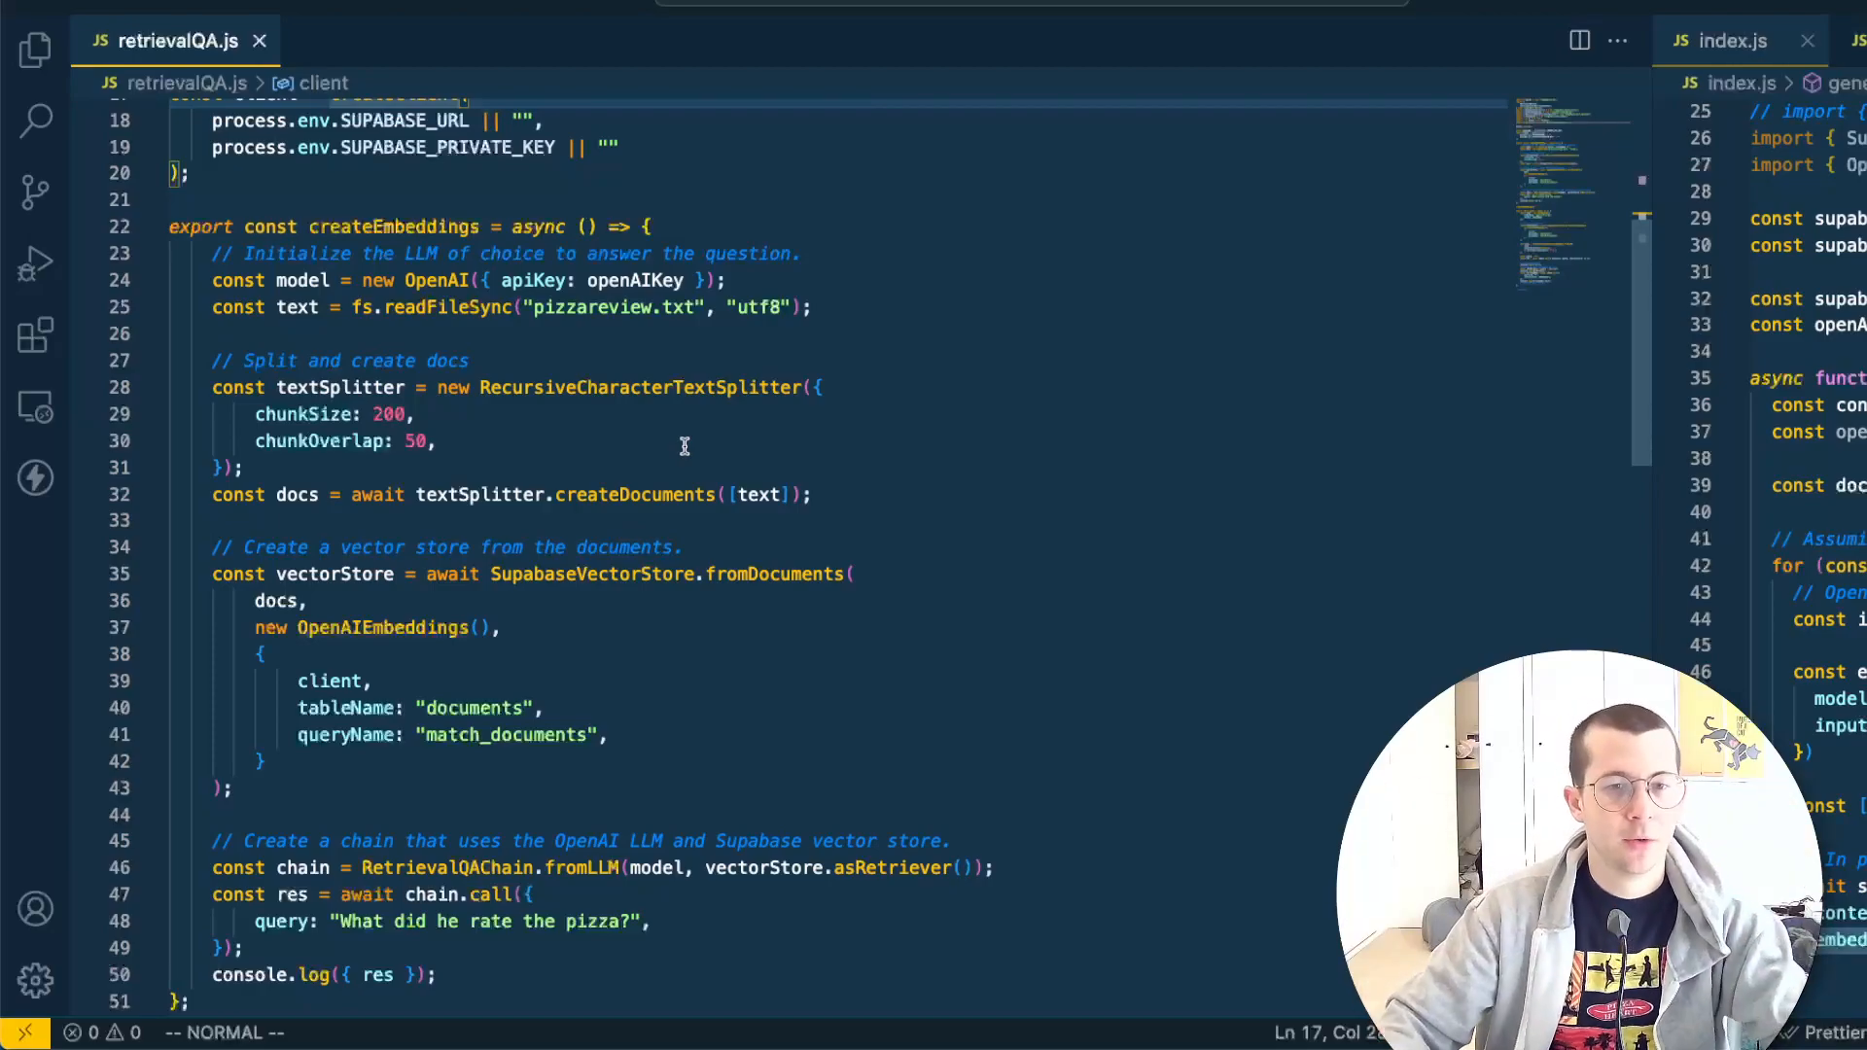
Walk through createEmbeddings: the model apiKey and RecursiveCharacterTextSplitter with 200-character chunks
double_click(393, 225)
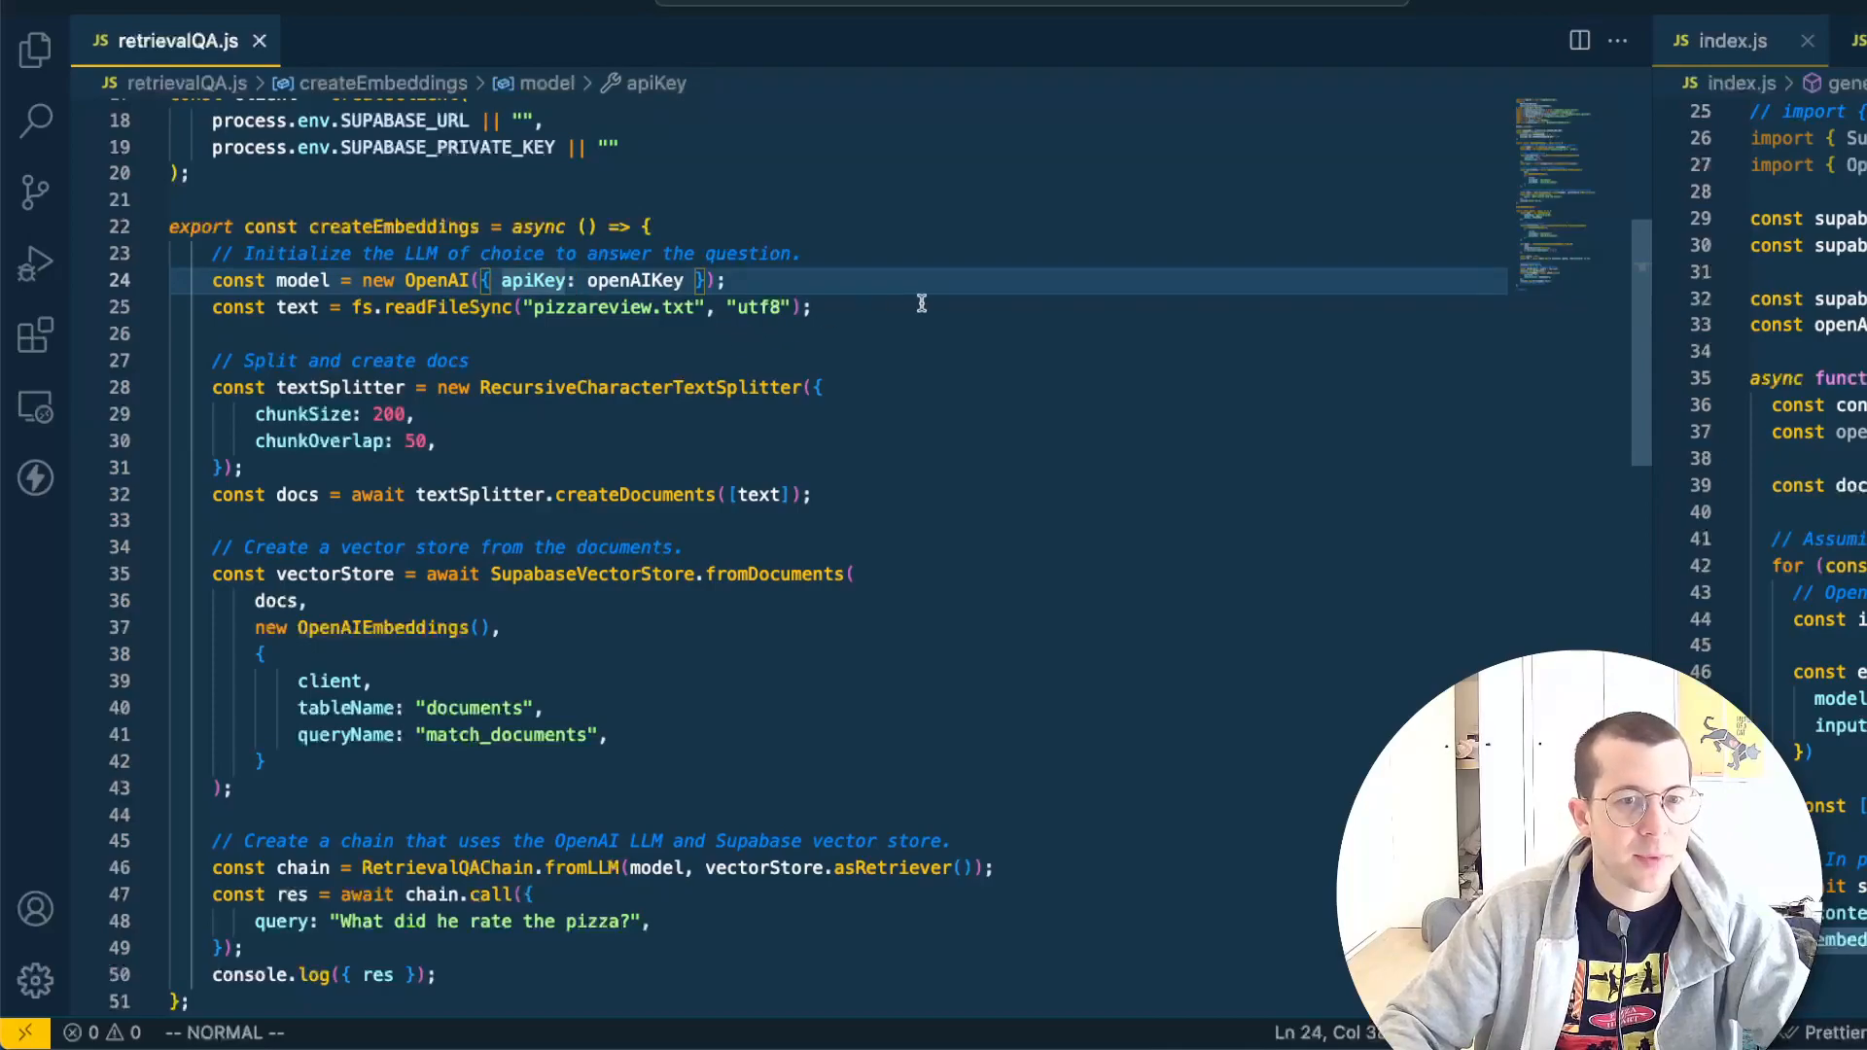
left_click(238, 467)
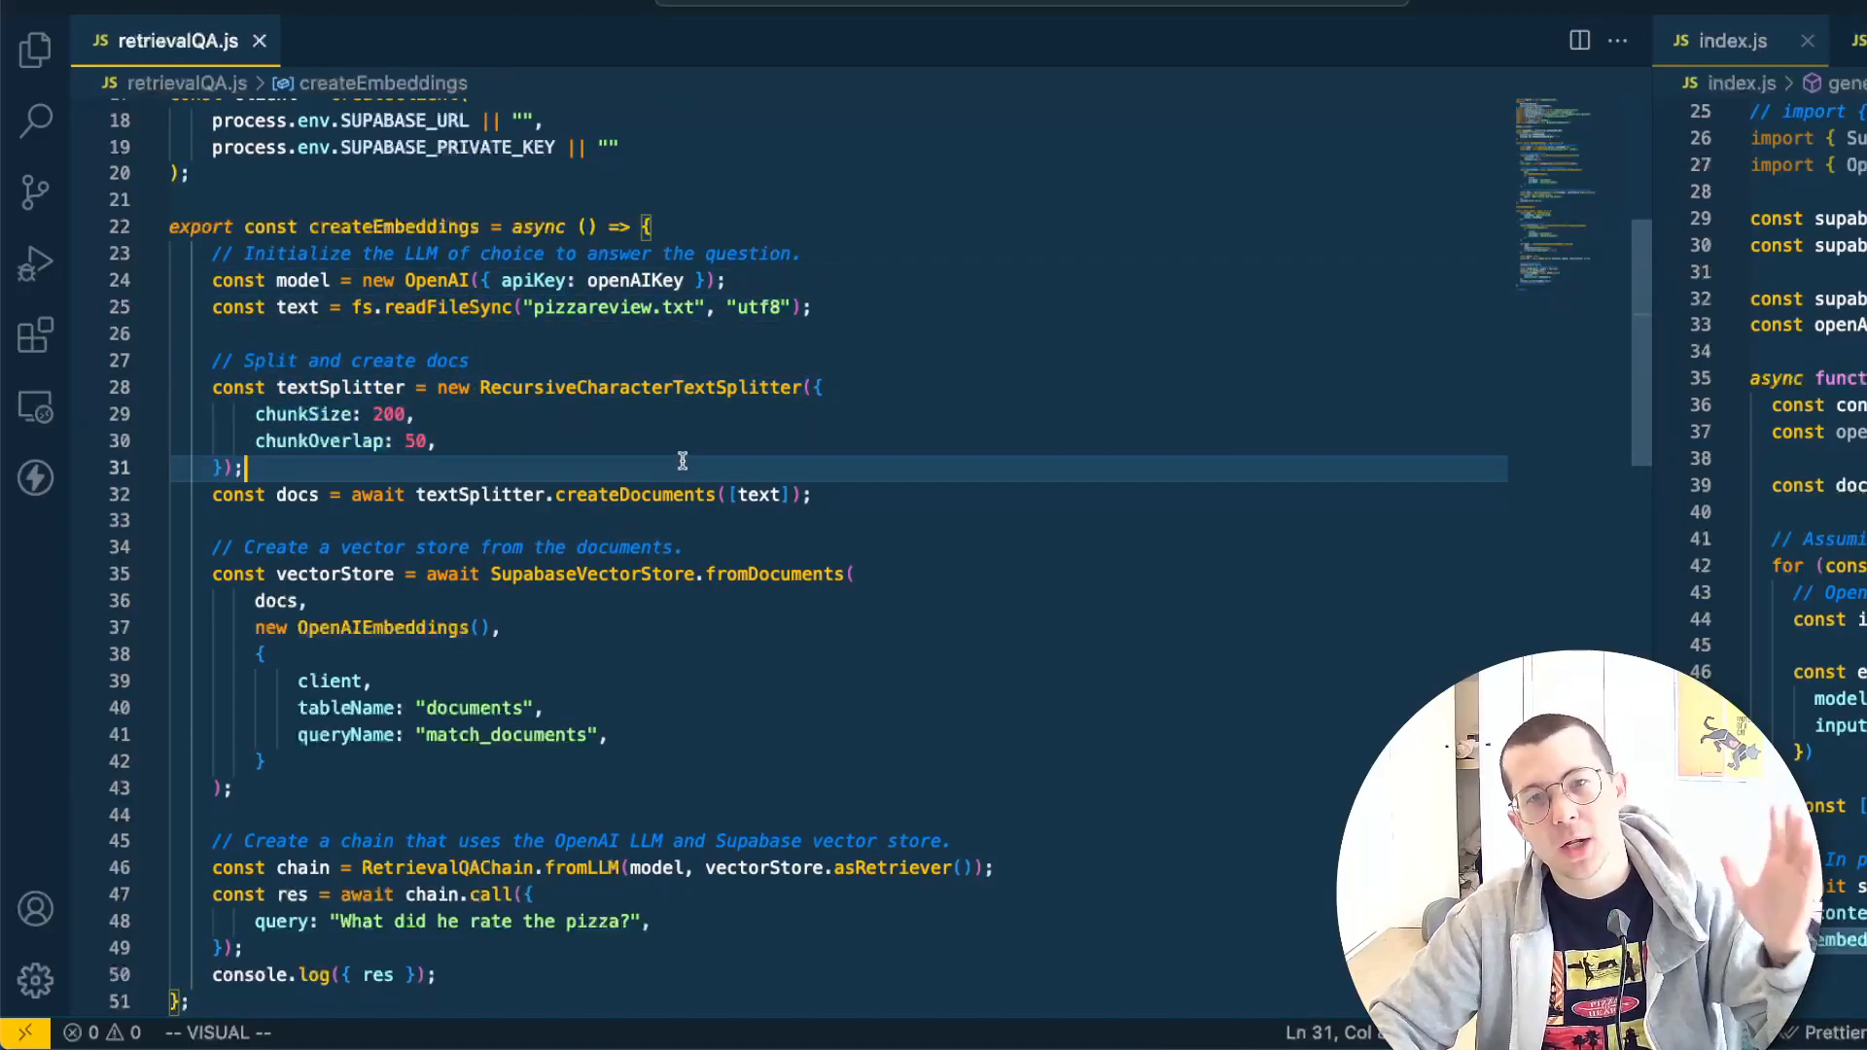
double_click(640, 387)
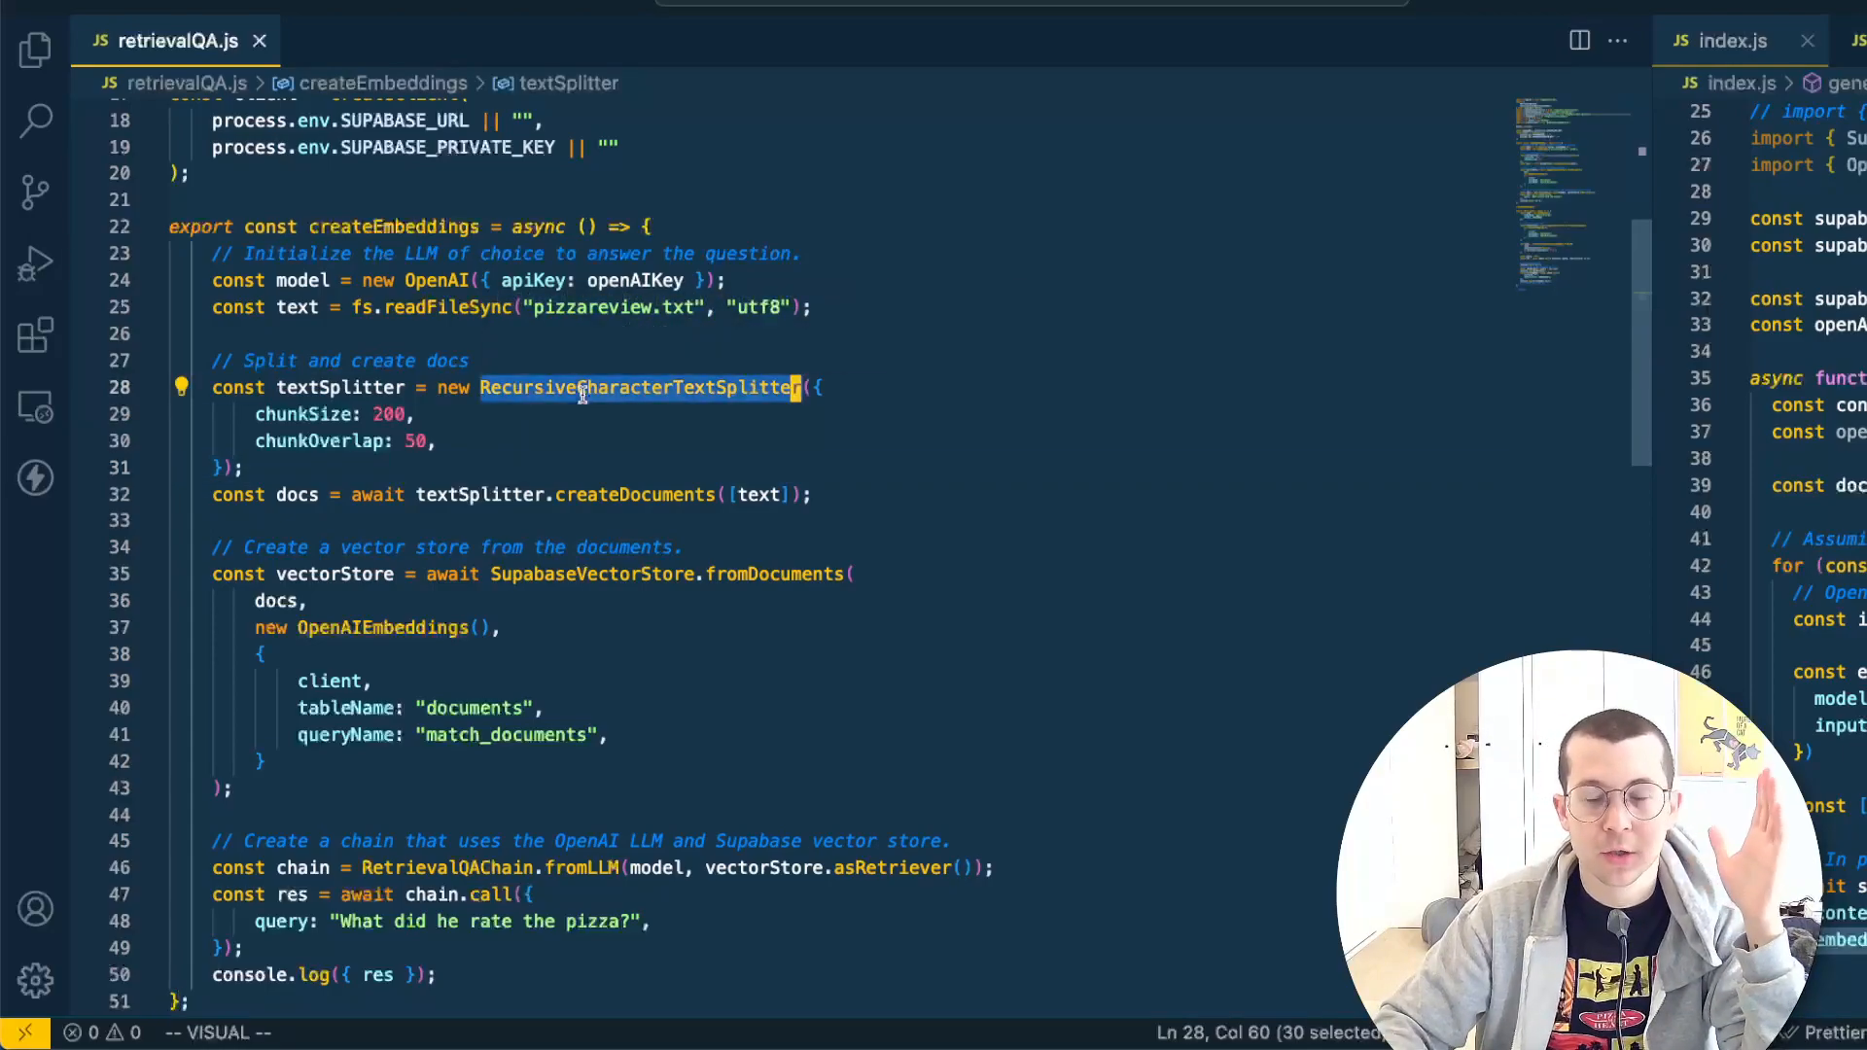
mouse_move(518, 441)
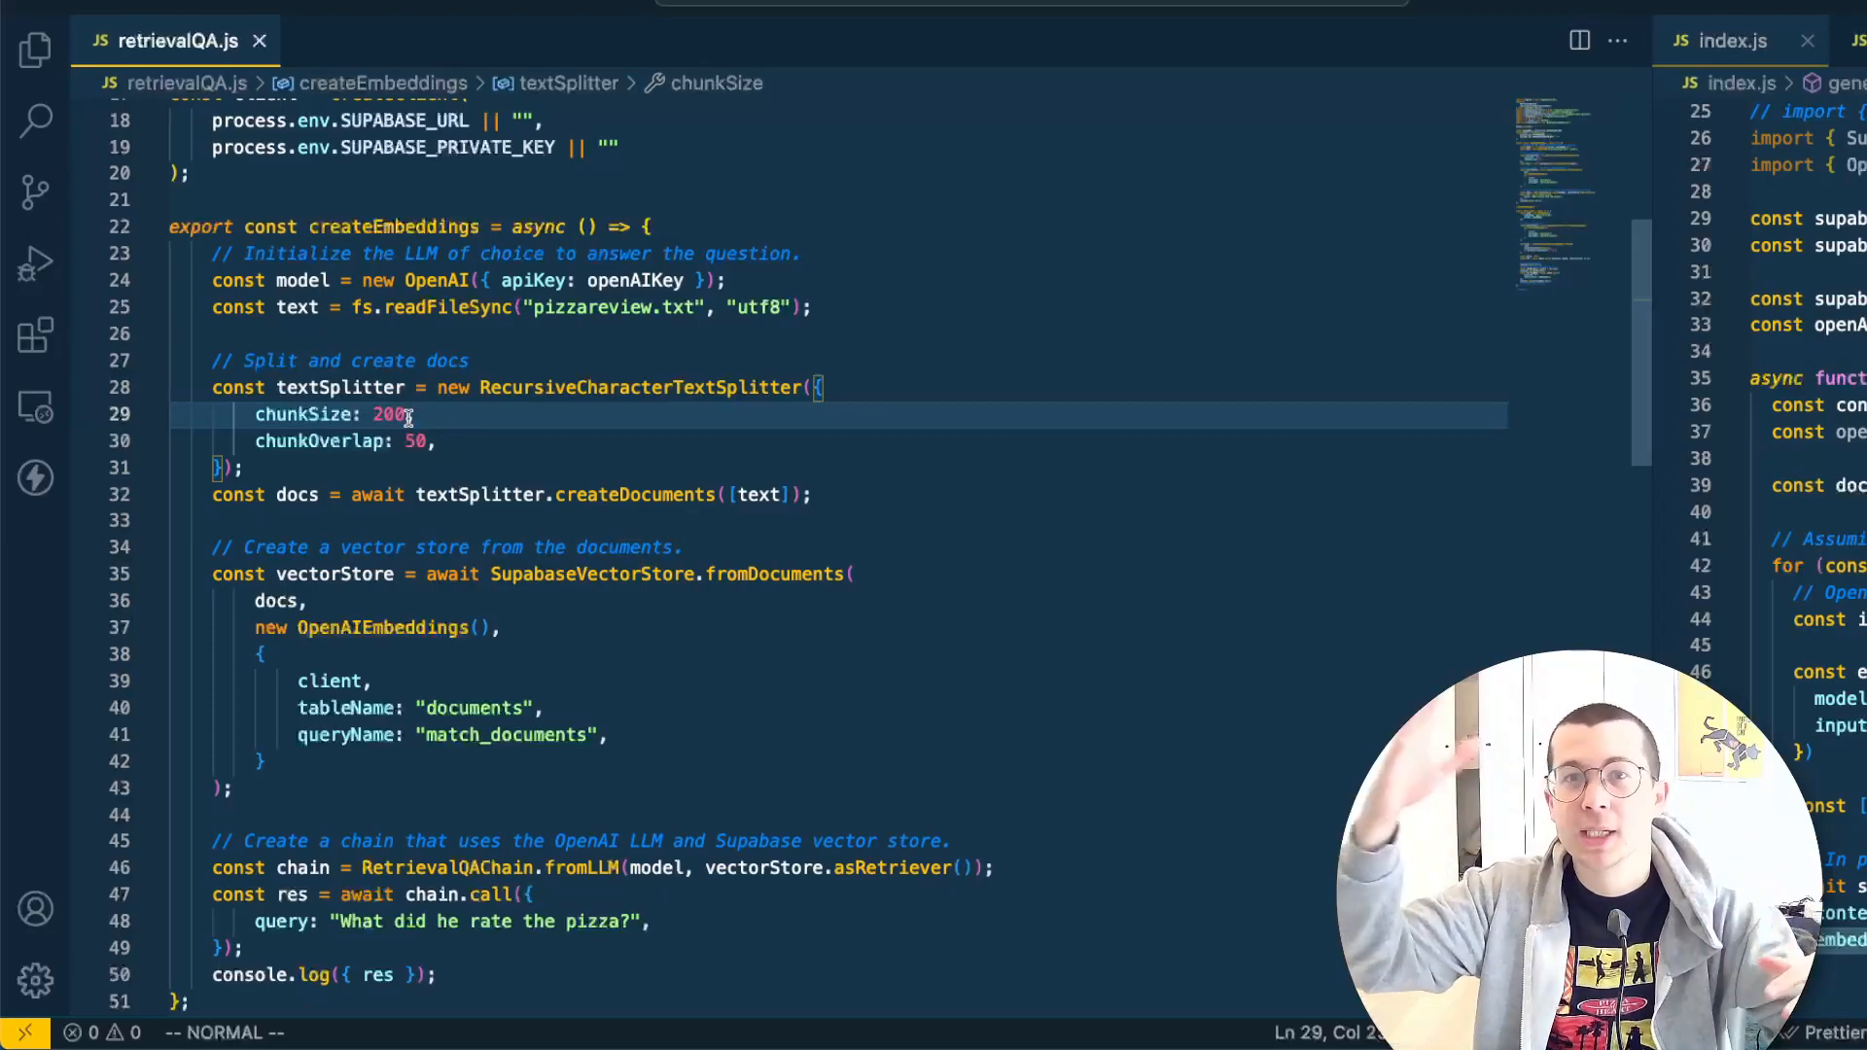
scroll("down", 3)
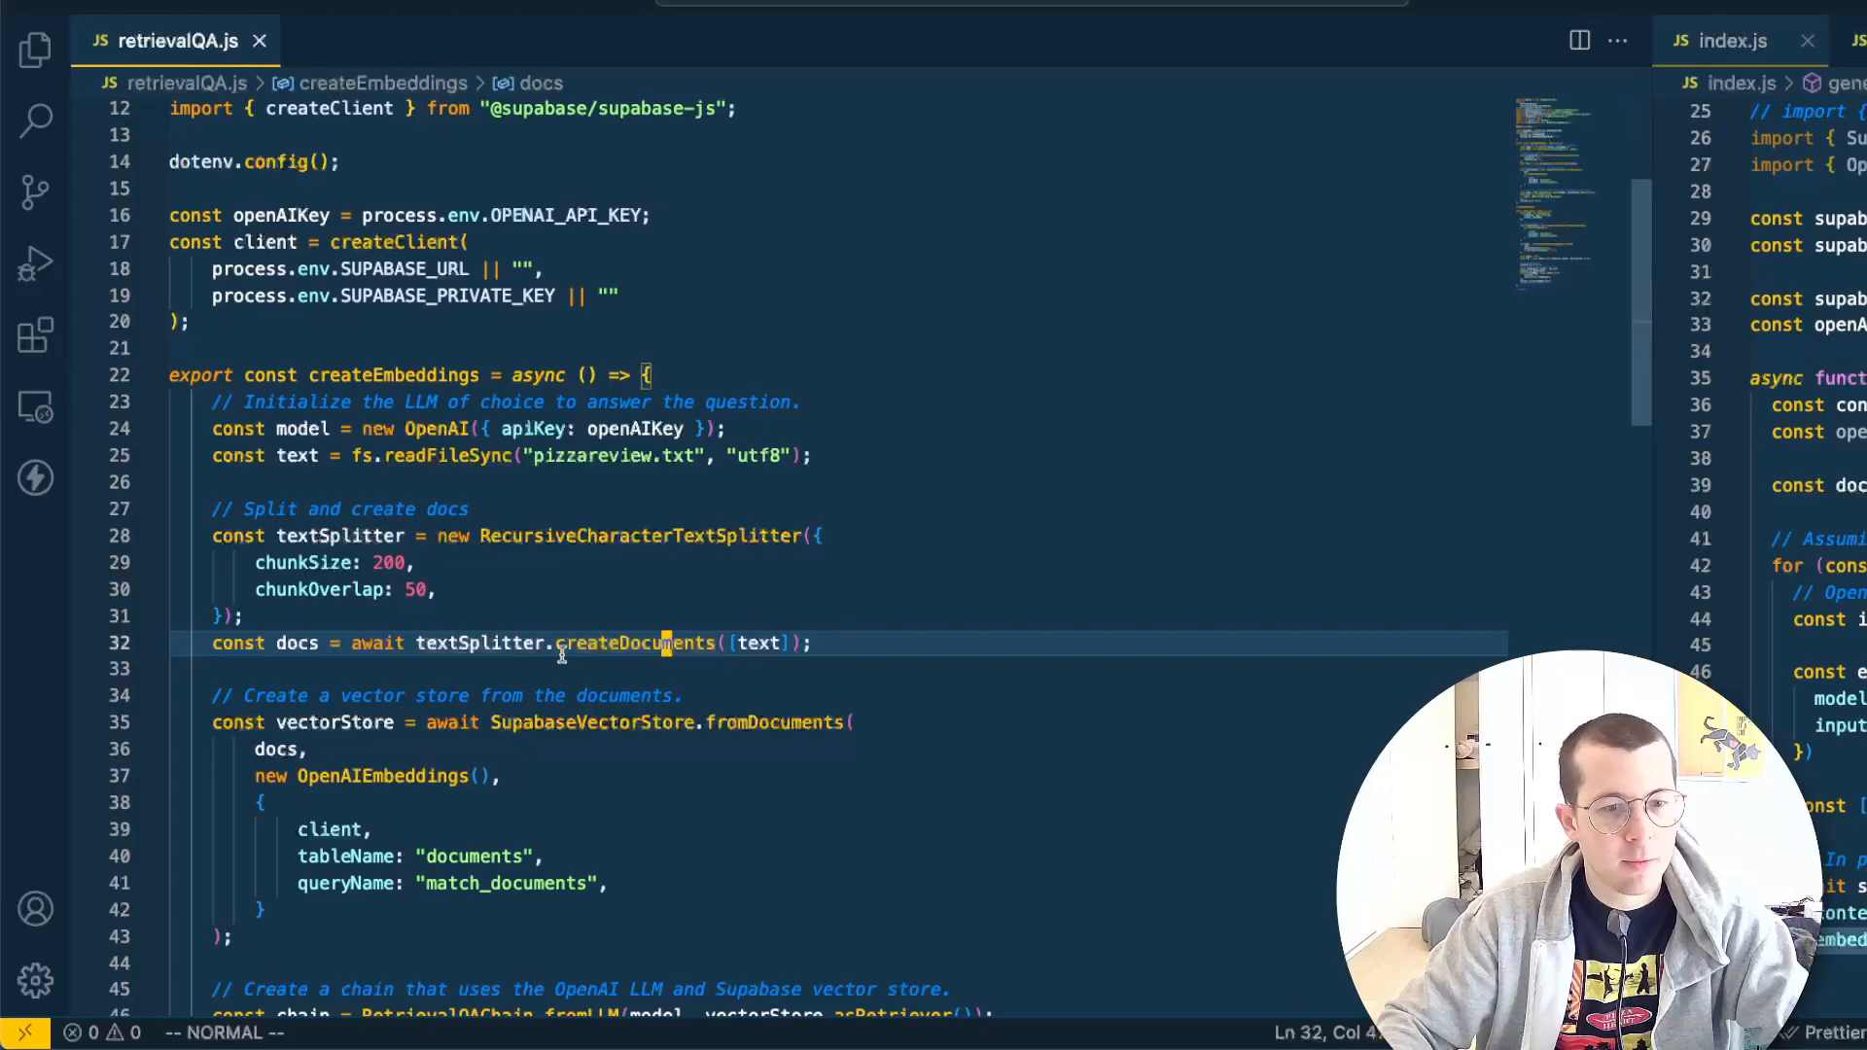
scroll("down", 3)
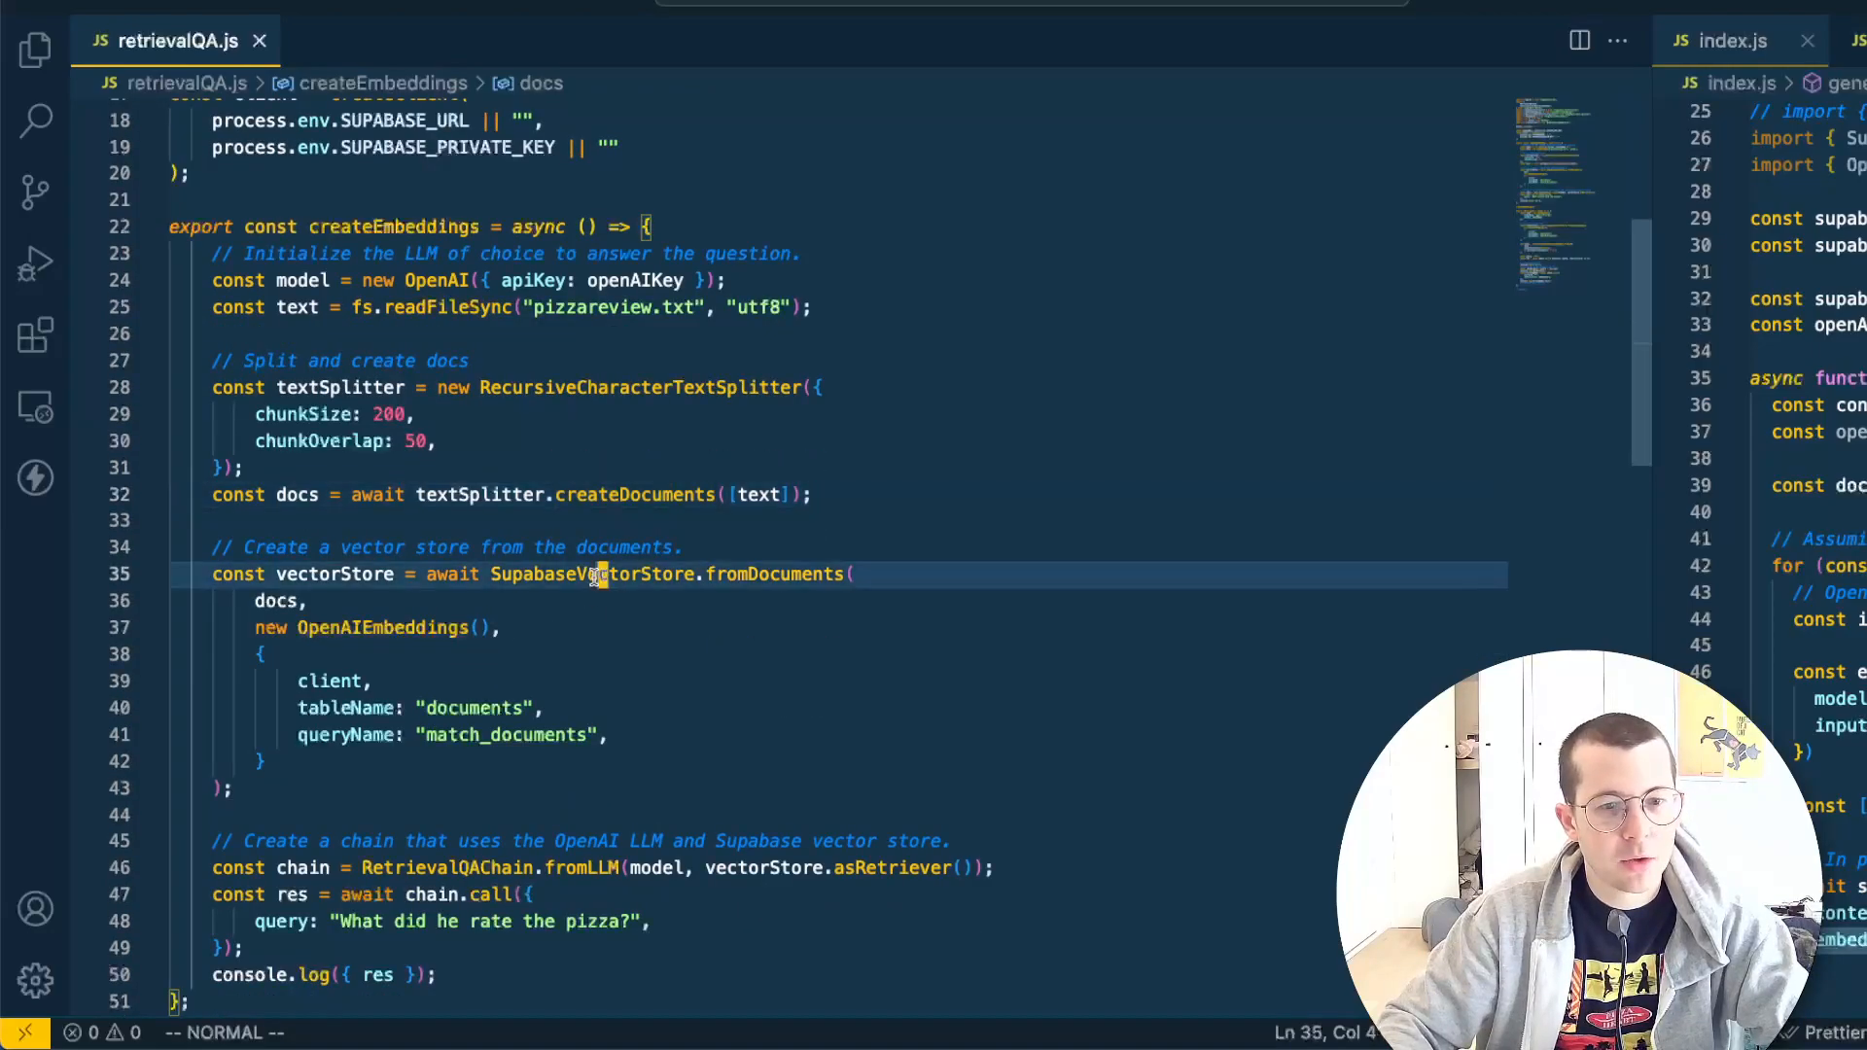
Review the Supabase vector store client option and copy the match_documents query name
double_click(592, 574)
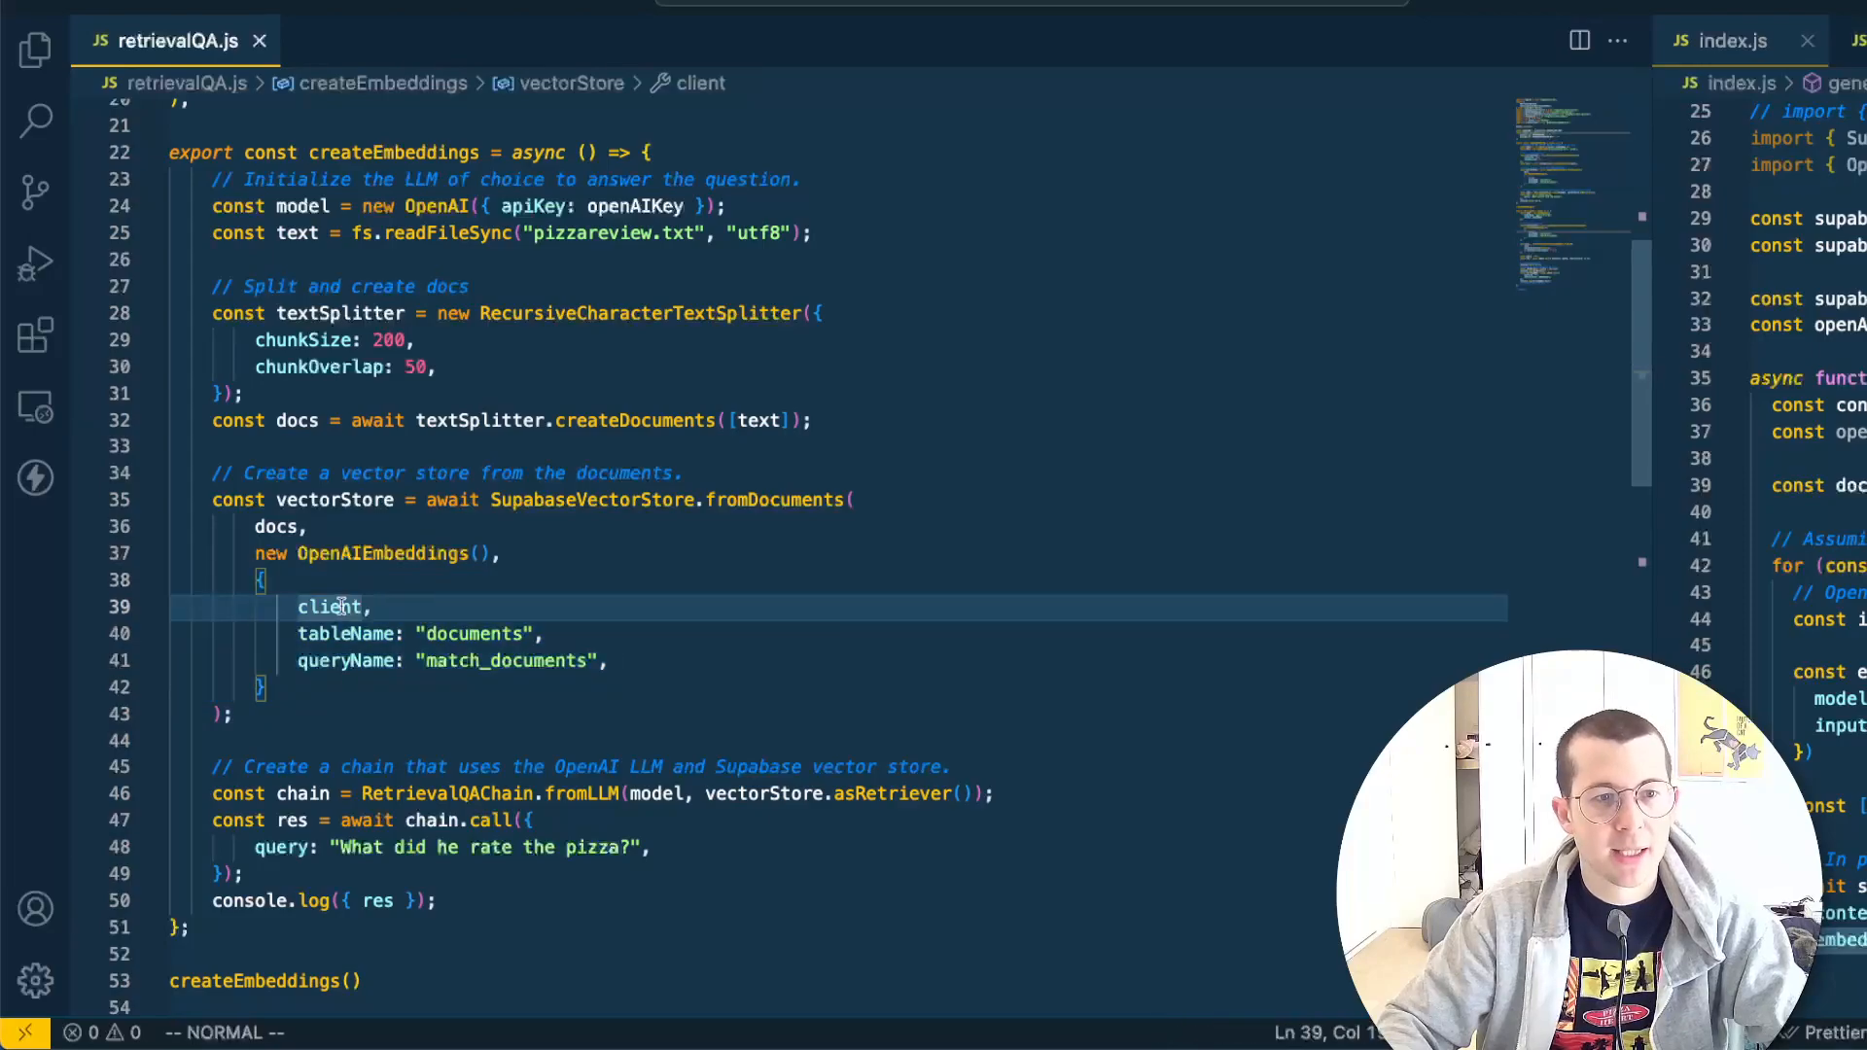
scroll("up", 3)
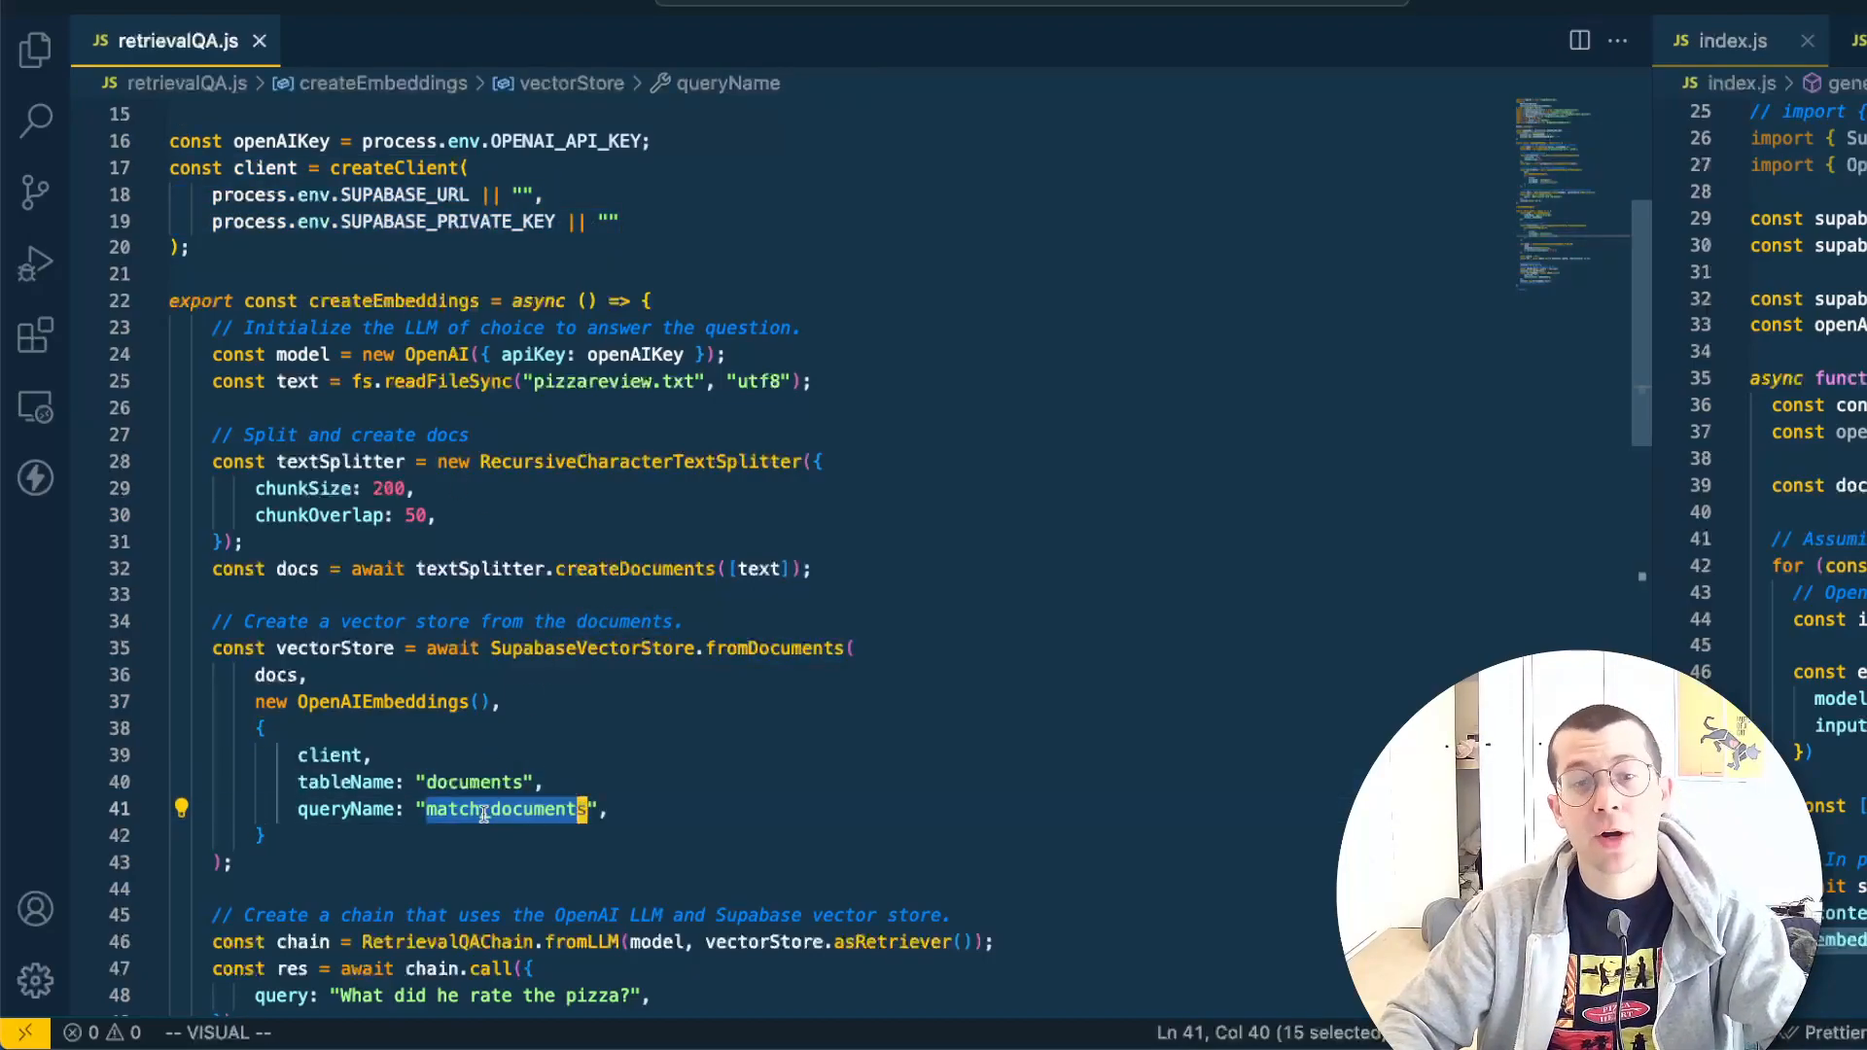
key("Escape")
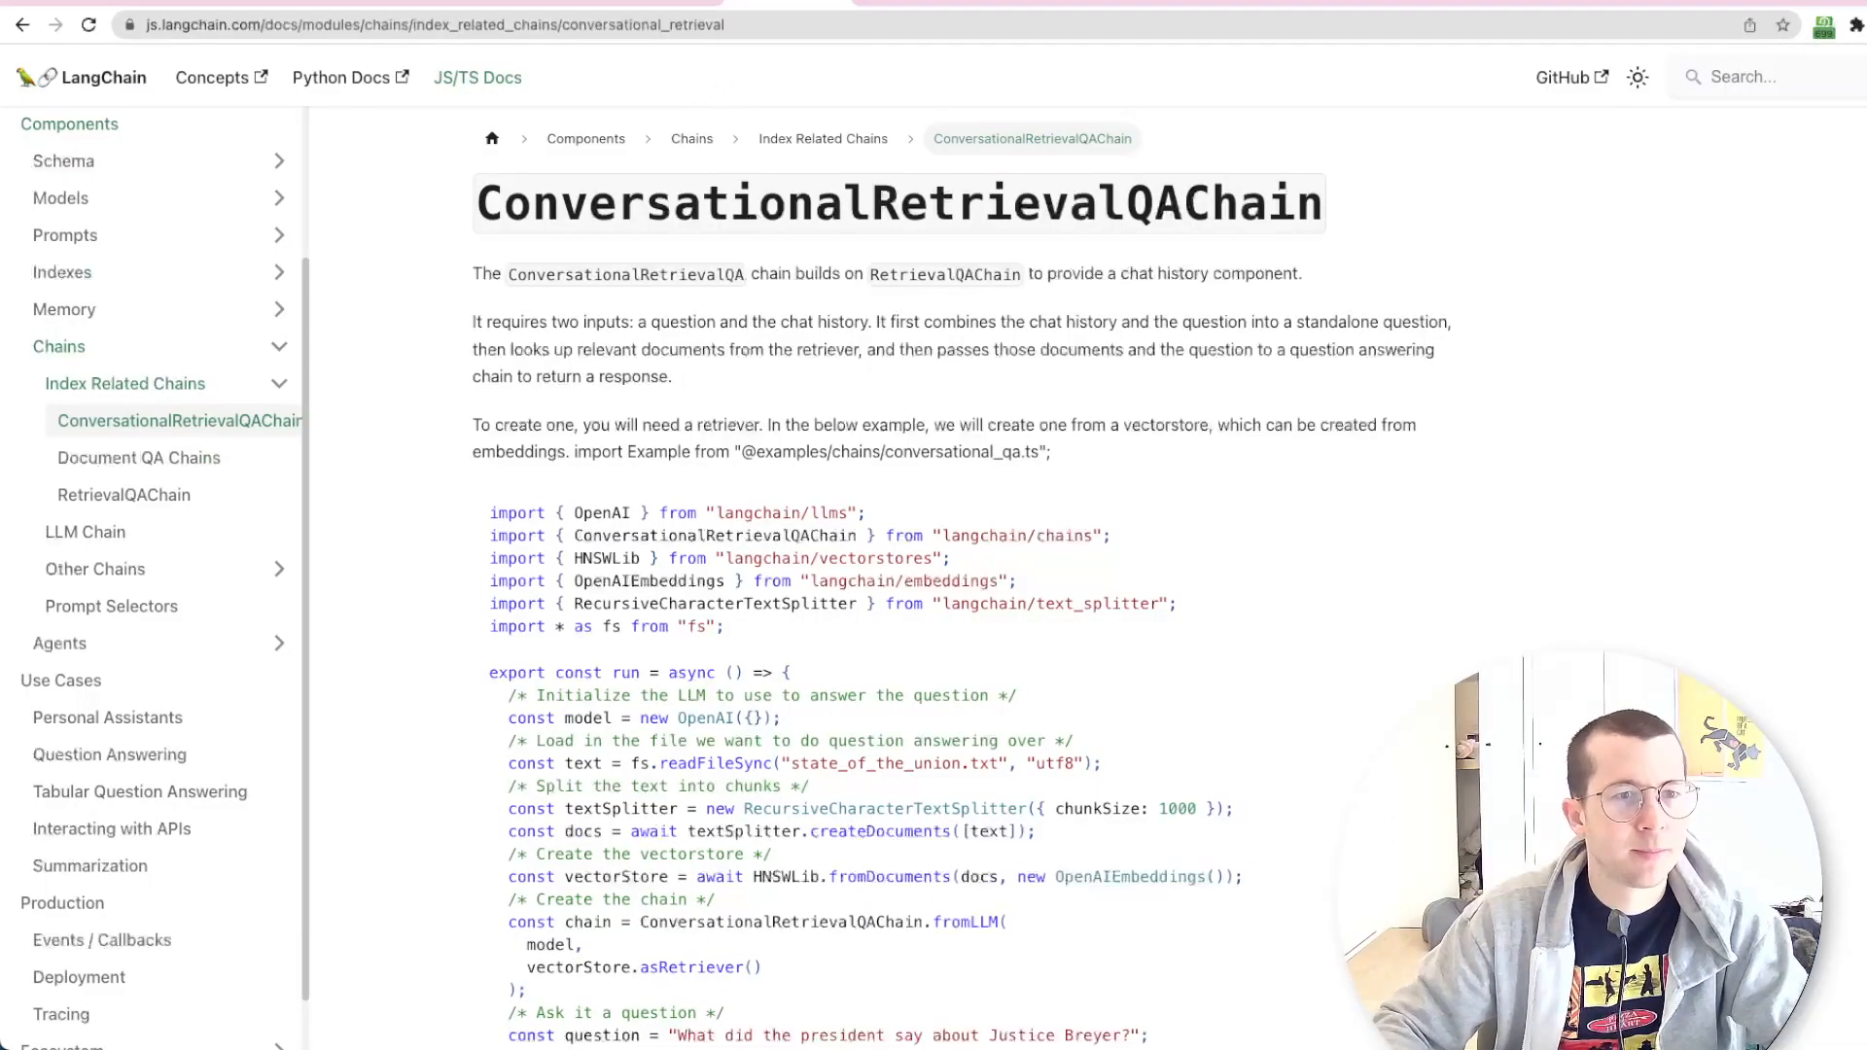
Find match_documents, client and documents table in the Supabase docs Usage example
left_click(428, 23)
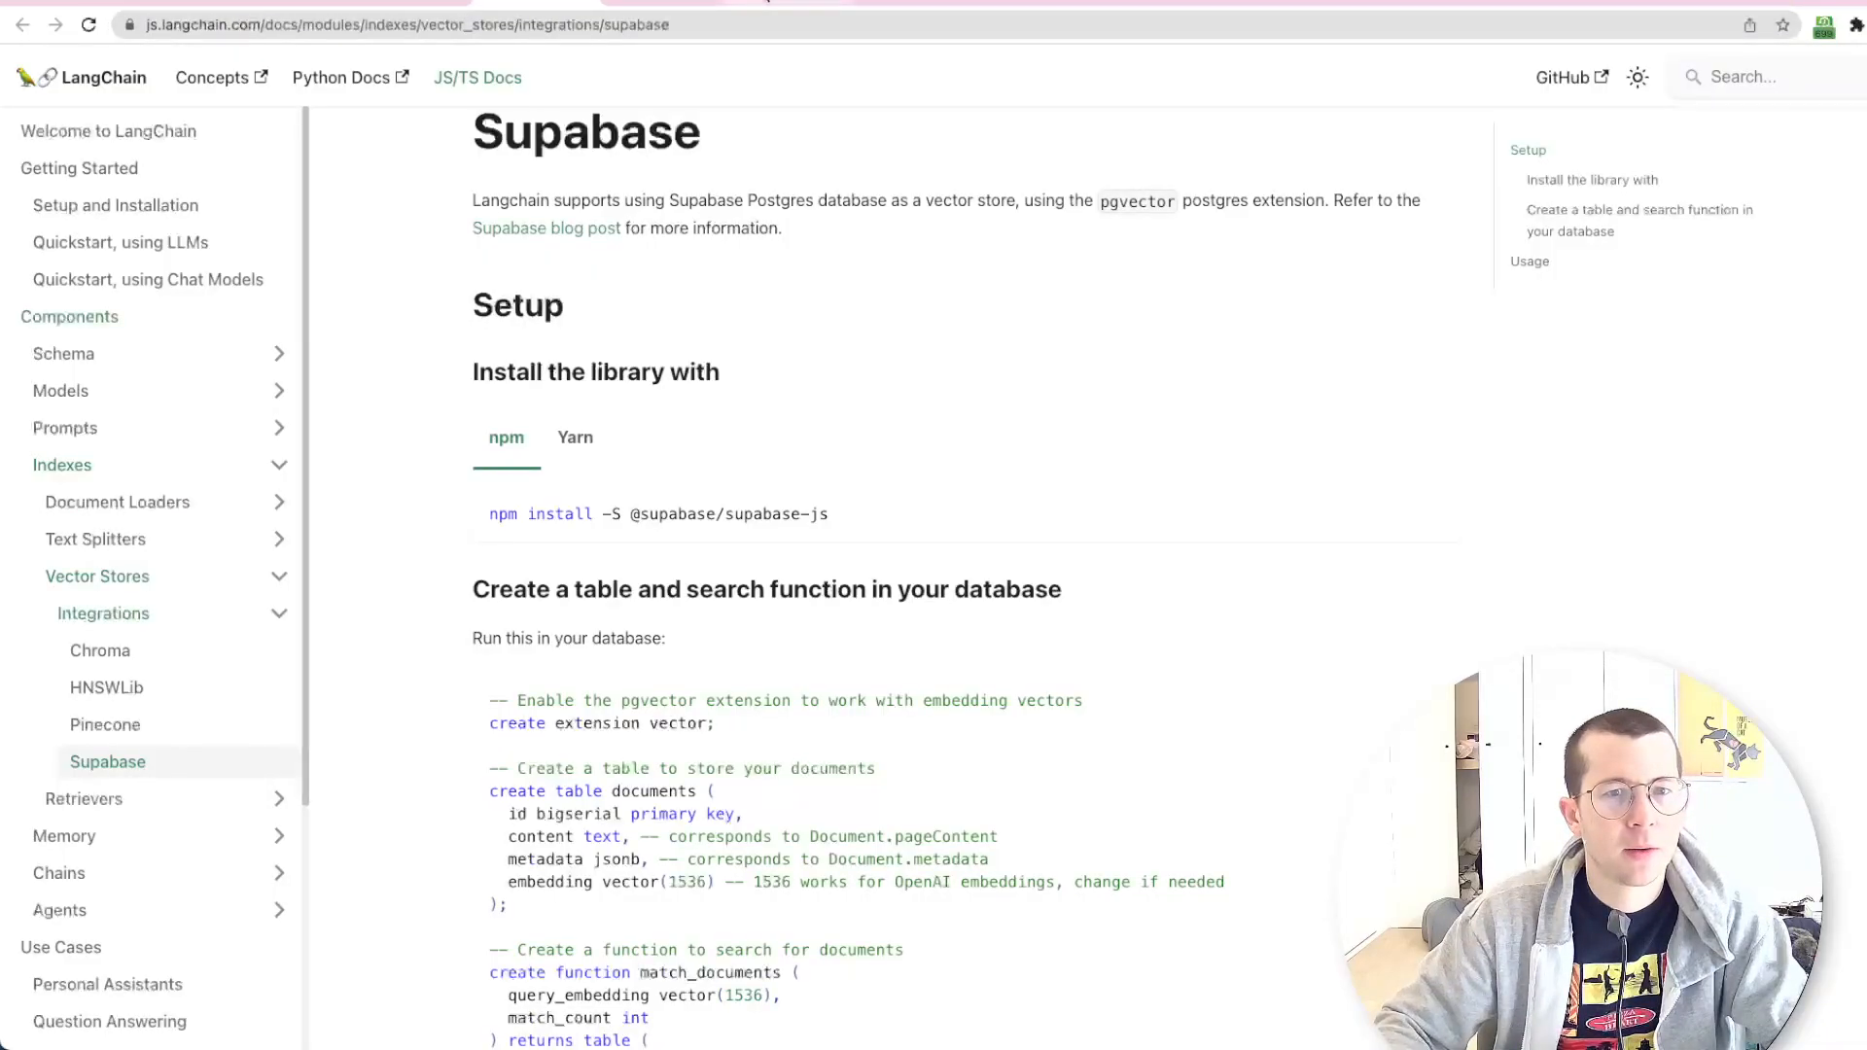
left_click(146, 278)
type("match_documents")
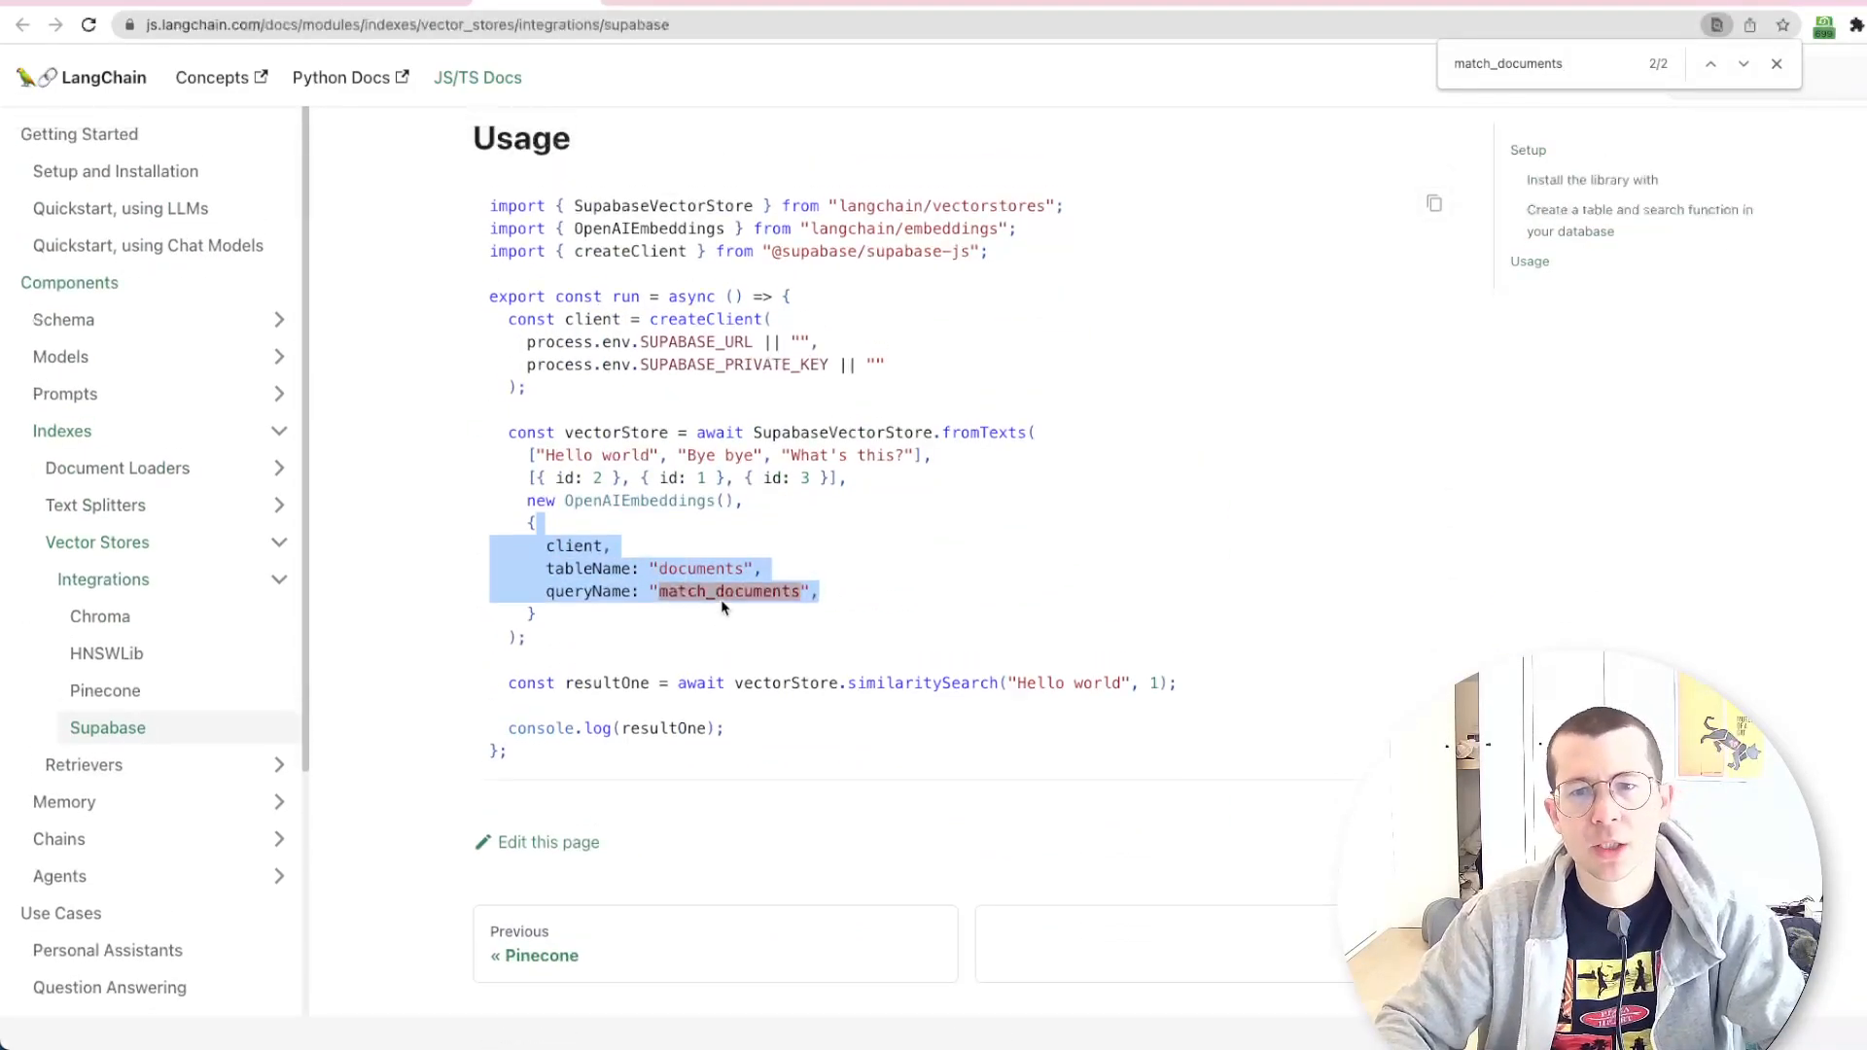
scroll("up", 3)
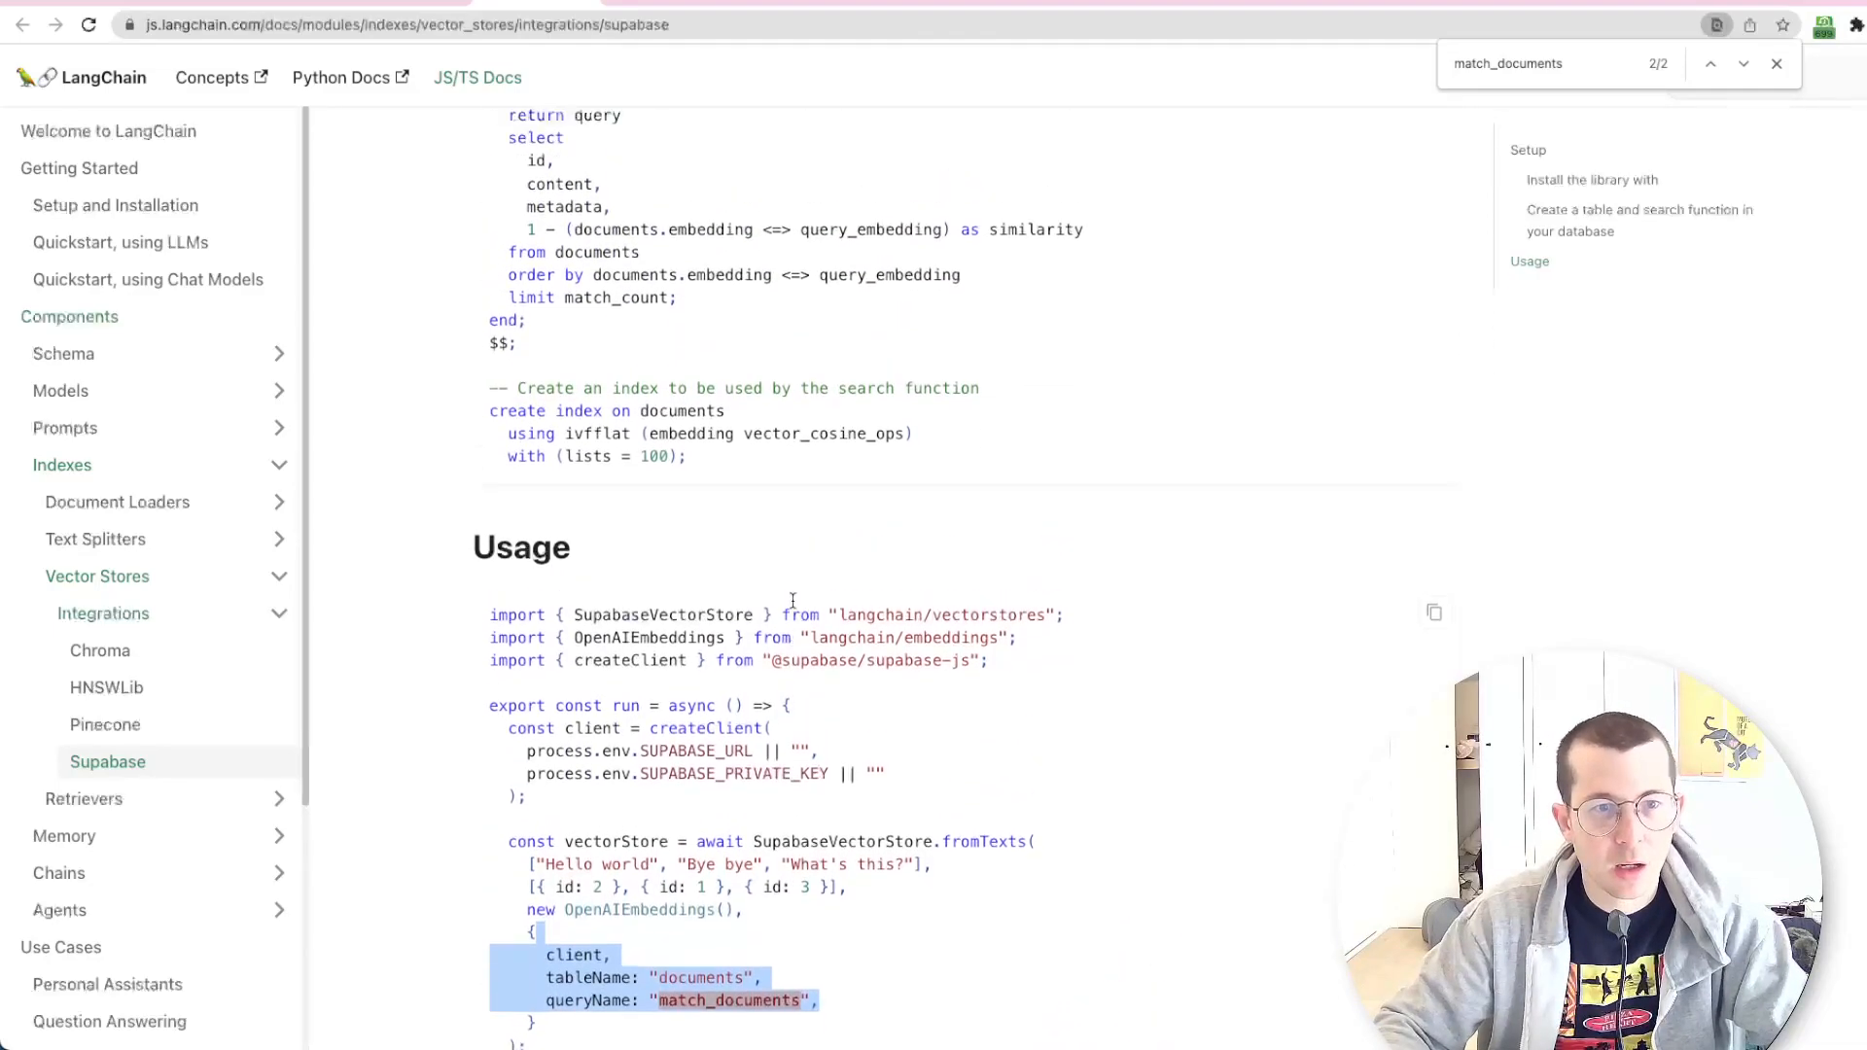
scroll("up", 3)
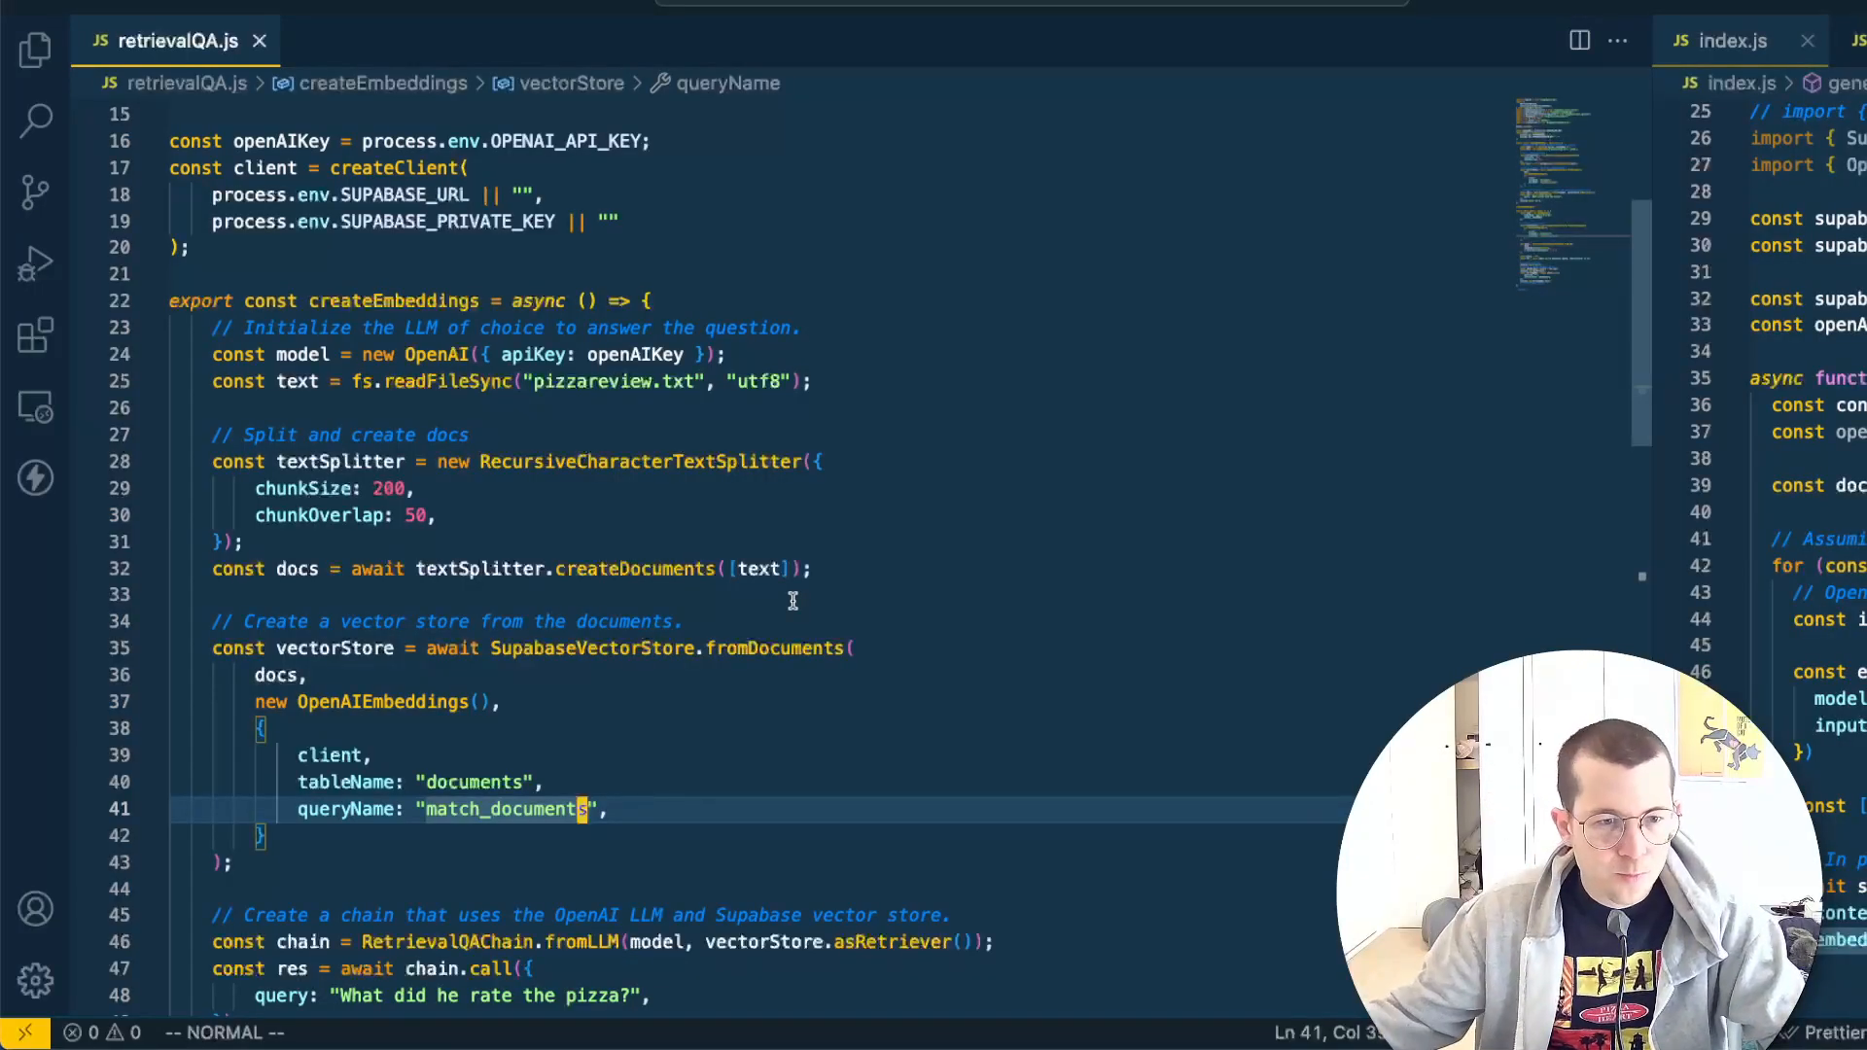
left_click(529, 595)
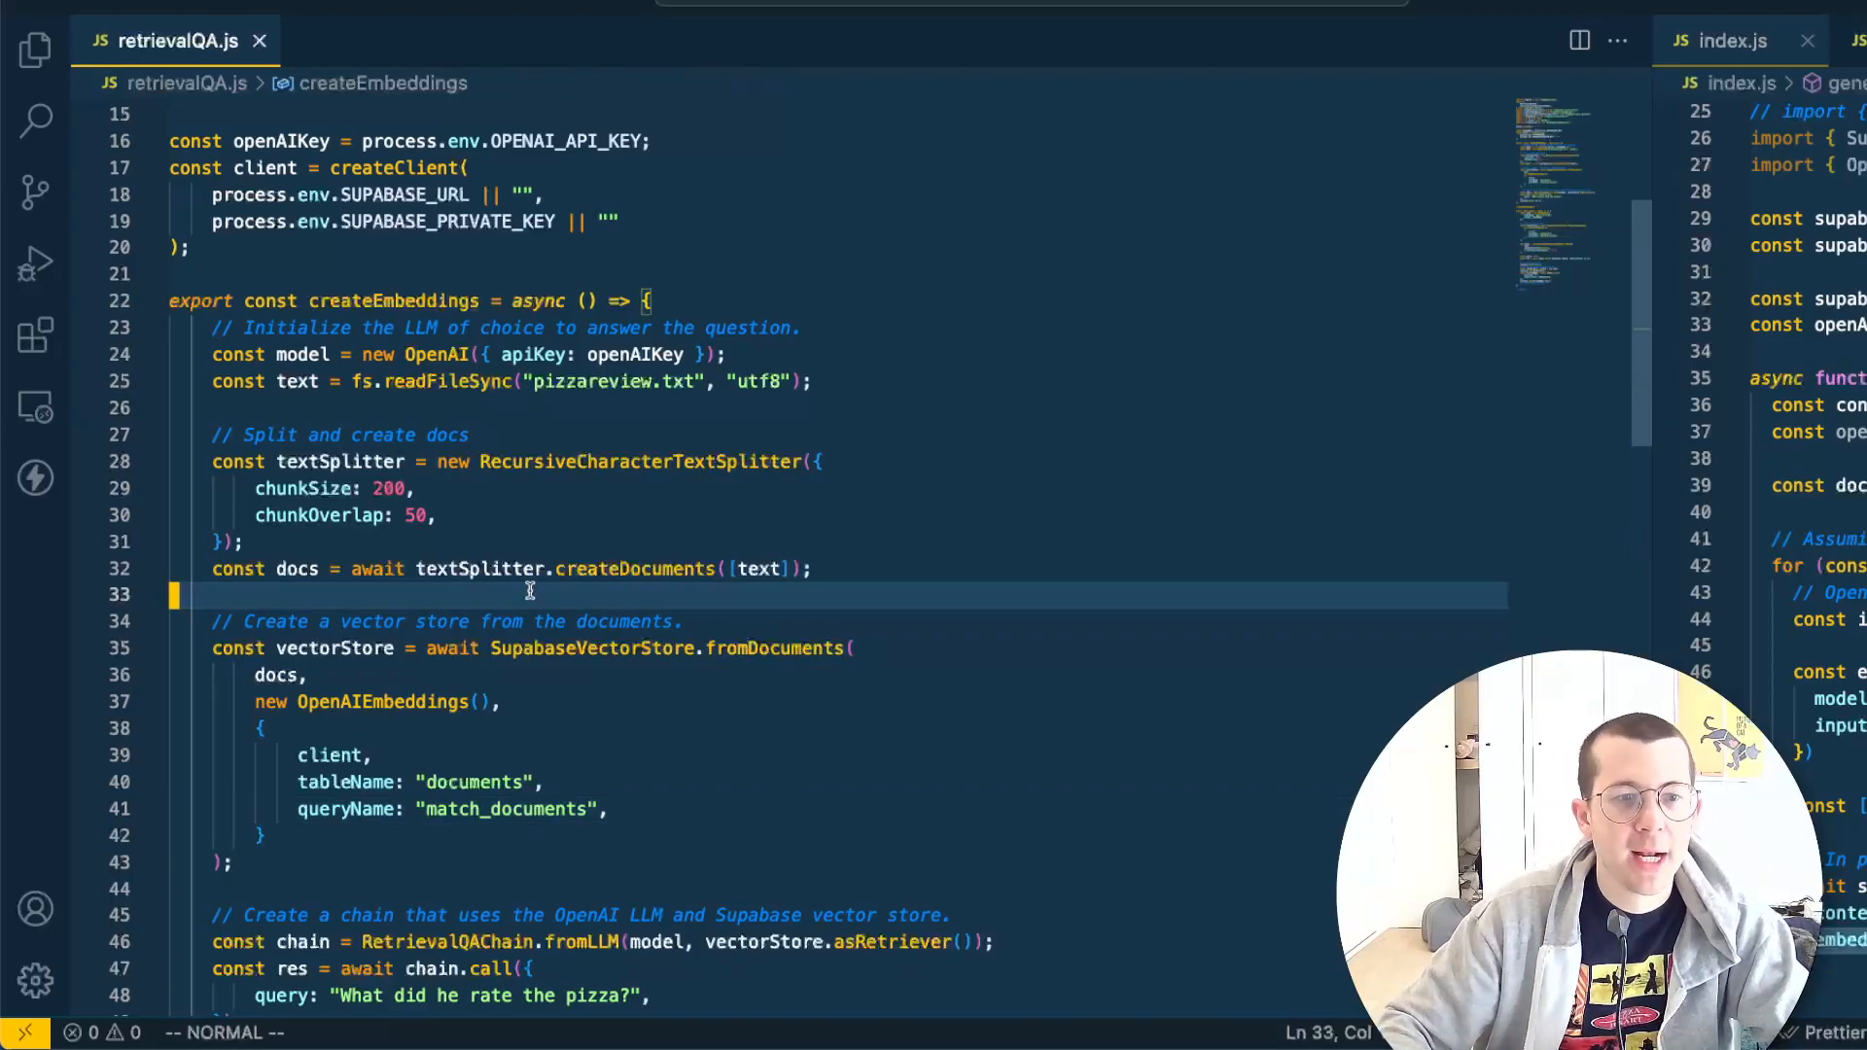
scroll("down", 3)
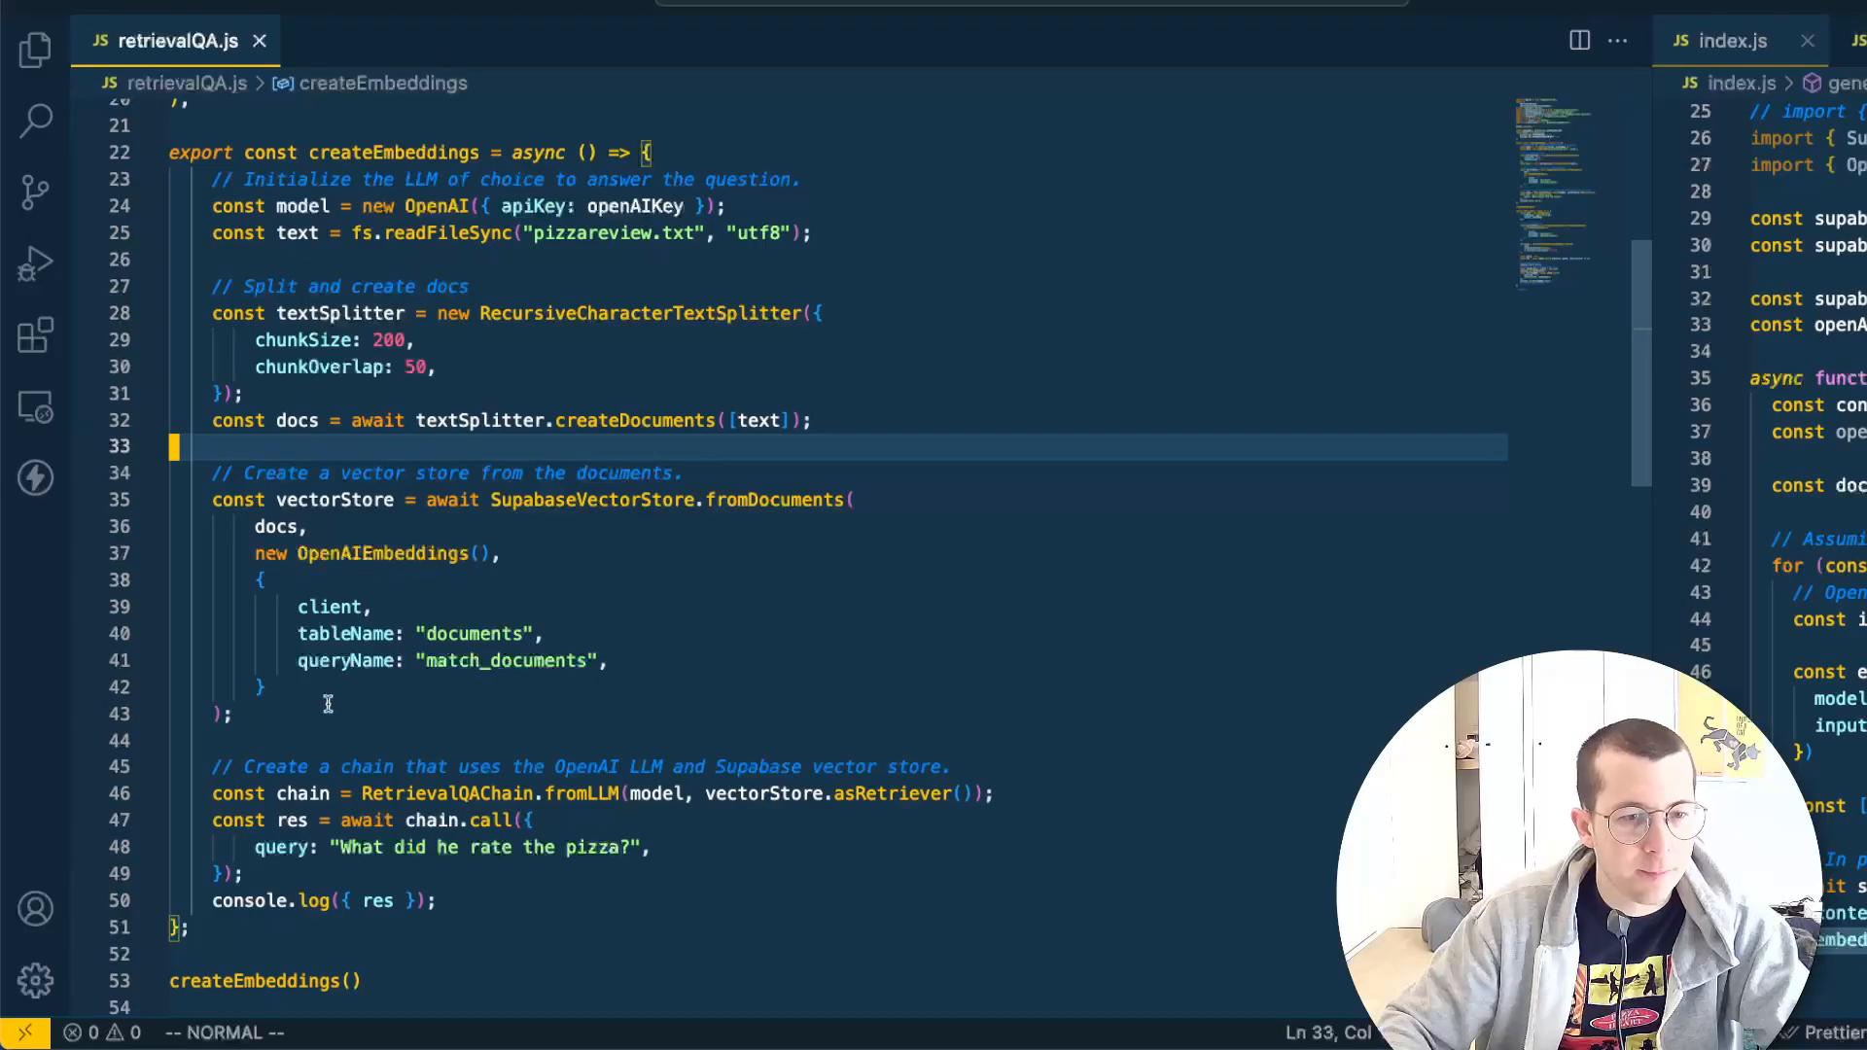
left_click(428, 901)
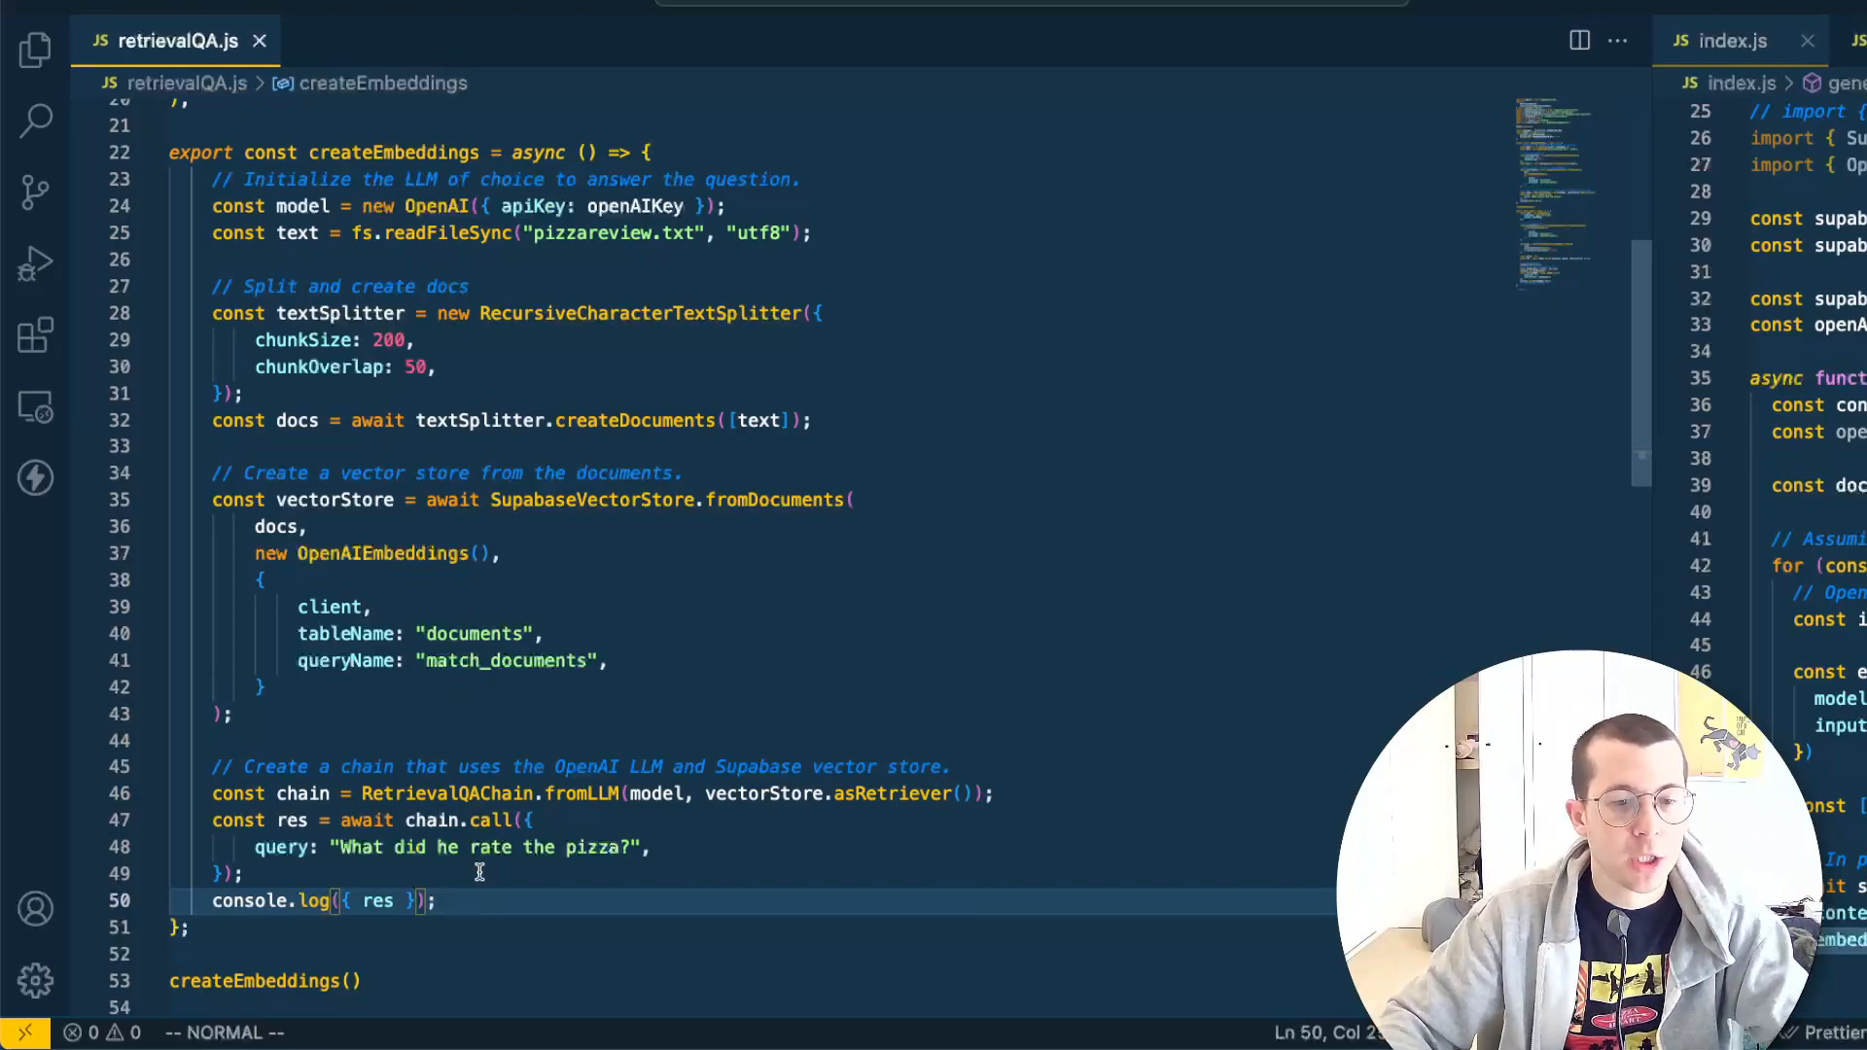
scroll("down", 3)
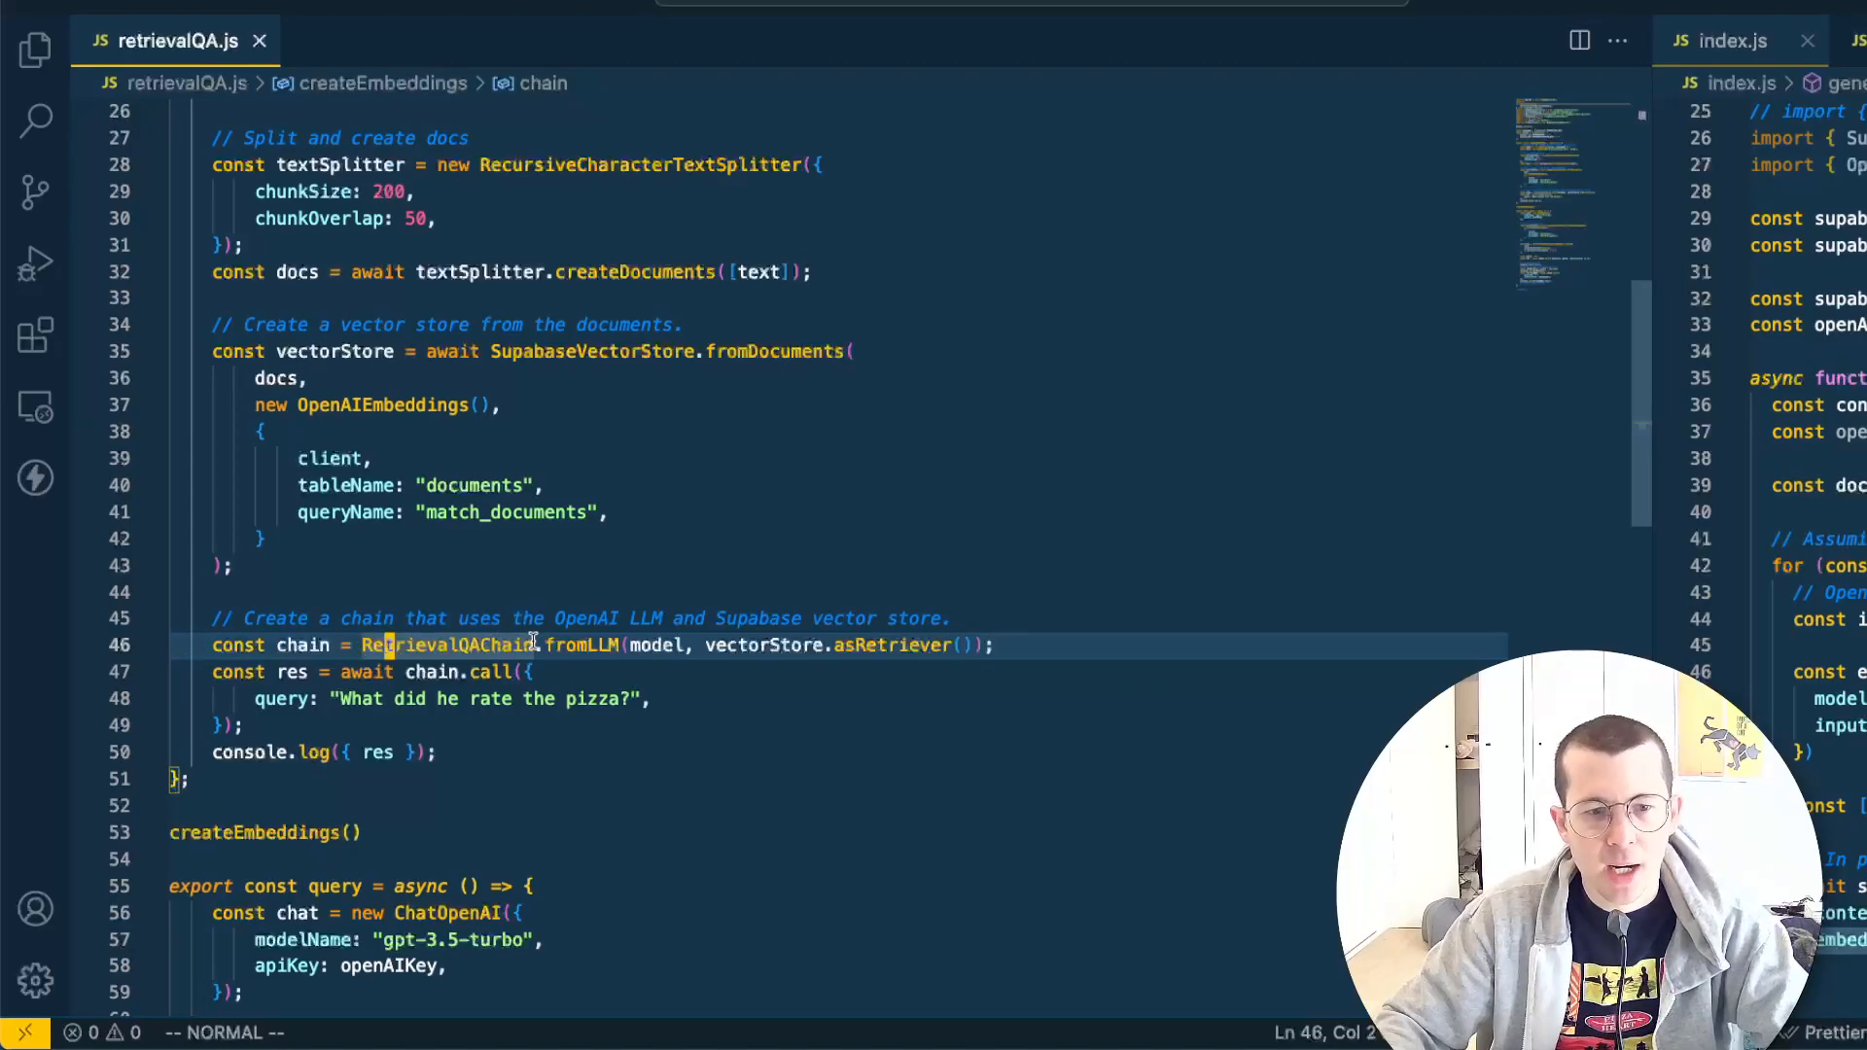
mouse_move(656, 644)
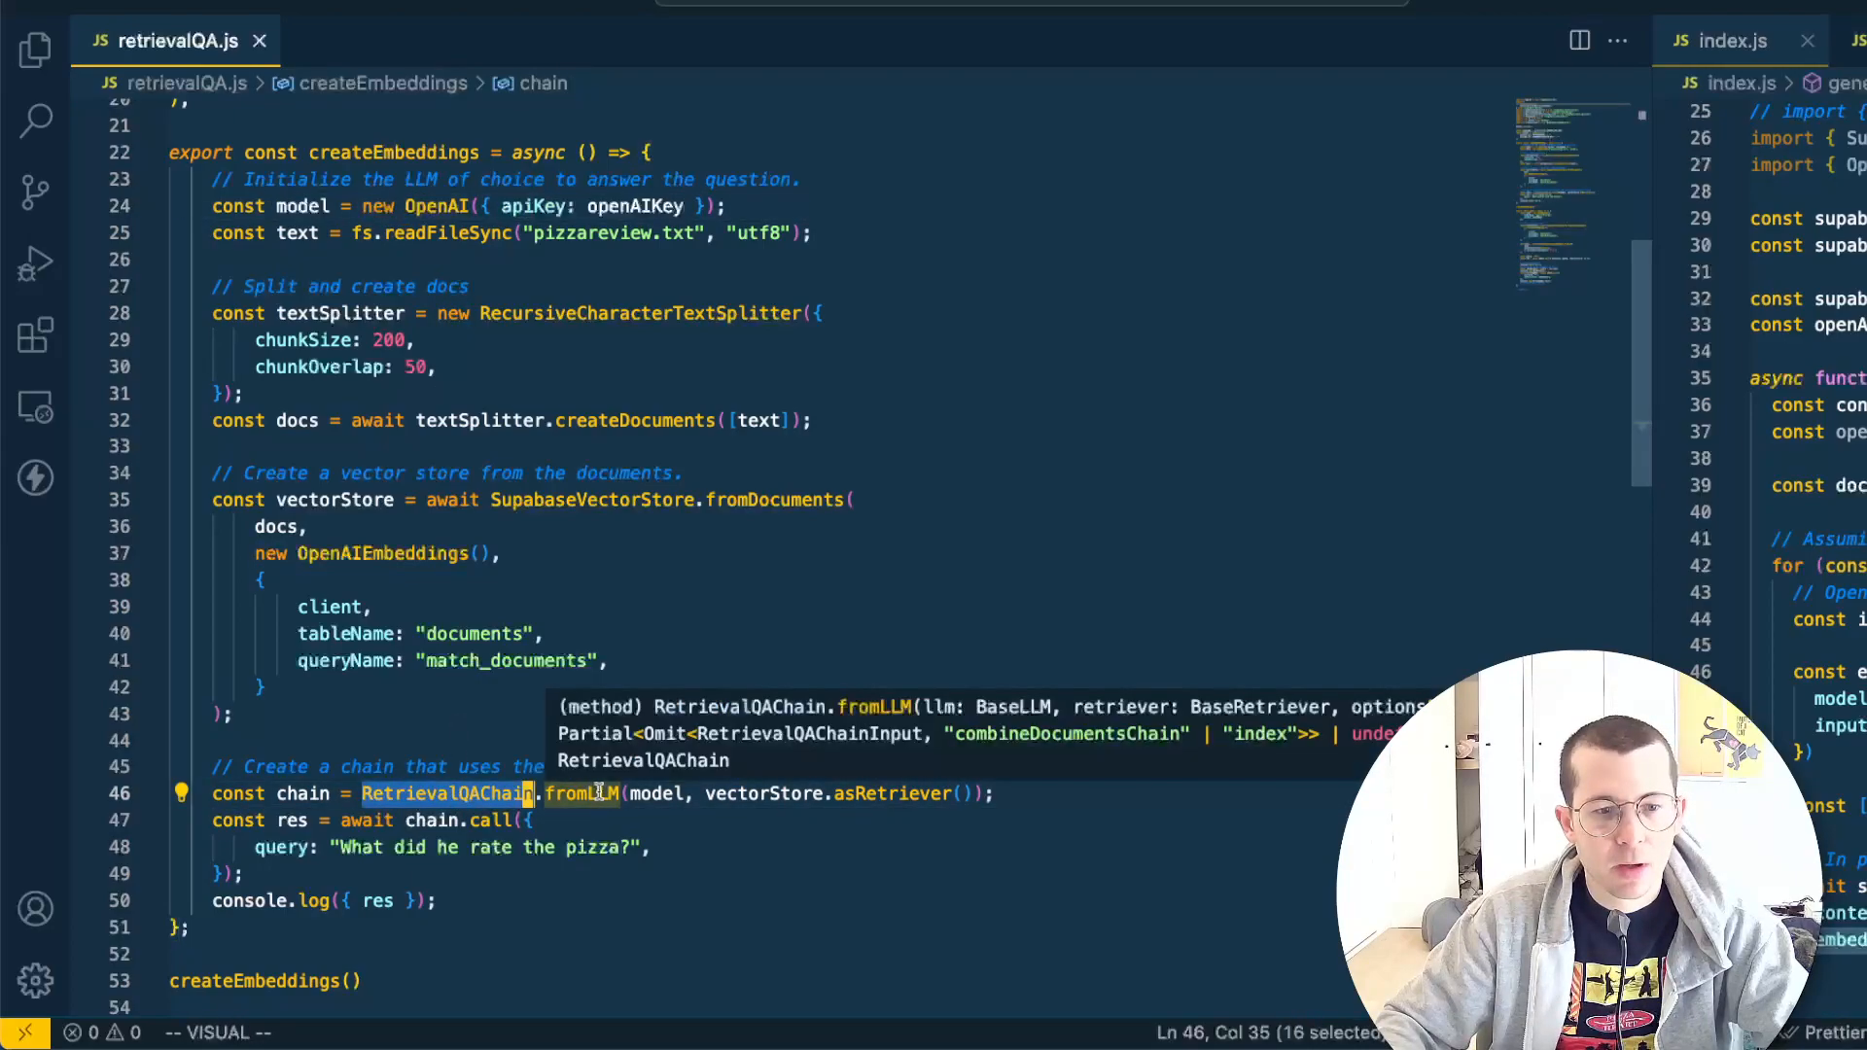
scroll("up", 3)
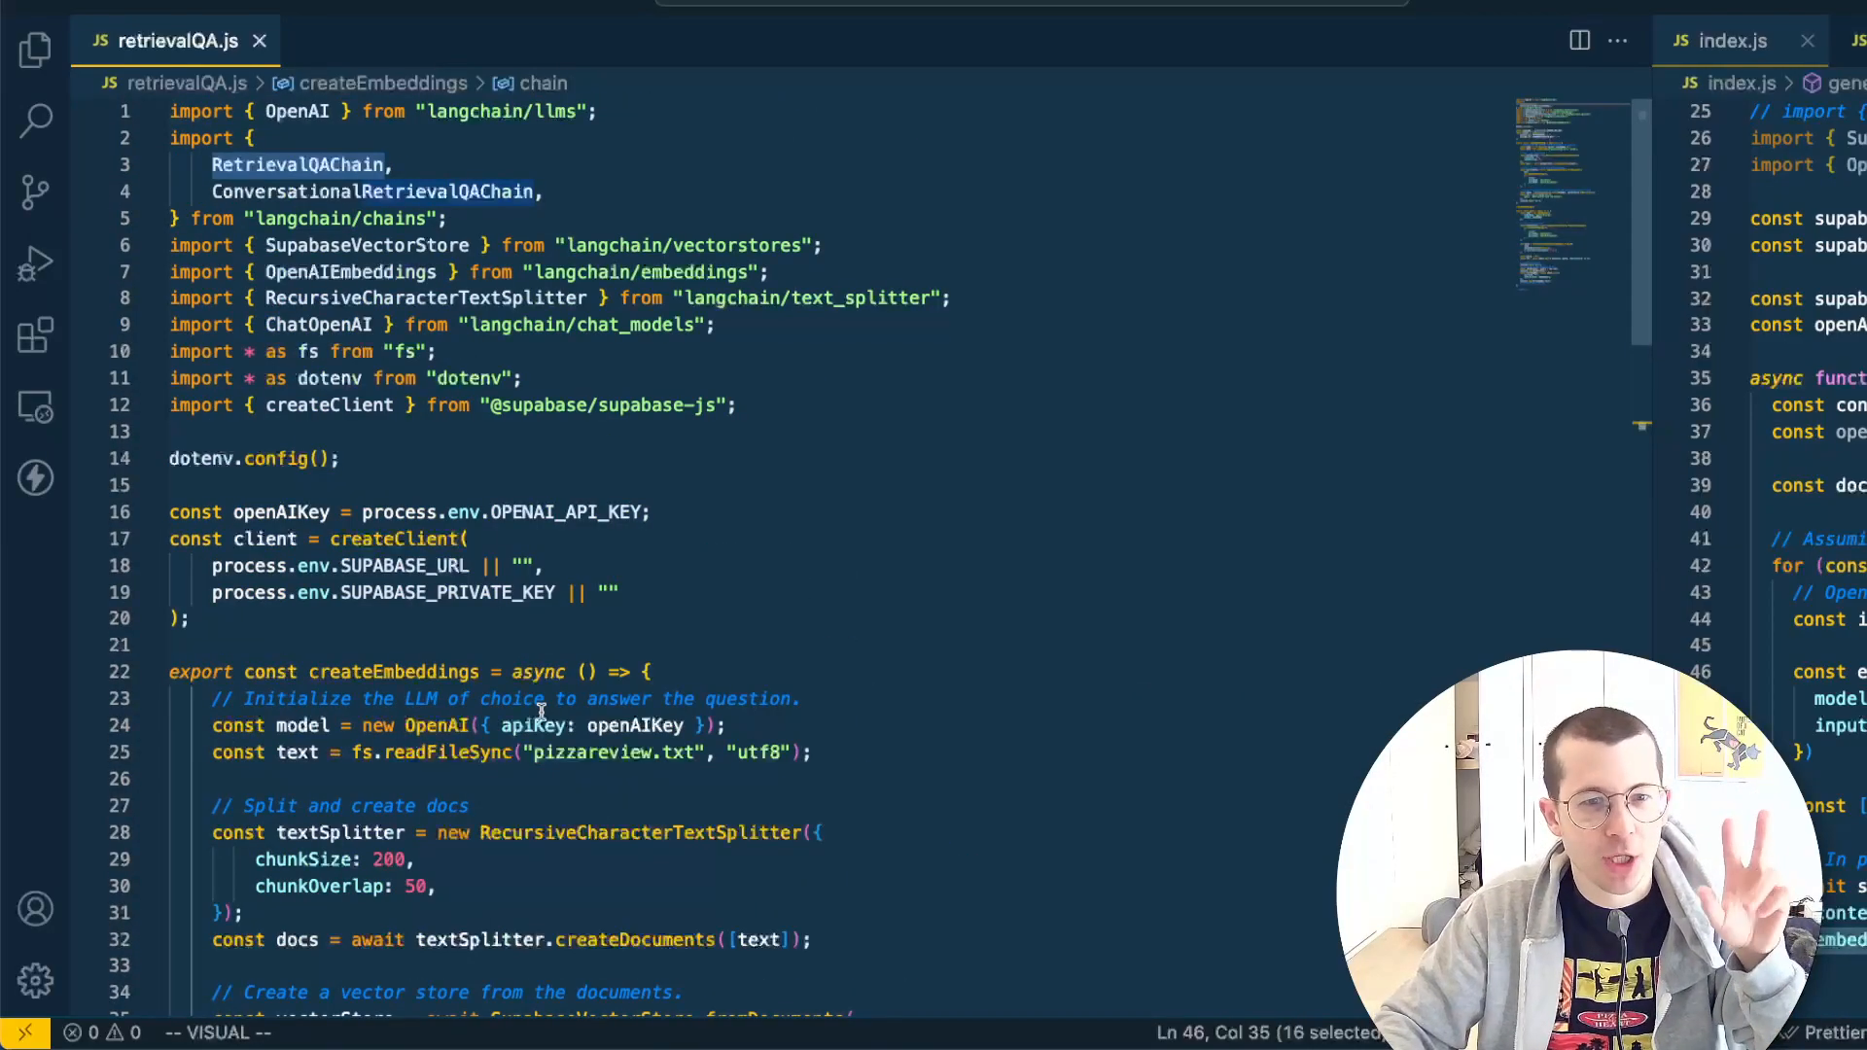
scroll("down", 3)
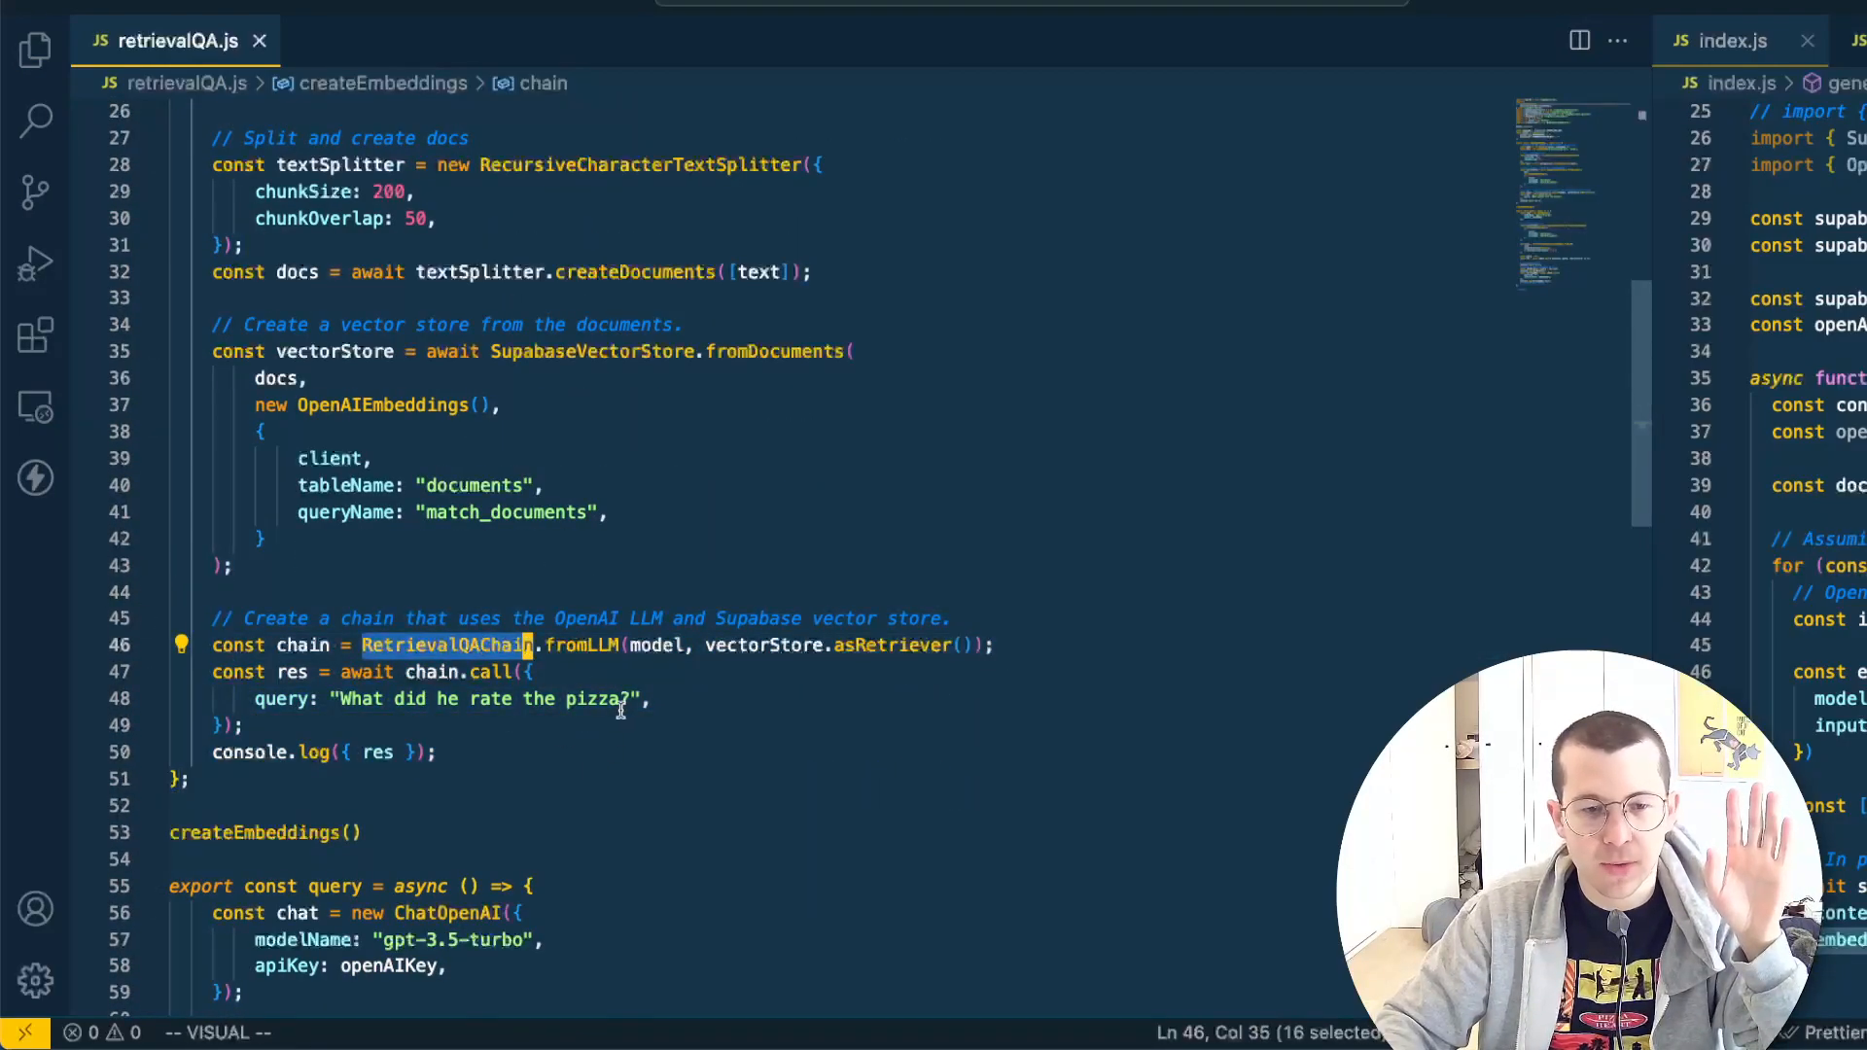
scroll("down", 3)
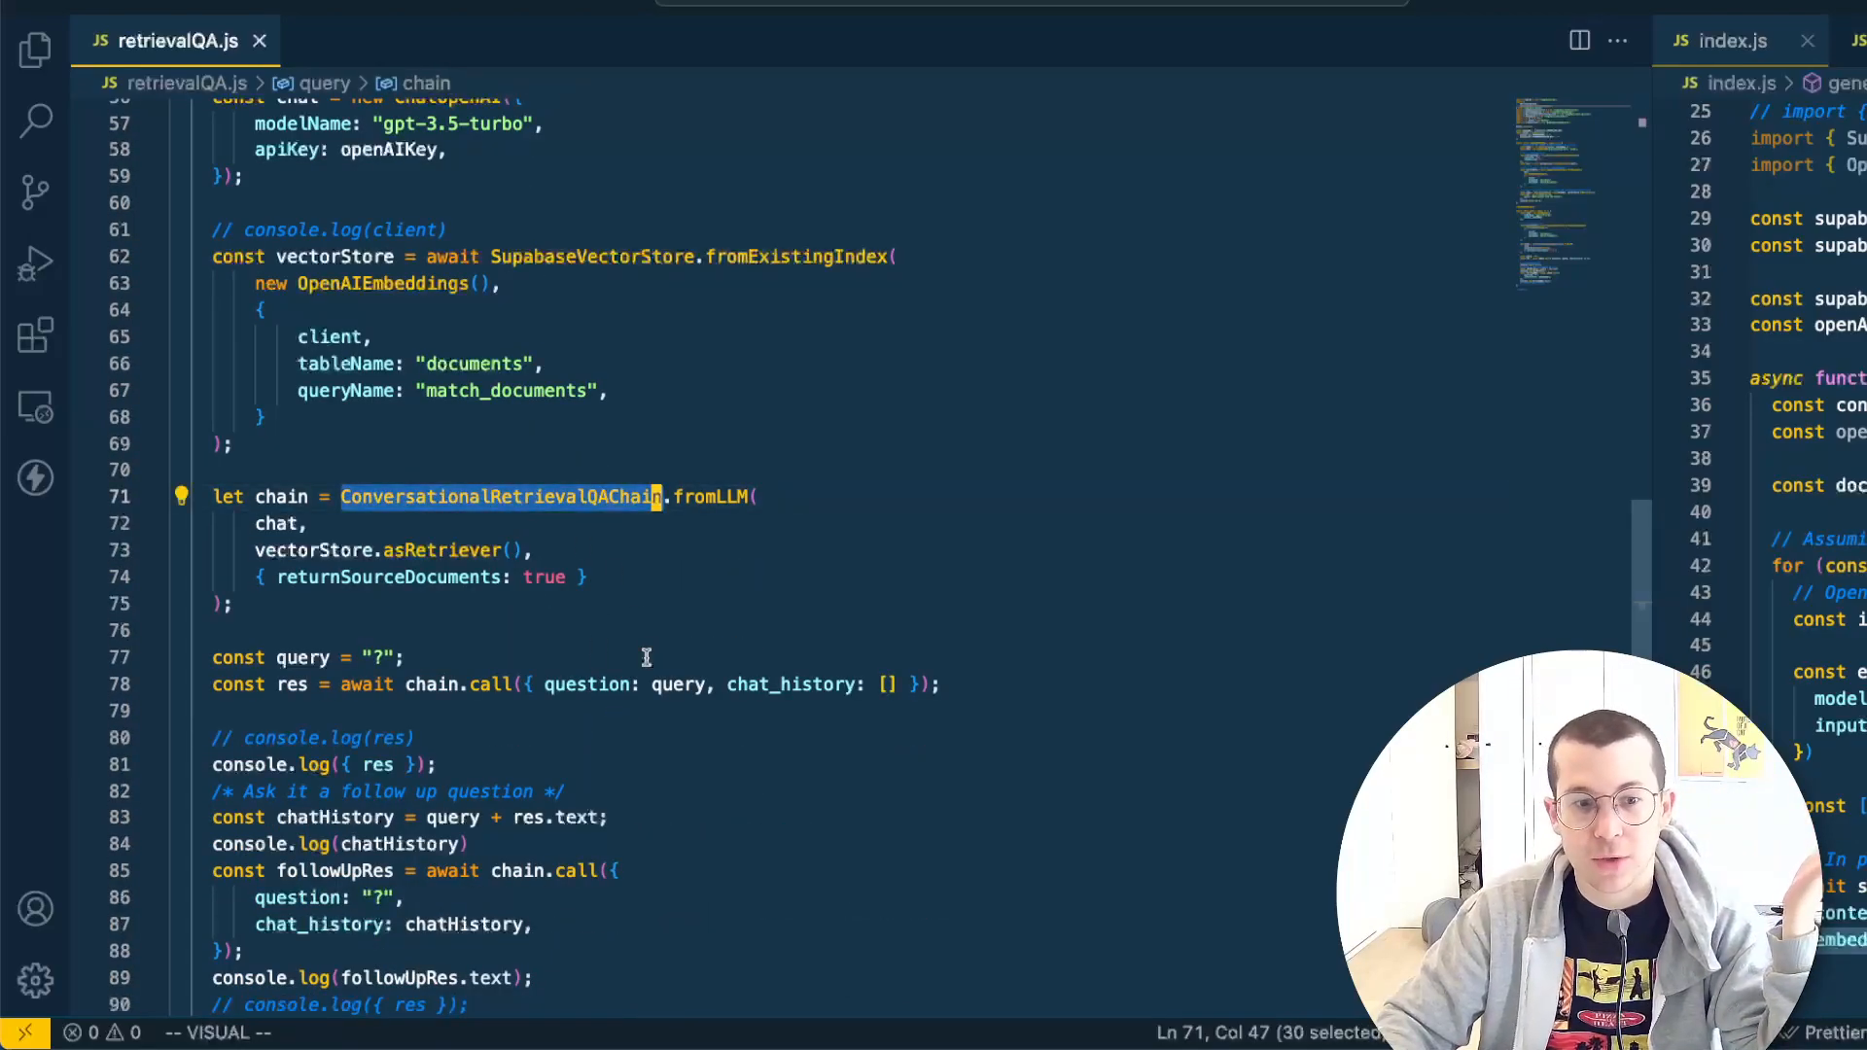
scroll("up", 3)
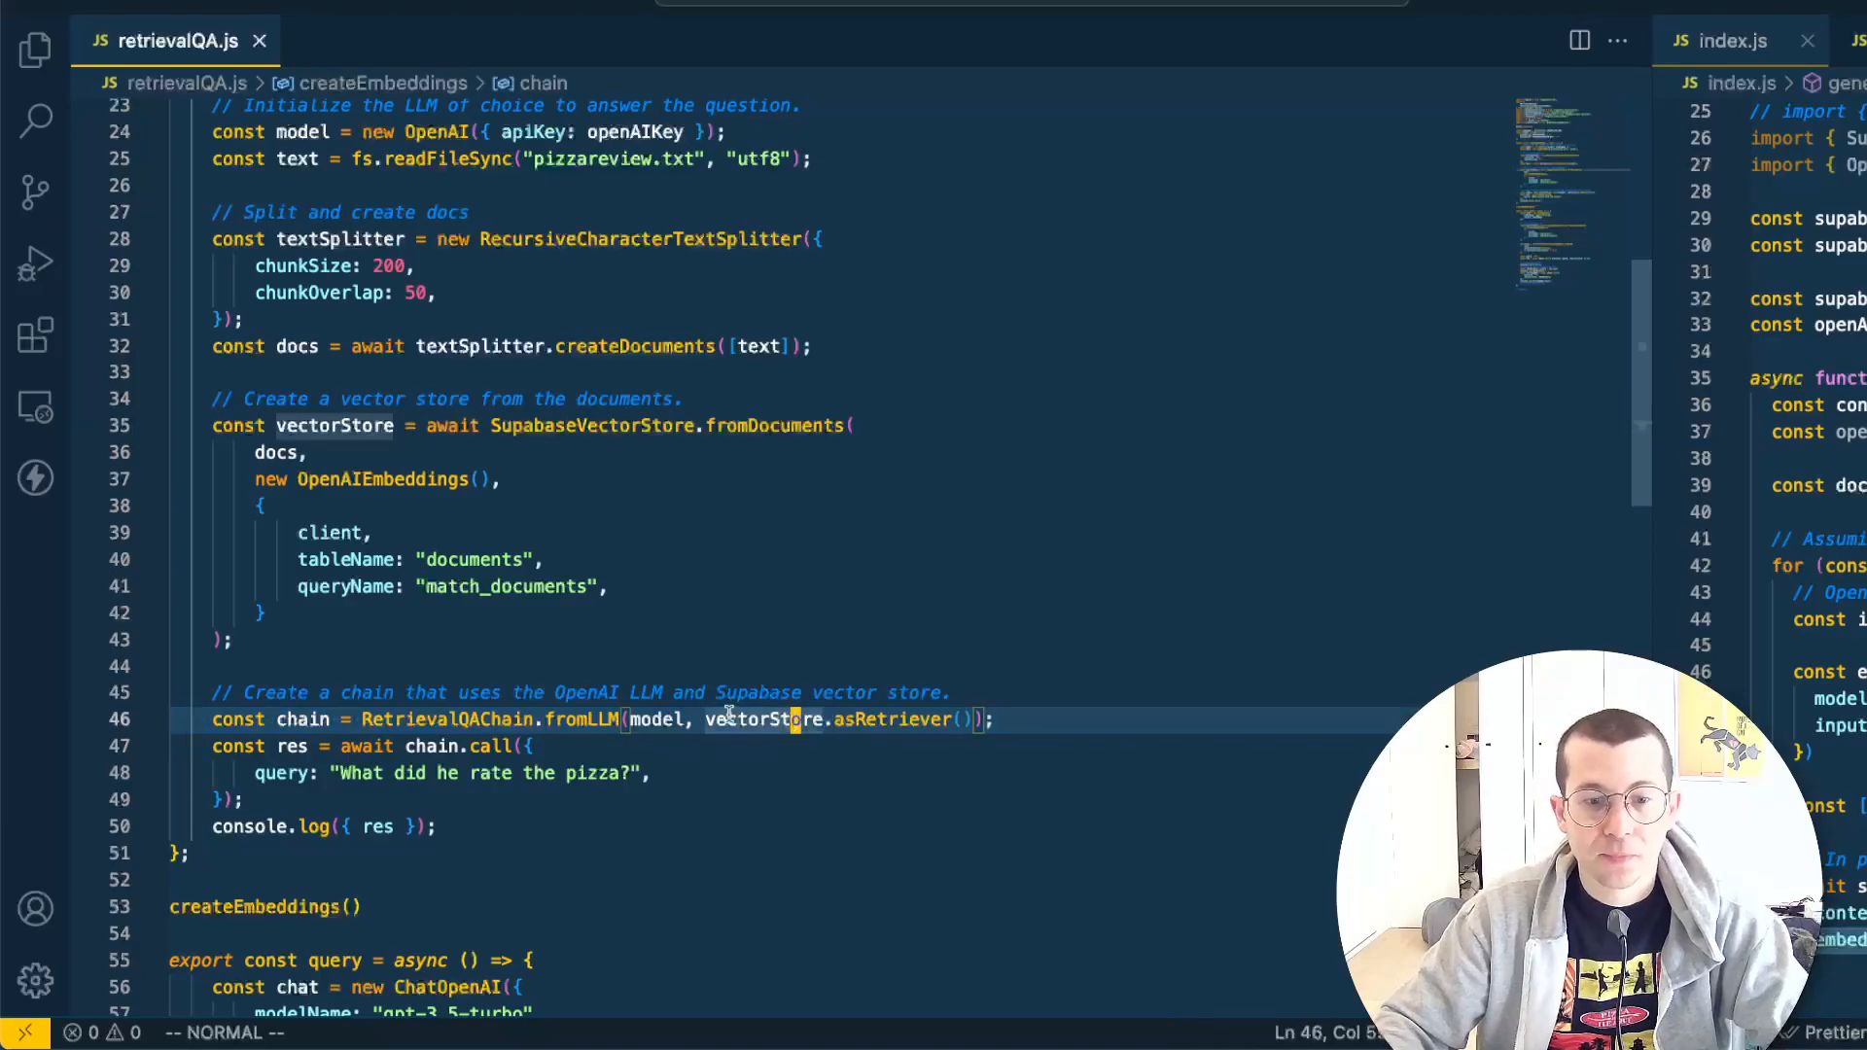
mouse_move(887, 720)
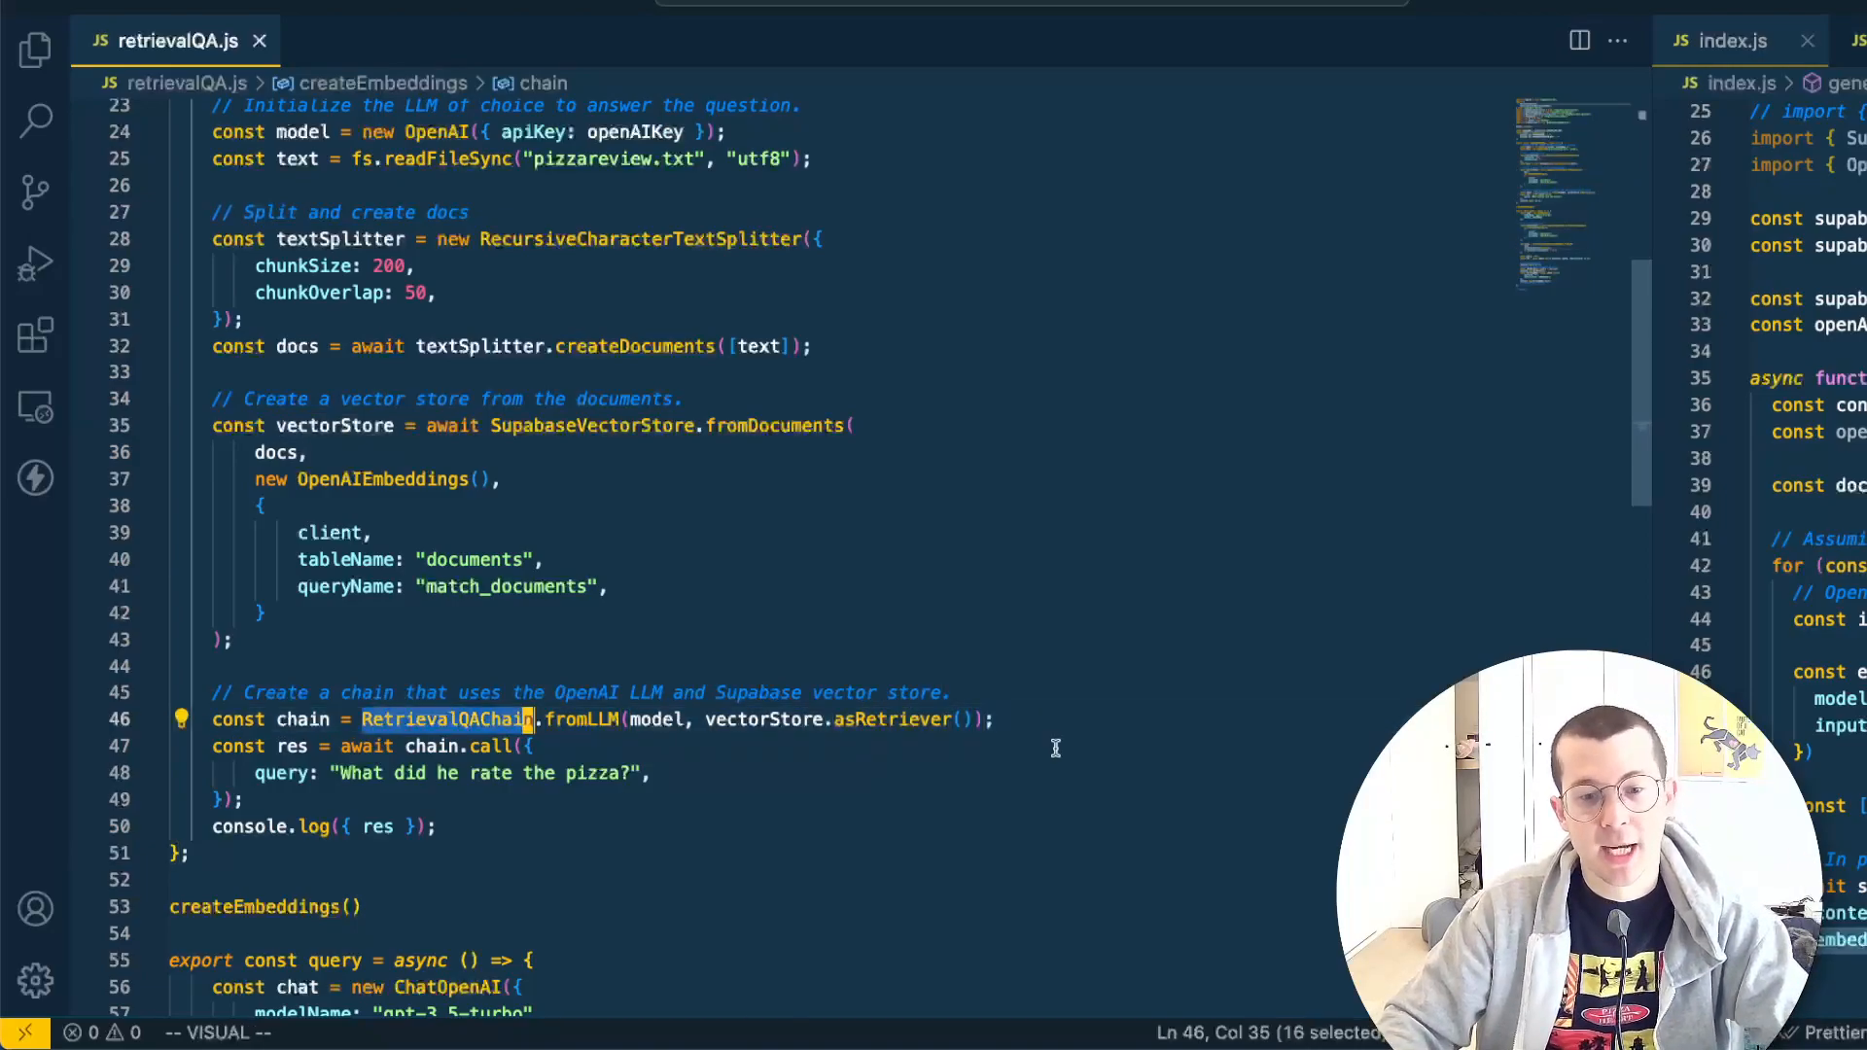
key("Escape")
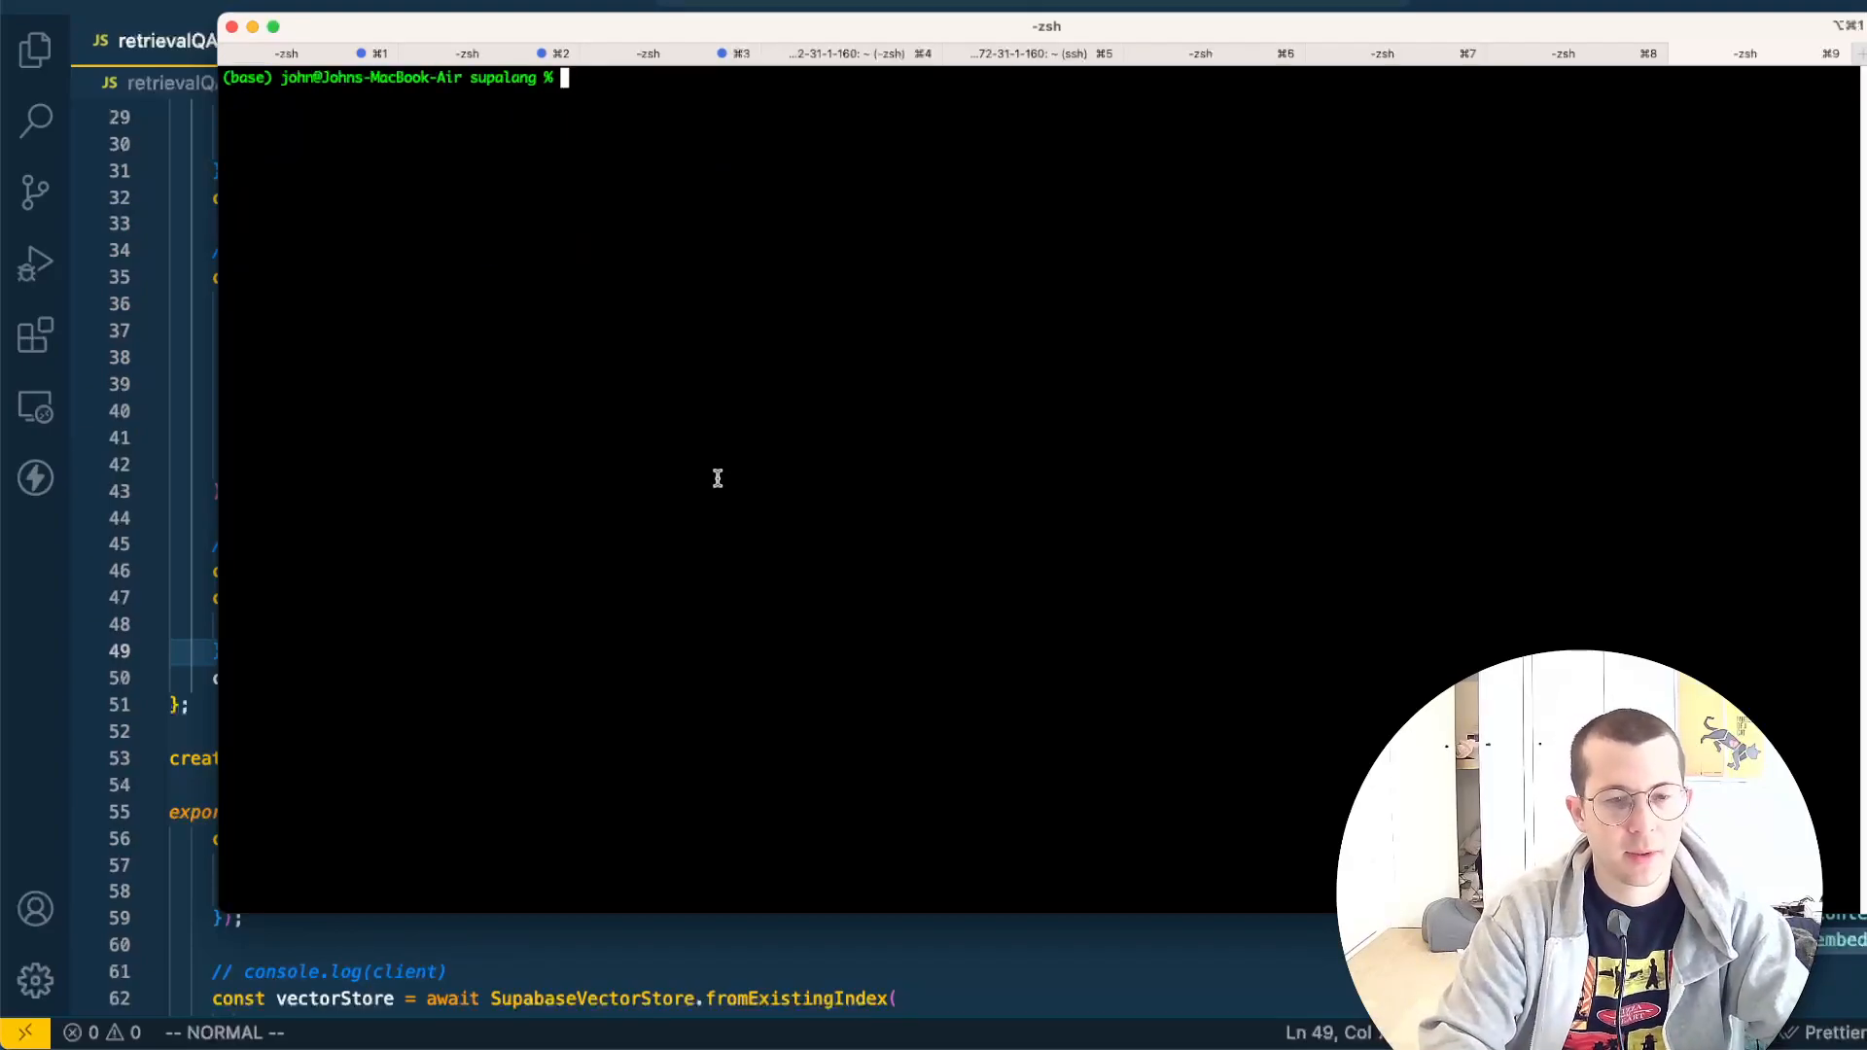
Run node retrievalQA.js to create the review embeddings in Supabase
type("node retrievalQA.js")
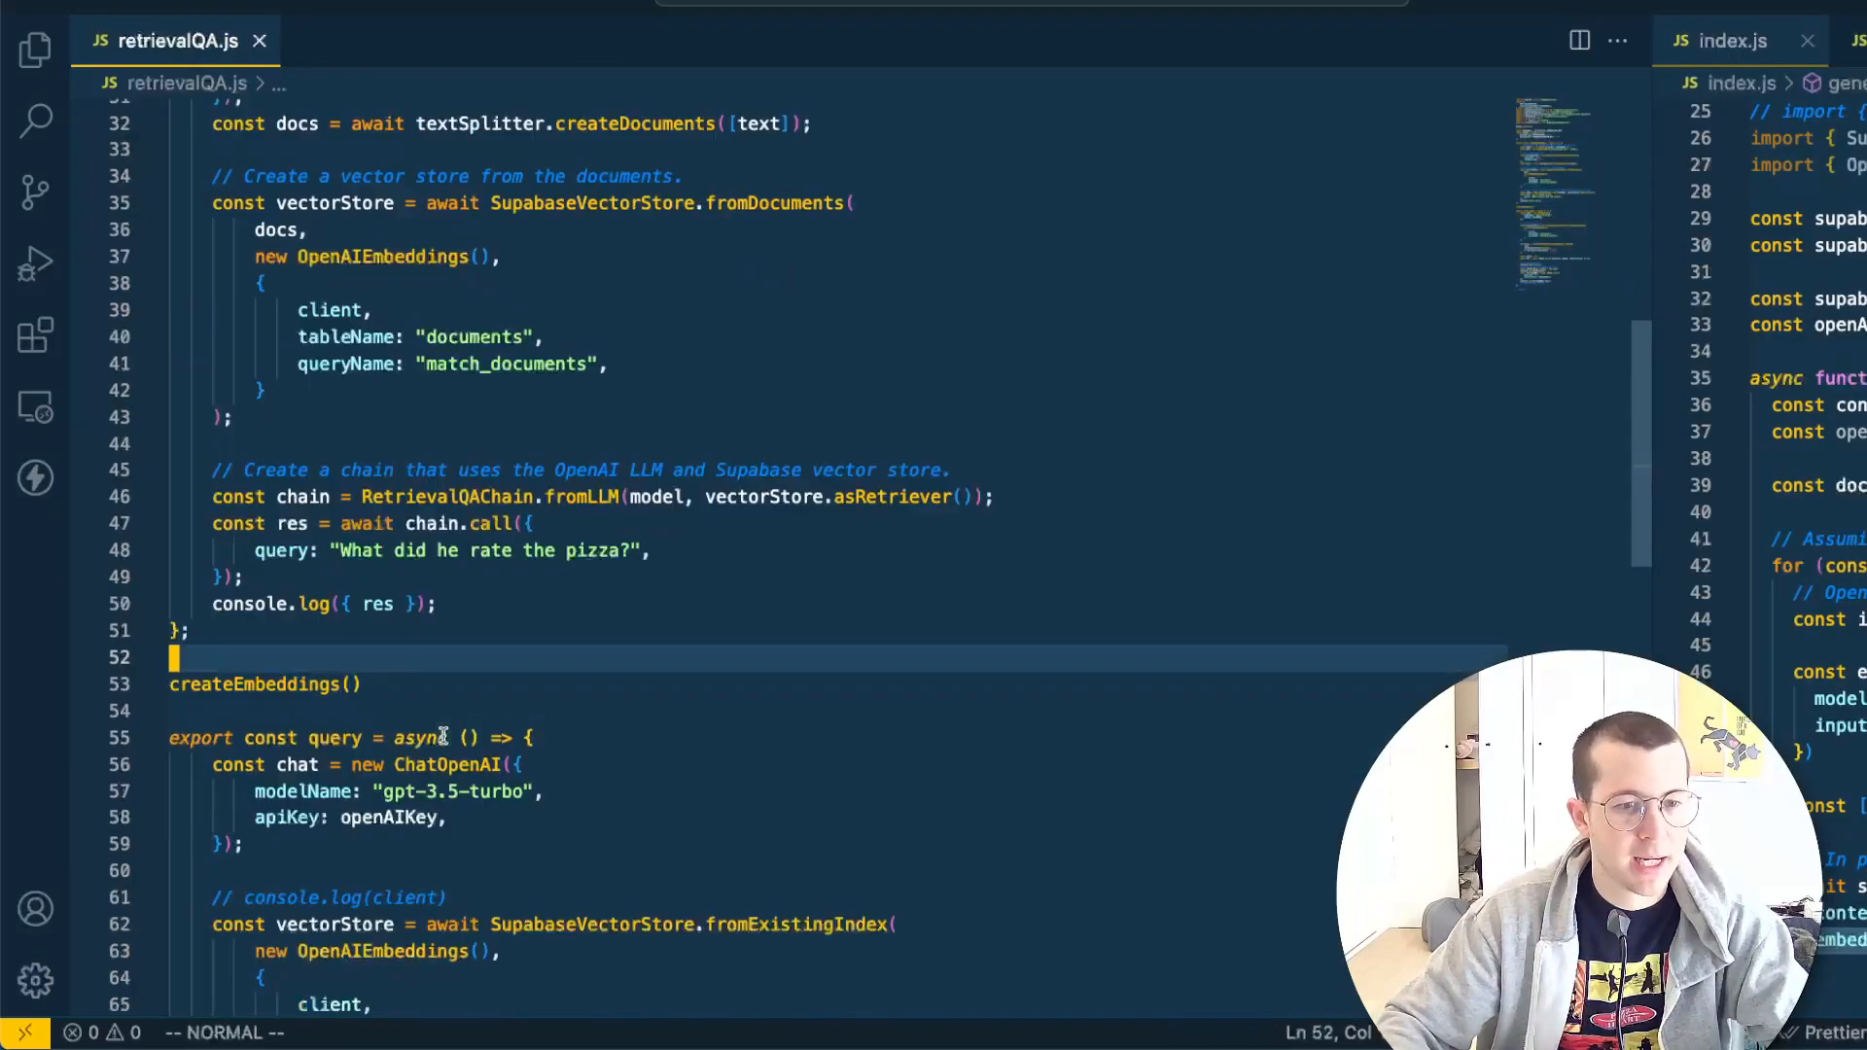
scroll("down", 3)
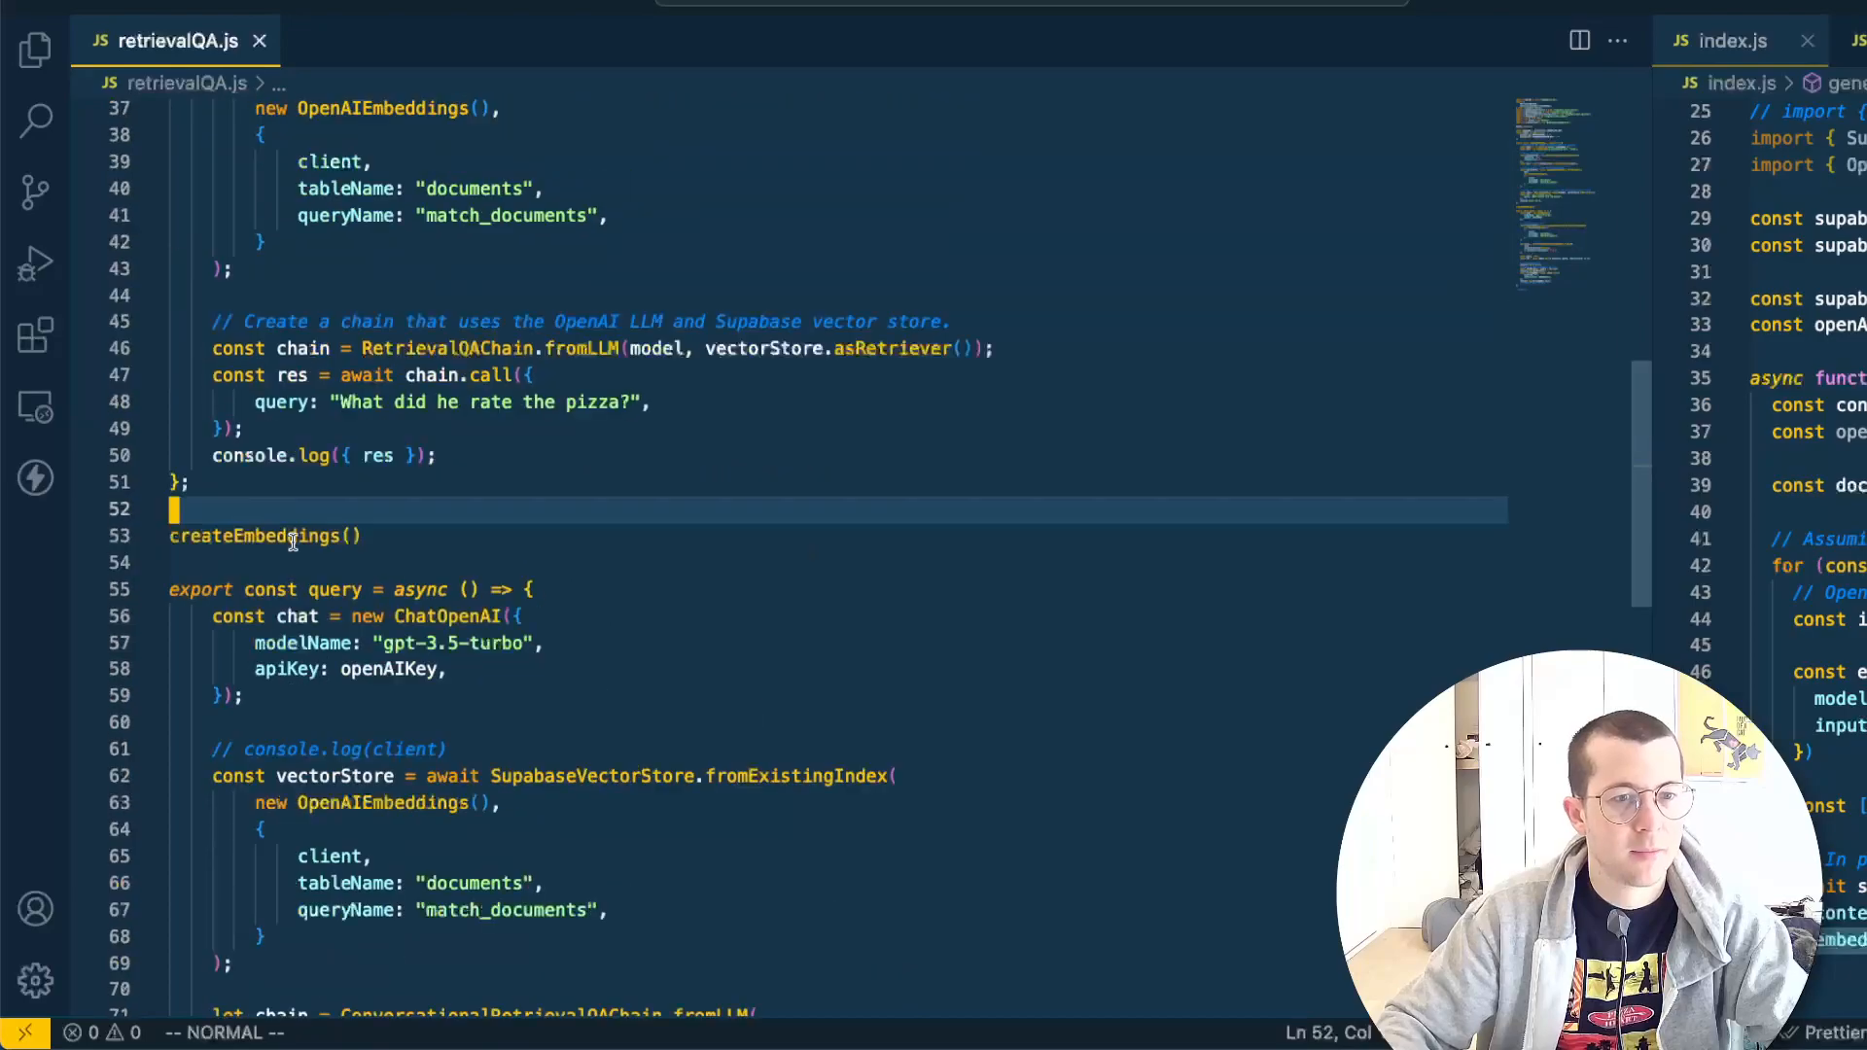
scroll("up", 3)
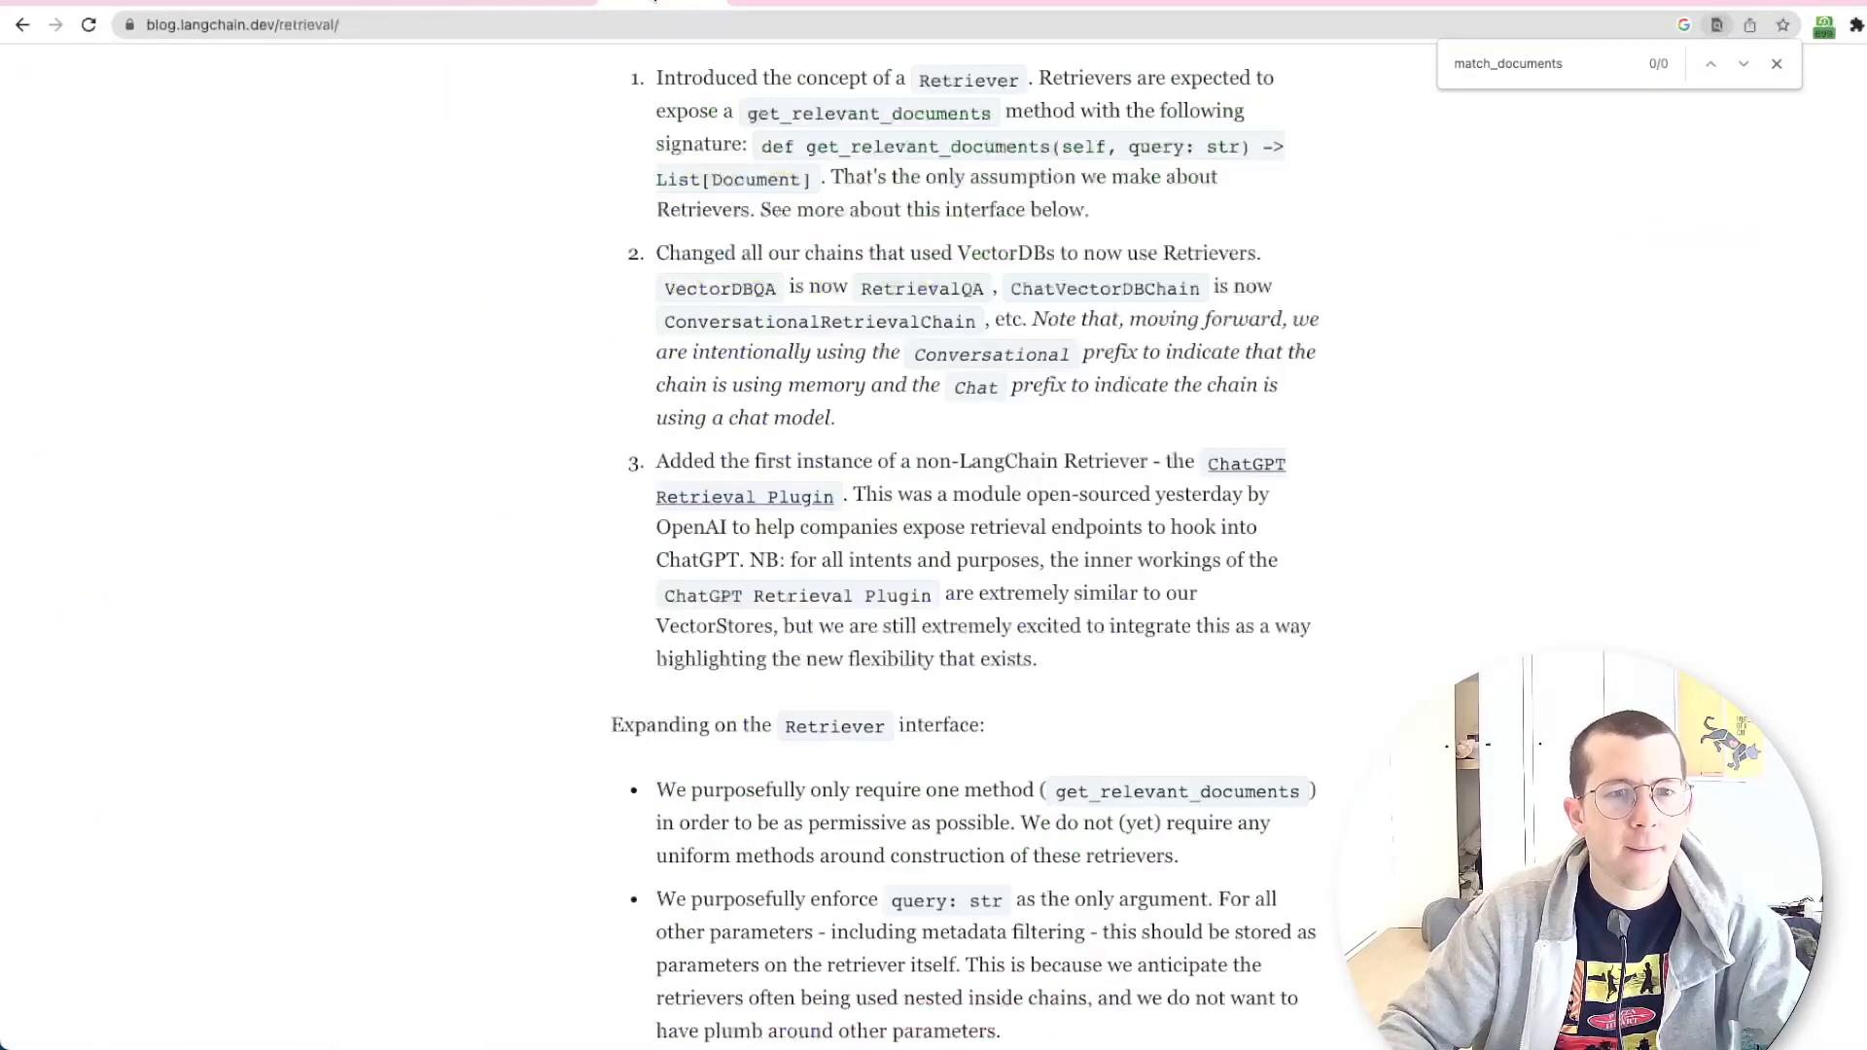
Scroll the LangChain retrieval blog post to its typical-retrieval-step diagram
scroll("up", 3)
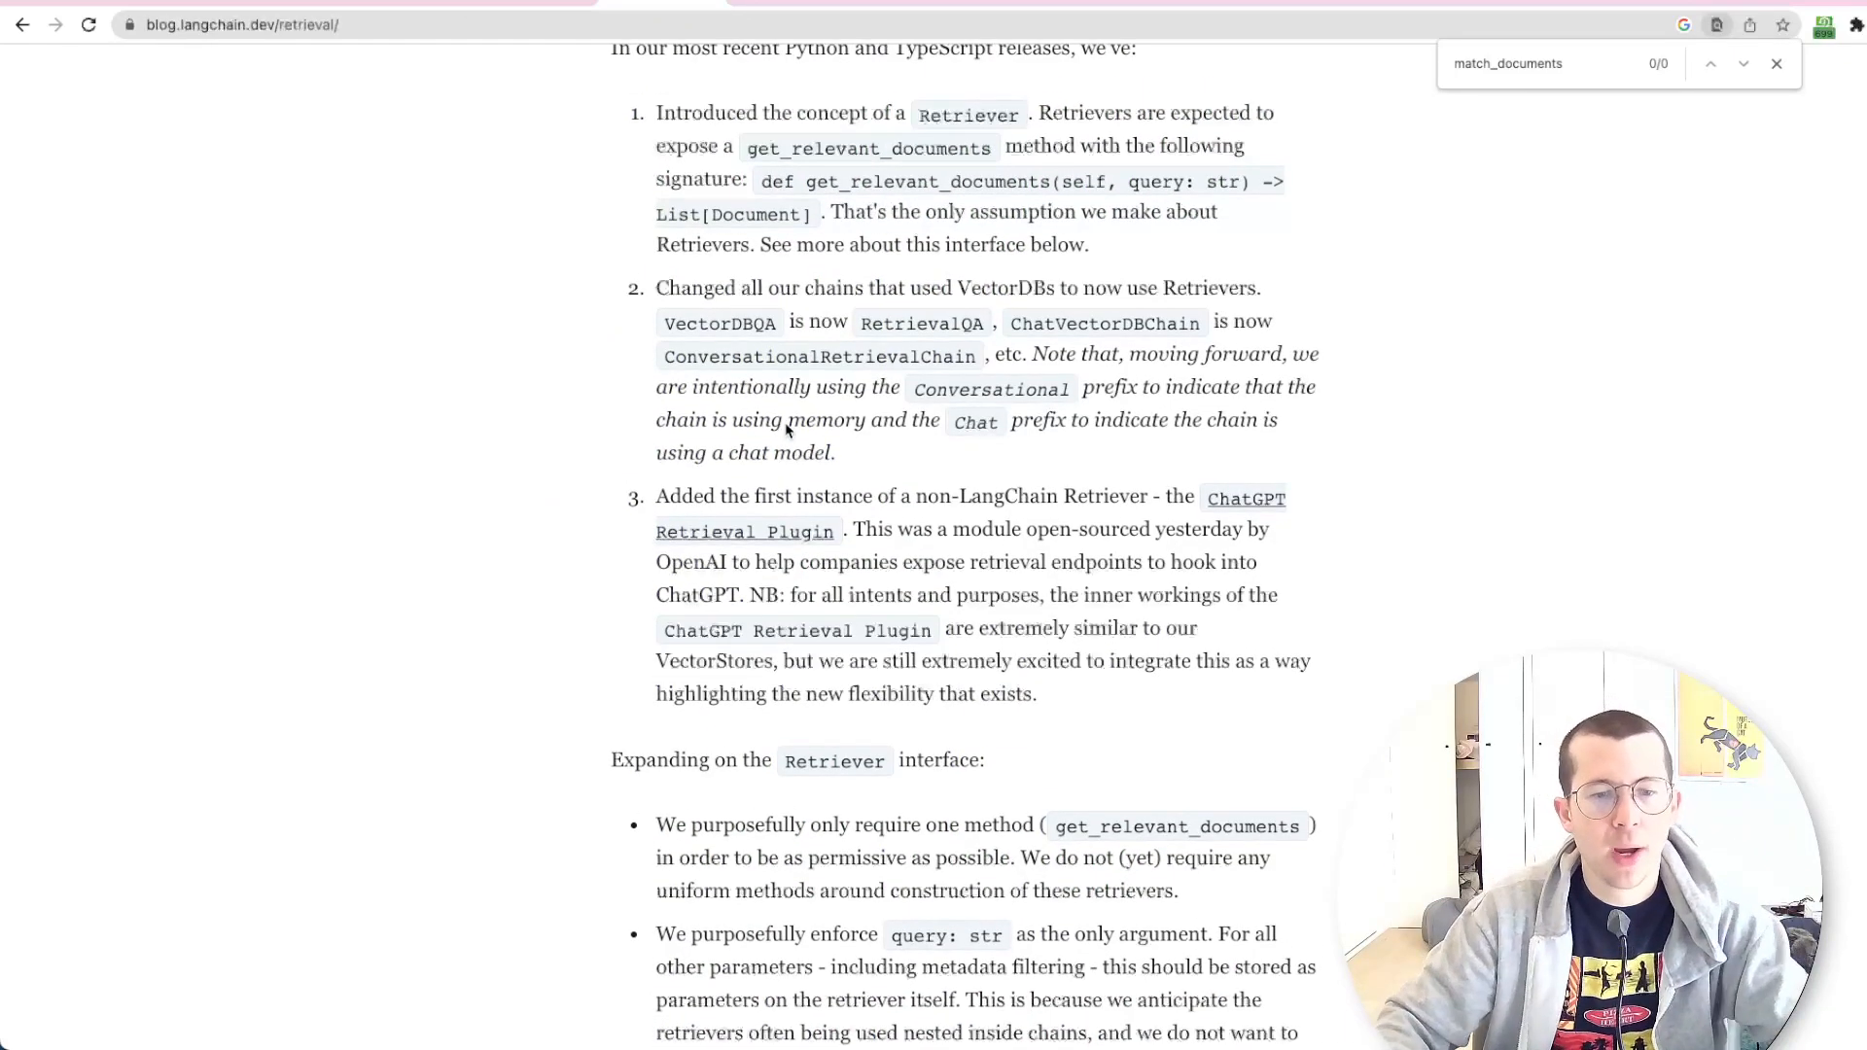
scroll("up", 3)
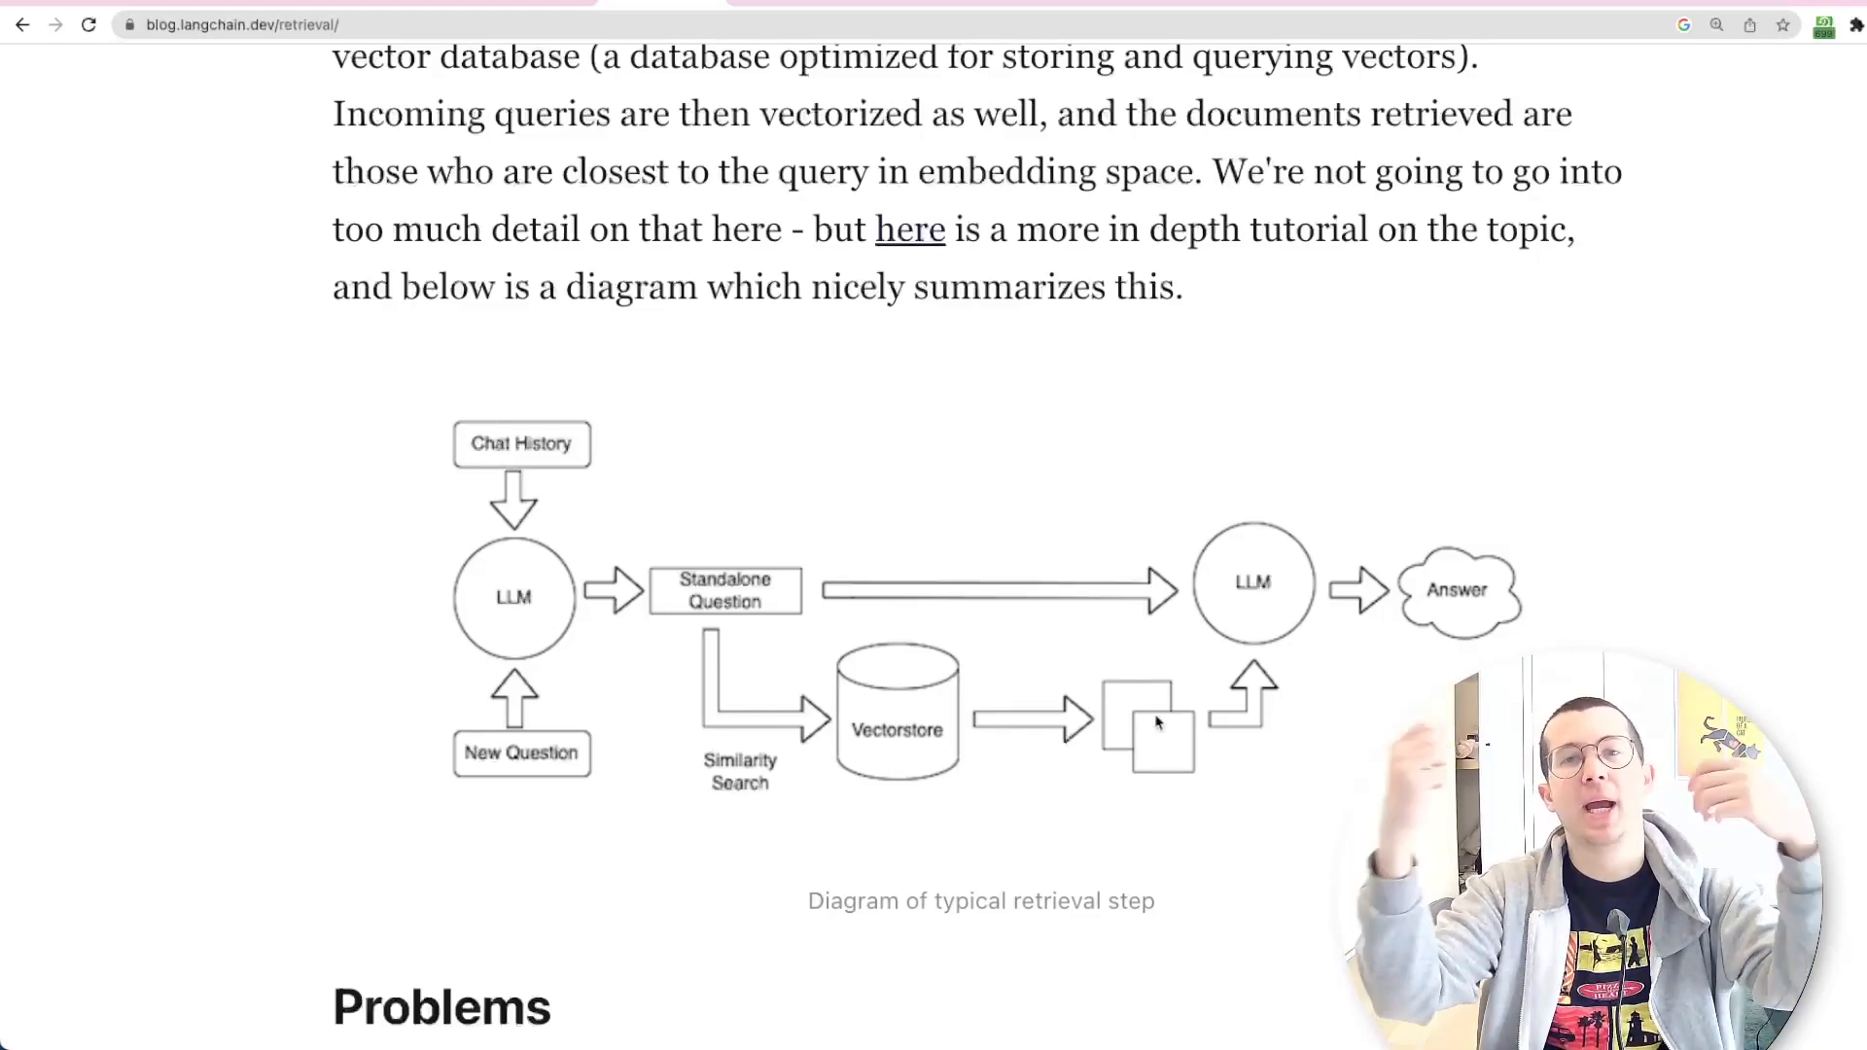
mouse_move(1251, 599)
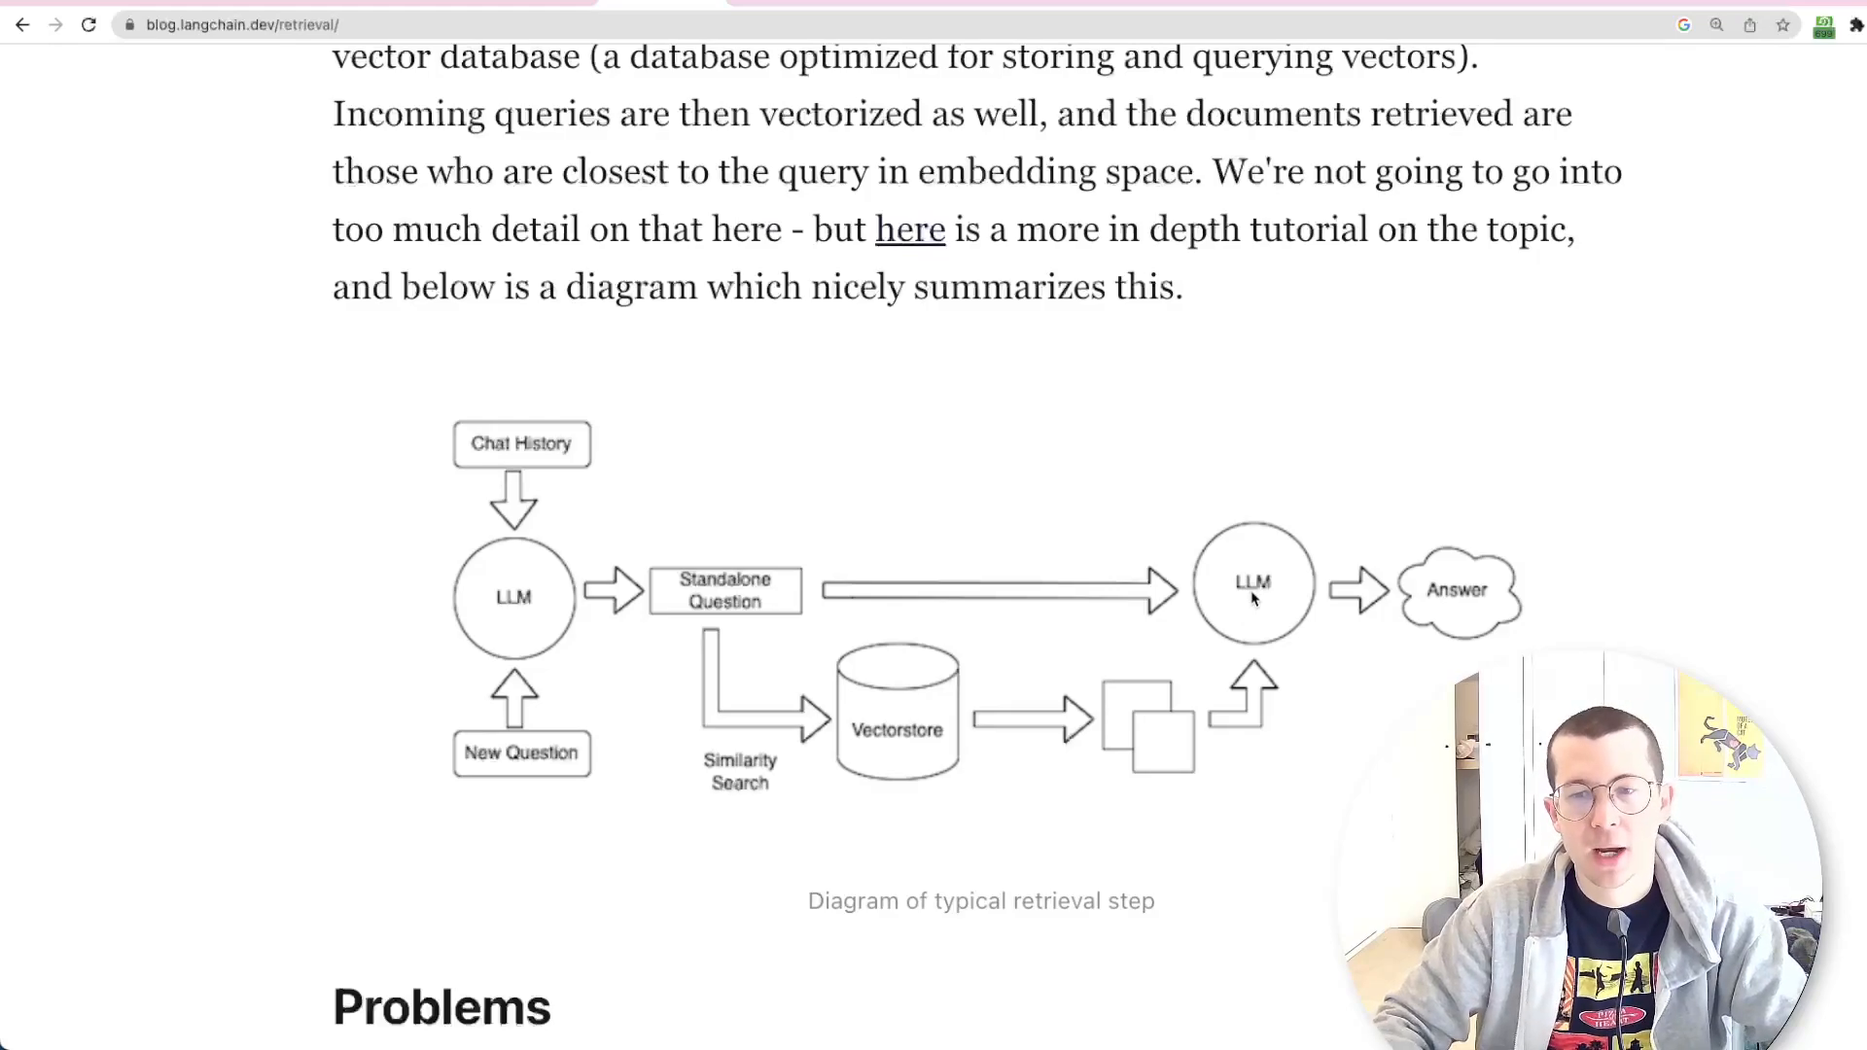
mouse_move(1350, 591)
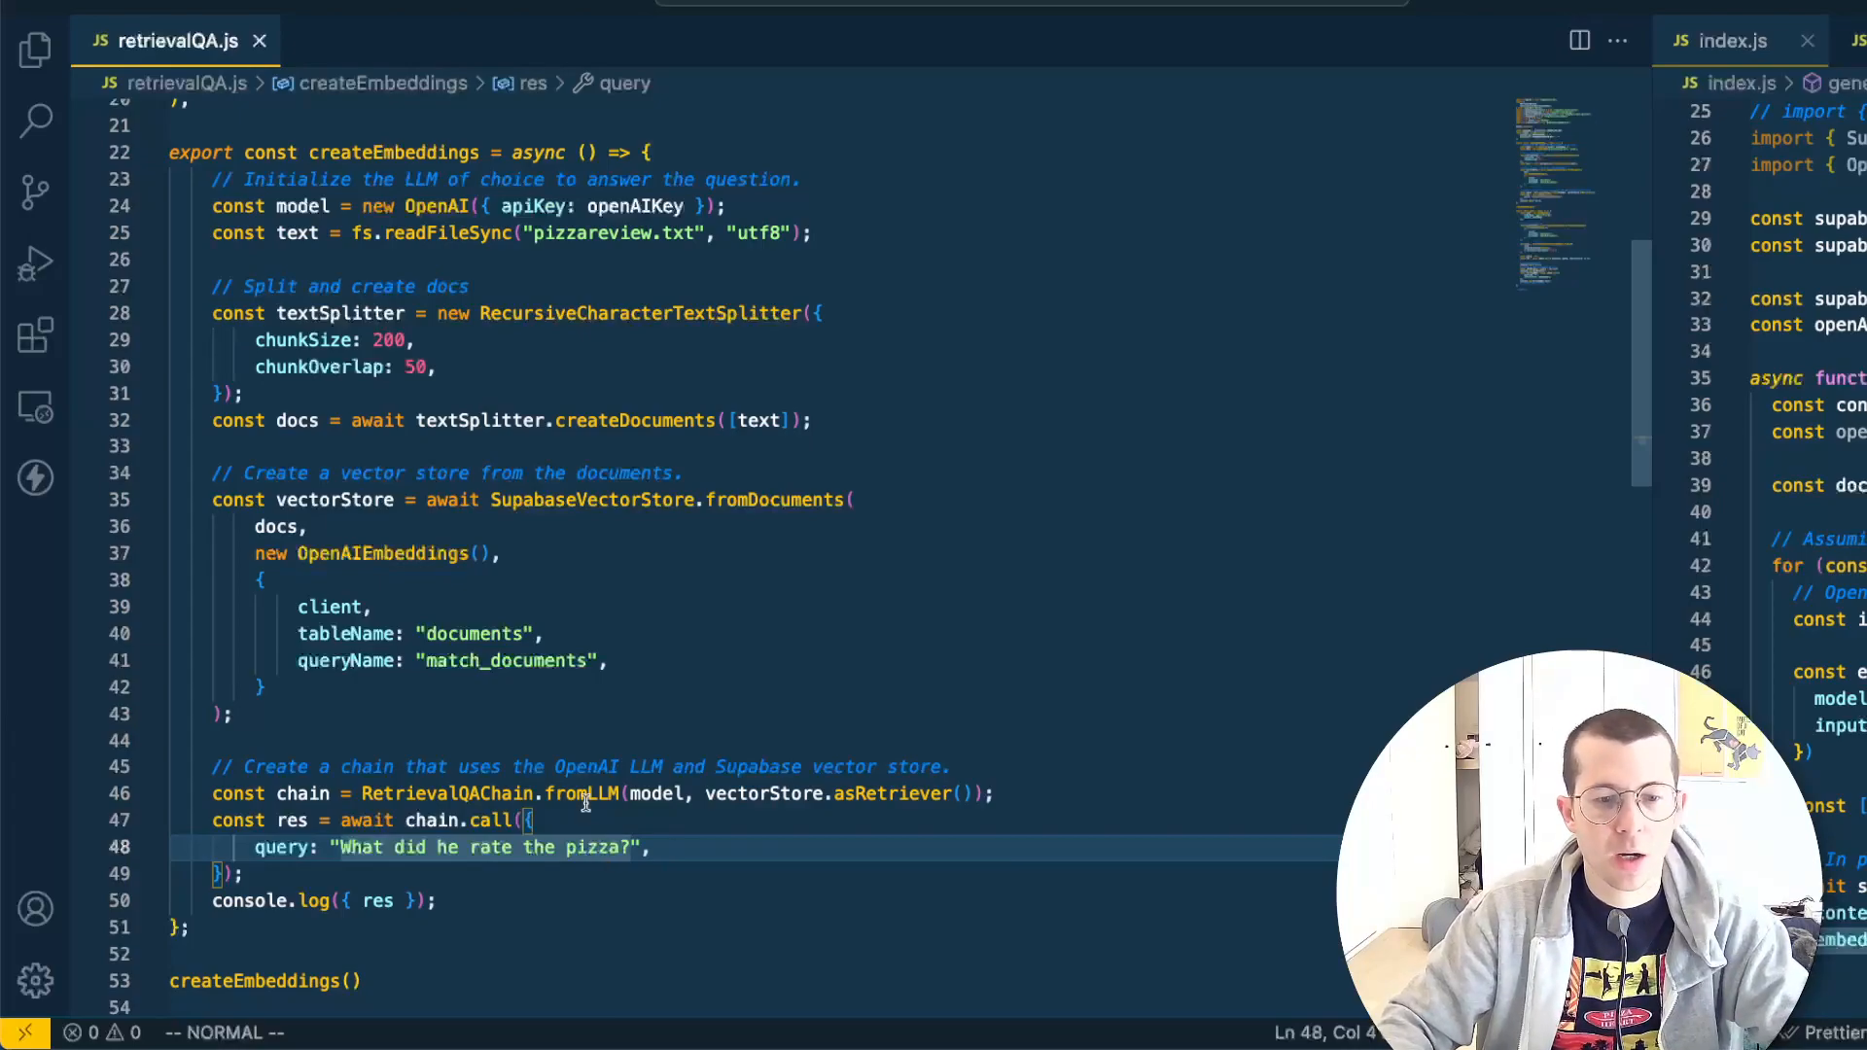
mouse_move(584, 597)
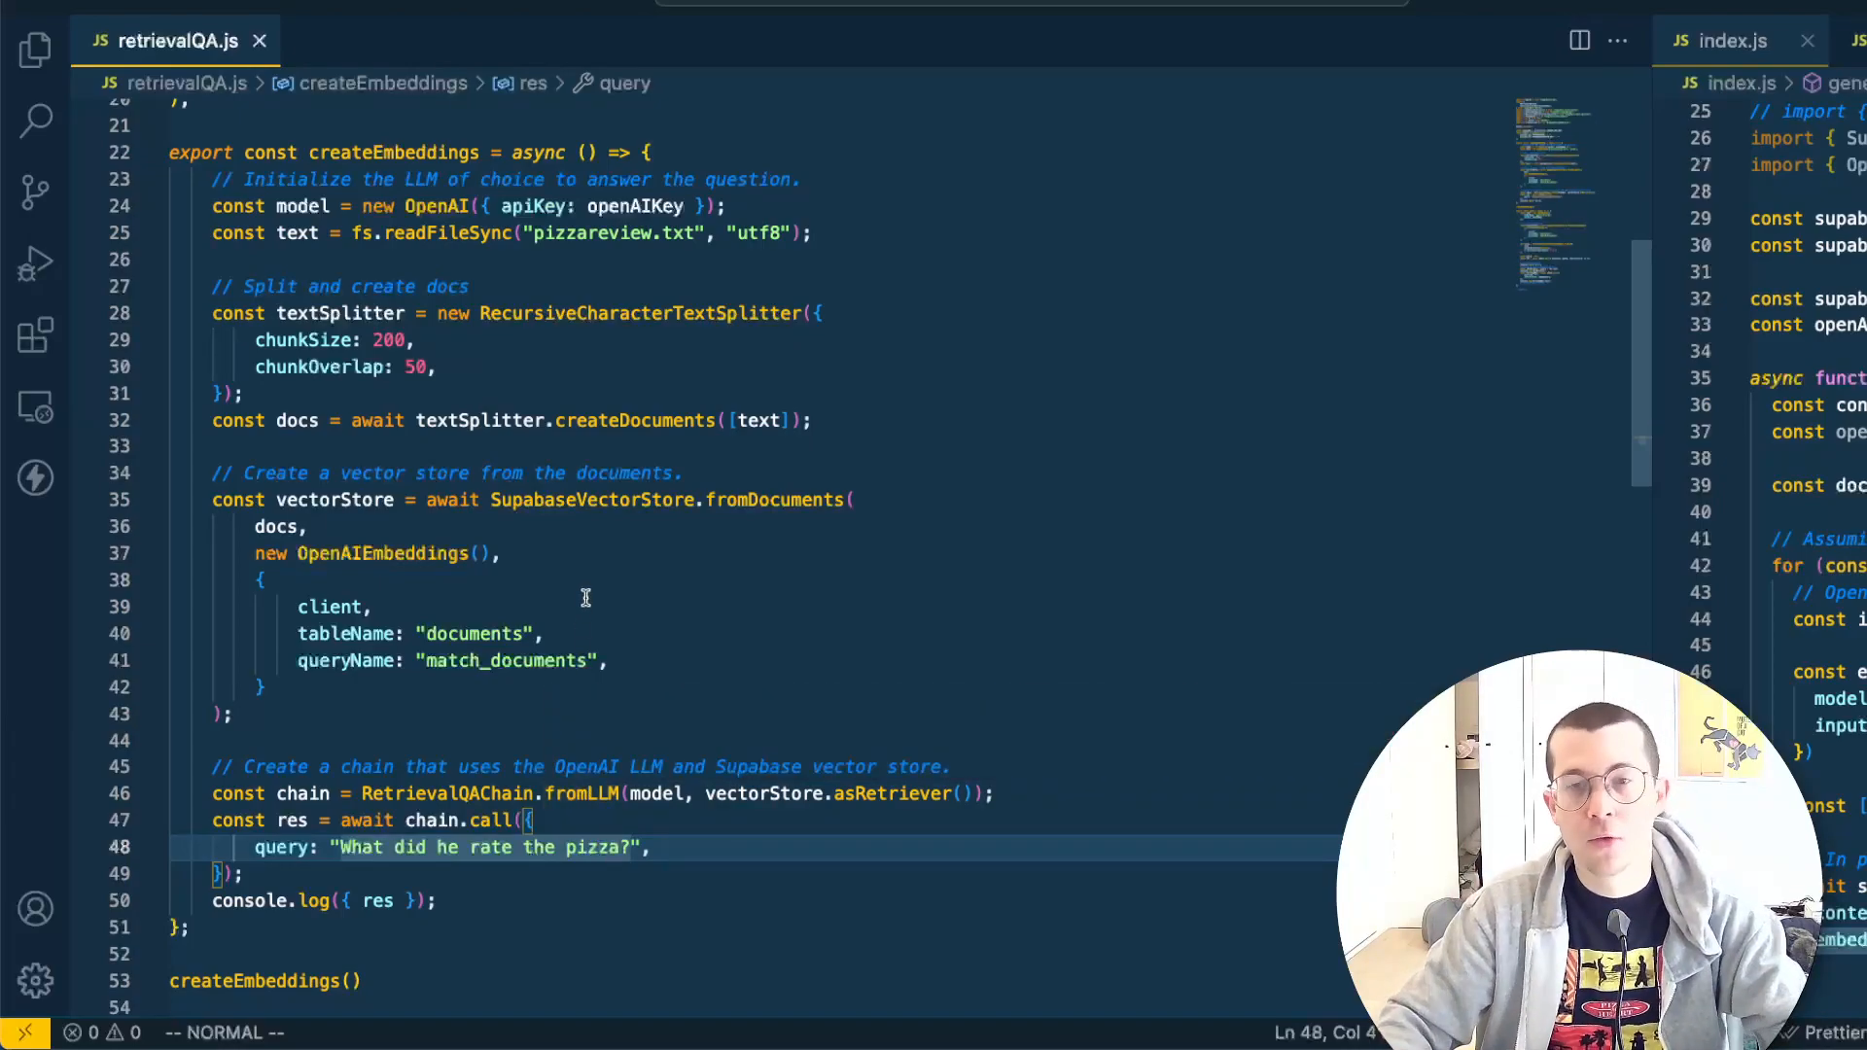
Scroll retrievalQA.js to the createEmbeddings function
scroll("down", 3)
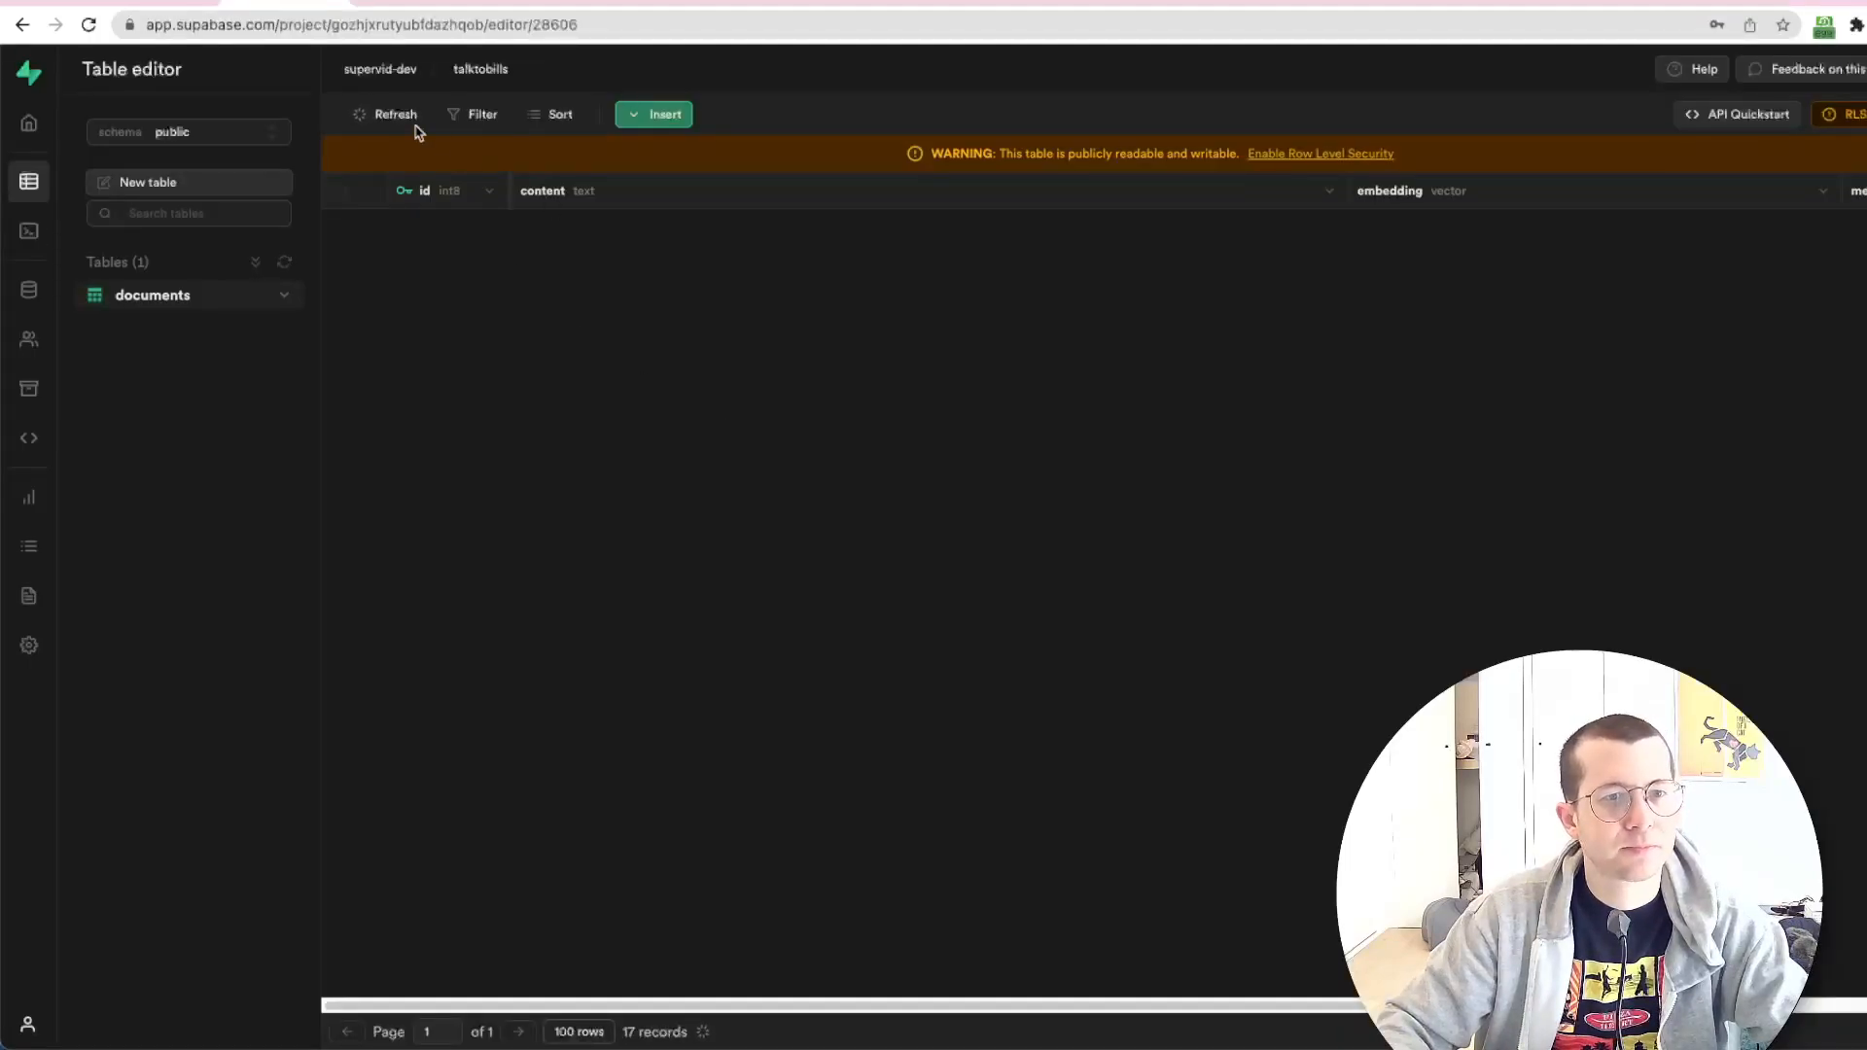
Refresh the documents table to show all 17 rows and inspect two stored embedding vectors
left_click(395, 113)
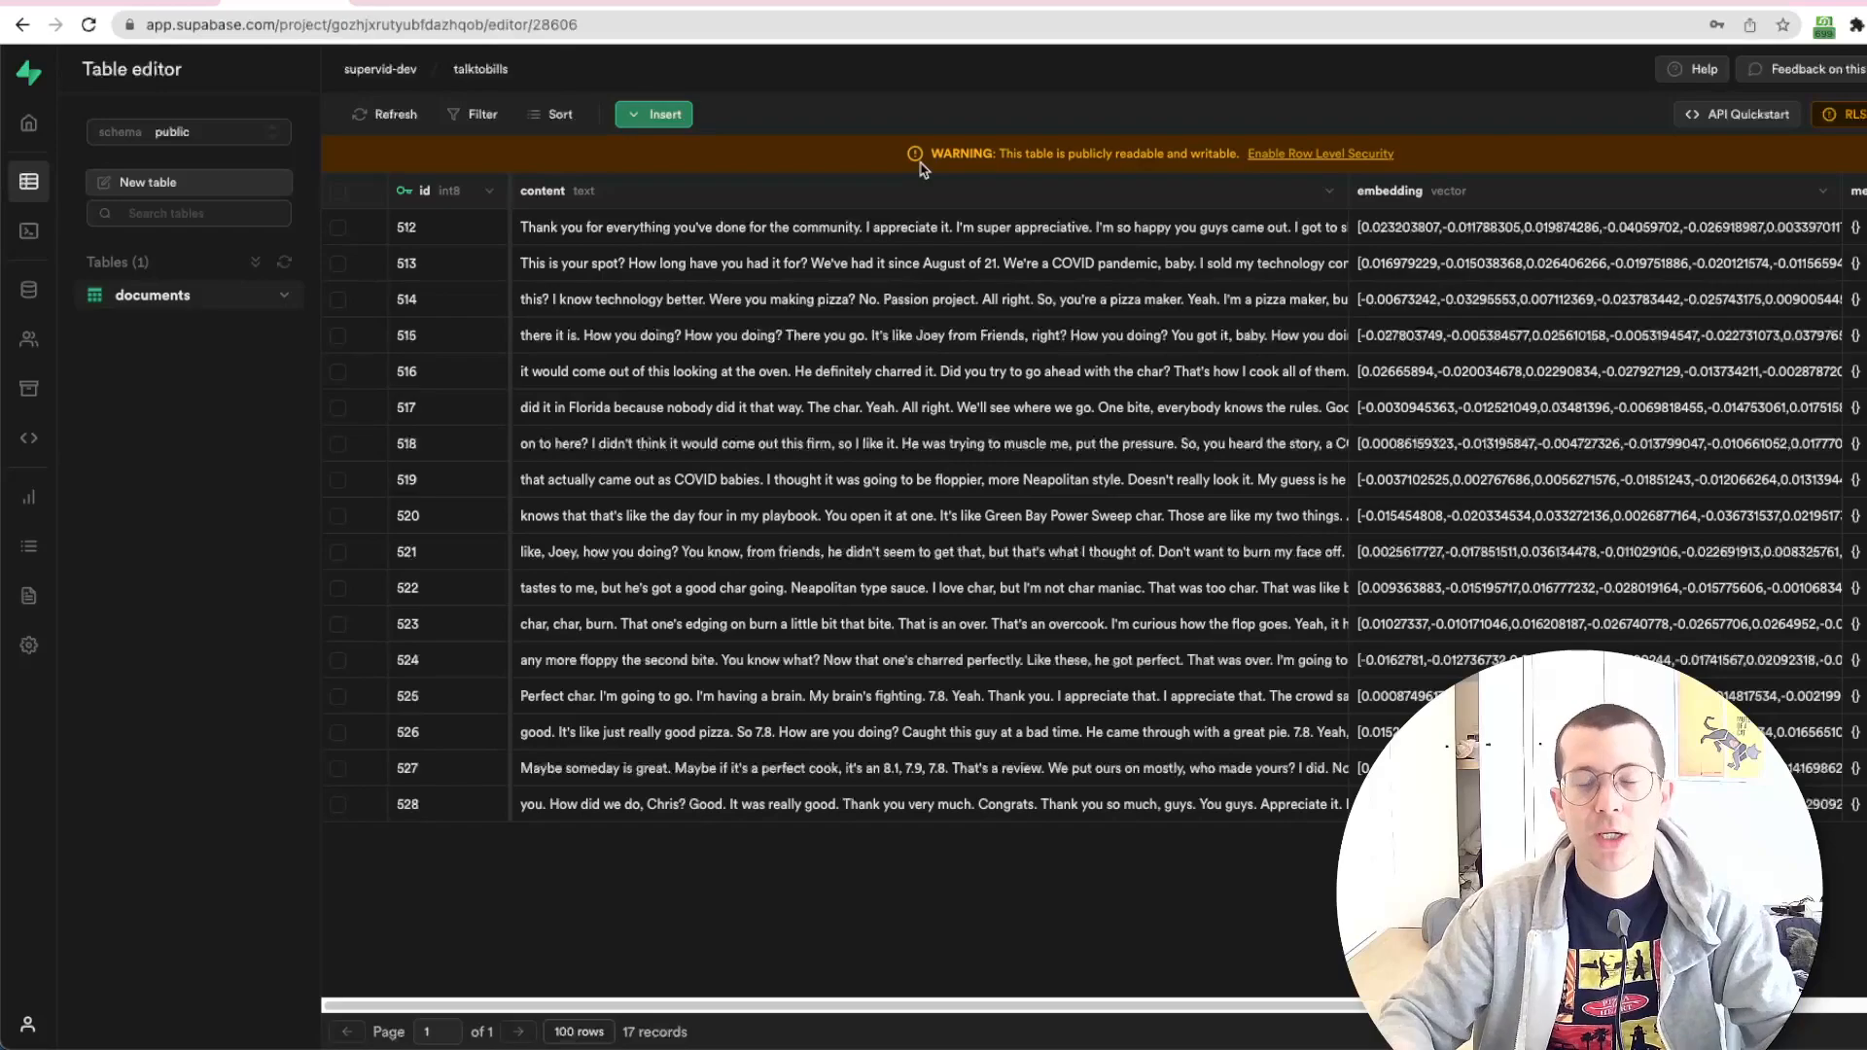
mouse_move(922, 161)
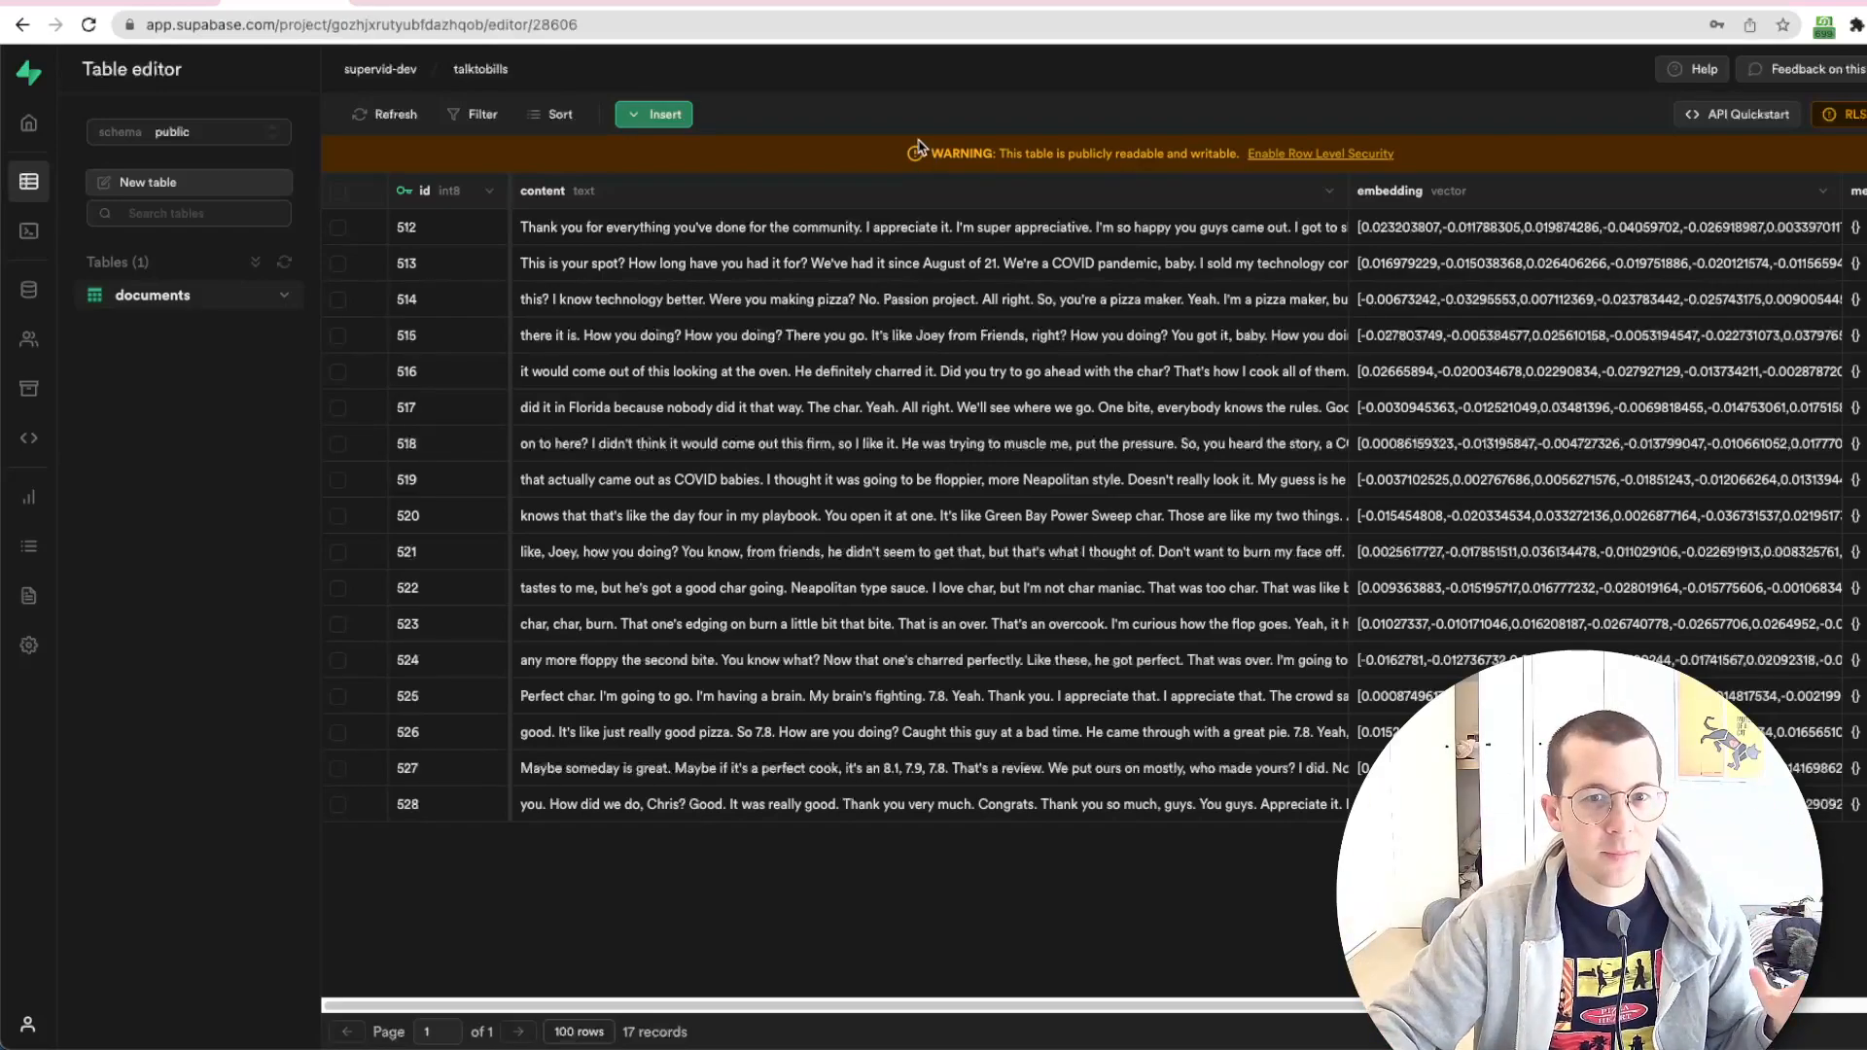
mouse_move(899, 107)
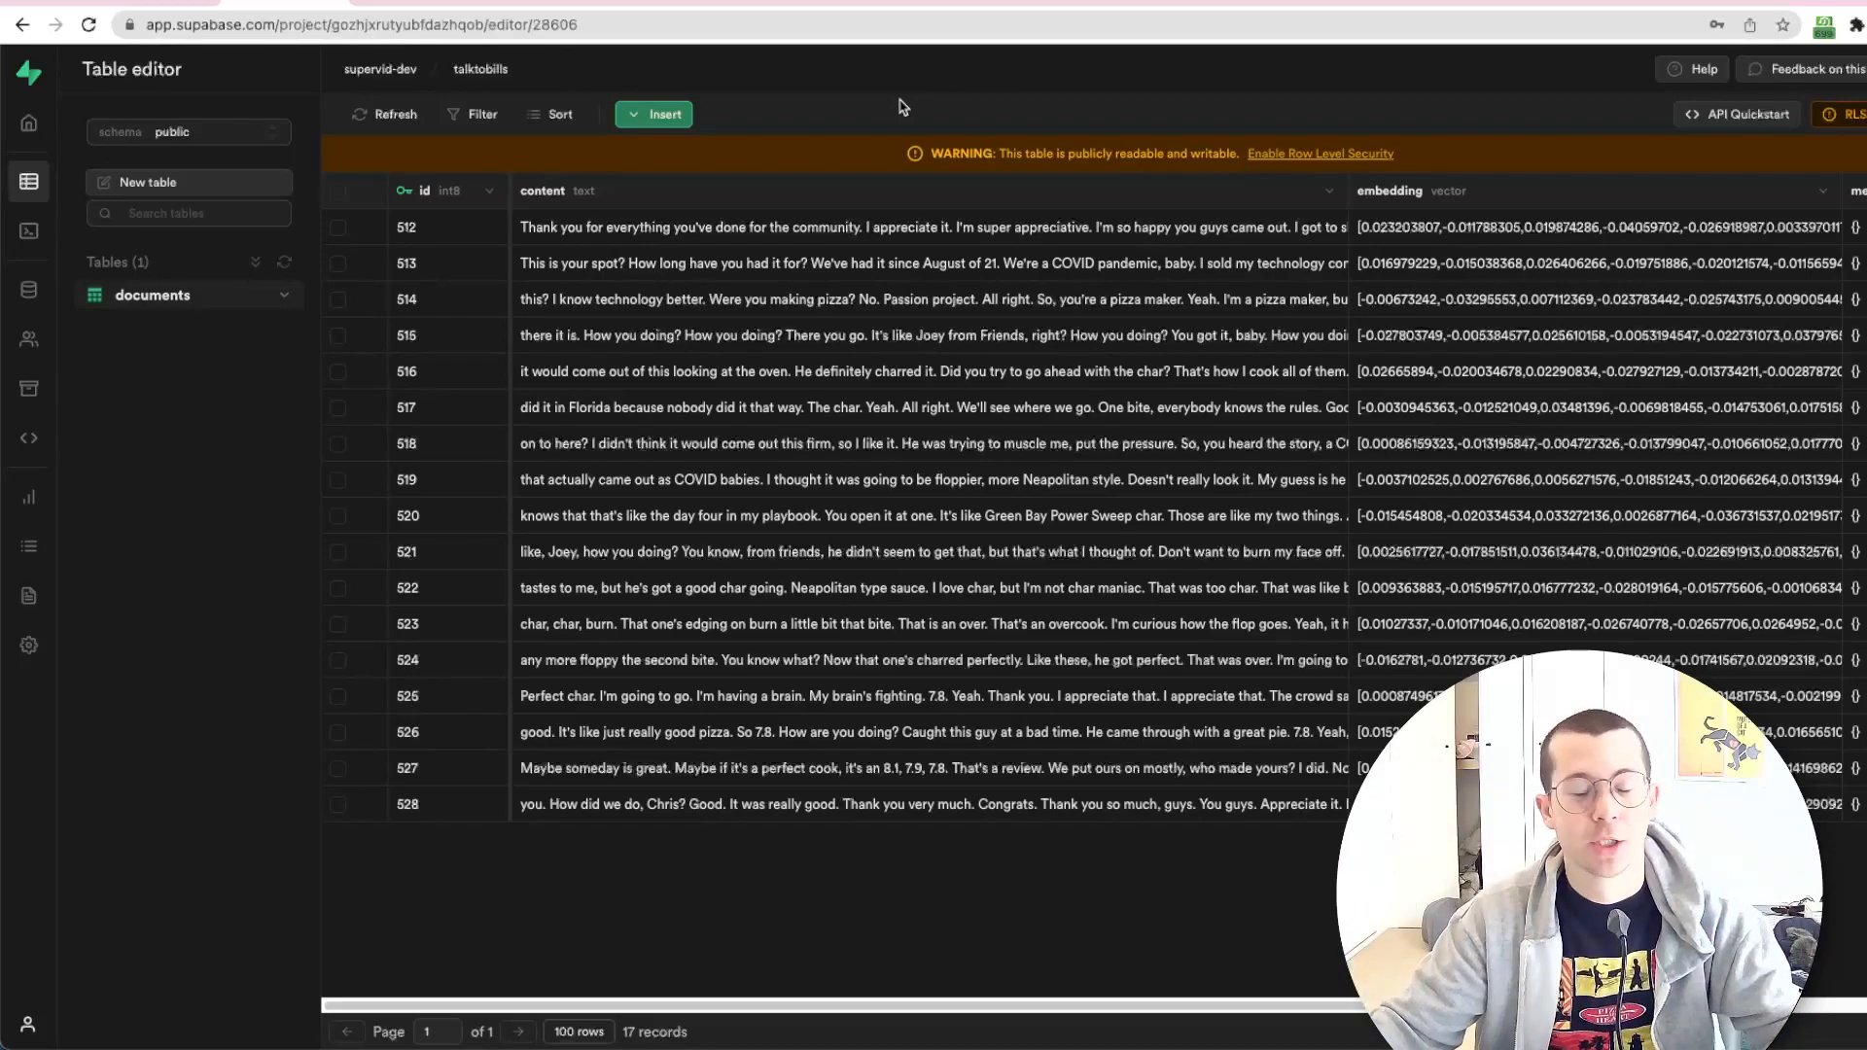
mouse_move(903, 453)
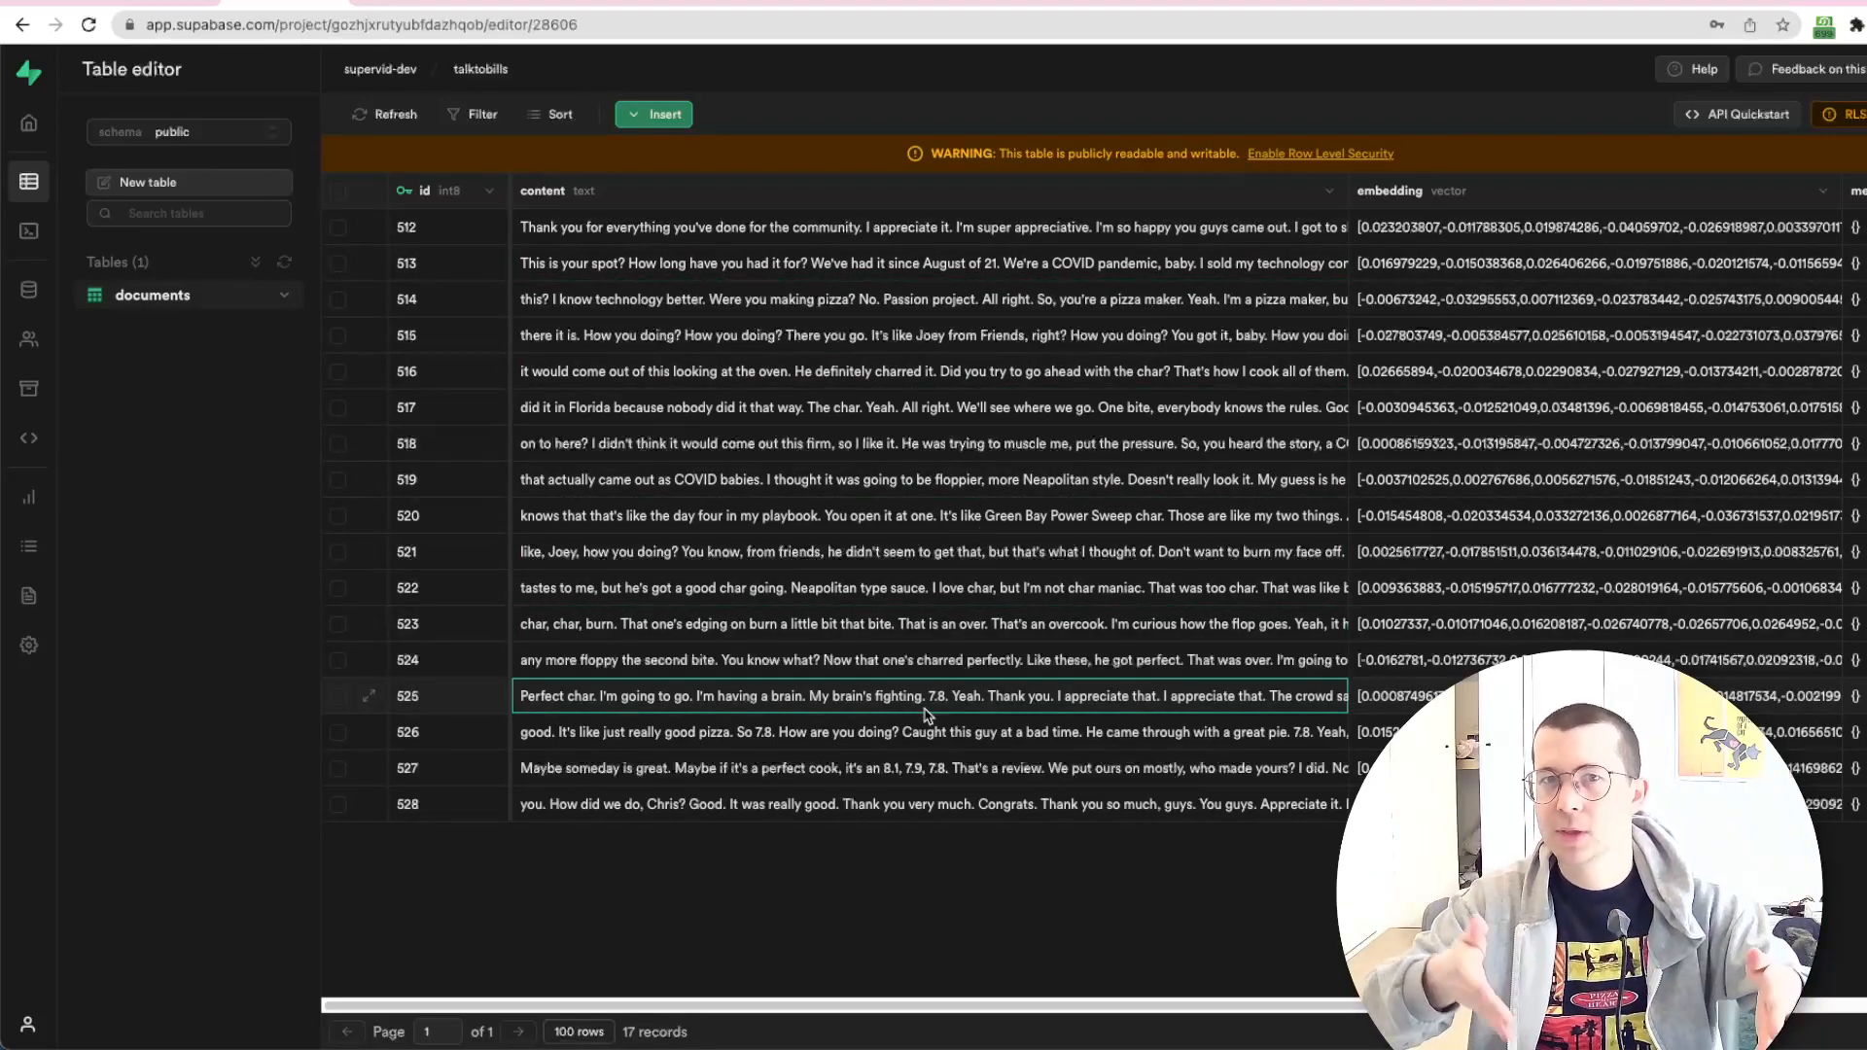
left_click(1595, 227)
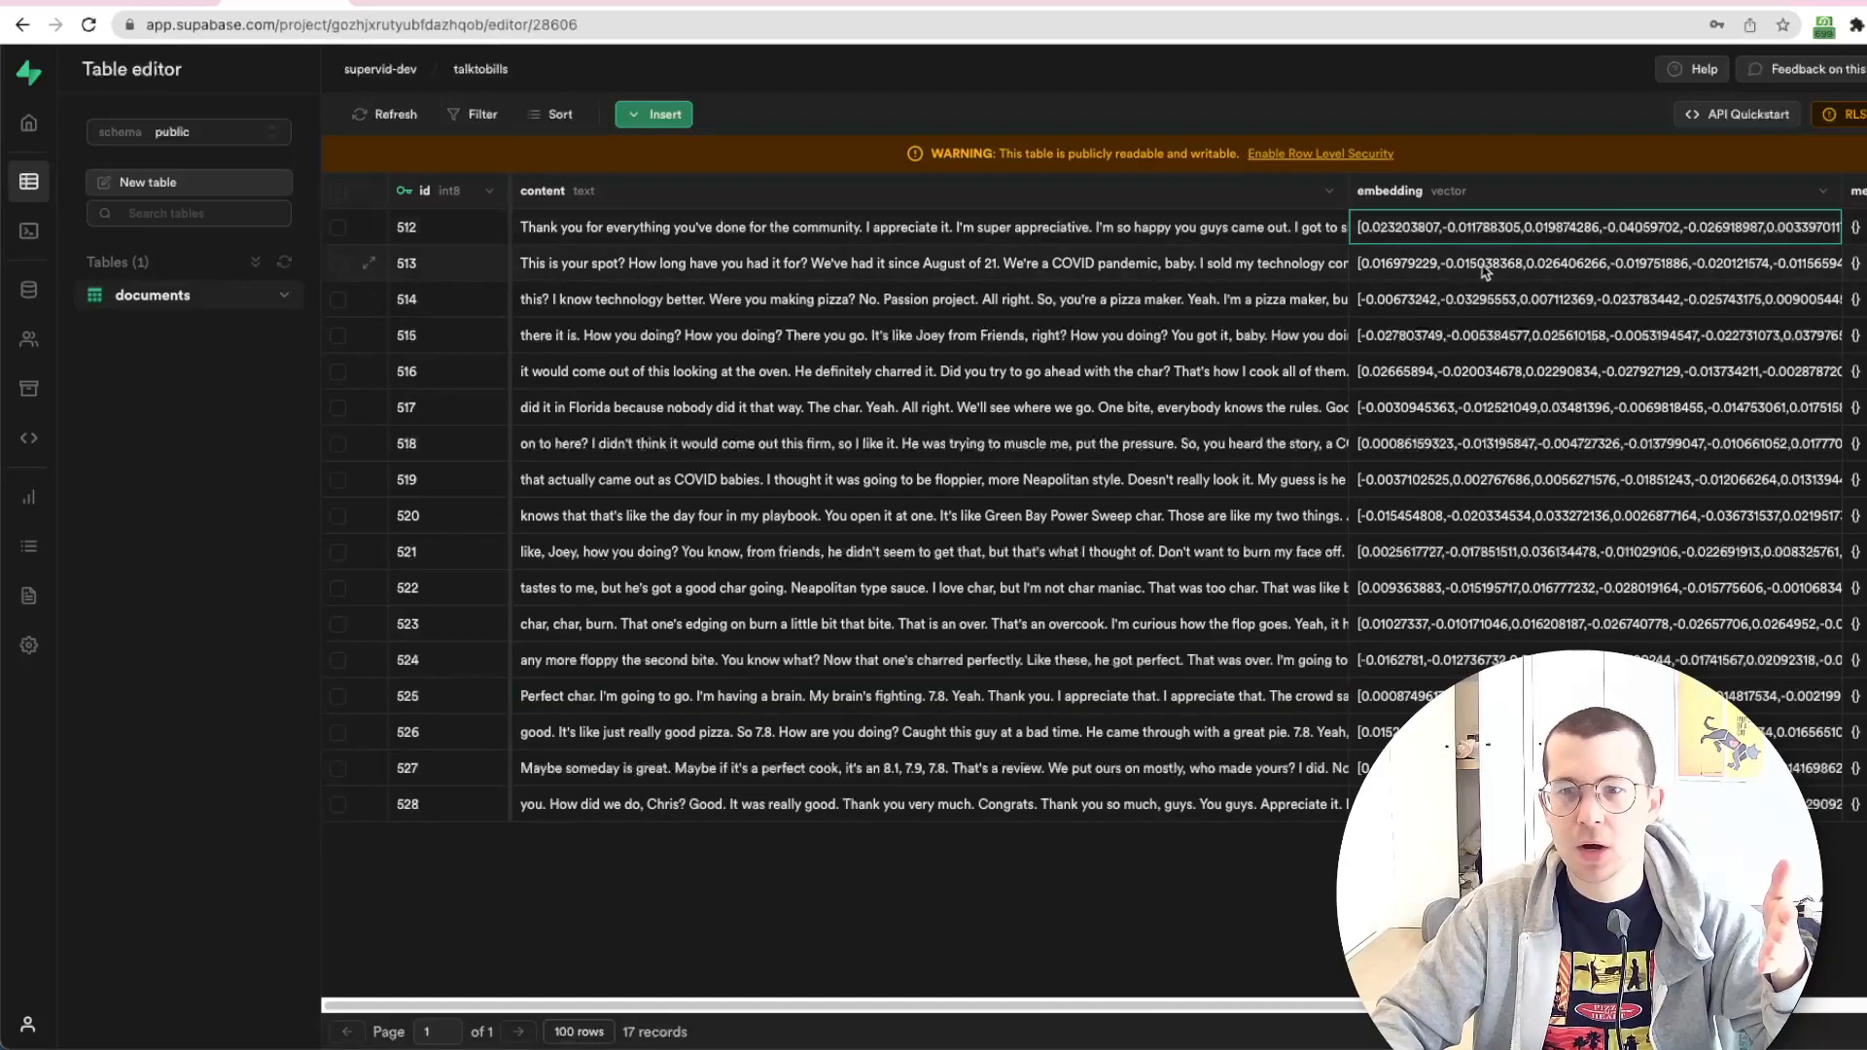
left_click(1594, 370)
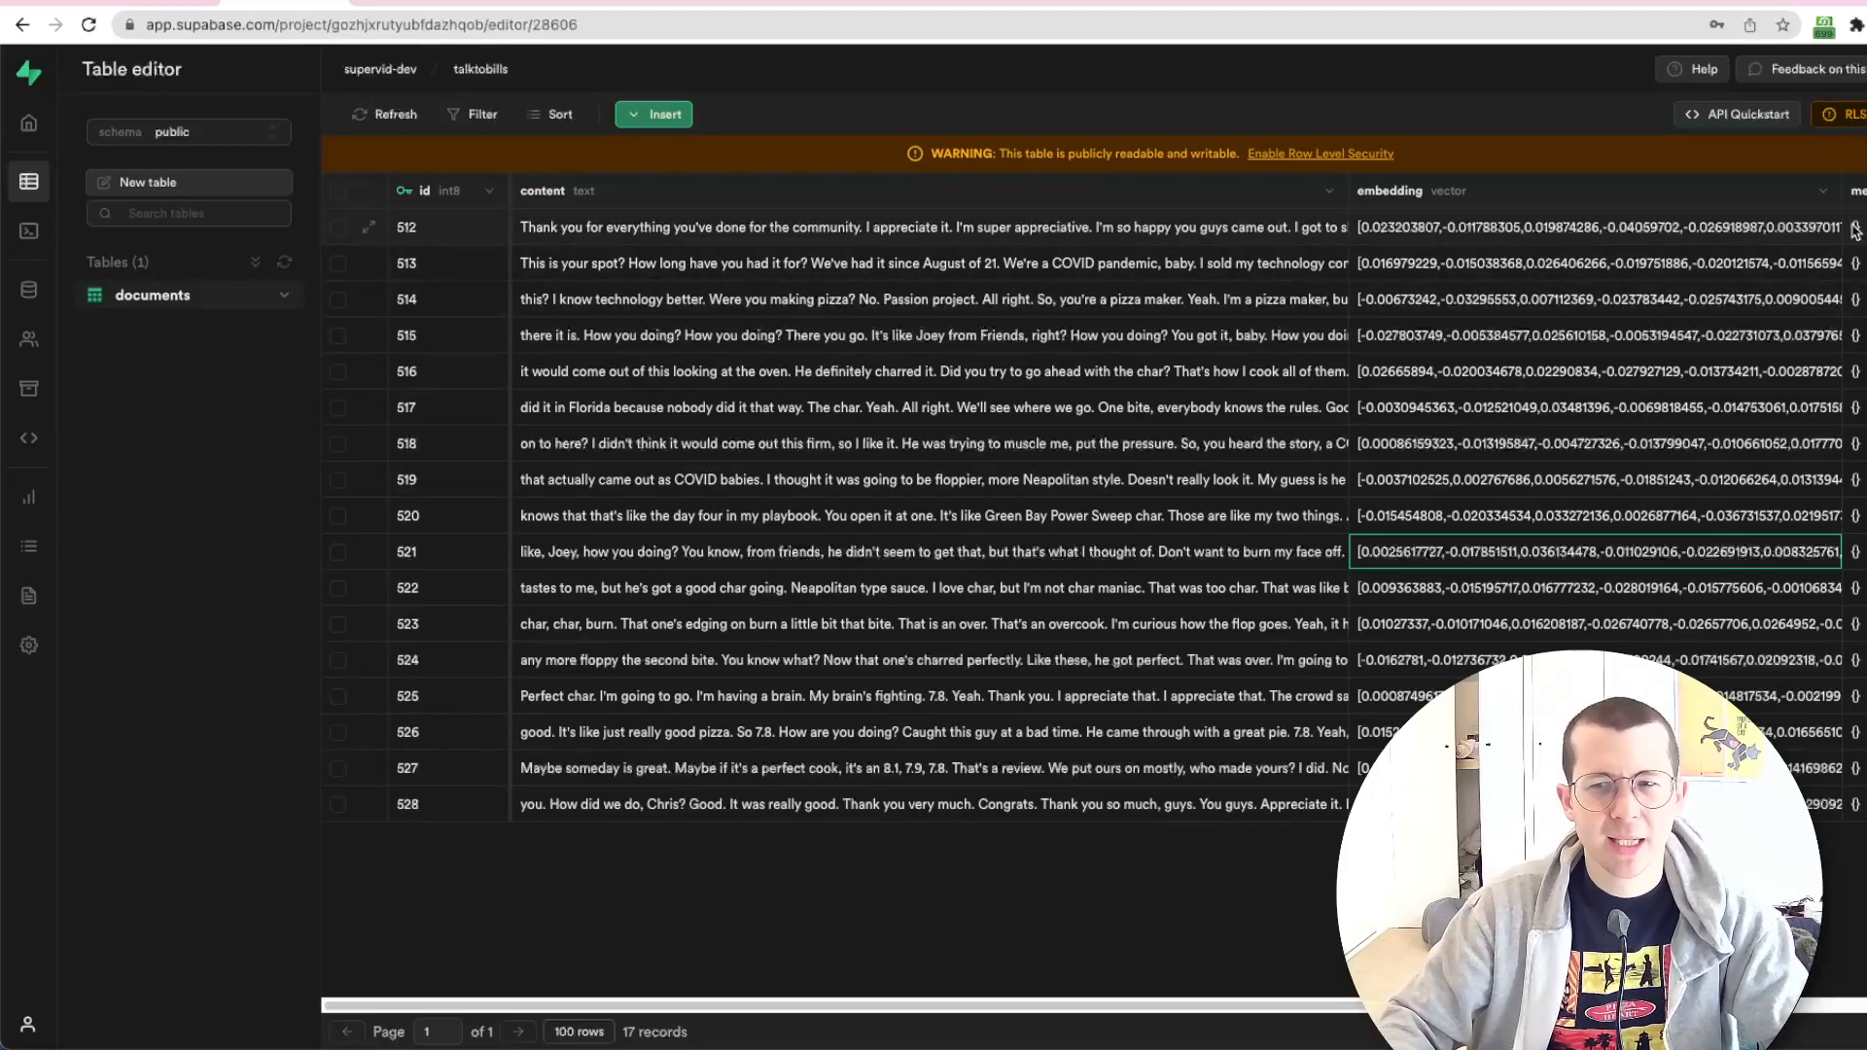
mouse_move(1605, 315)
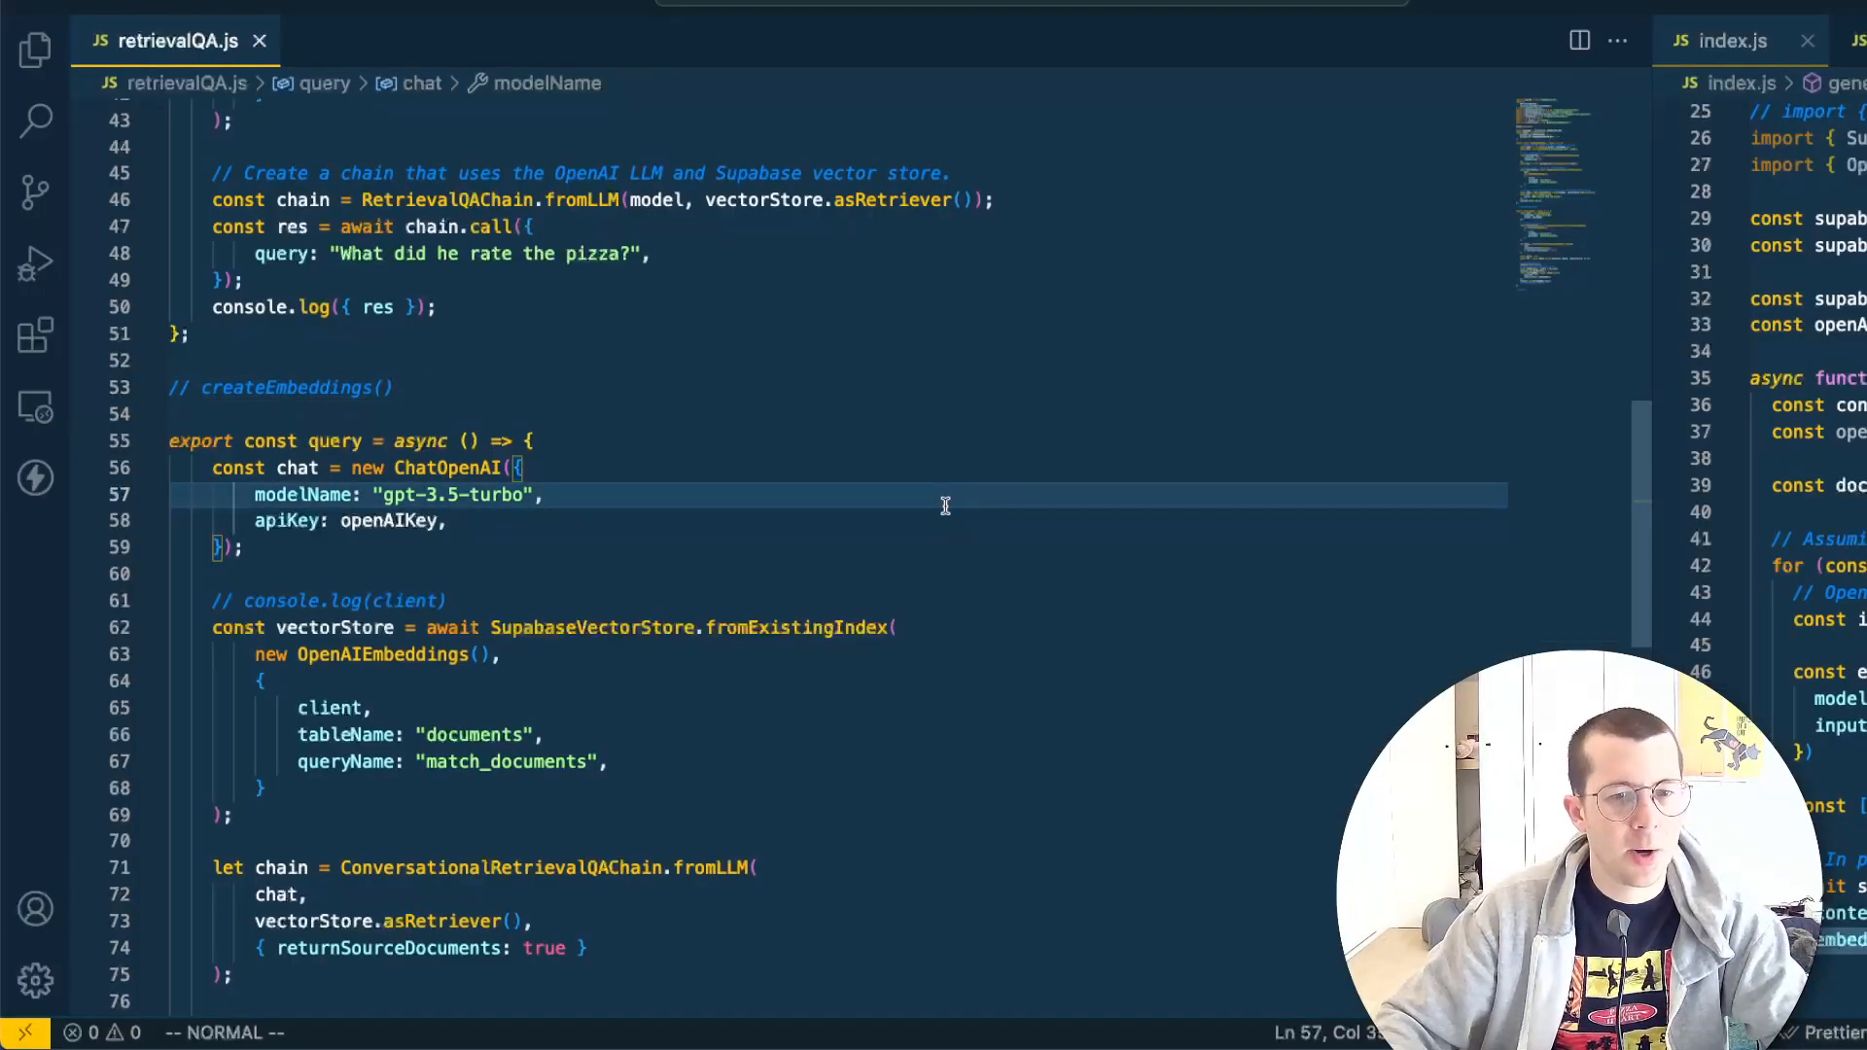
scroll("down", 3)
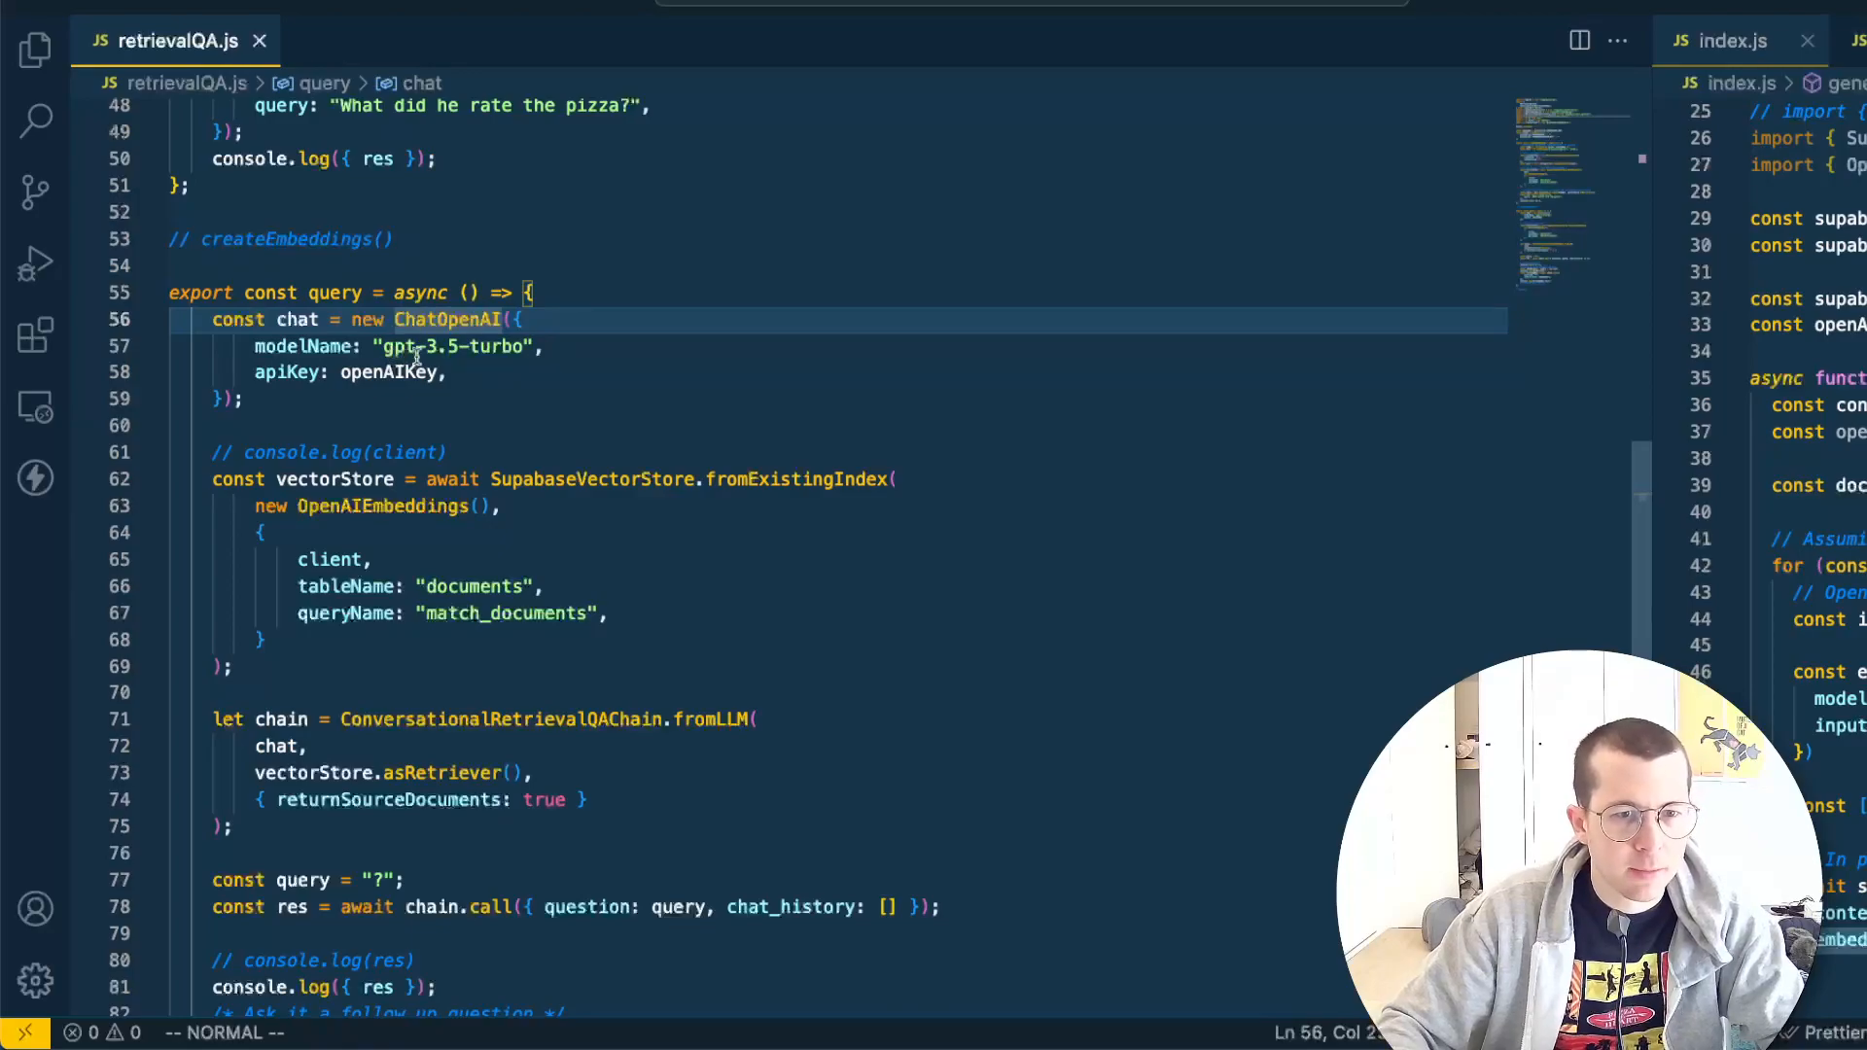
double_click(382, 373)
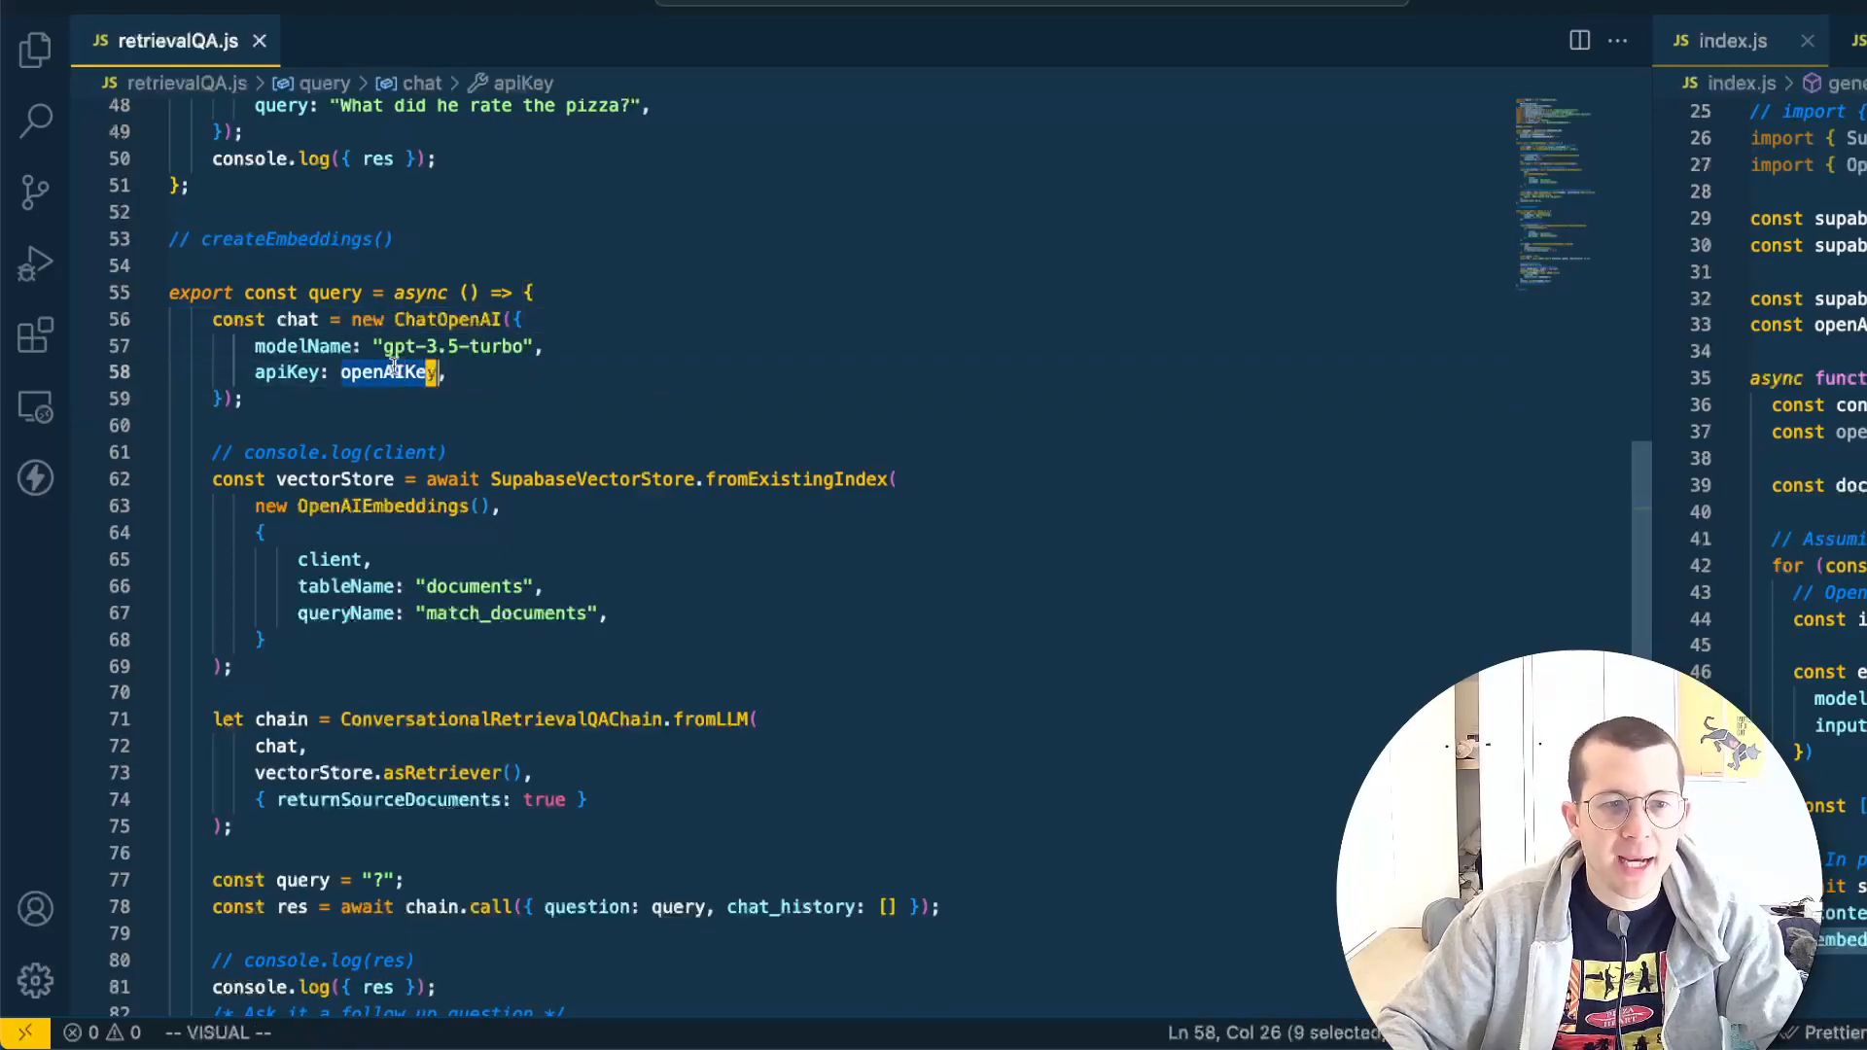
scroll("down", 3)
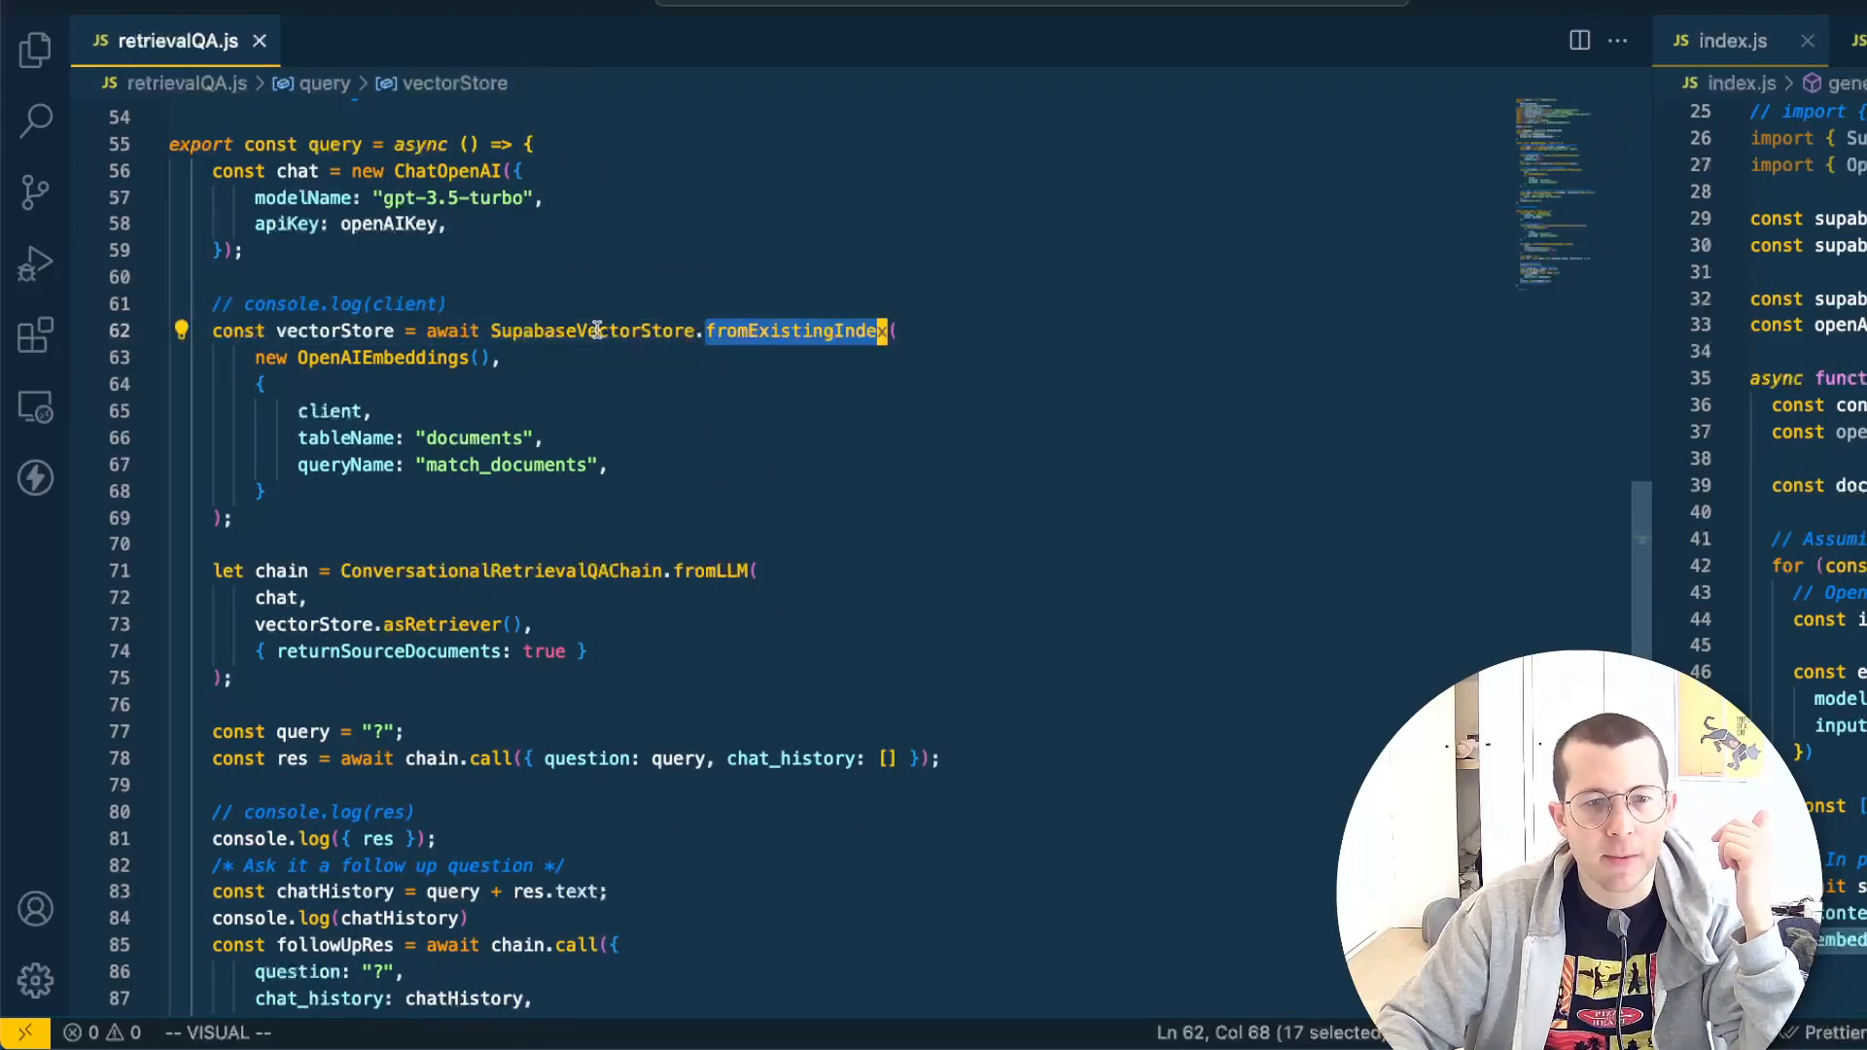
key("Escape")
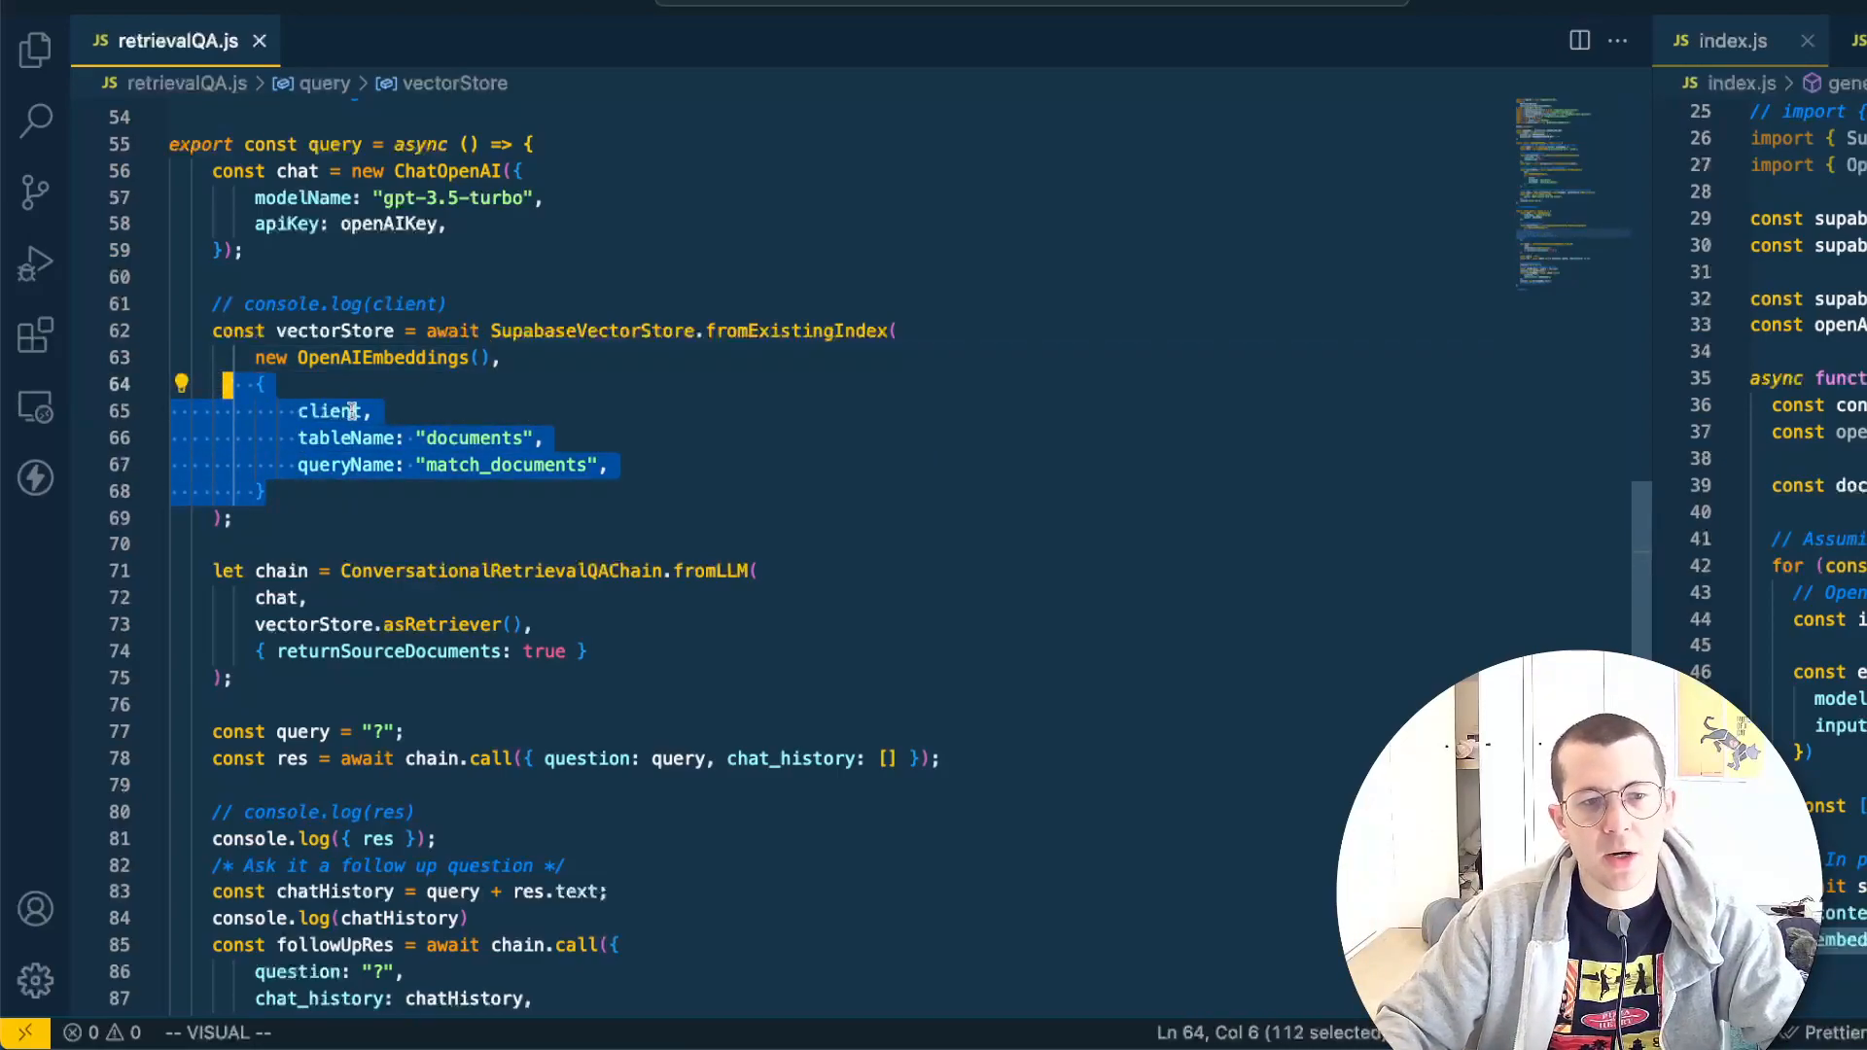
left_click(474, 437)
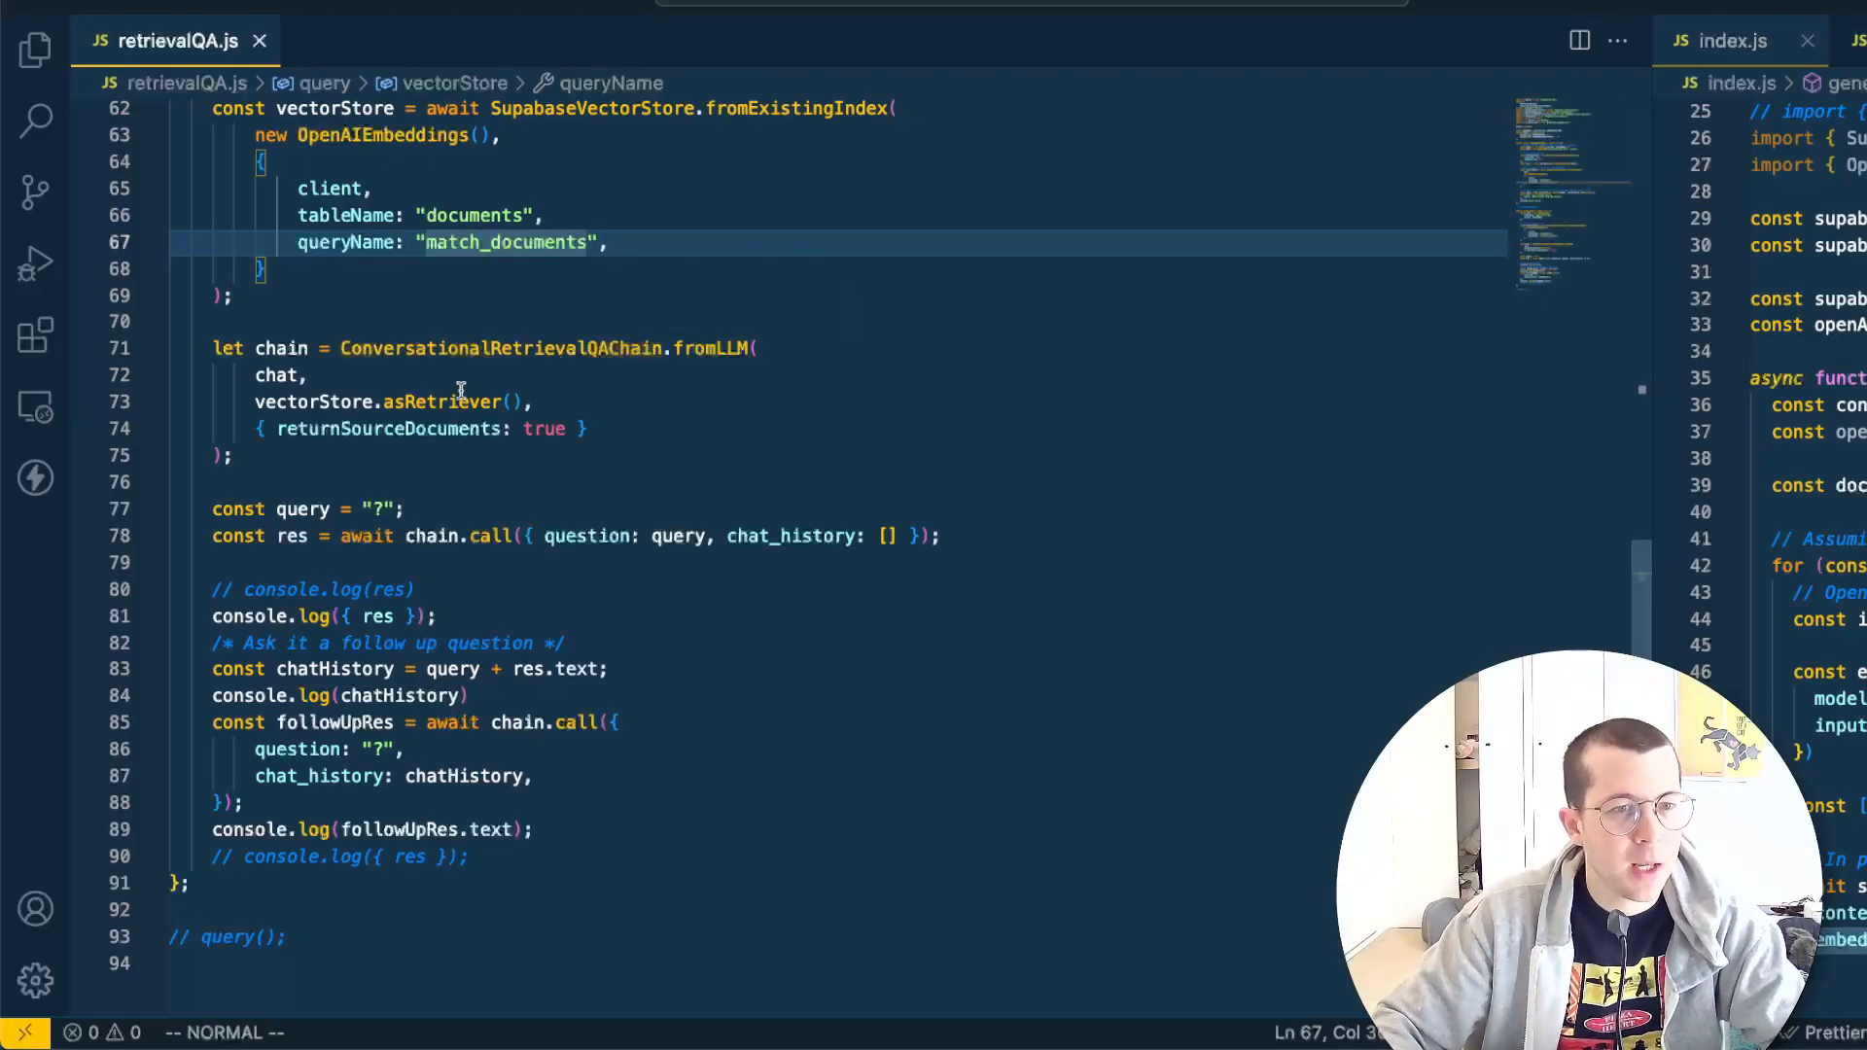
double_click(276, 523)
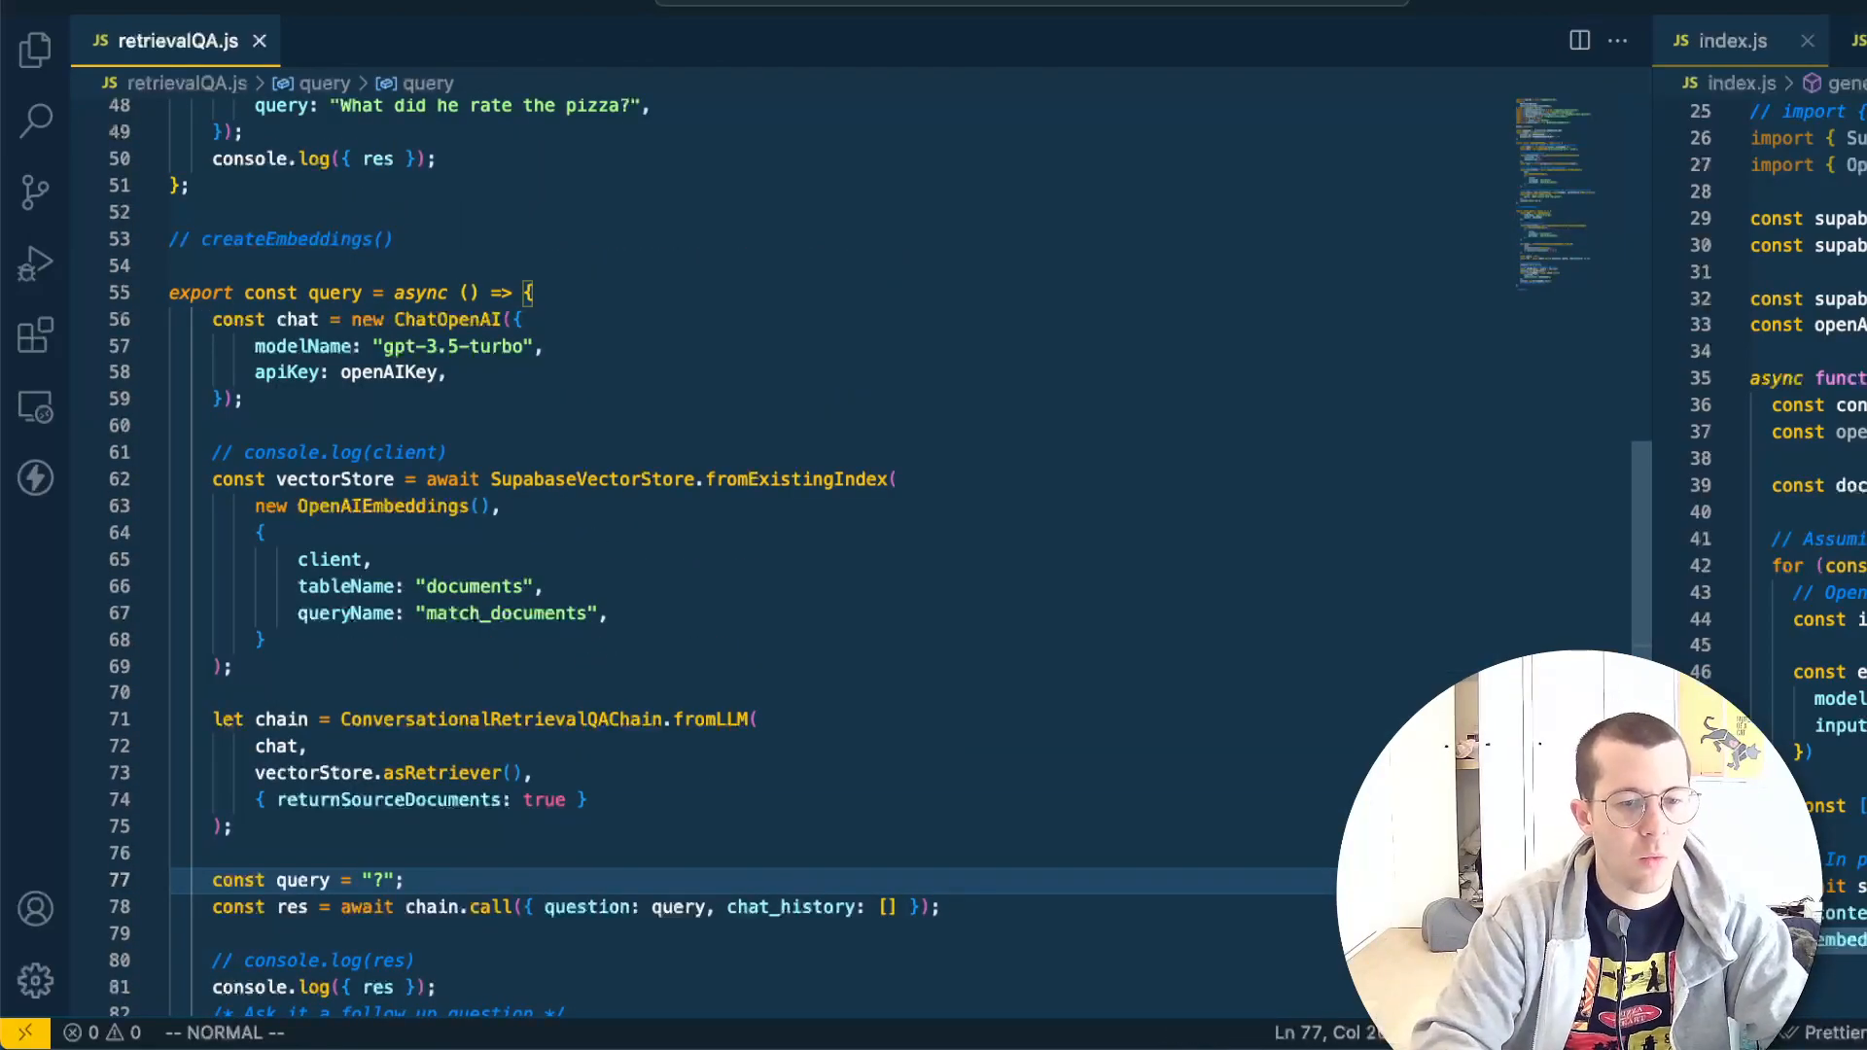
Set the first question to what he rated the pizza and review the empty chatHistory line
type("What did he rate the pizza")
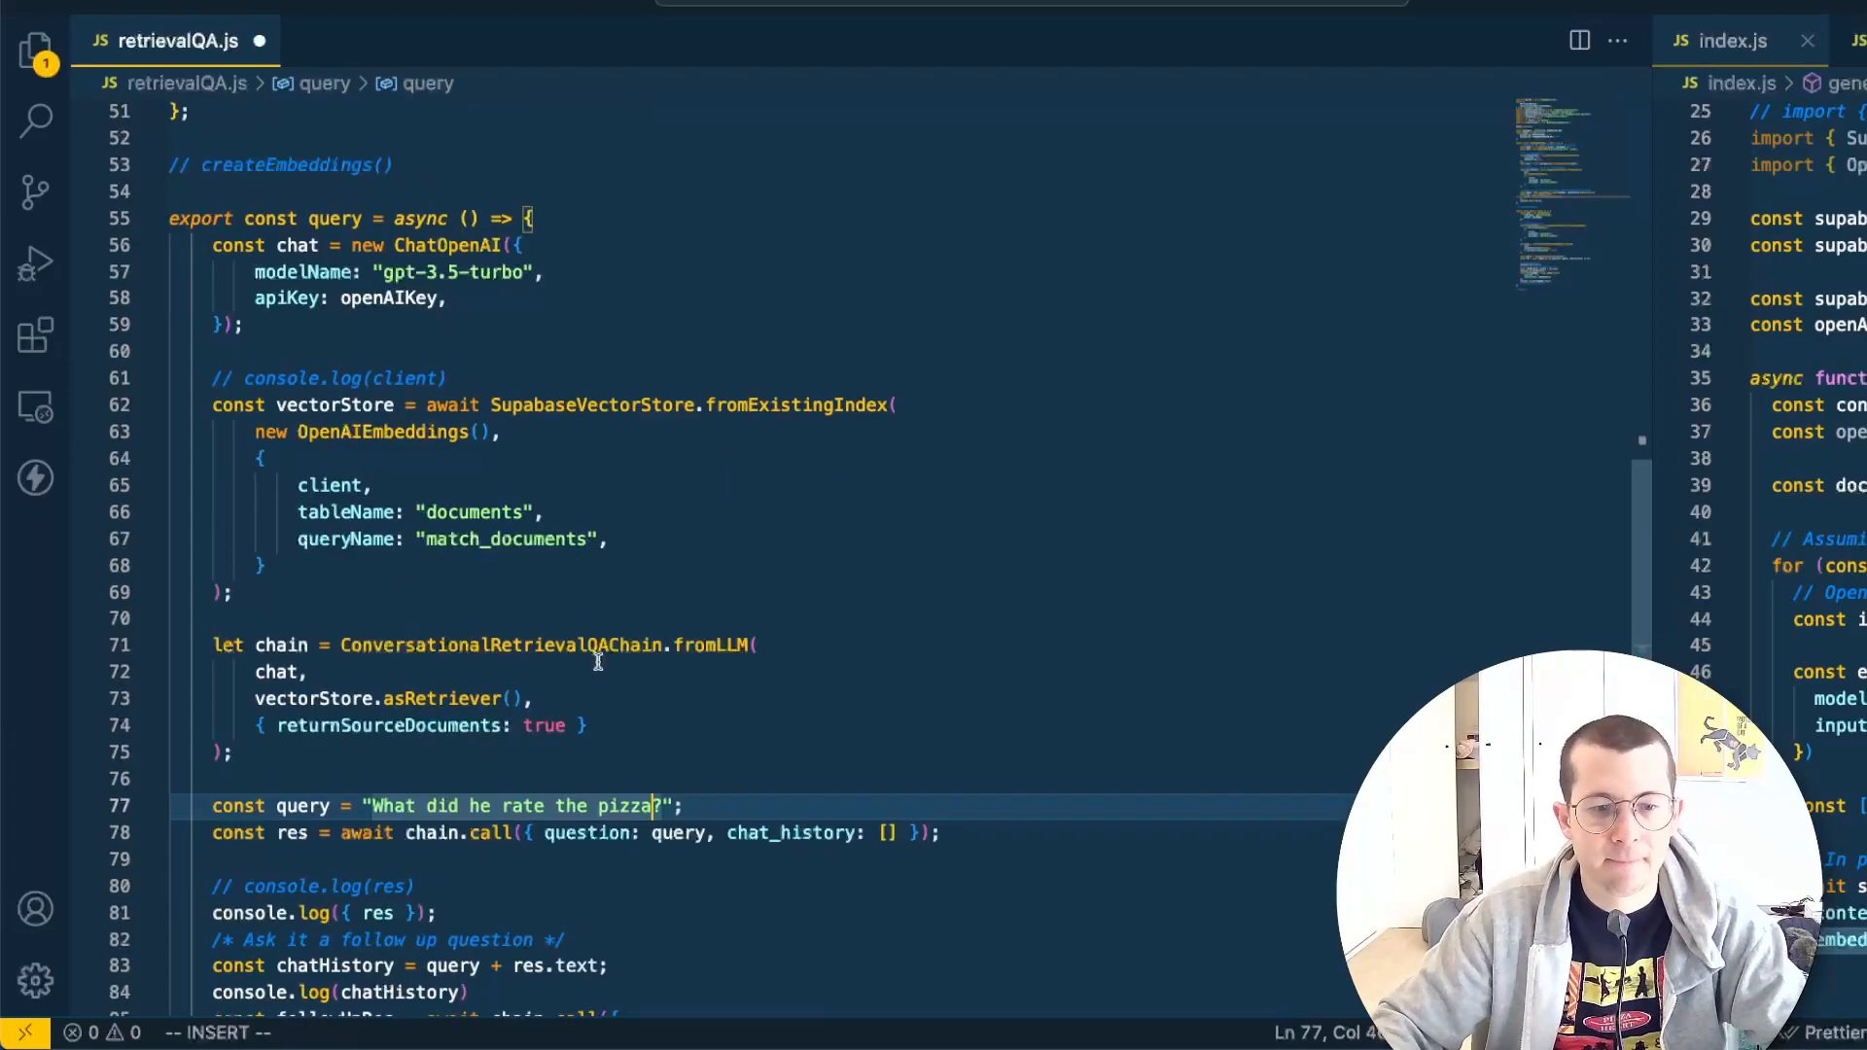
key("Escape")
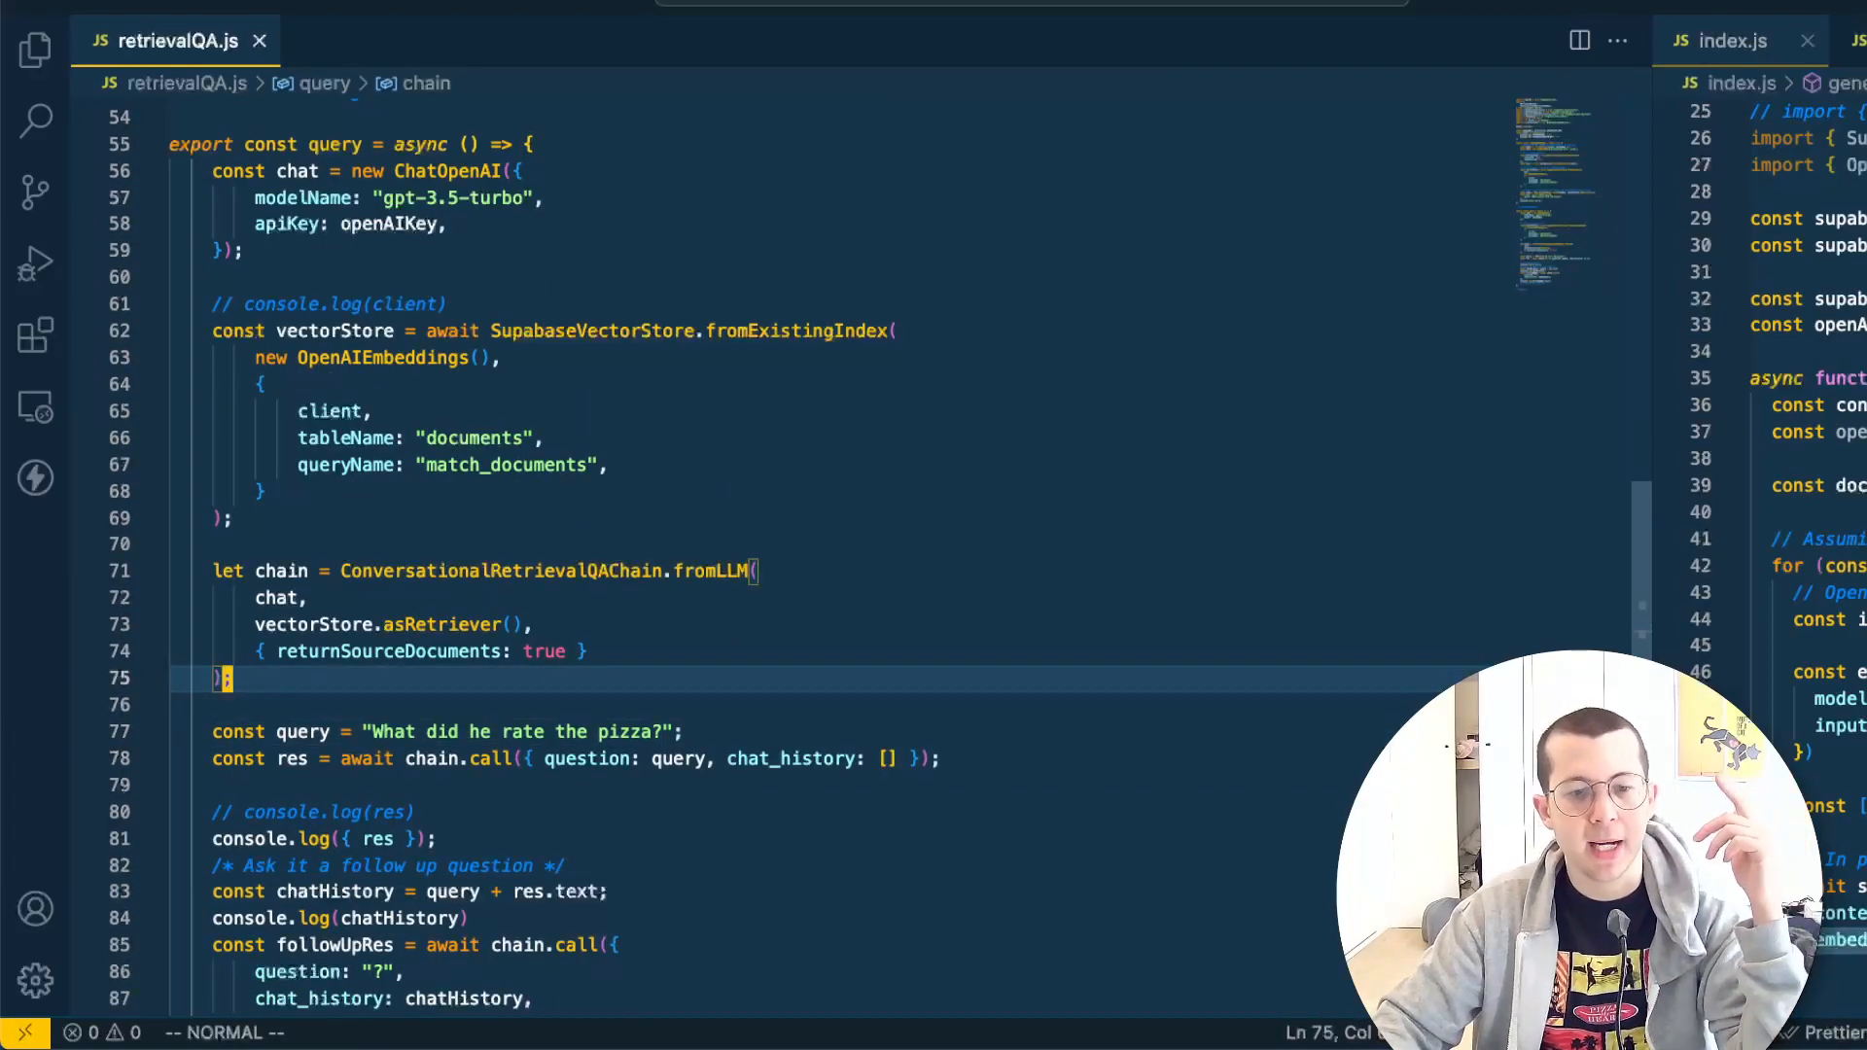
scroll("down", 3)
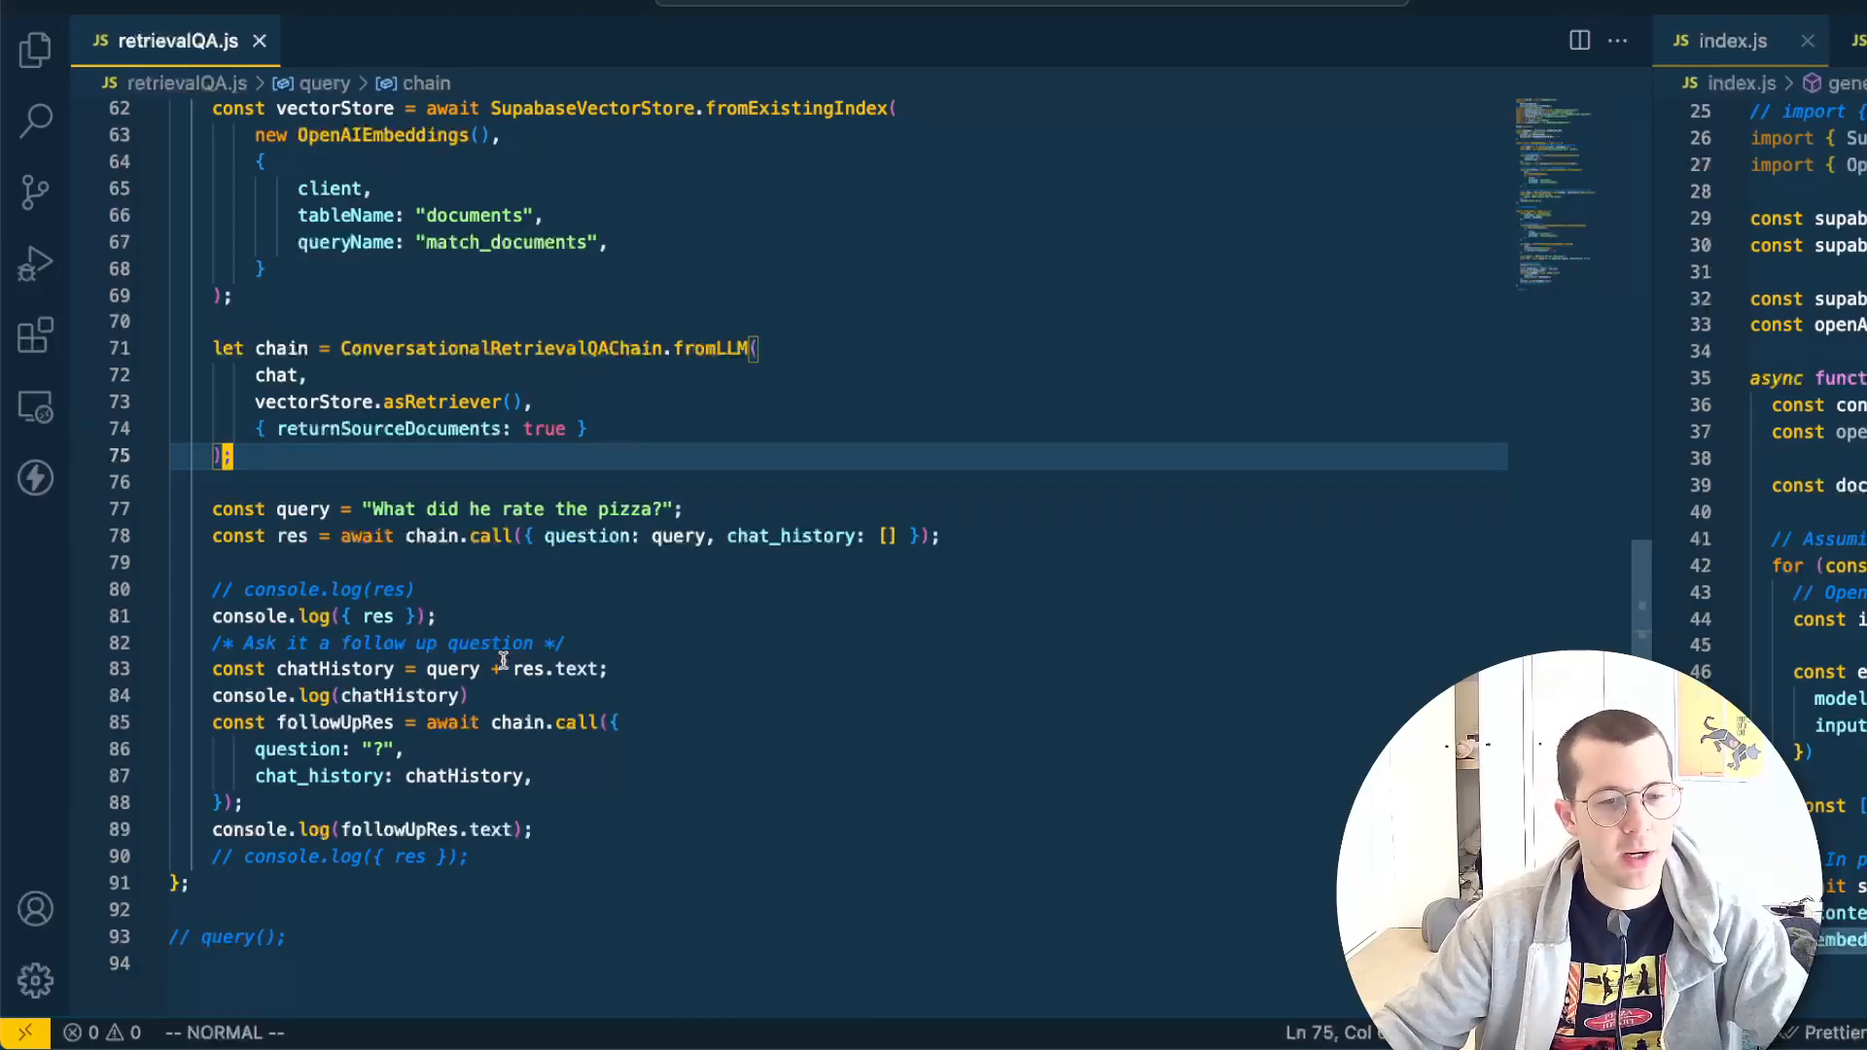
mouse_move(555, 630)
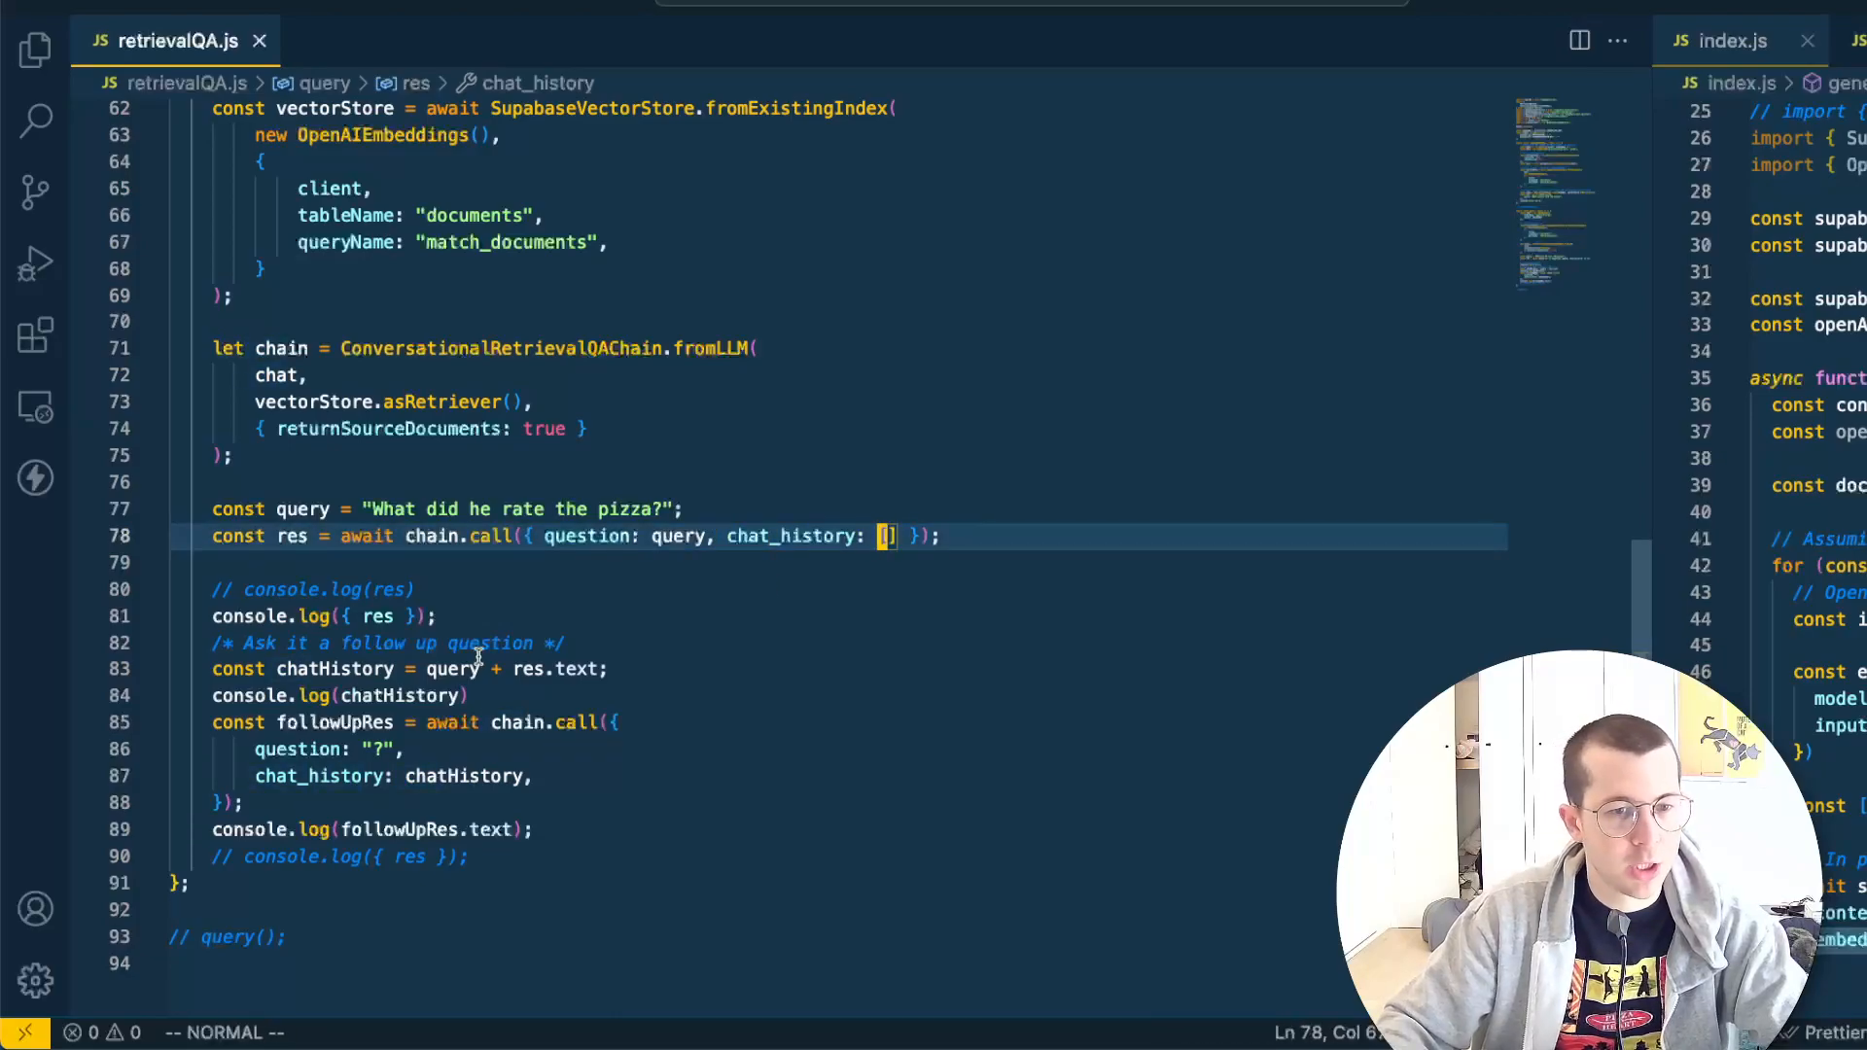
left_click(476, 667)
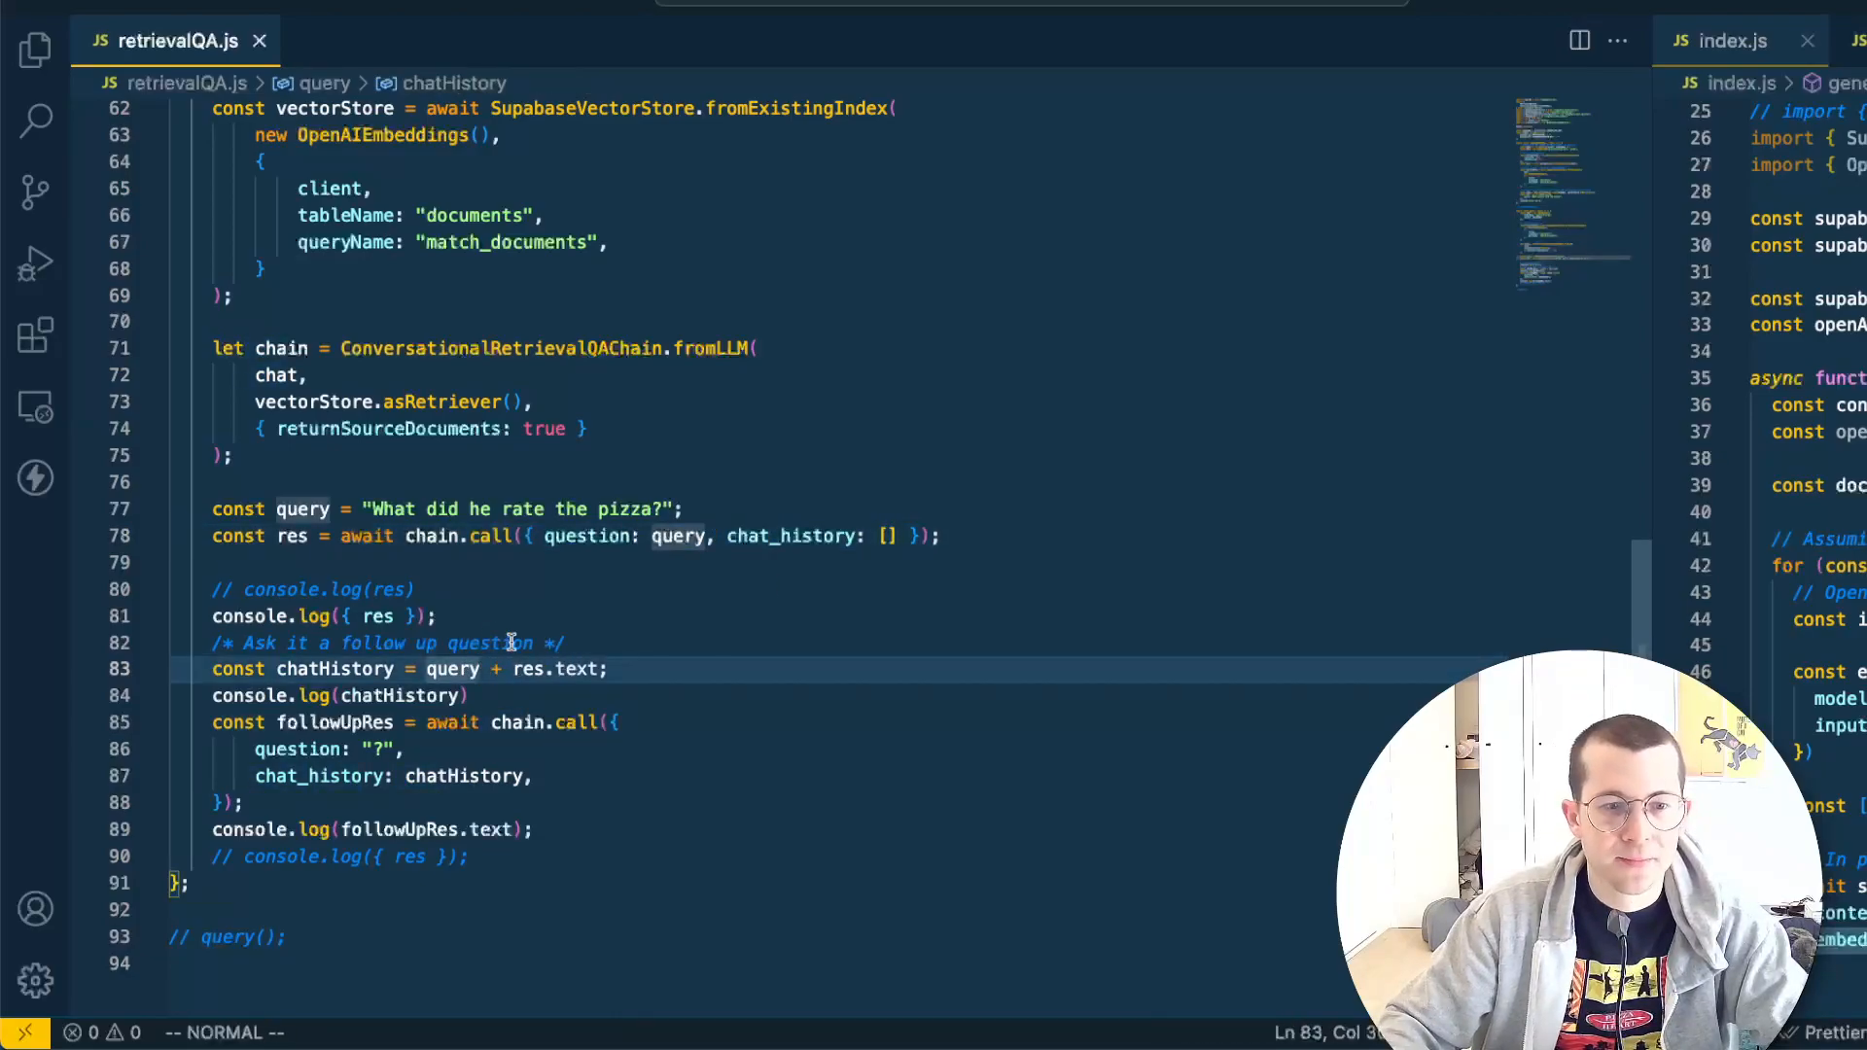
left_click(447, 617)
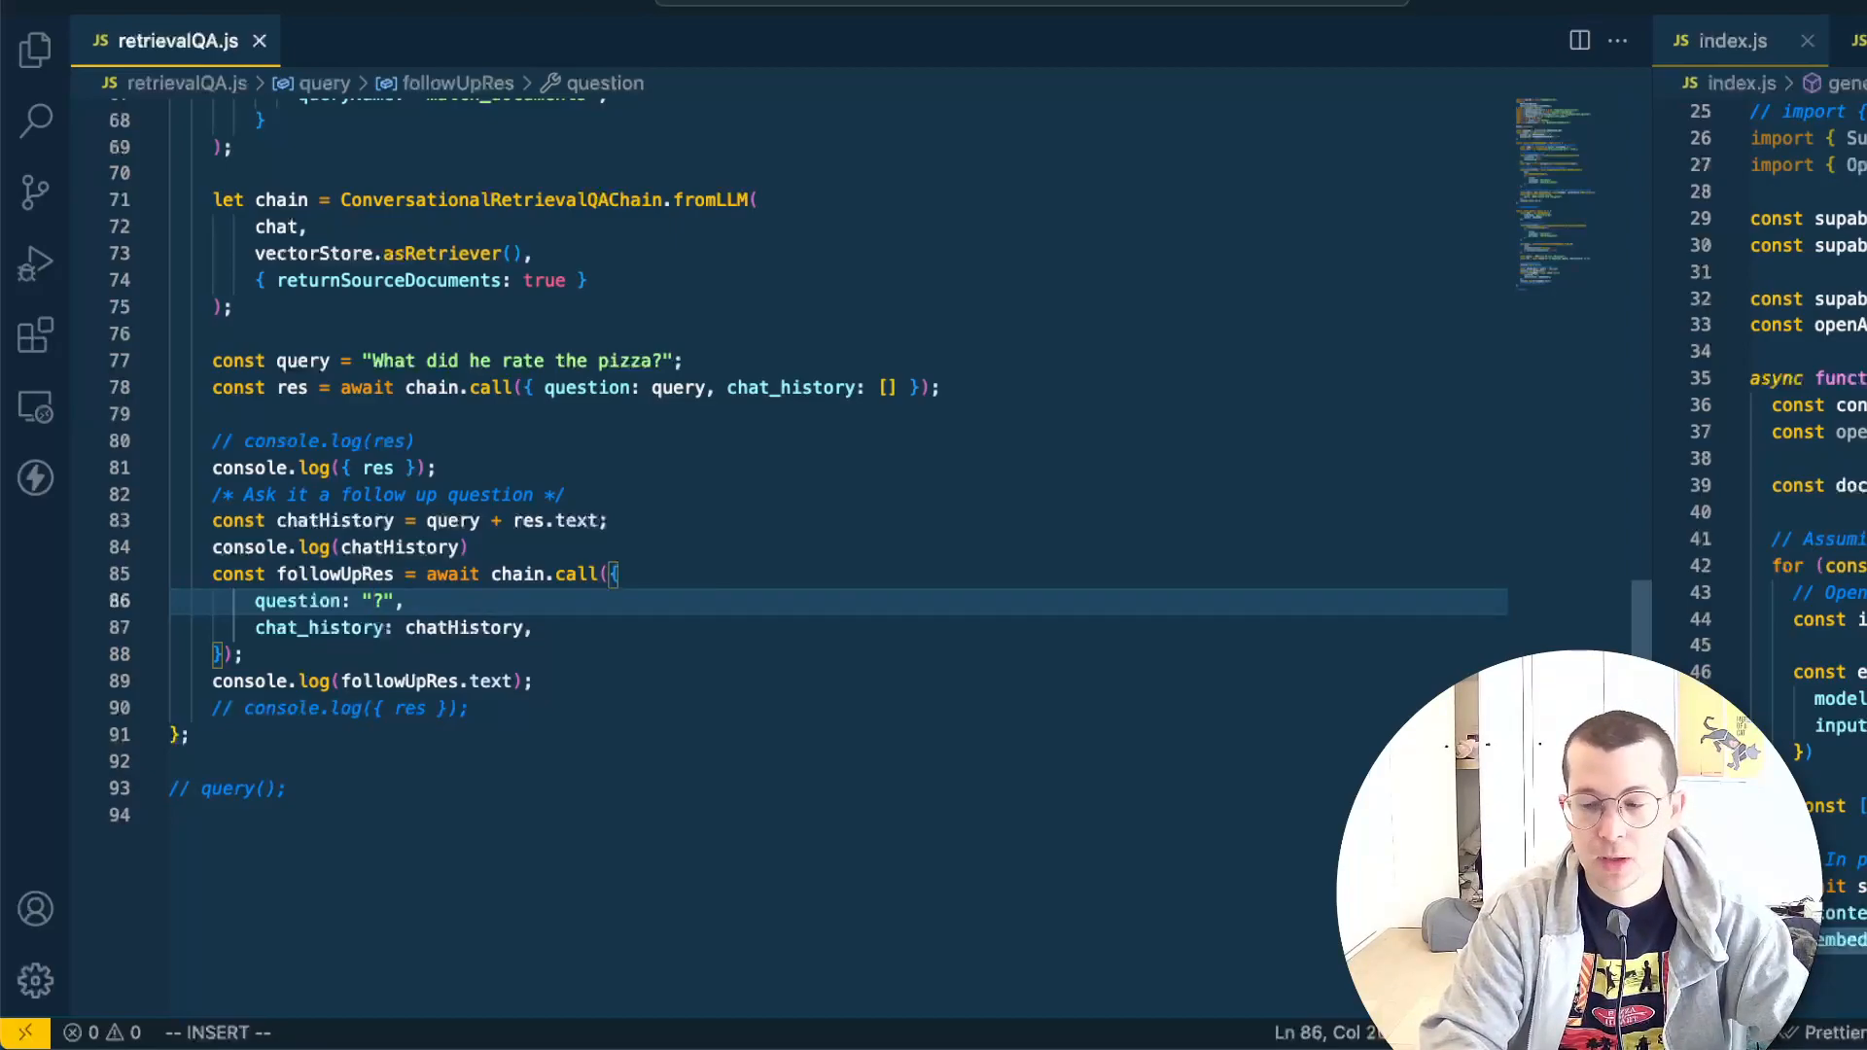
Write the follow-up question asking how the char on the pizza was
type("Ho w")
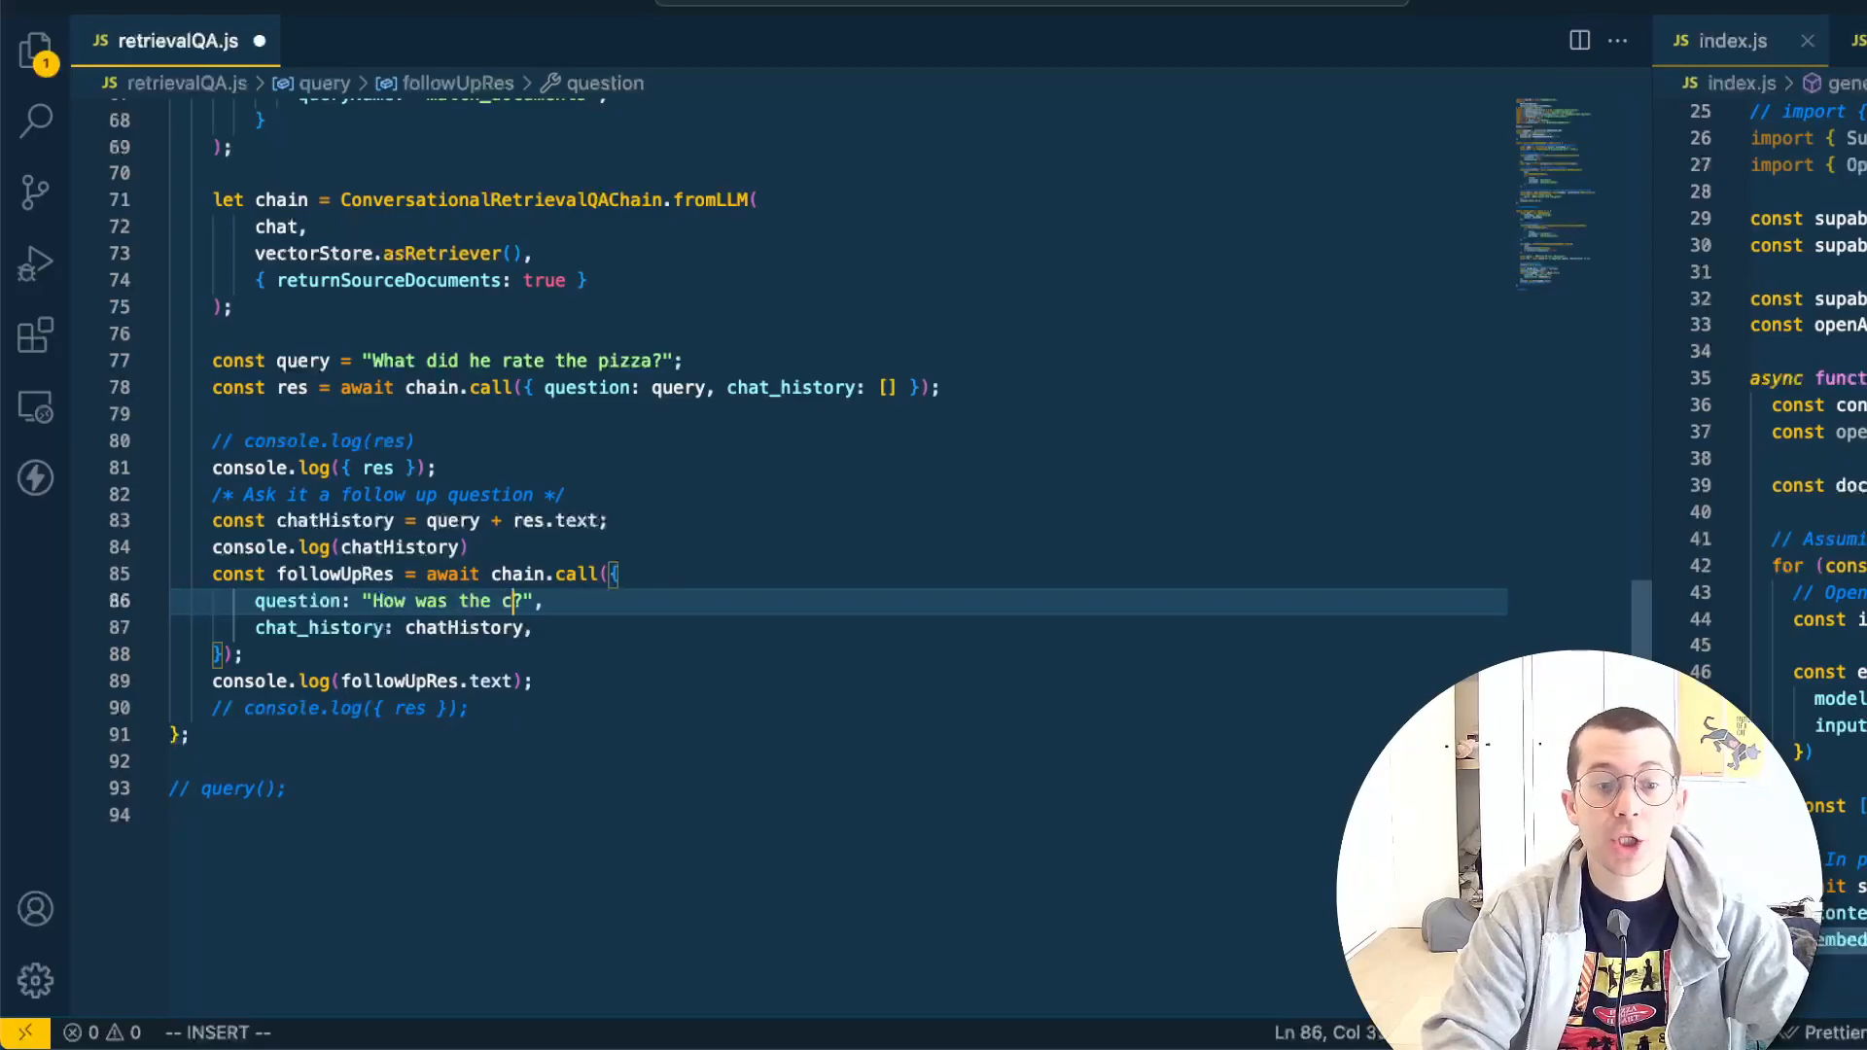
type("har on t")
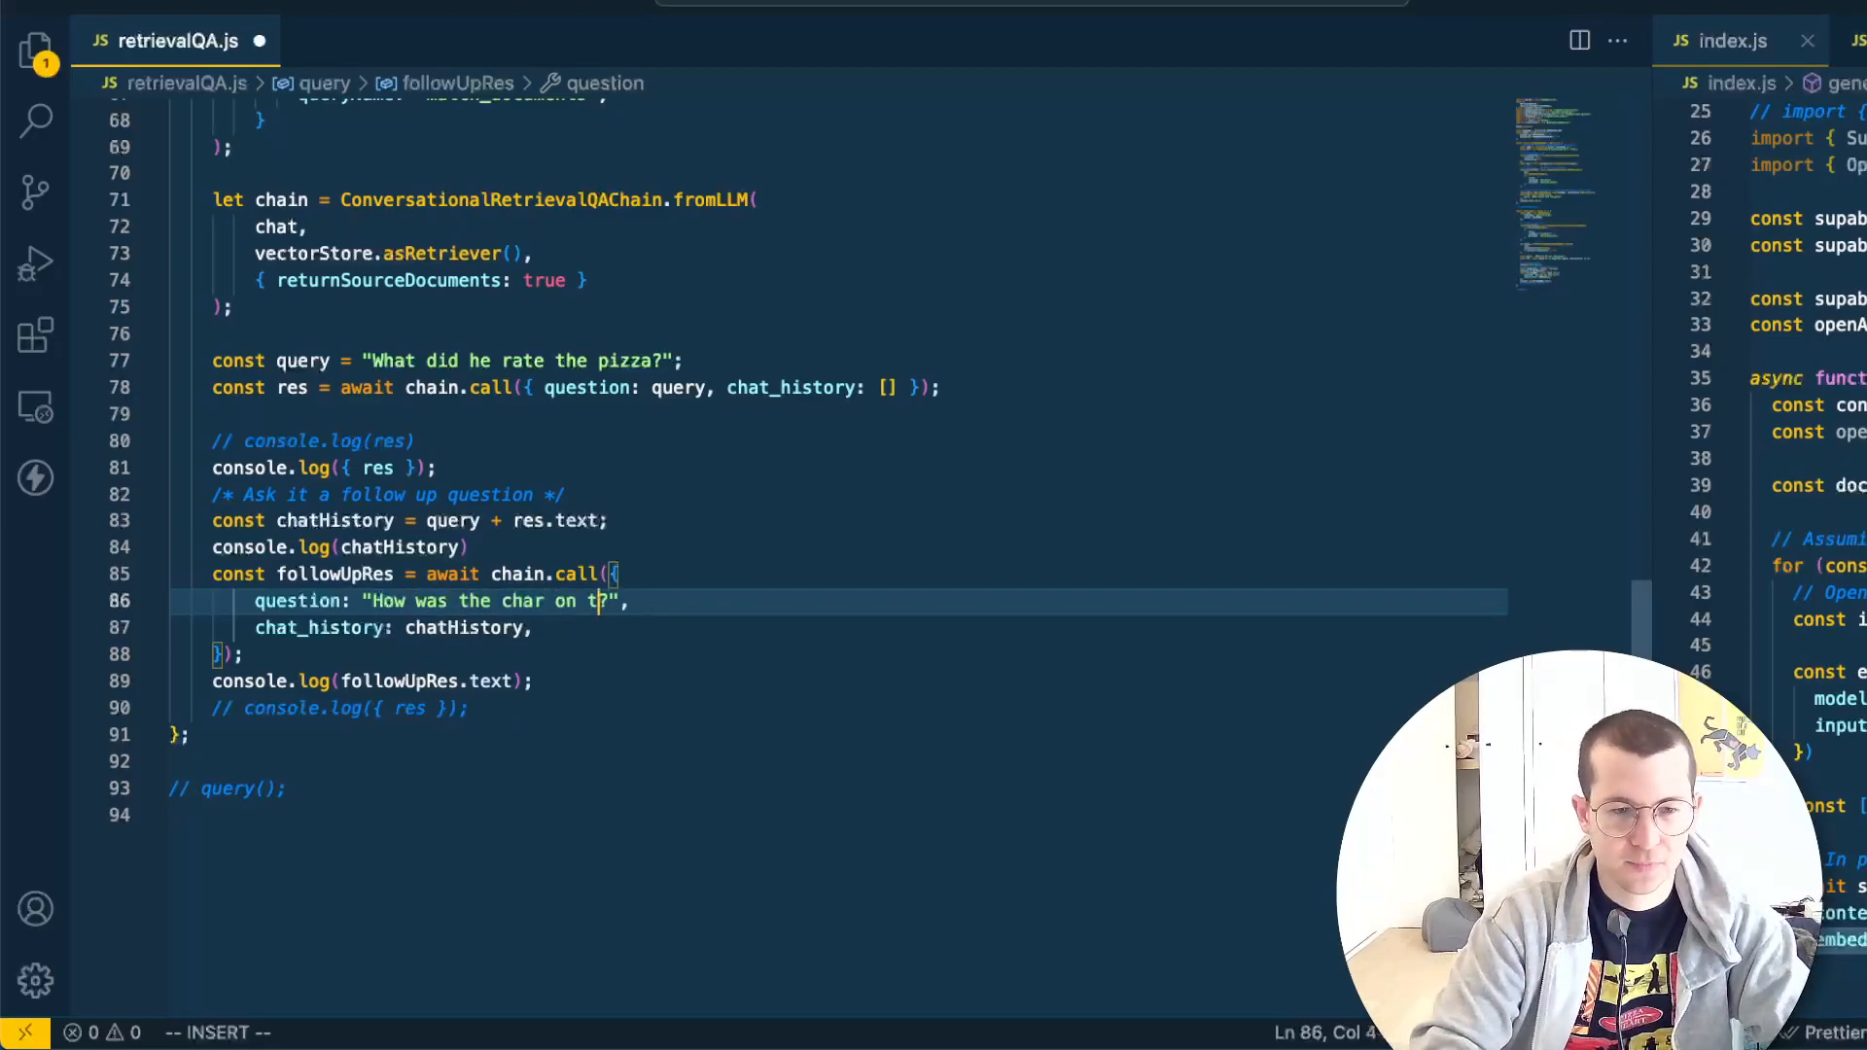
key("Escape")
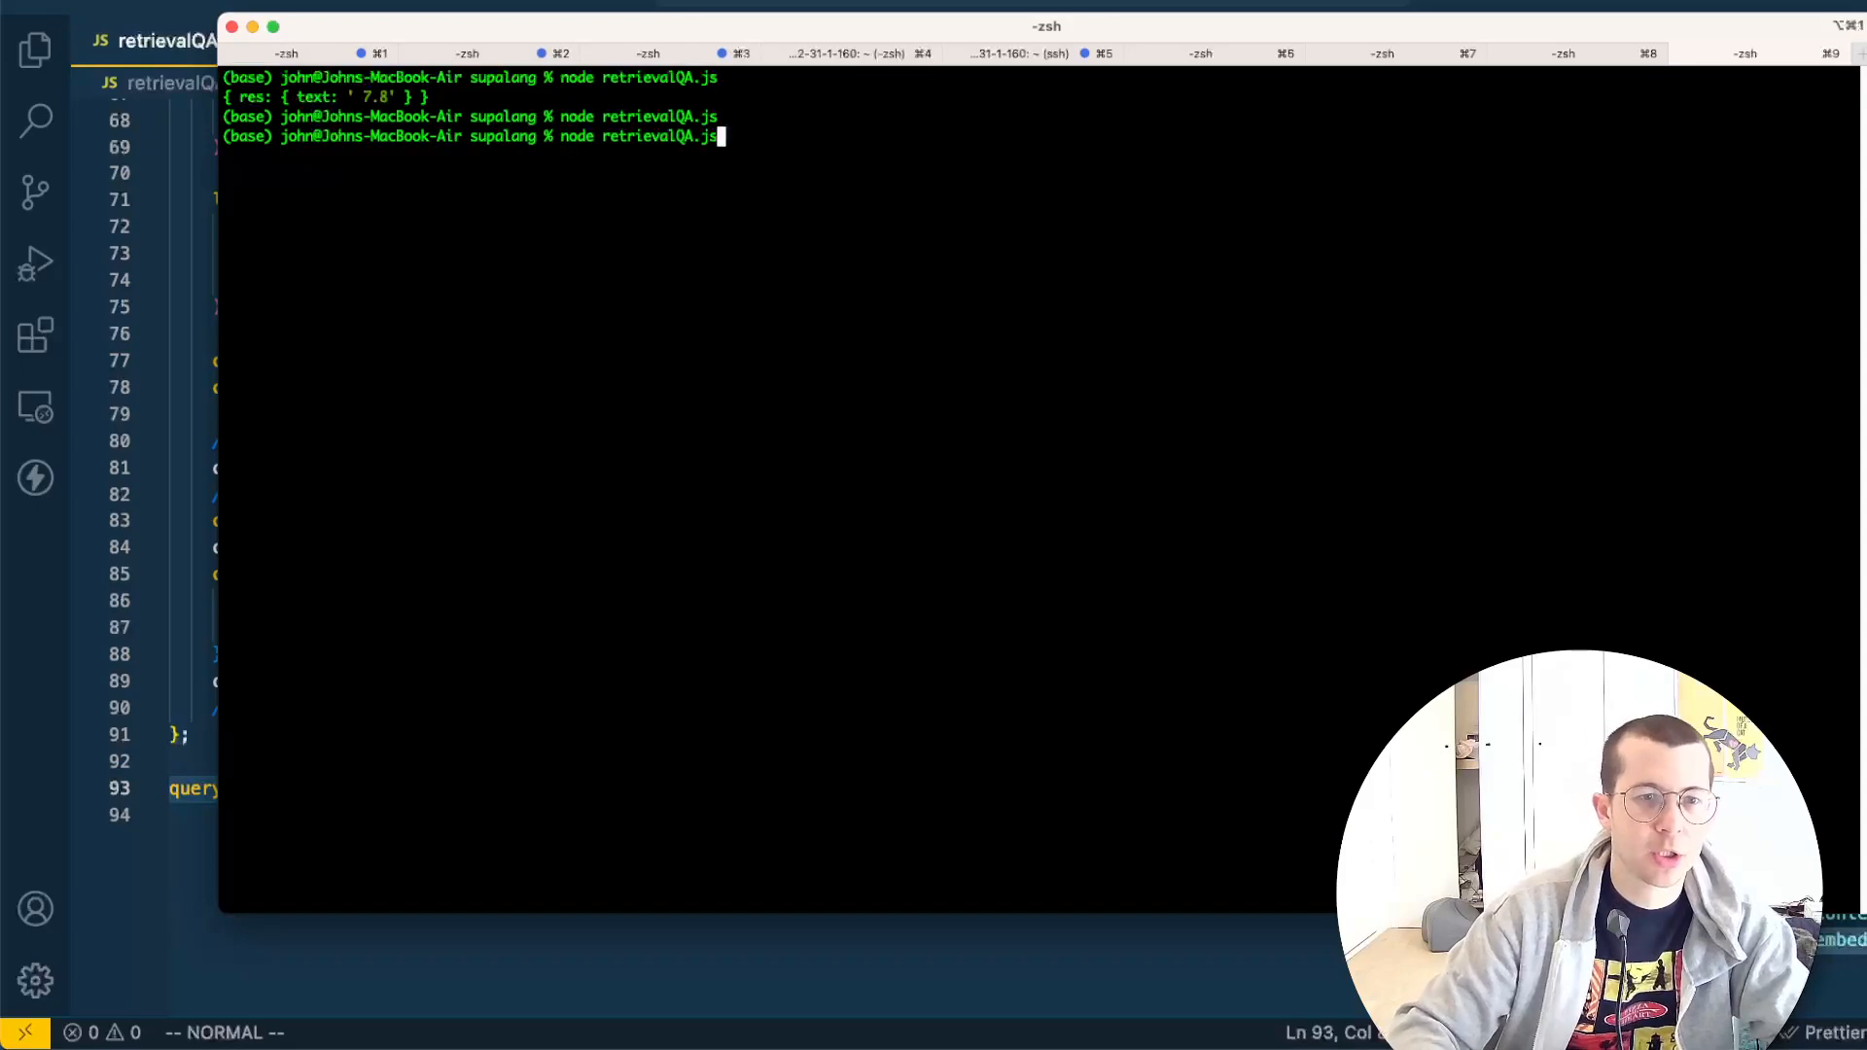
Run node retrievalQA.js and read the 7.8 rating and burnt-char answers
key("Return")
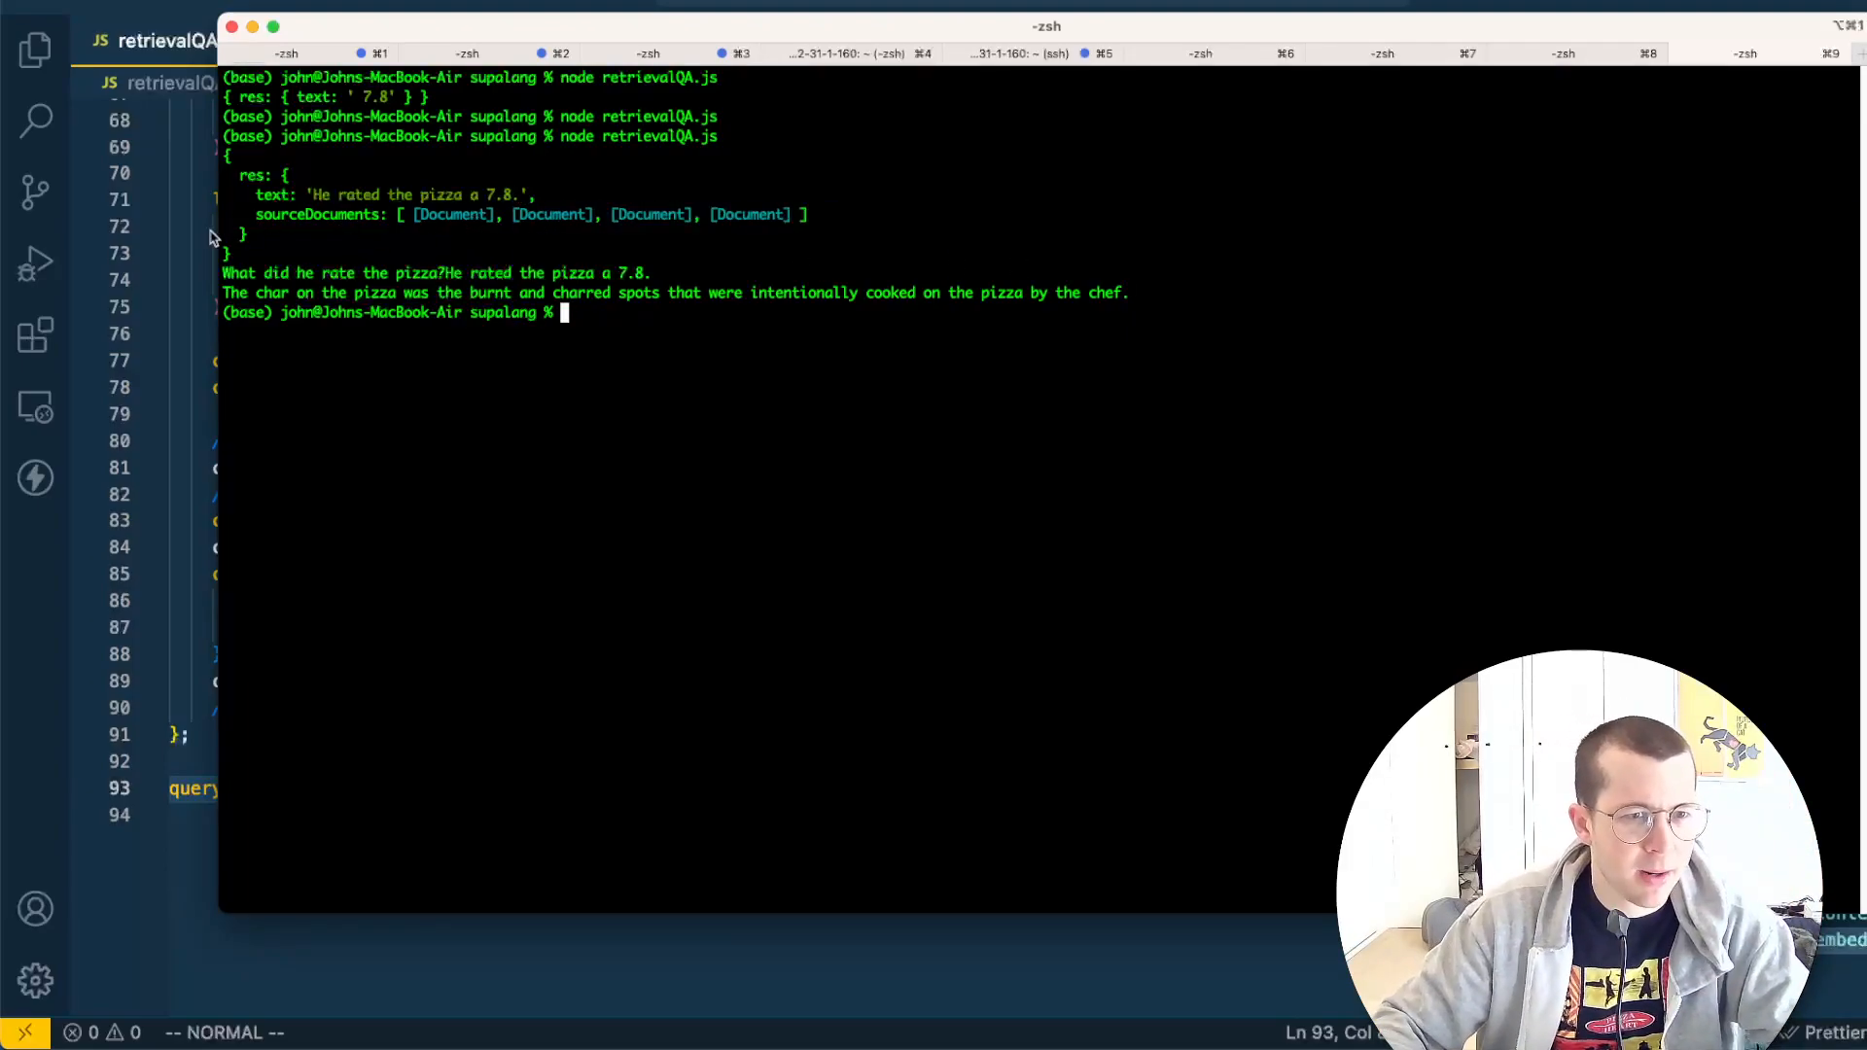
double_click(317, 214)
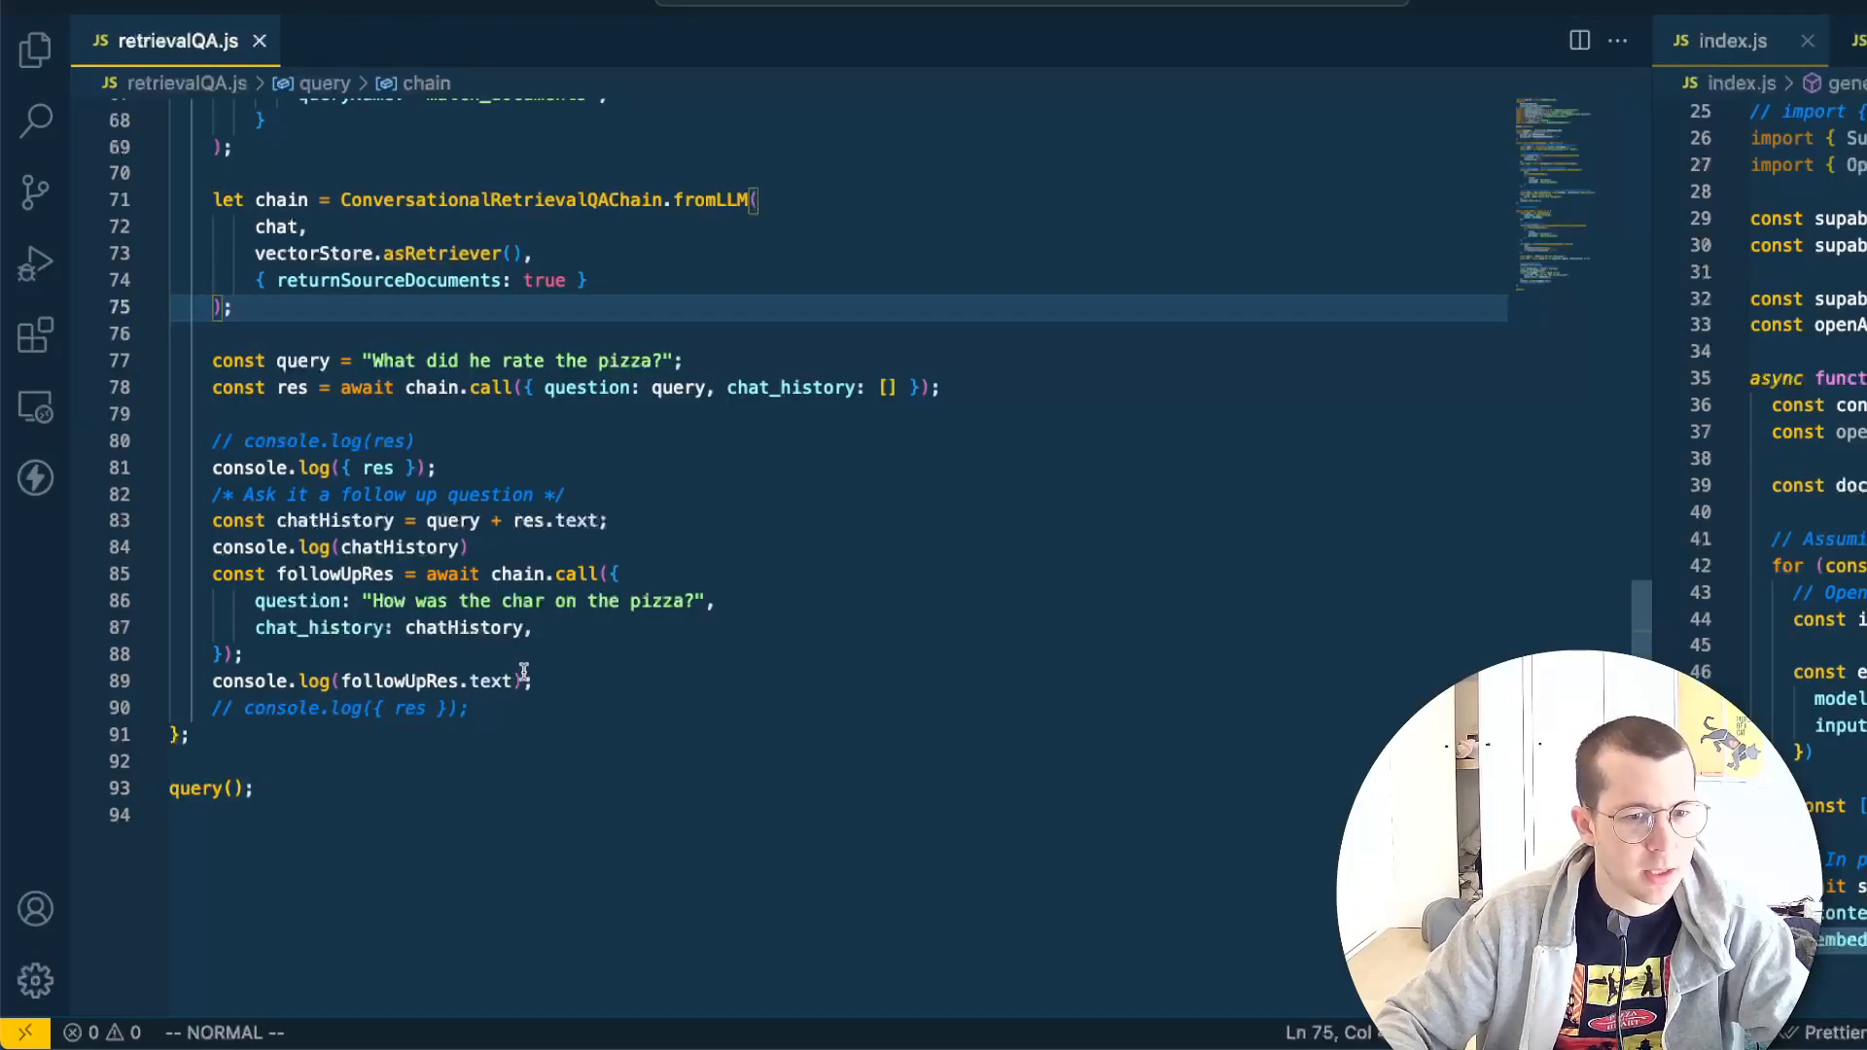
mouse_move(377, 466)
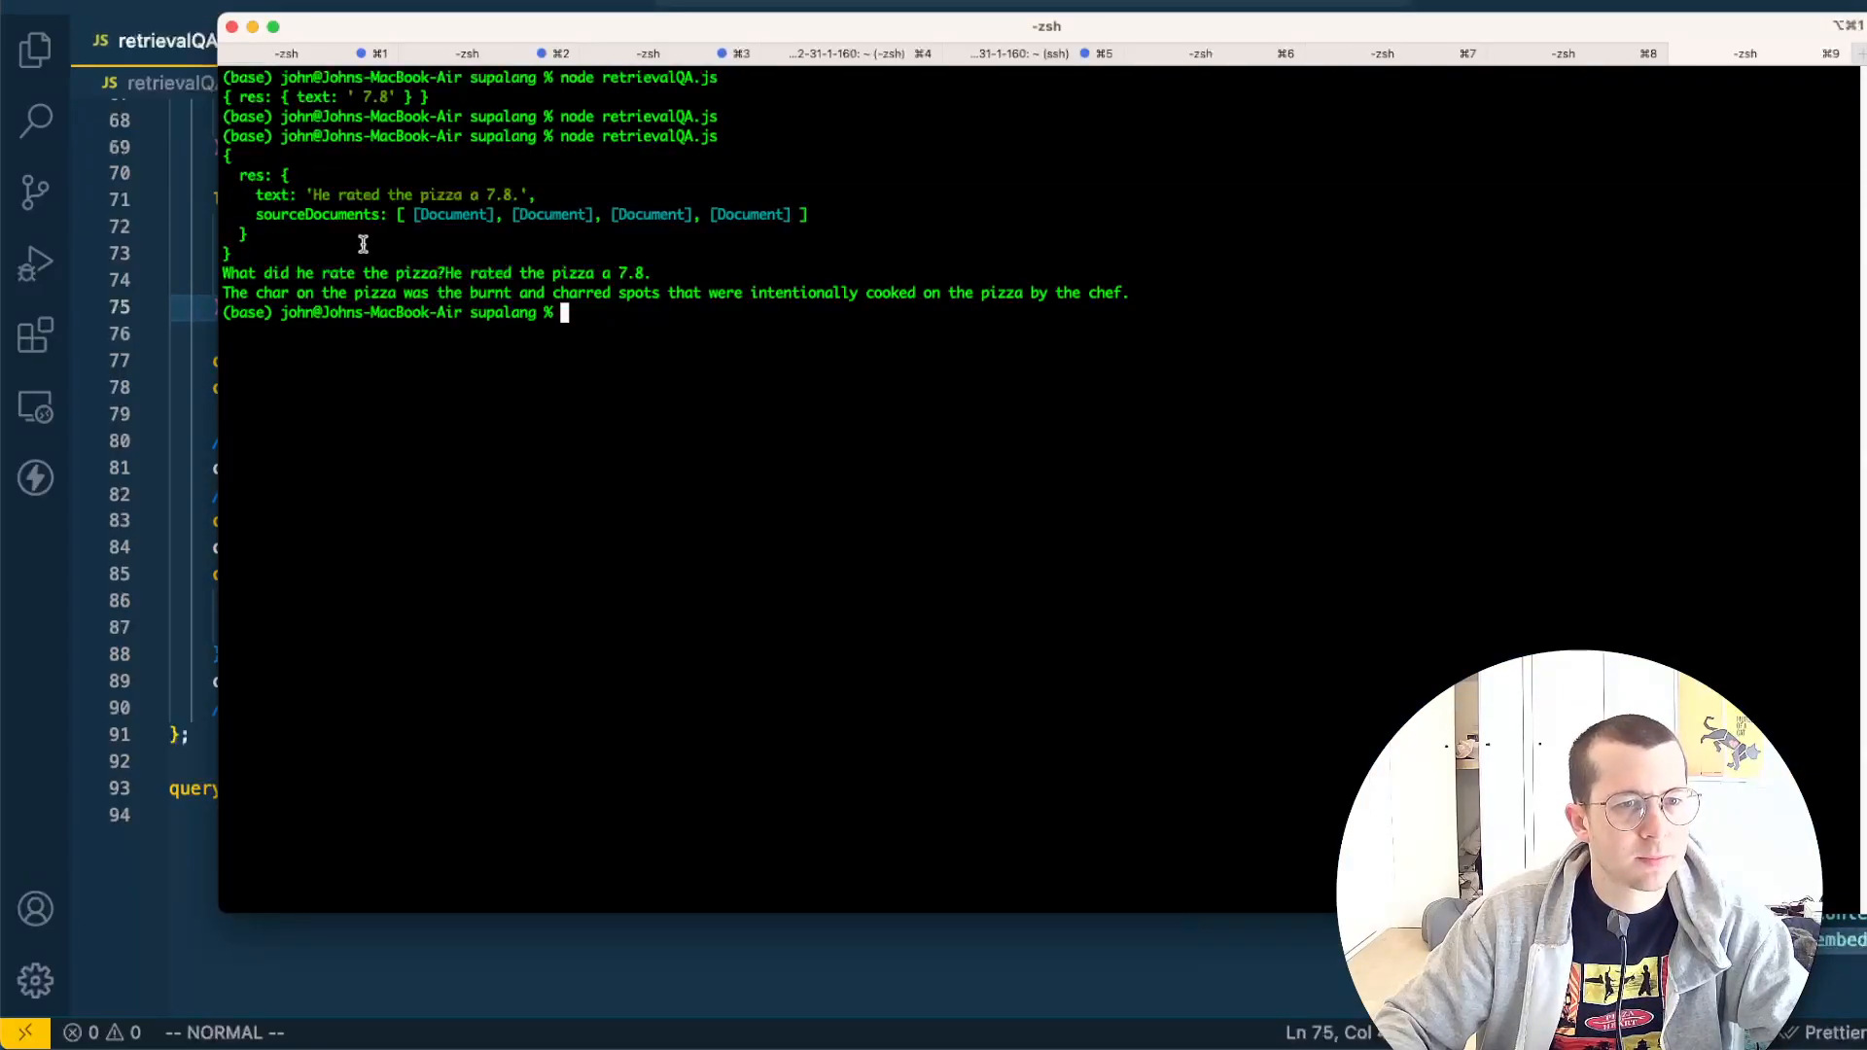
mouse_move(420, 545)
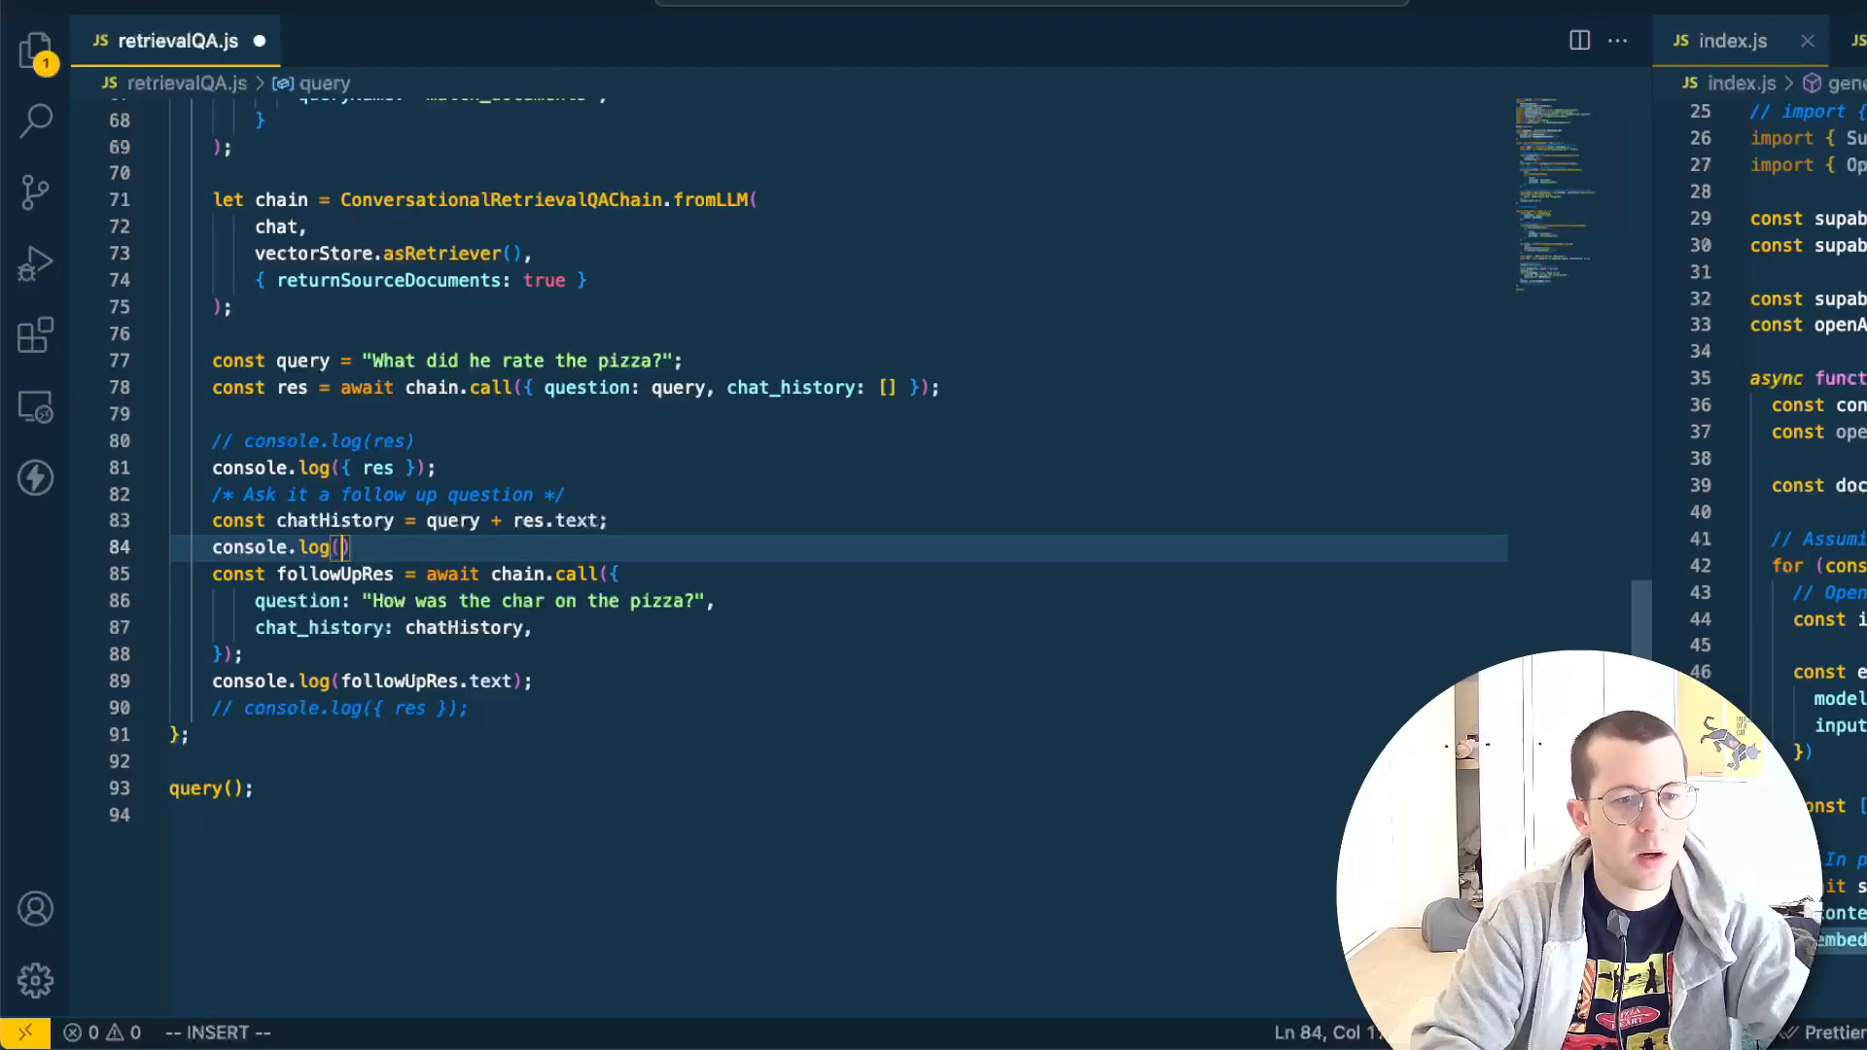
Log res.sourceDocuments instead of chatHistory and rerun node retrievalQA.js
type("res.source")
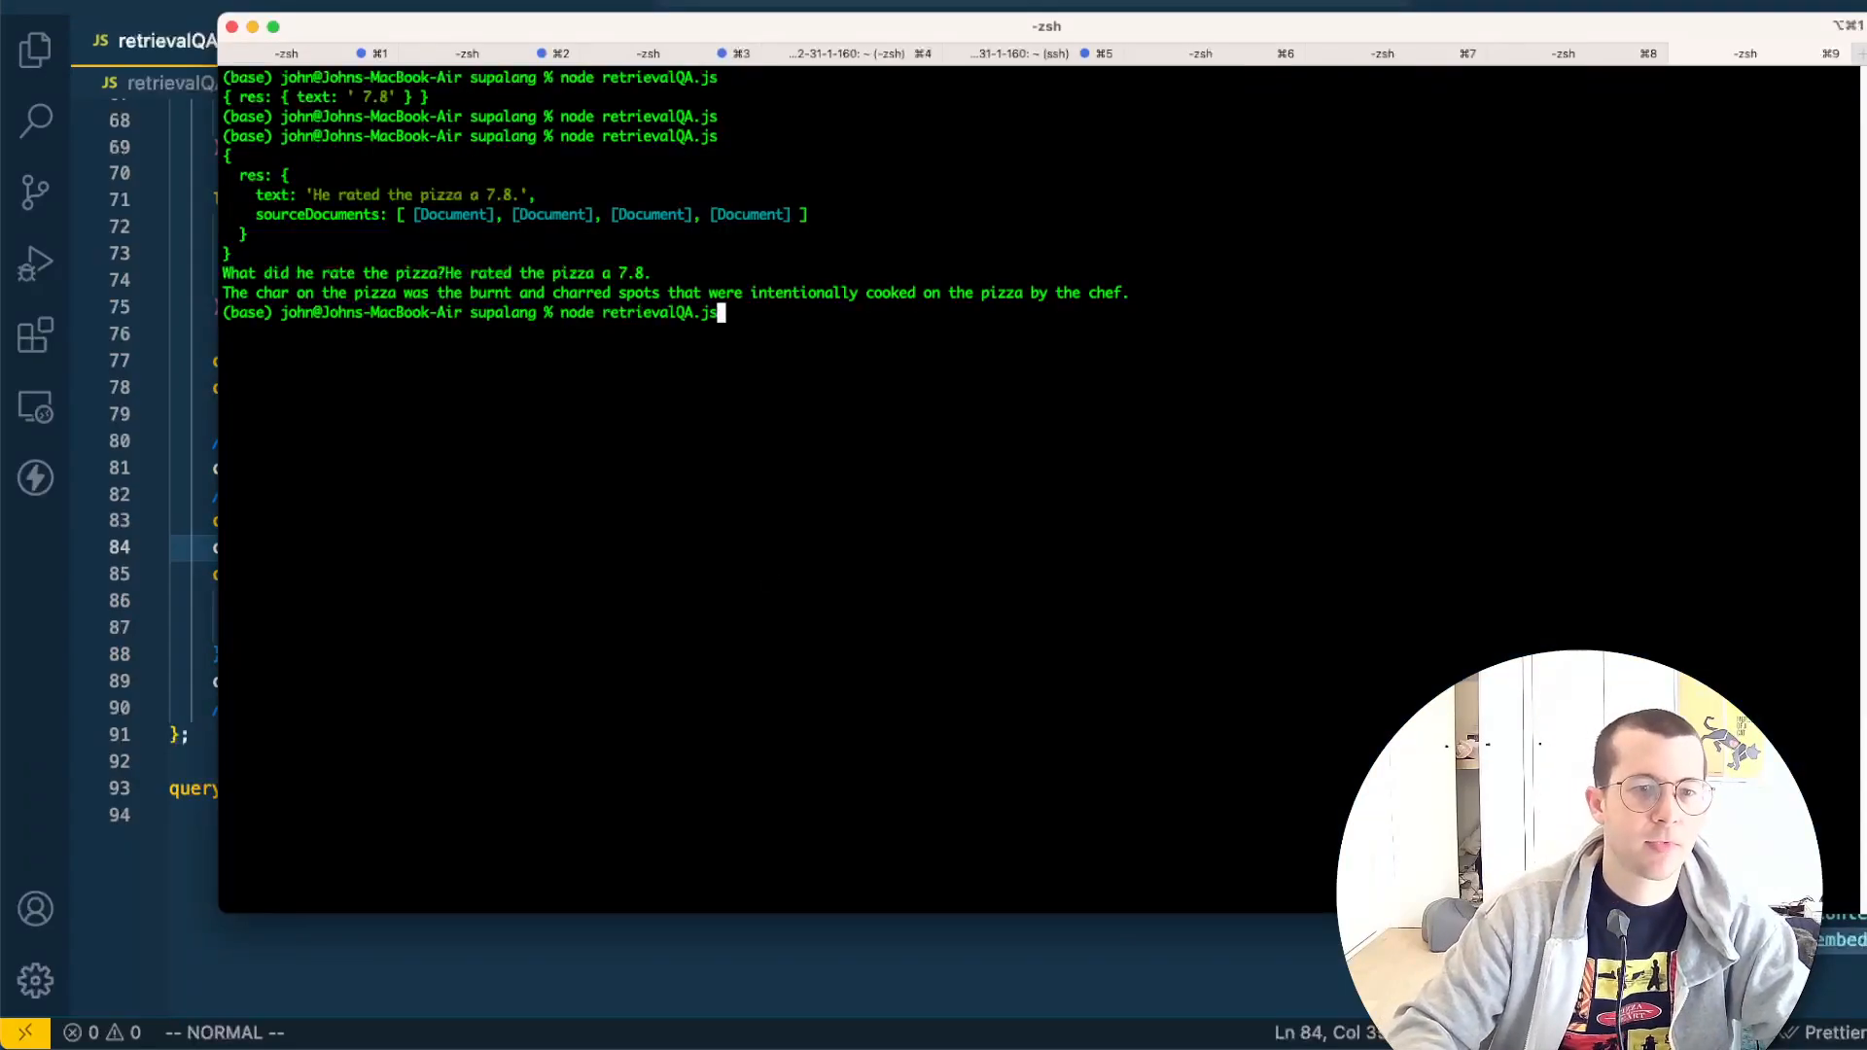
key("Return")
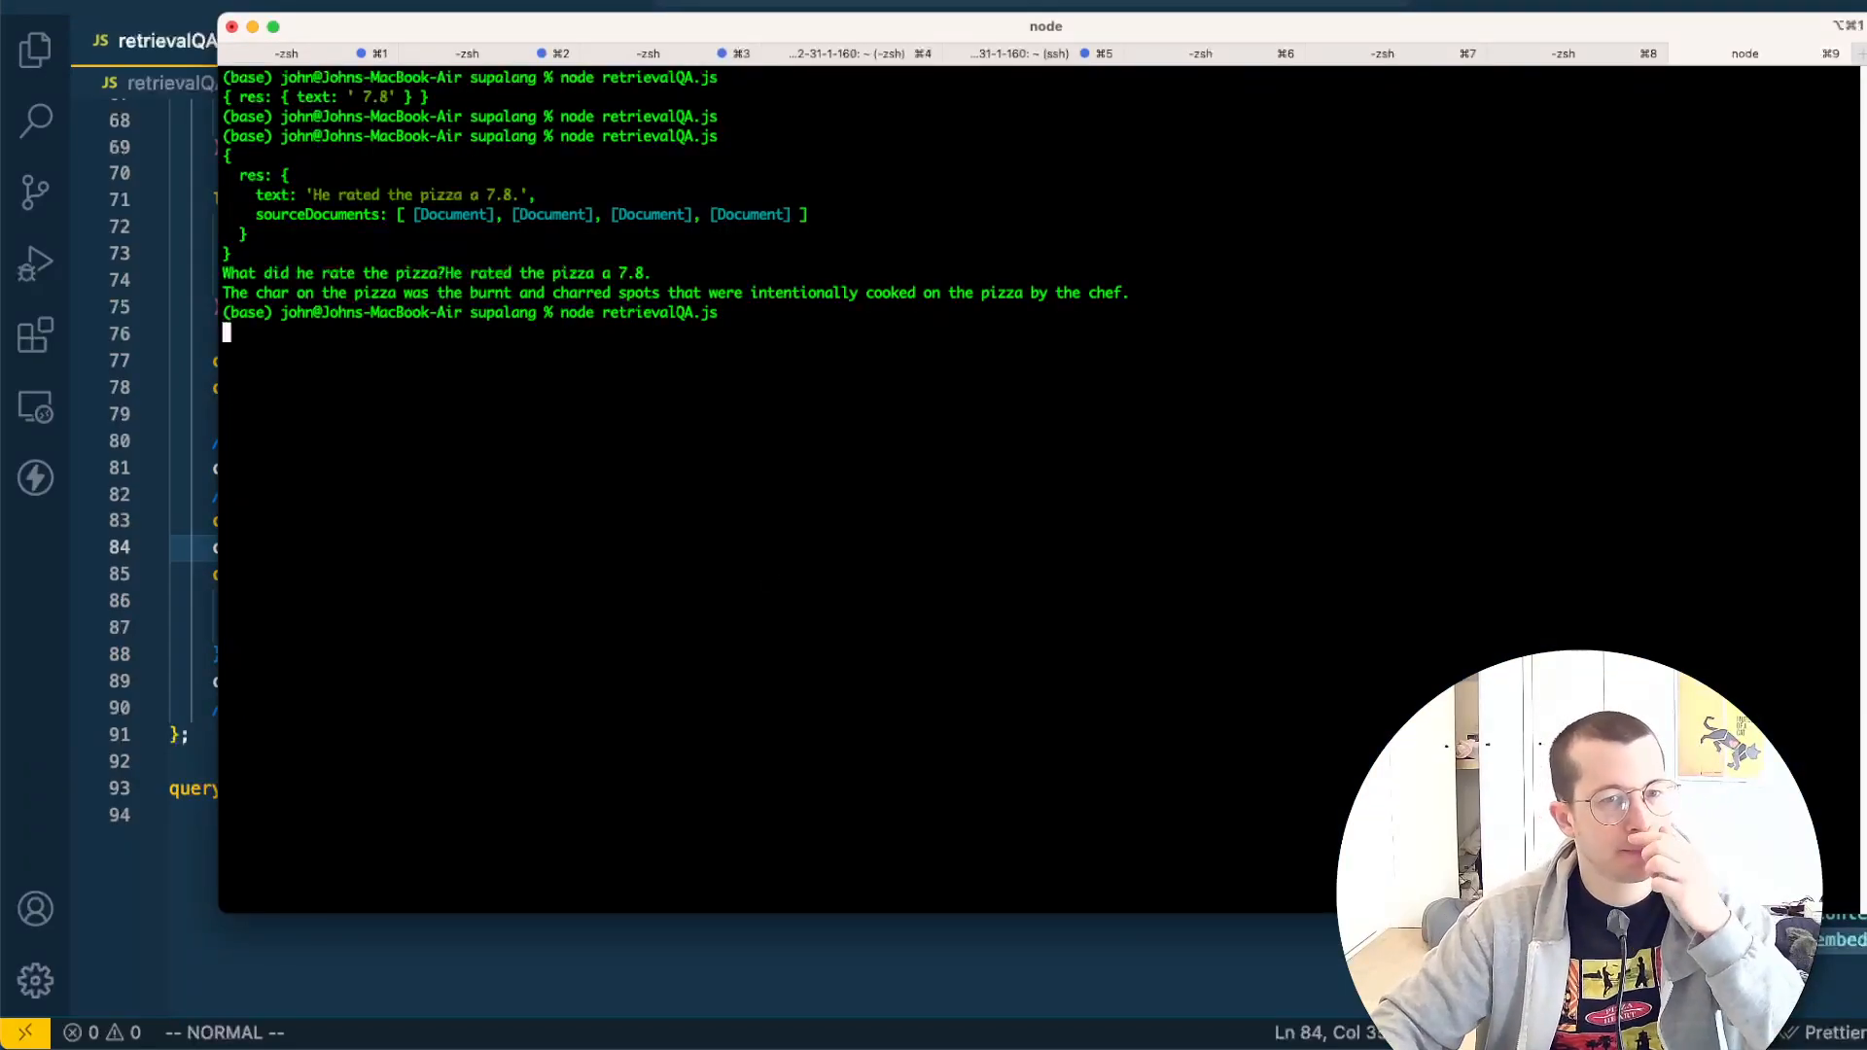
key("Return")
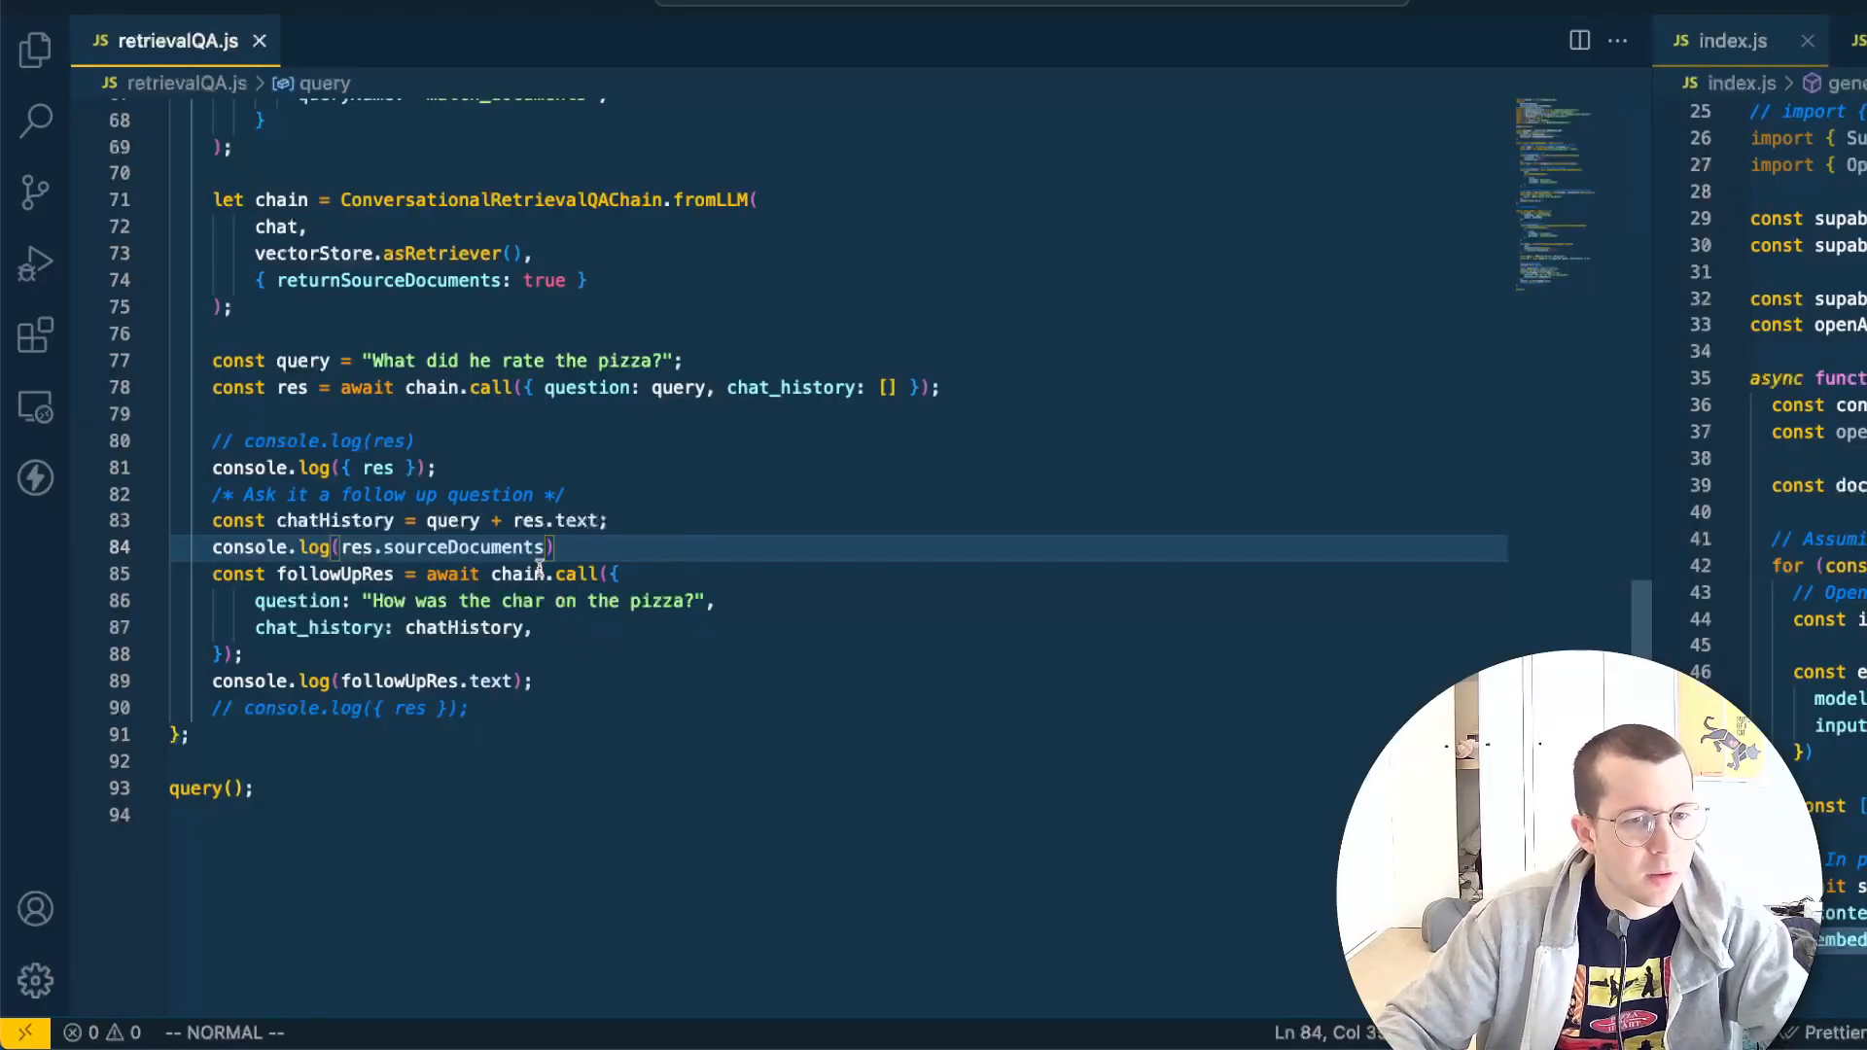
scroll("up", 3)
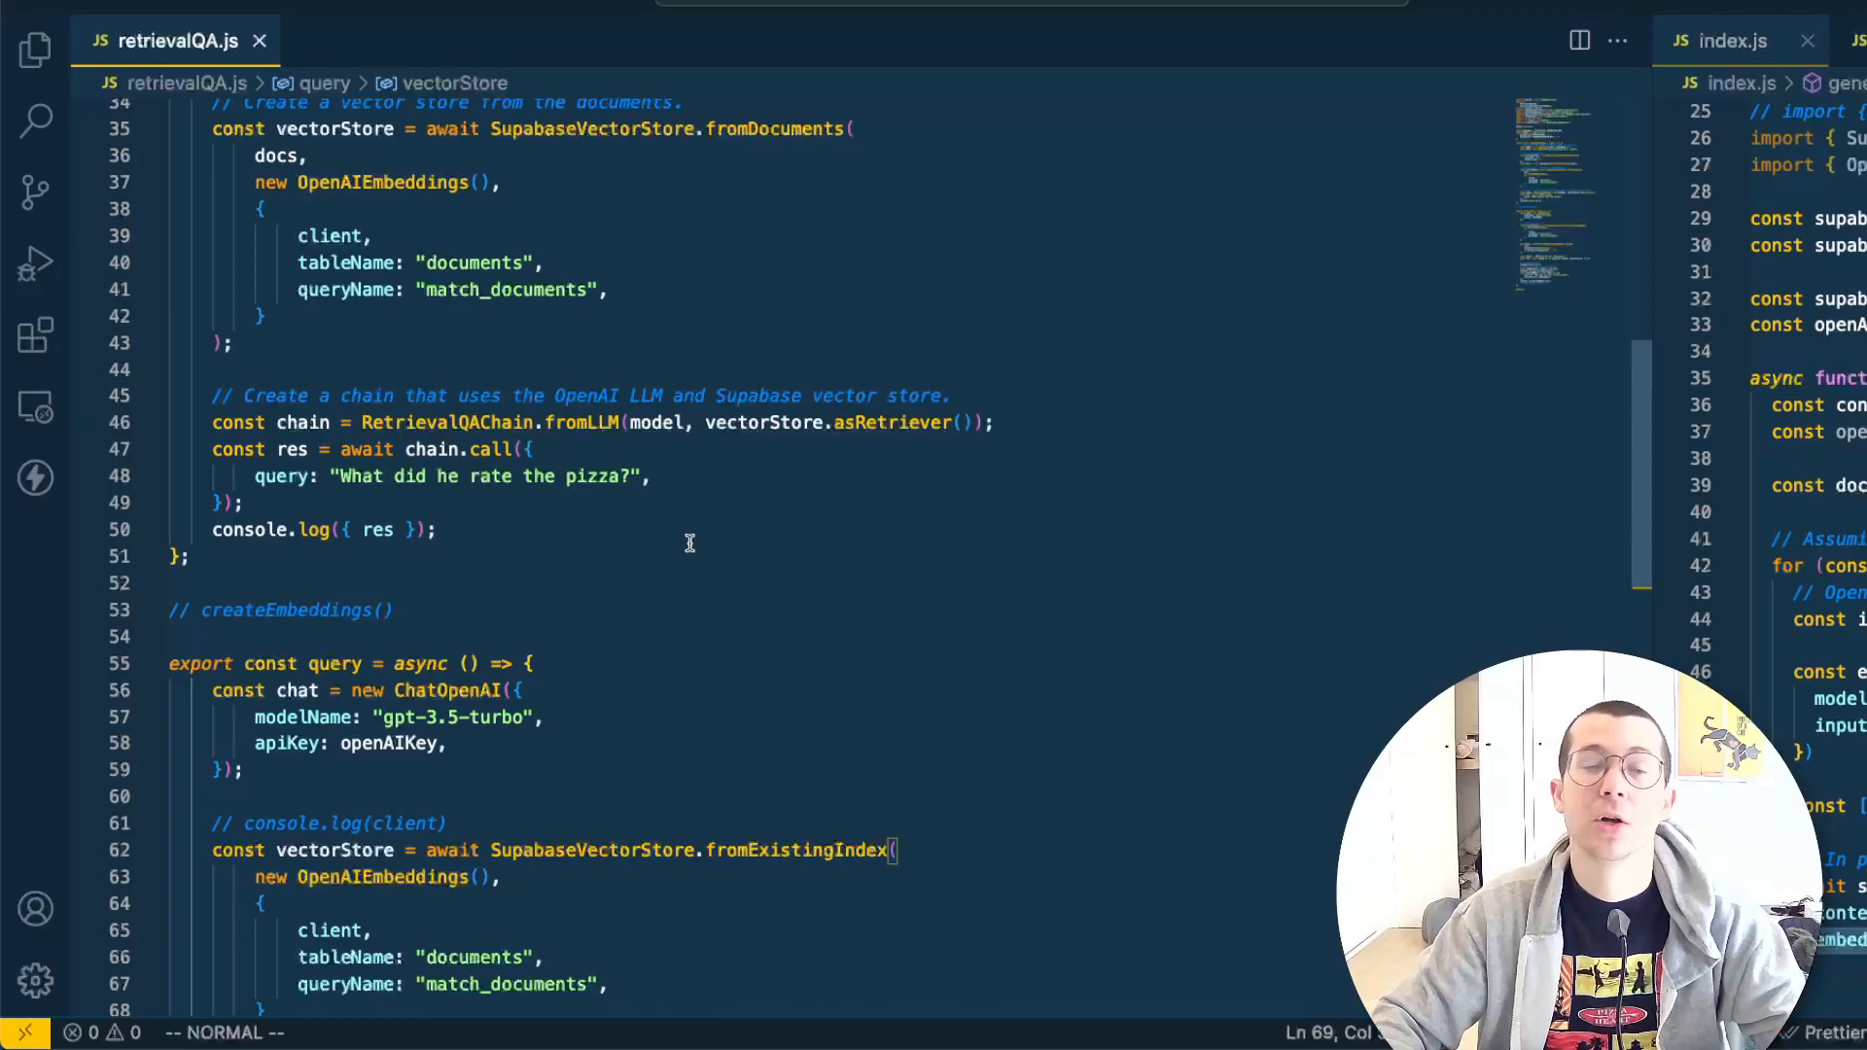
scroll("up", 3)
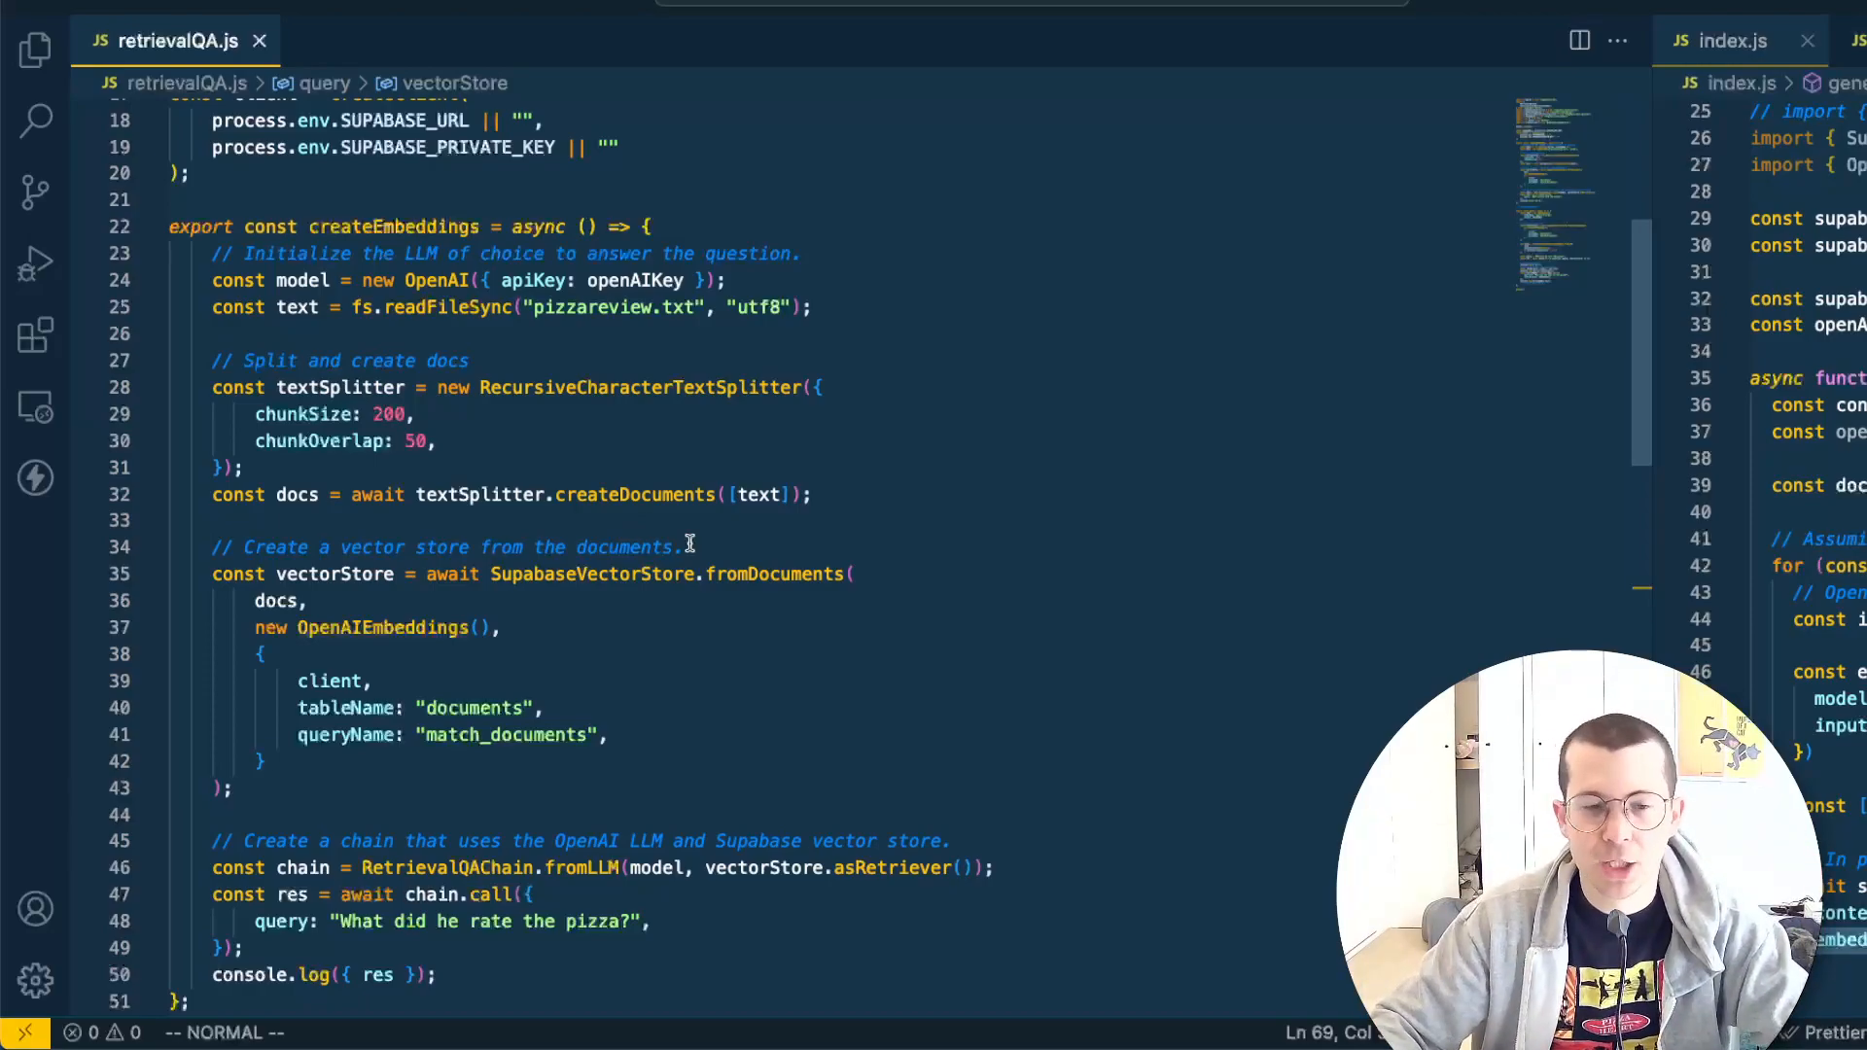
scroll("down", 3)
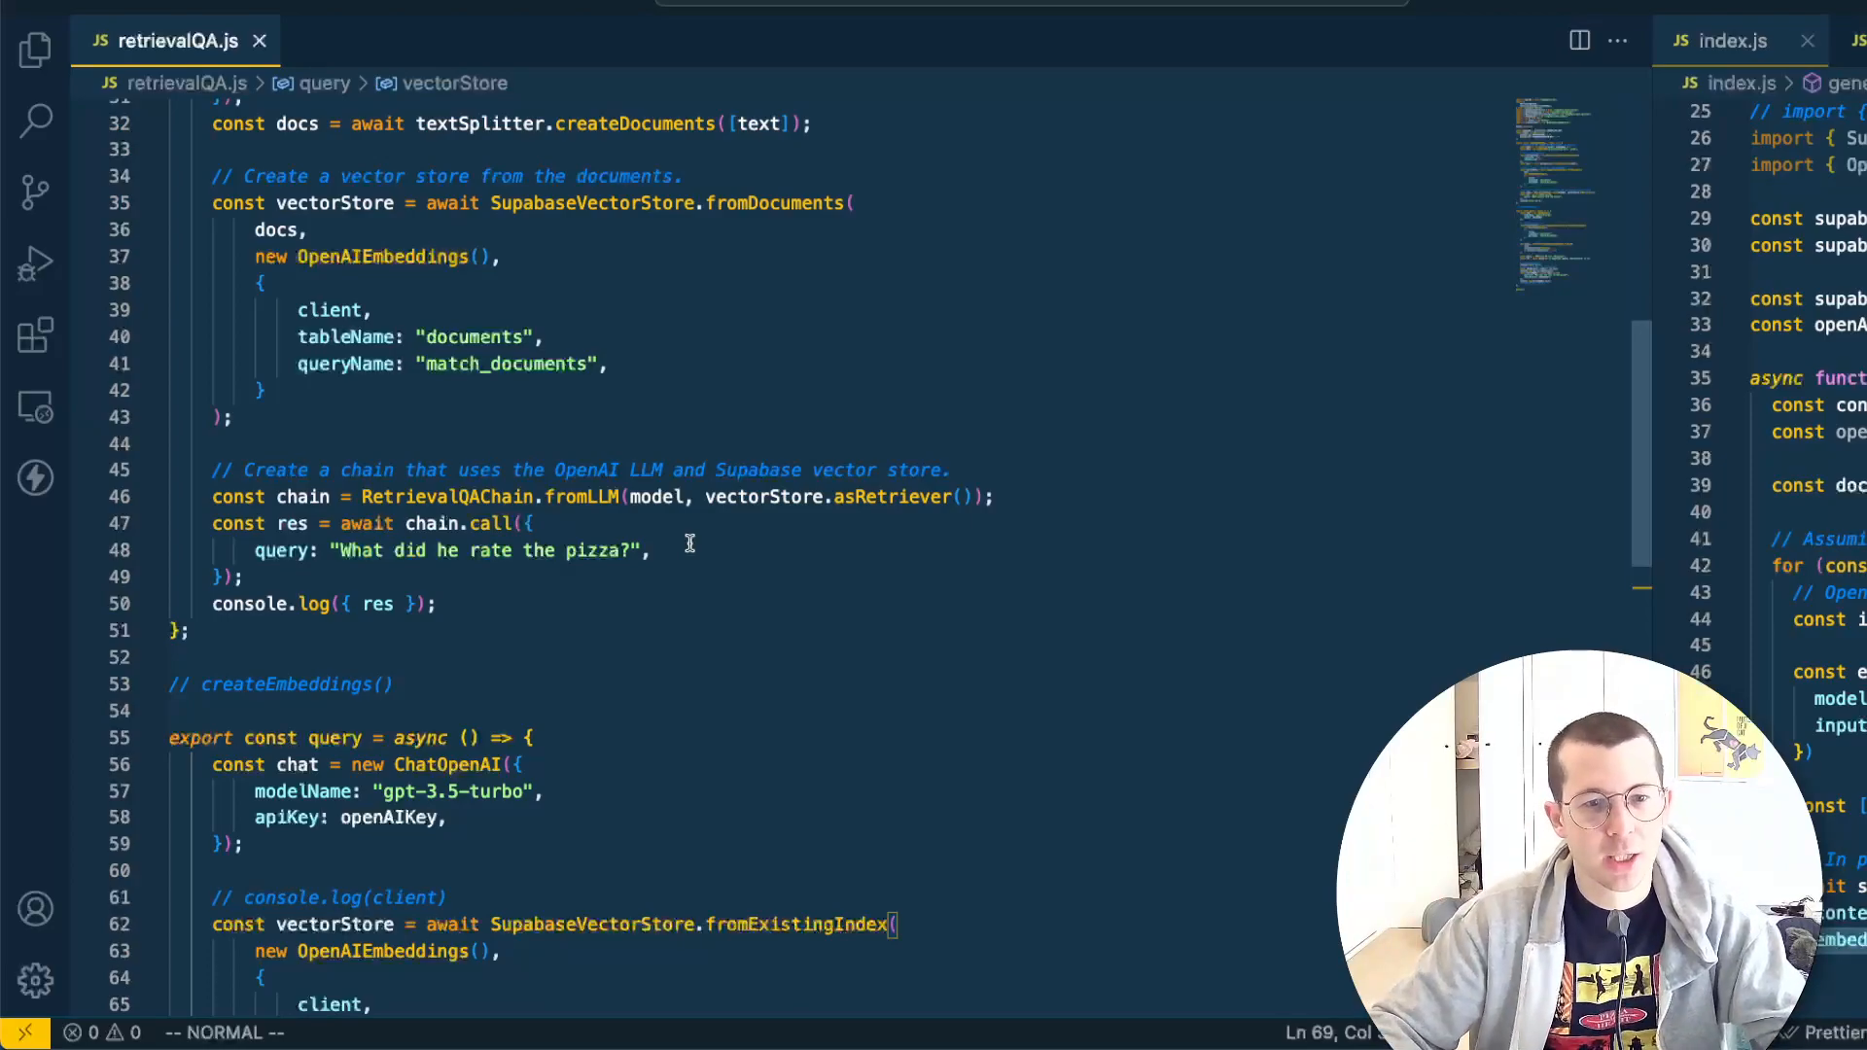
left_click(649, 551)
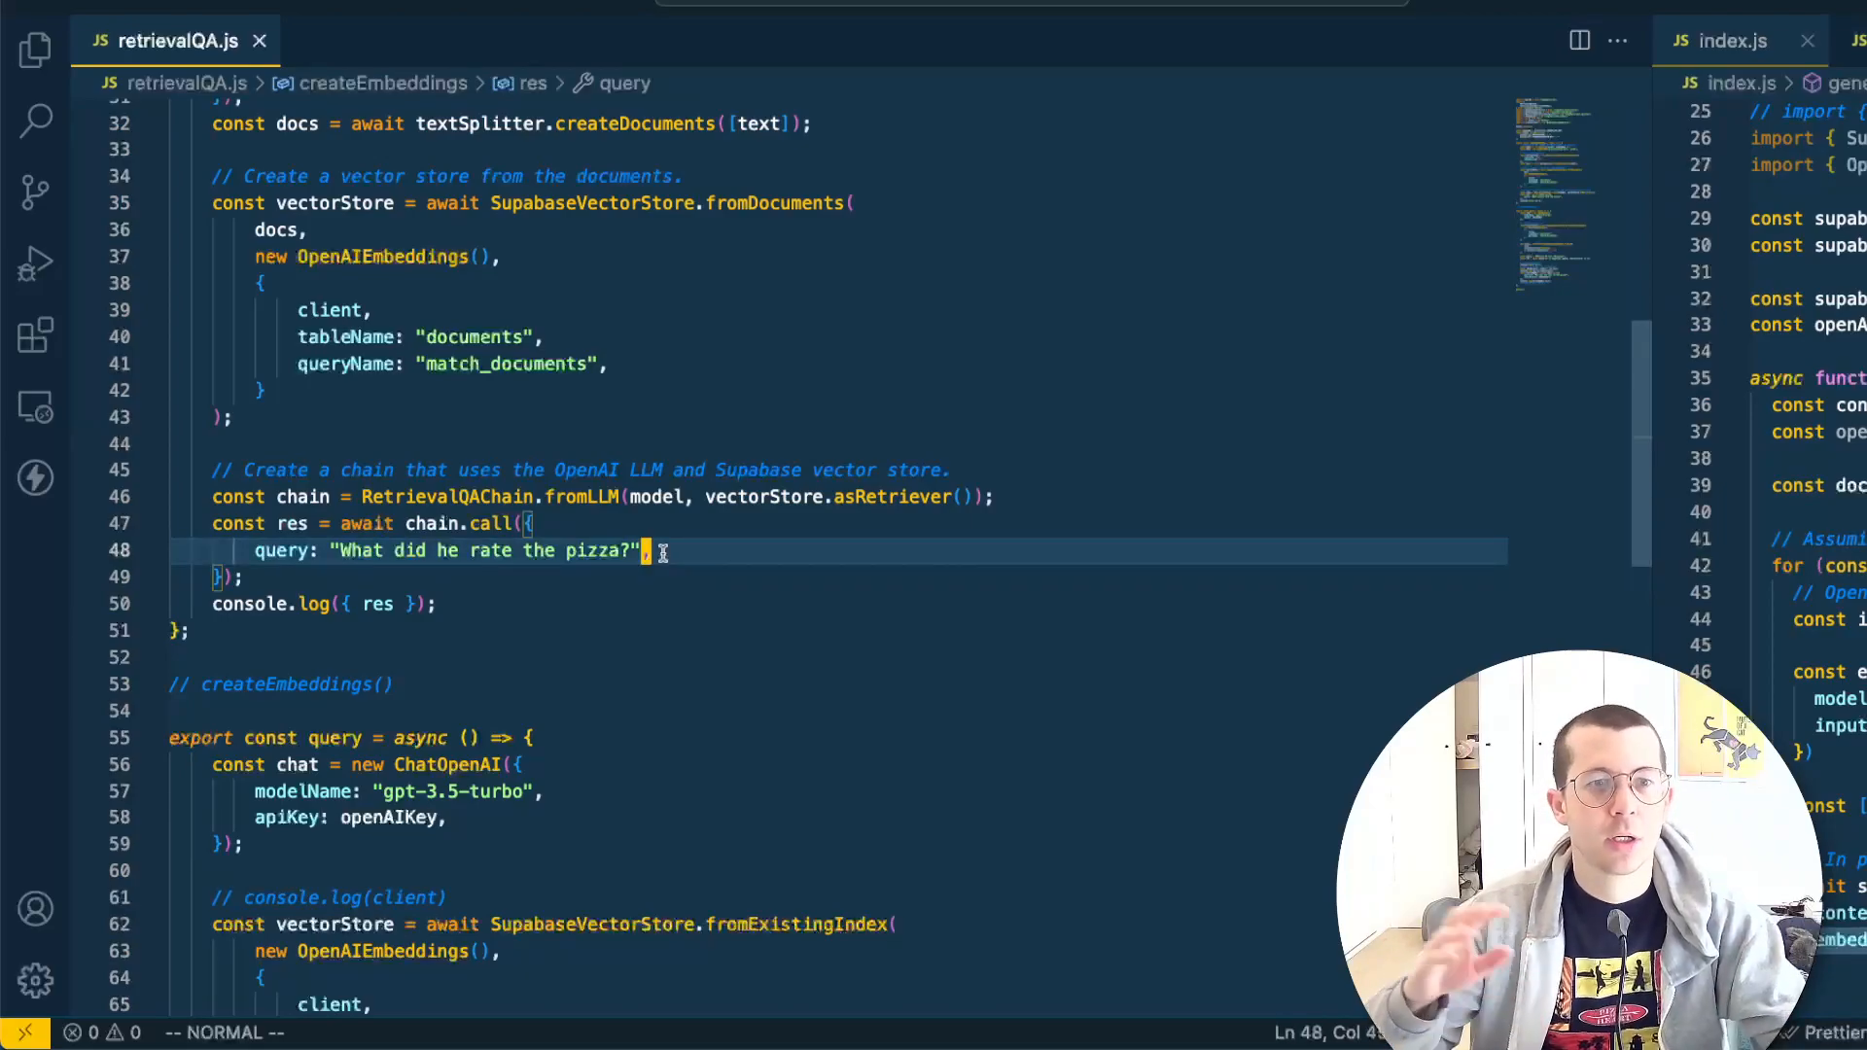